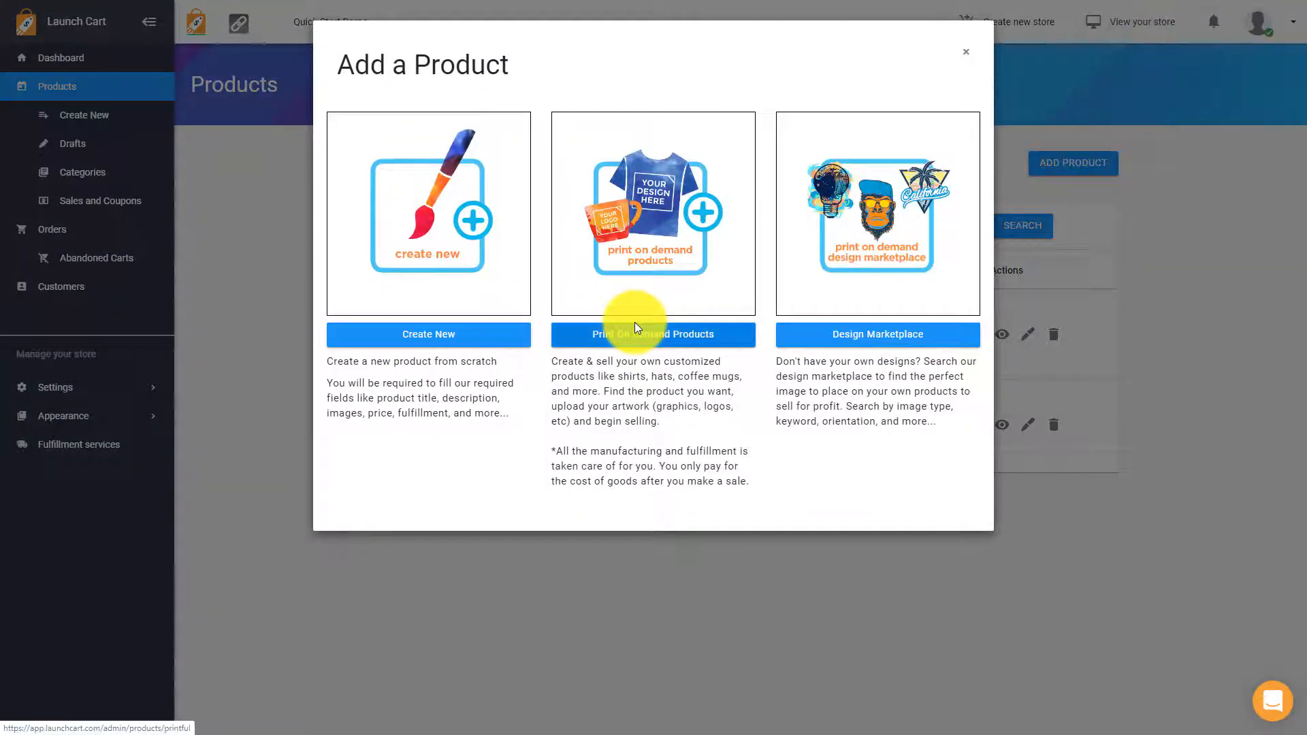
mouse_move(911, 344)
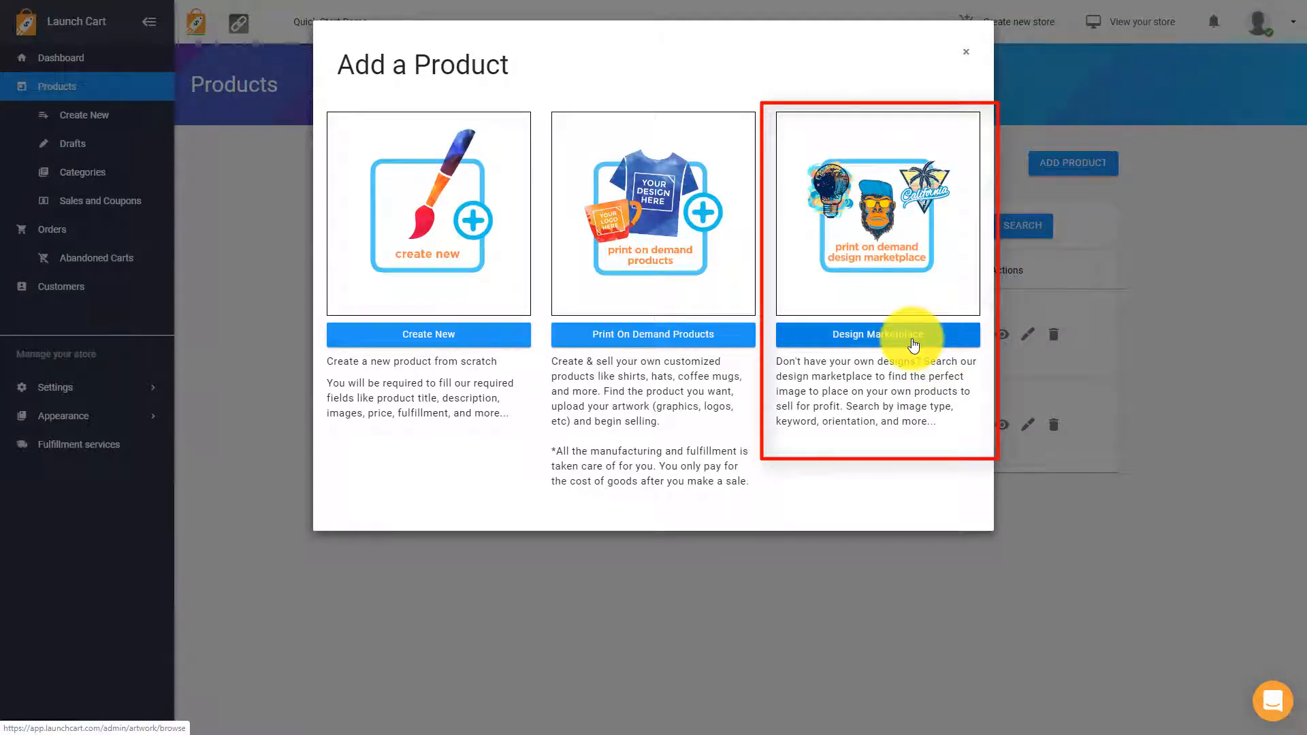
mouse_move(778, 342)
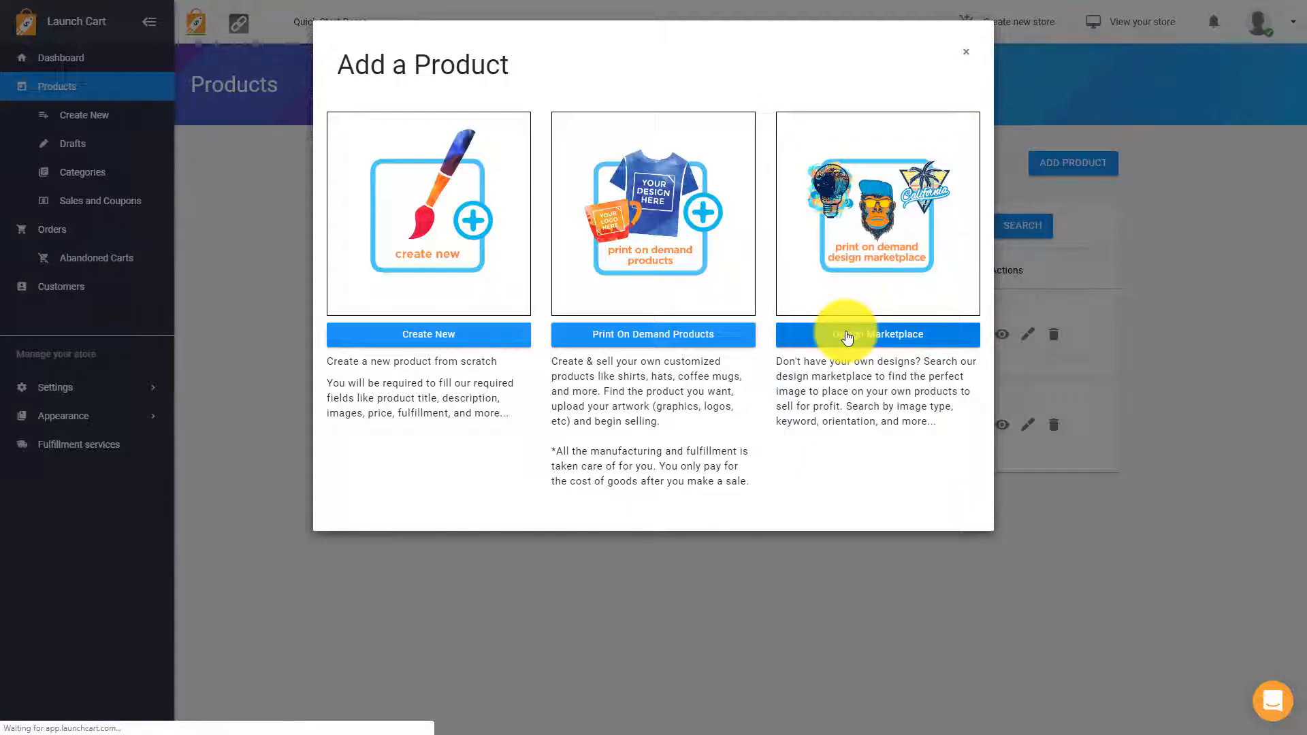
Step: Enter the Design Marketplace from the Add a Product dialog to browse ready-made artwork
left_click(876, 335)
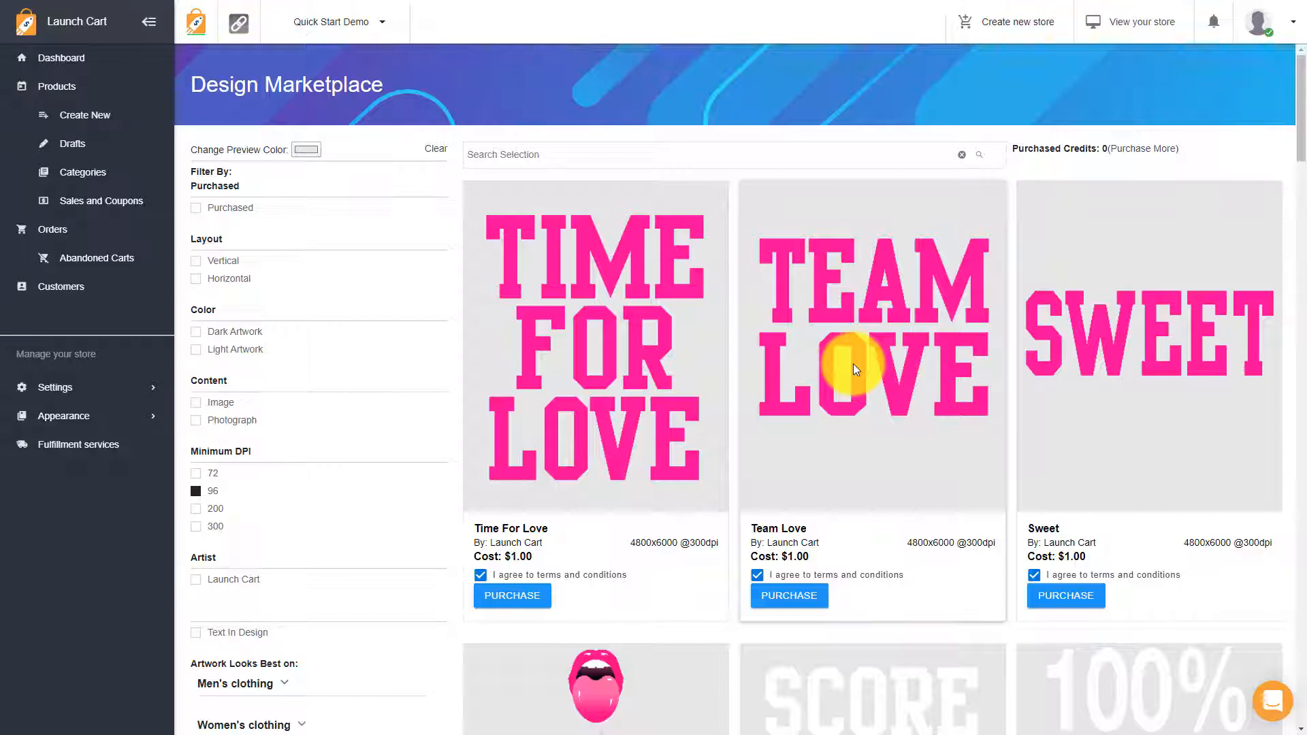
mouse_move(1297, 110)
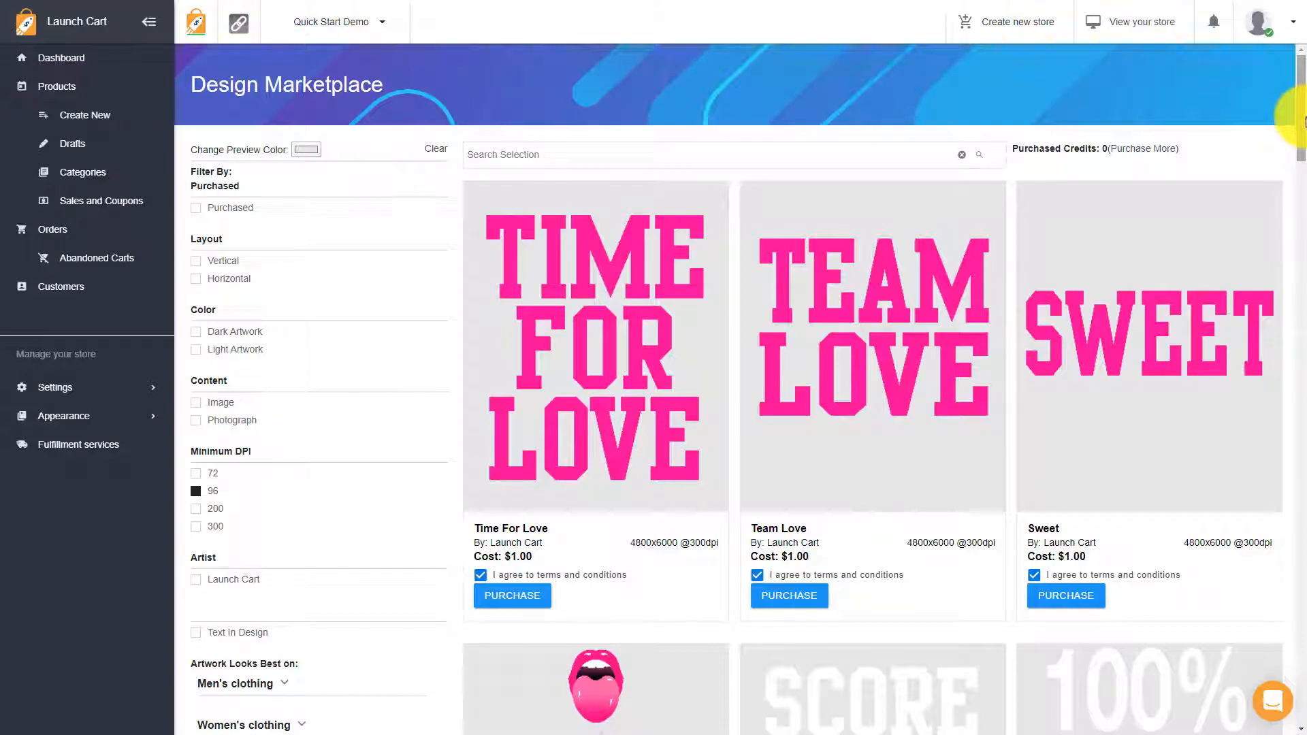
scroll("down", 3)
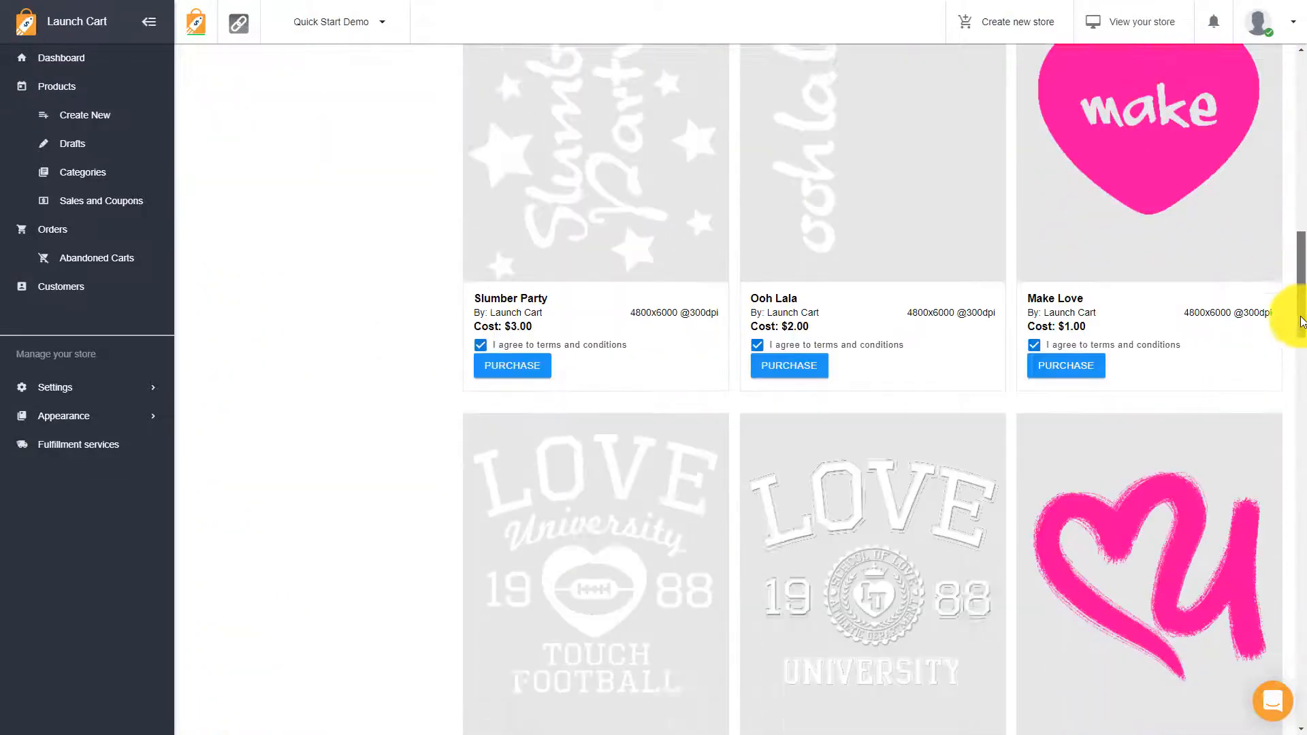
scroll("down", 3)
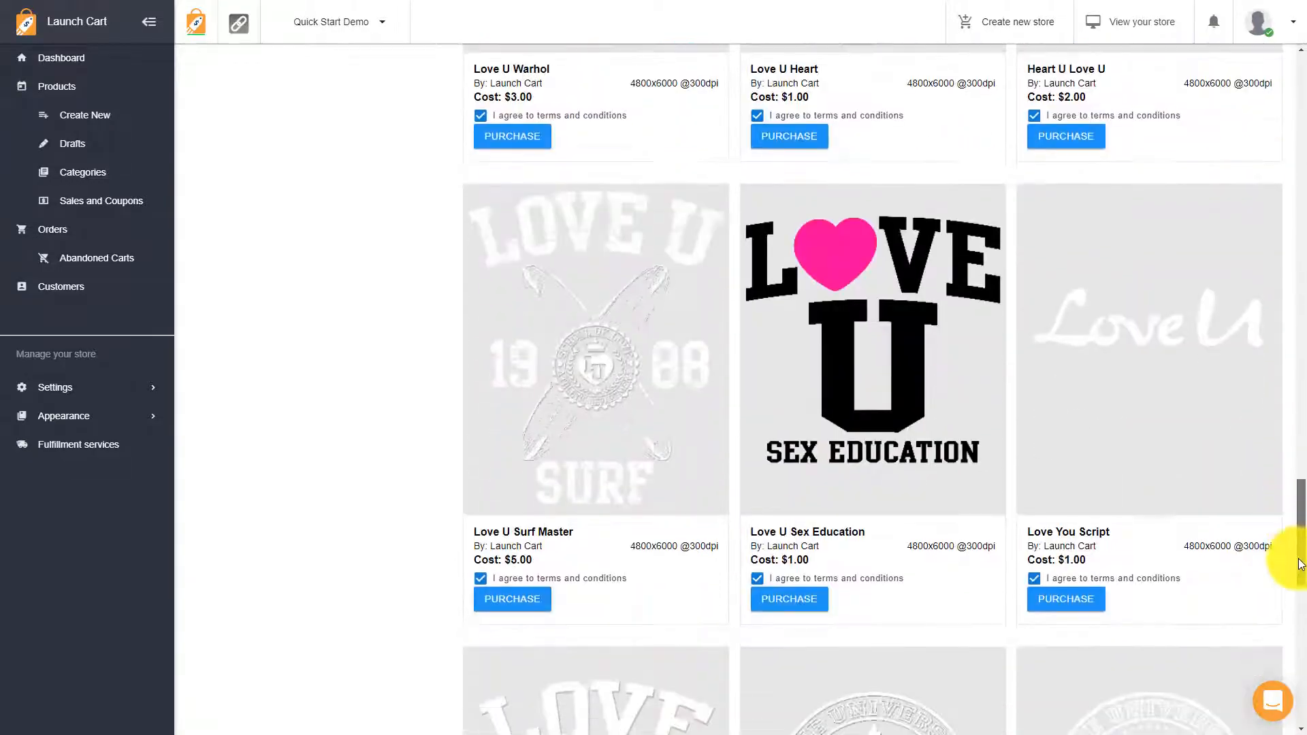
scroll("down", 3)
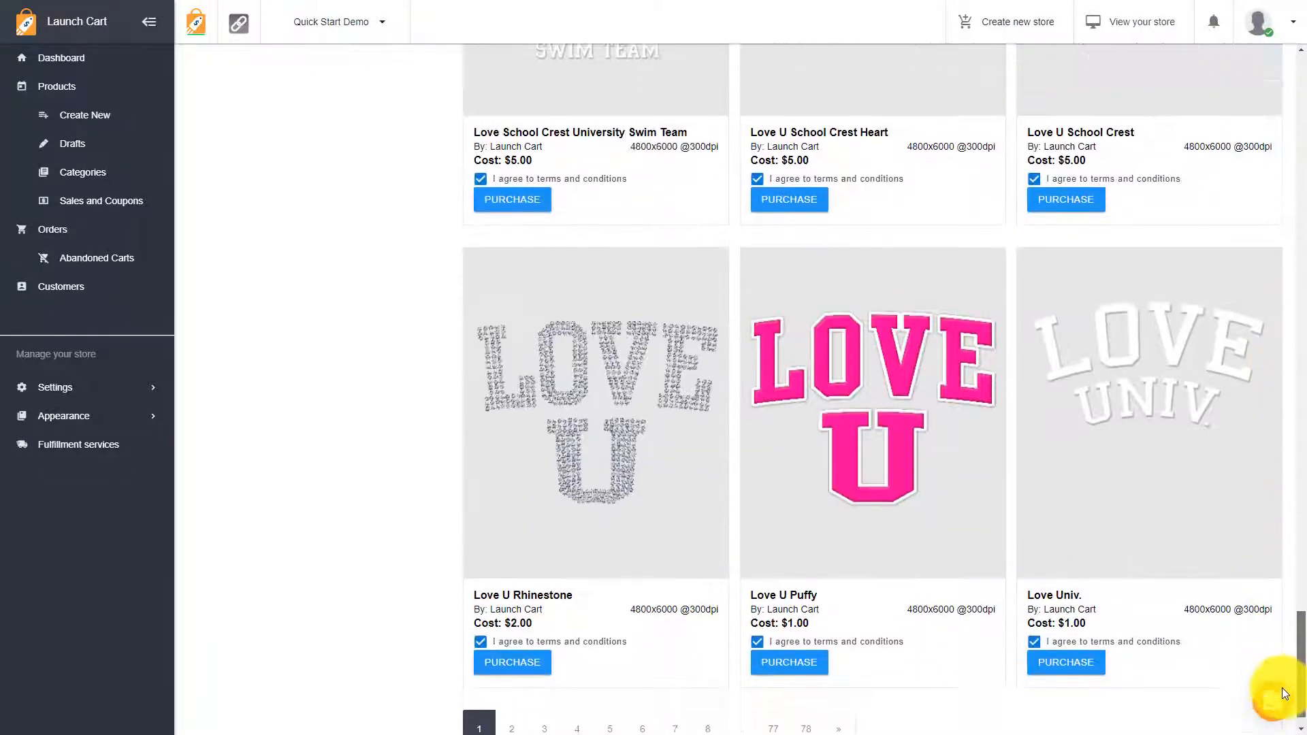
scroll("down", 3)
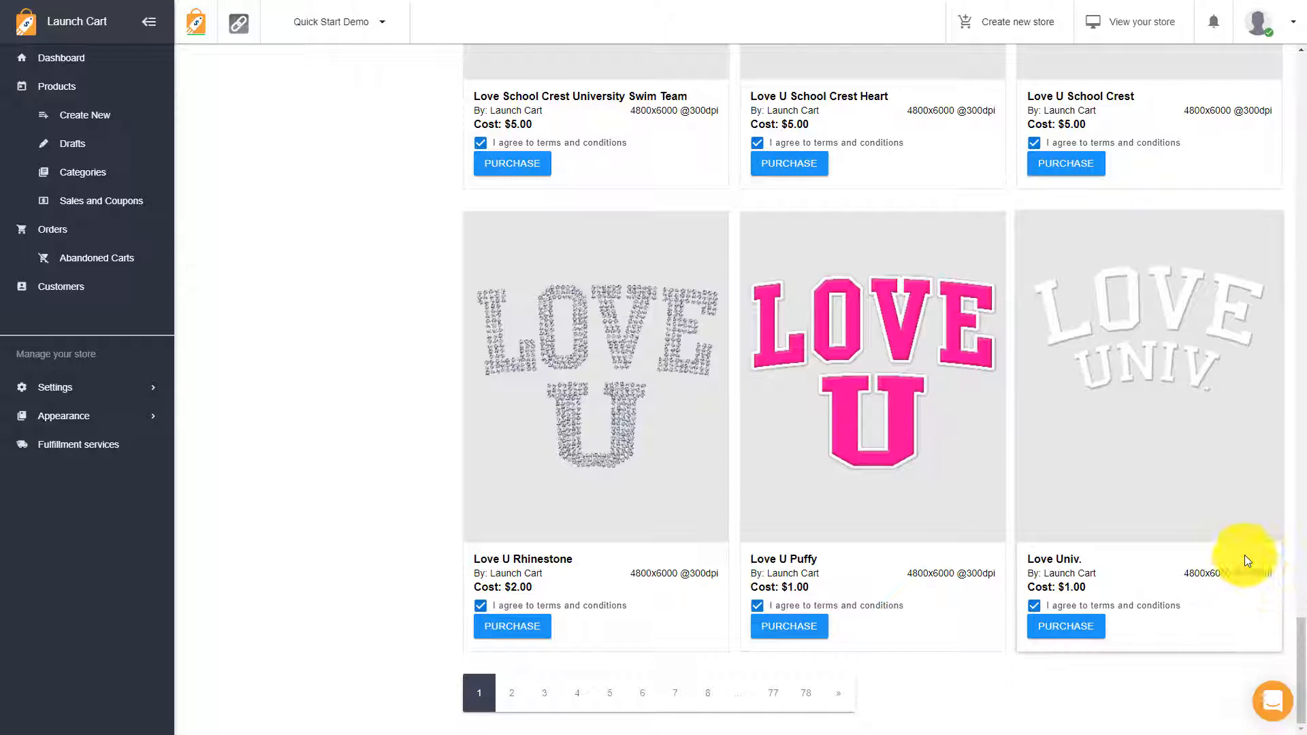
mouse_move(1243, 558)
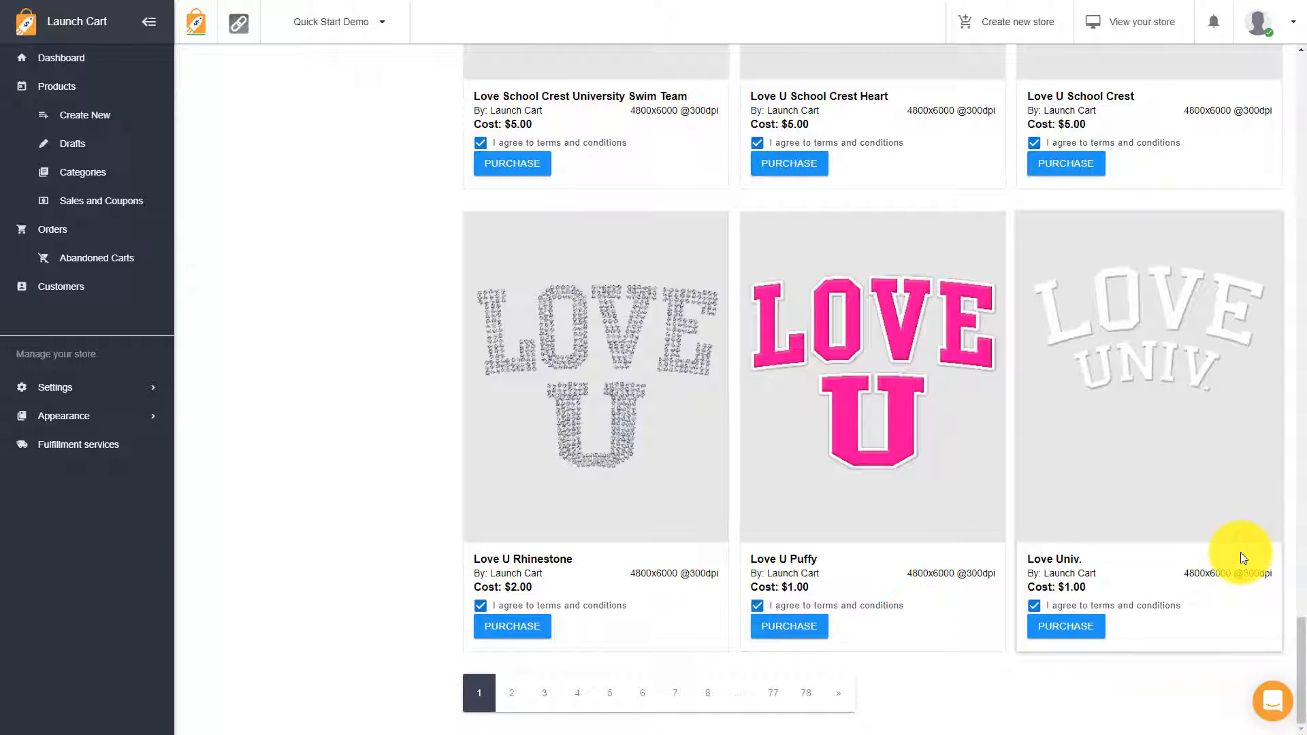
mouse_move(1247, 529)
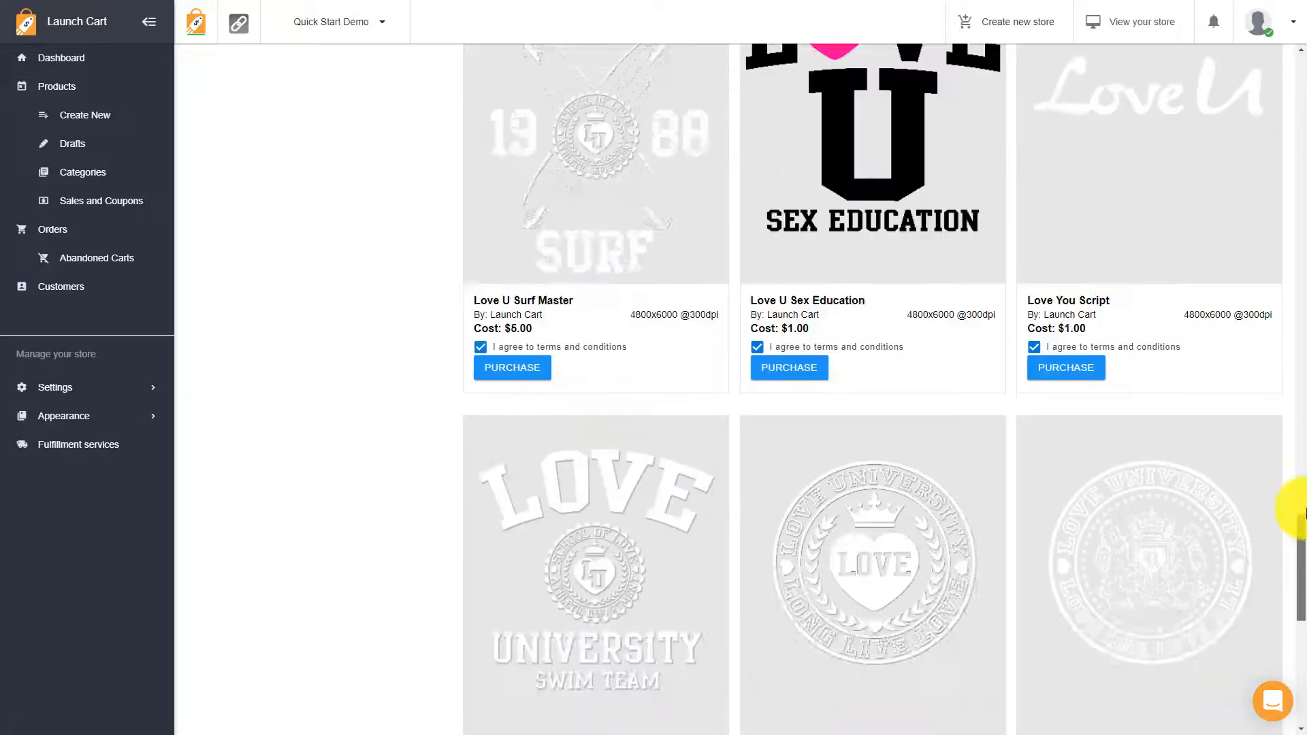
scroll("up", 3)
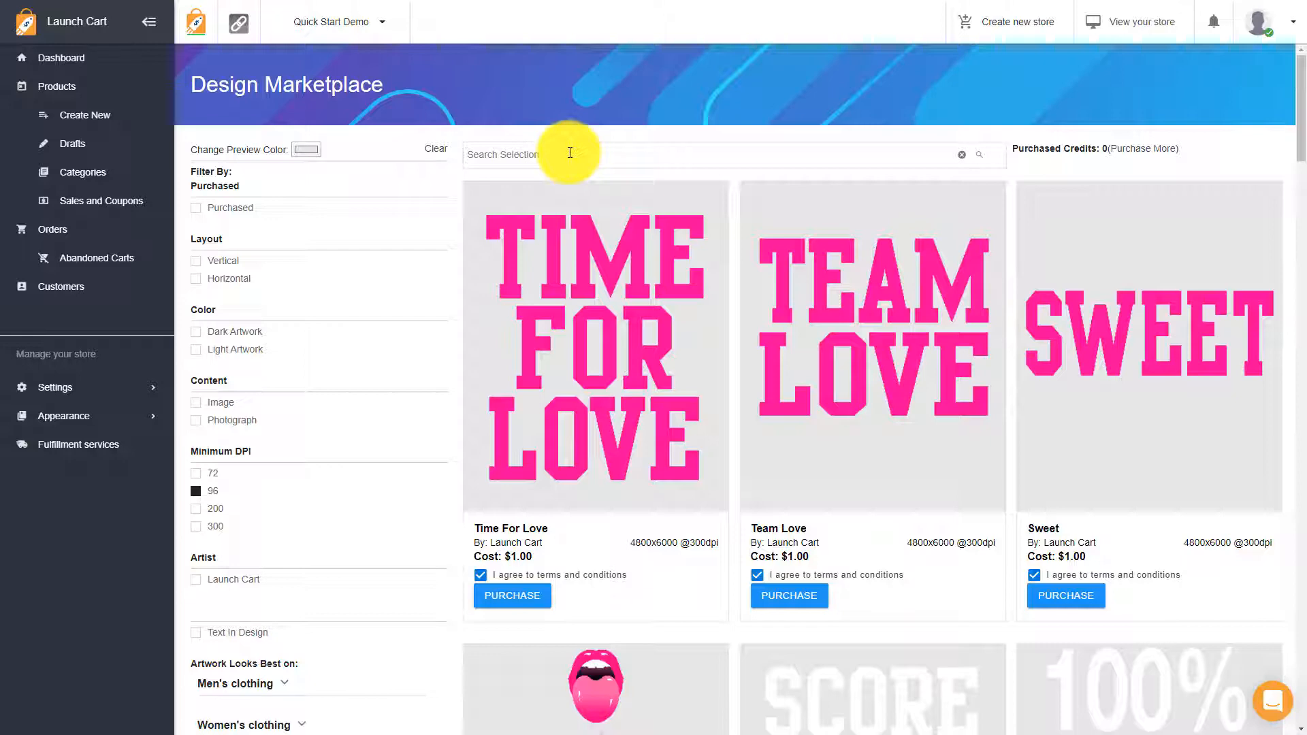
Step: Search the marketplace for 'yoga' and look through the yoga design results
type("yoga")
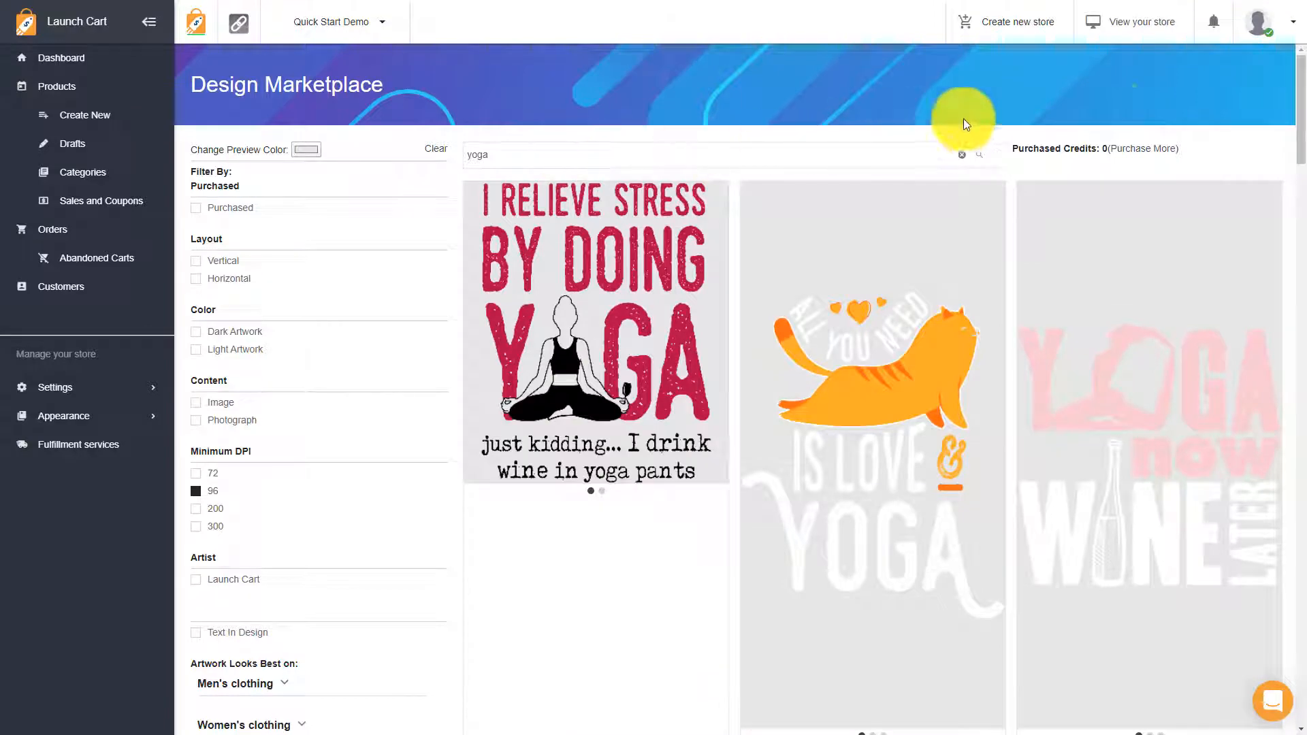
mouse_move(1300, 86)
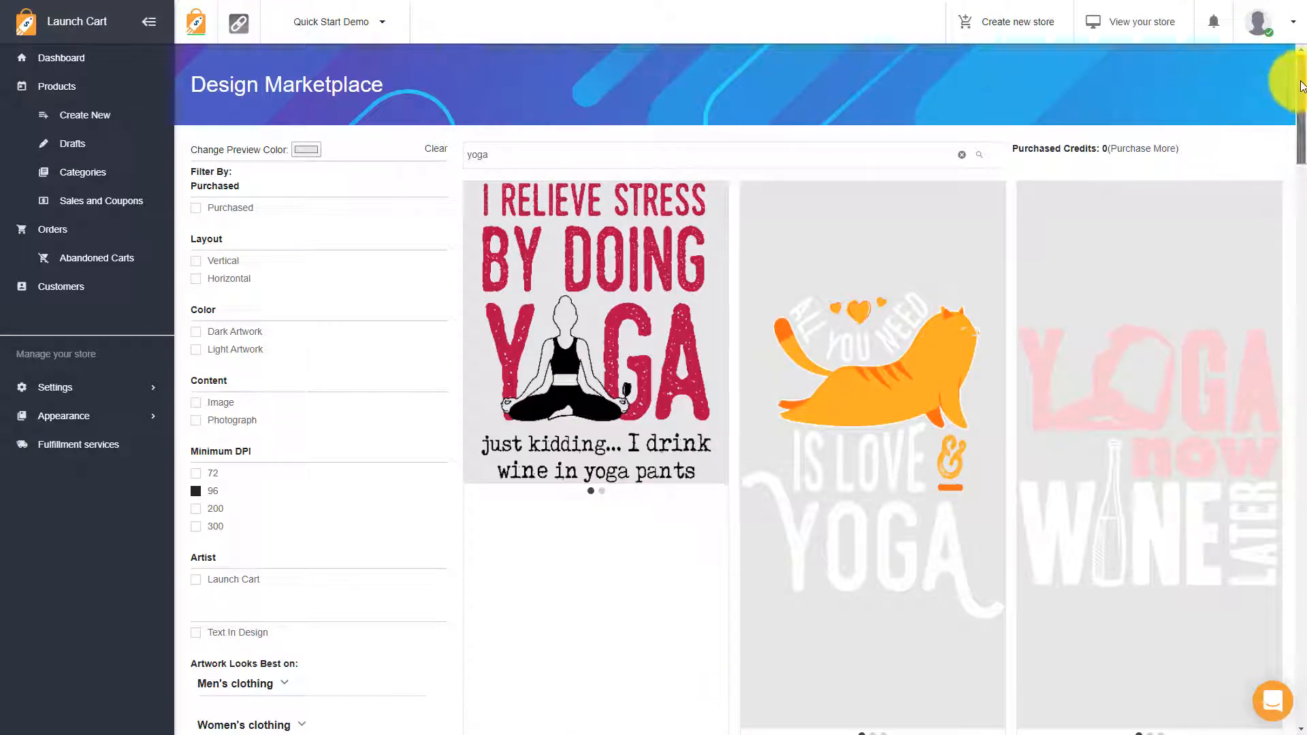
scroll("down", 3)
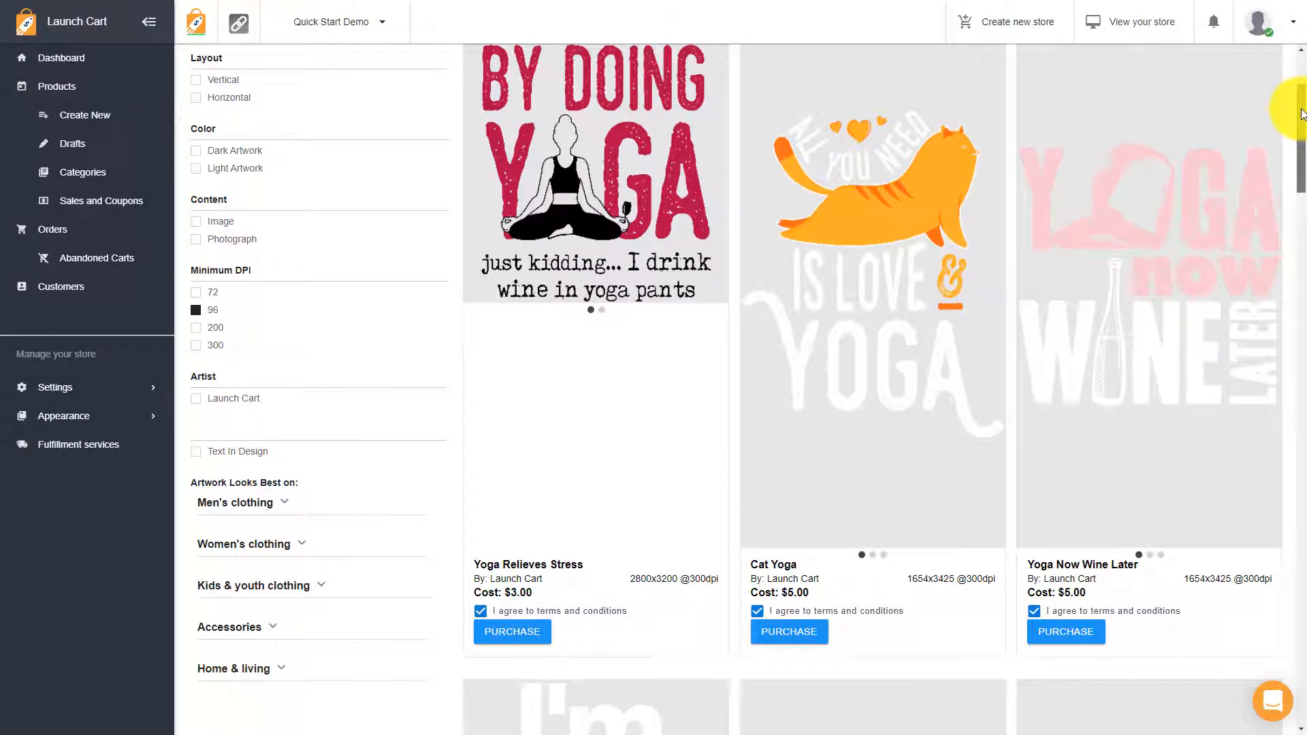
scroll("up", 3)
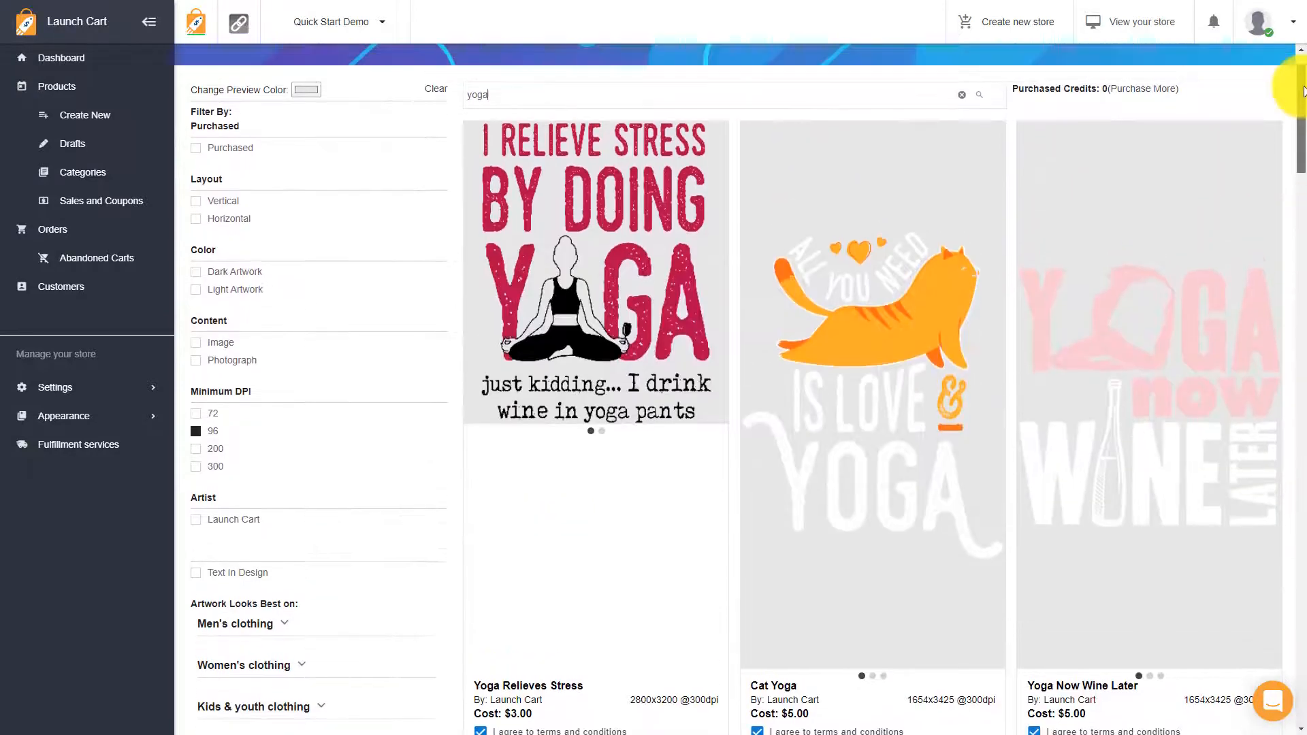
scroll("up", 3)
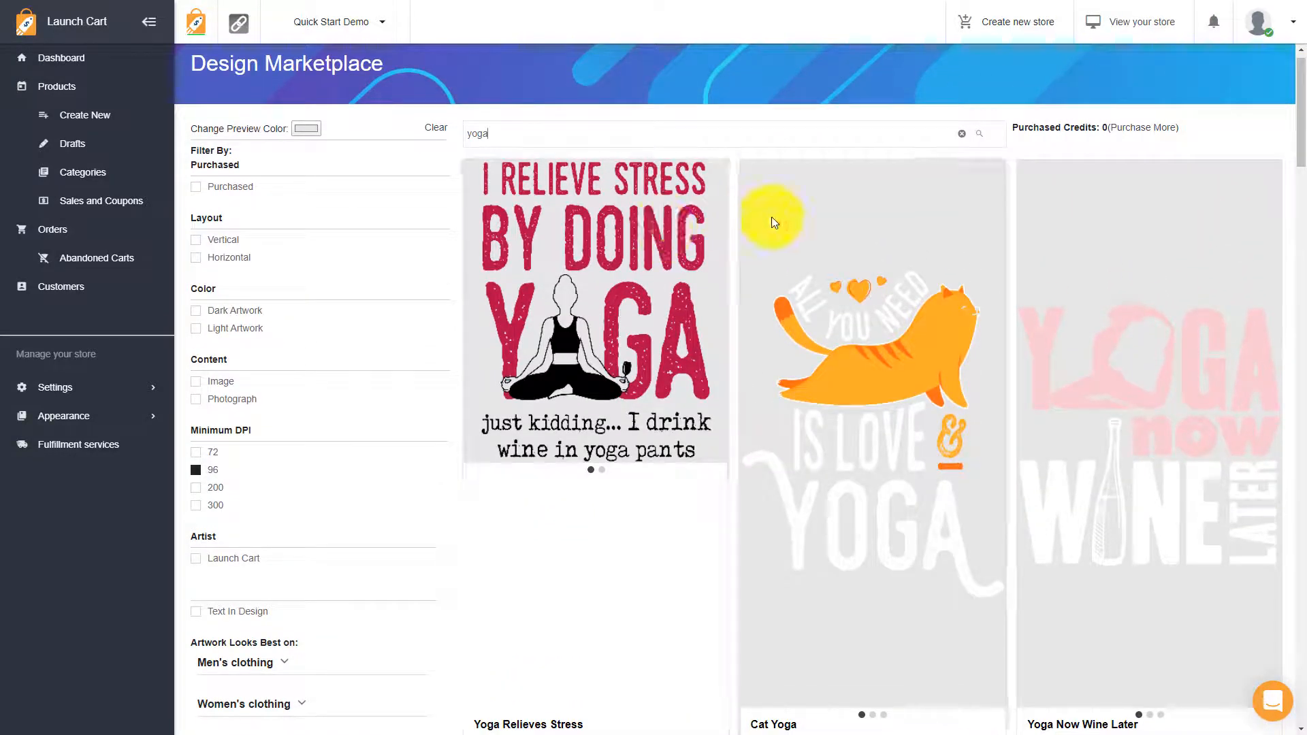
mouse_move(738, 221)
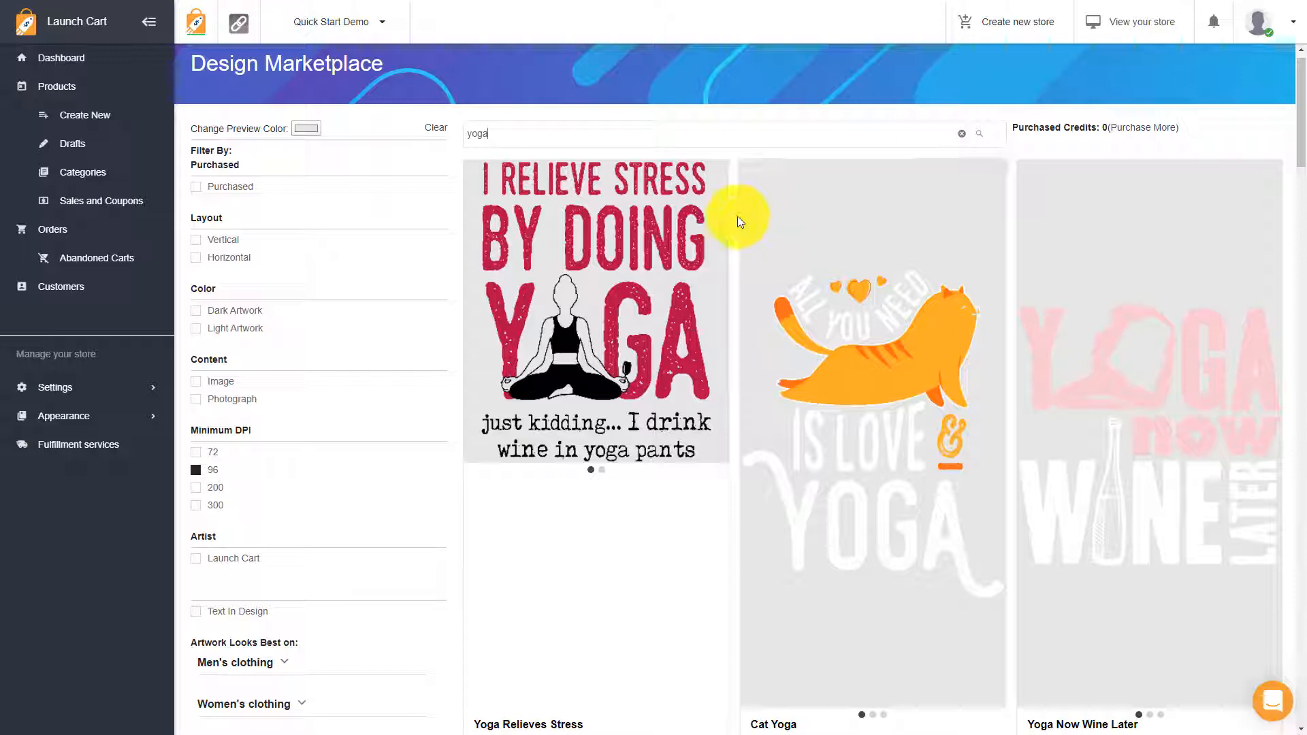
mouse_move(403, 191)
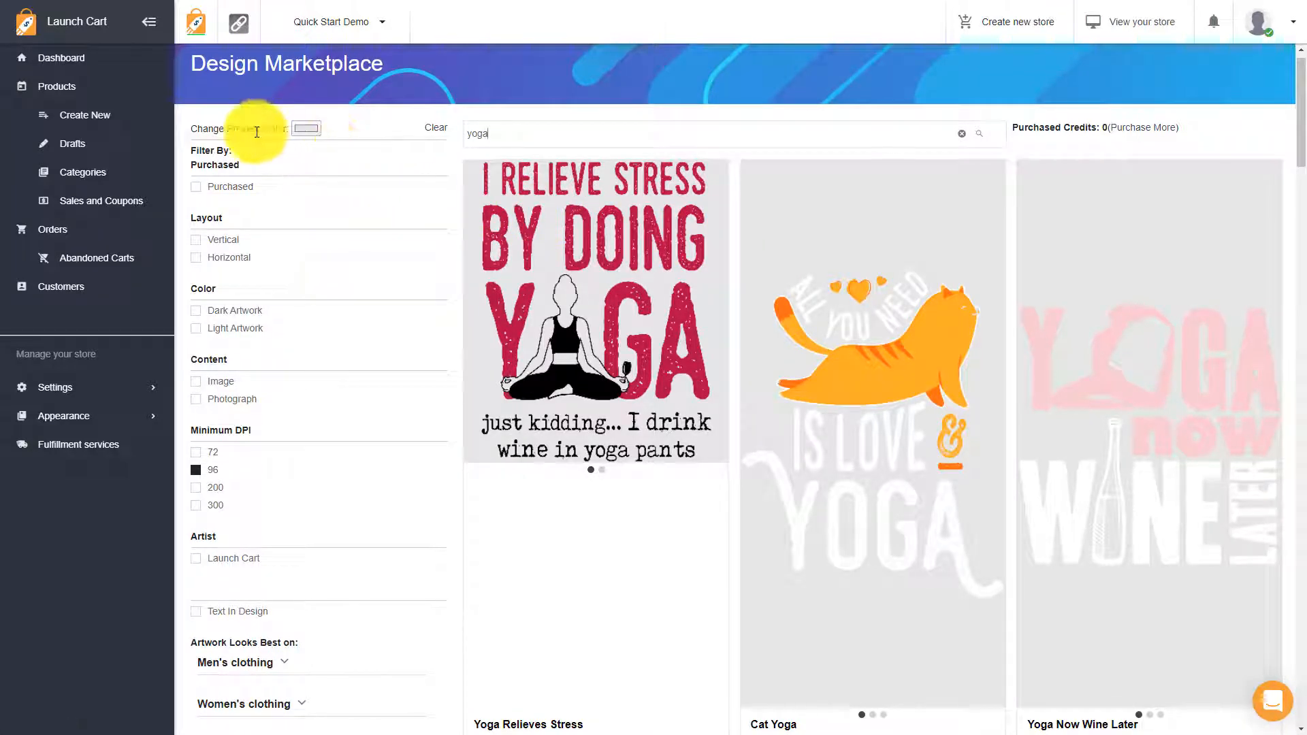
mouse_move(302, 134)
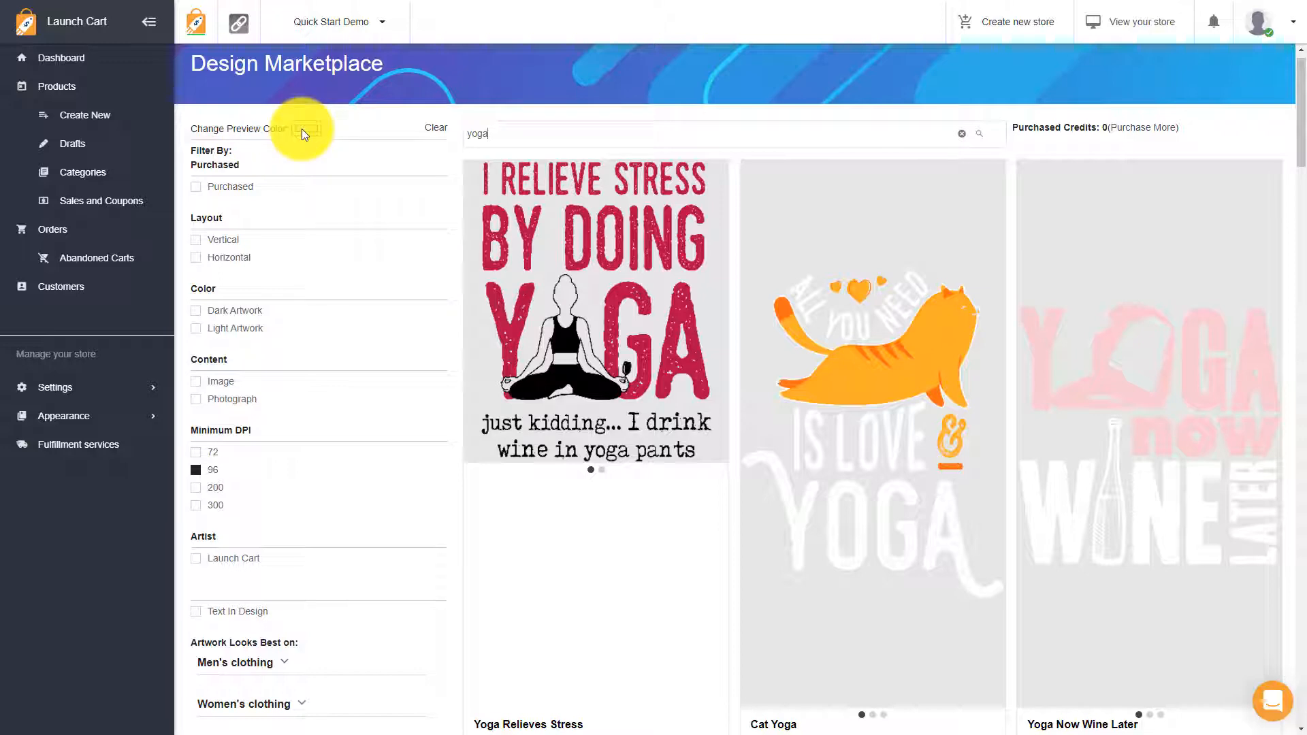
Step: Try lavender, peach and white backgrounds for the design previews
left_click(308, 128)
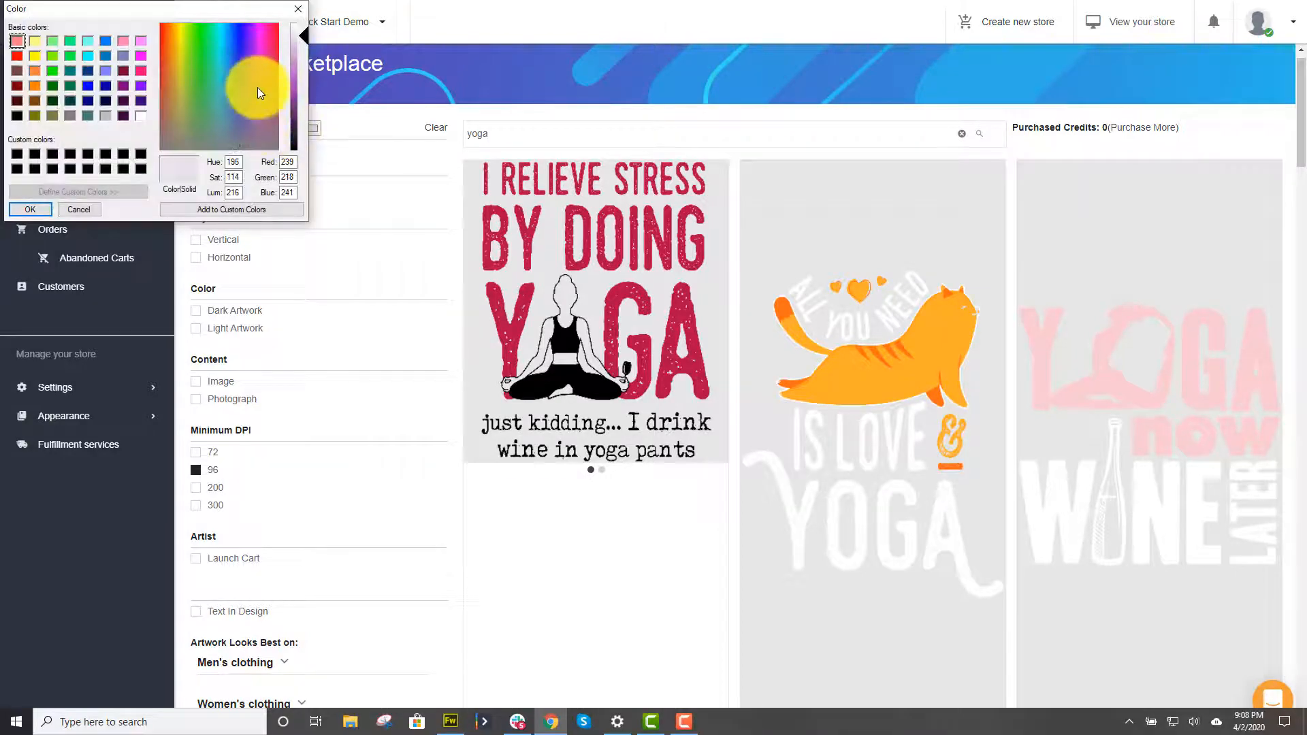
left_click(30, 210)
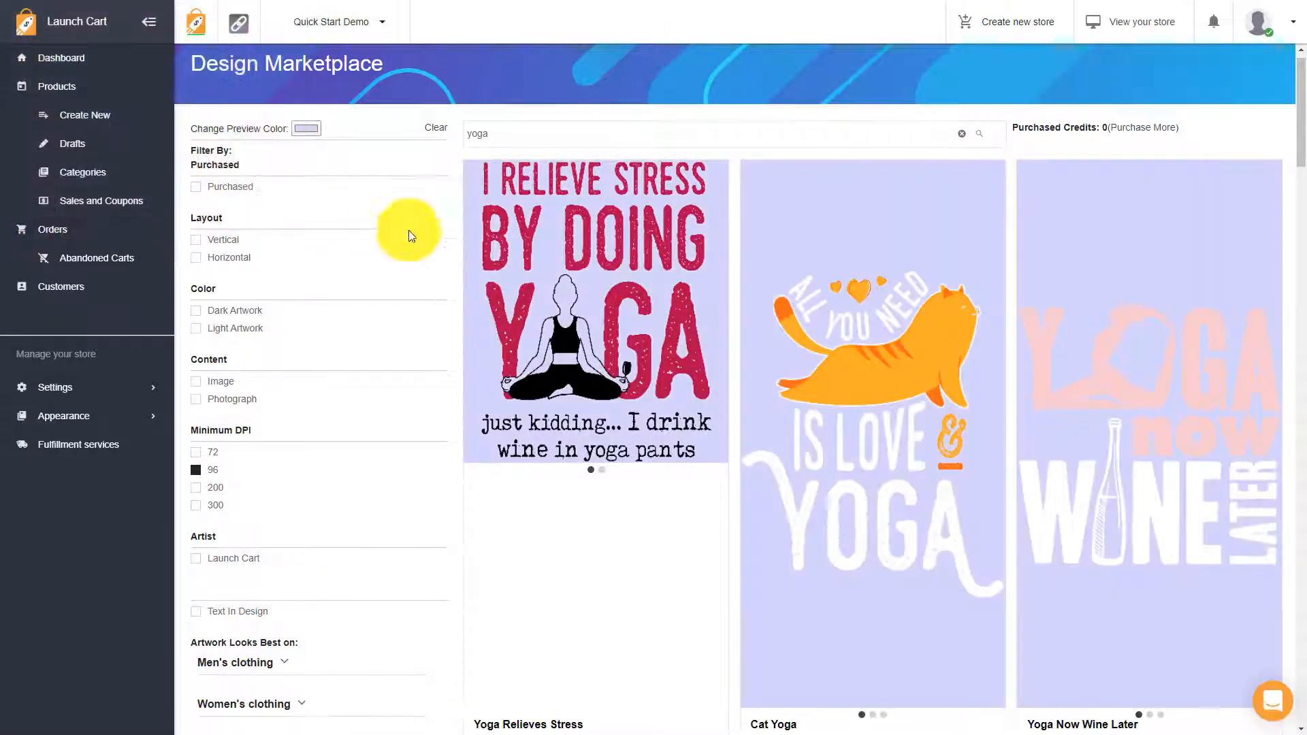
mouse_move(741, 274)
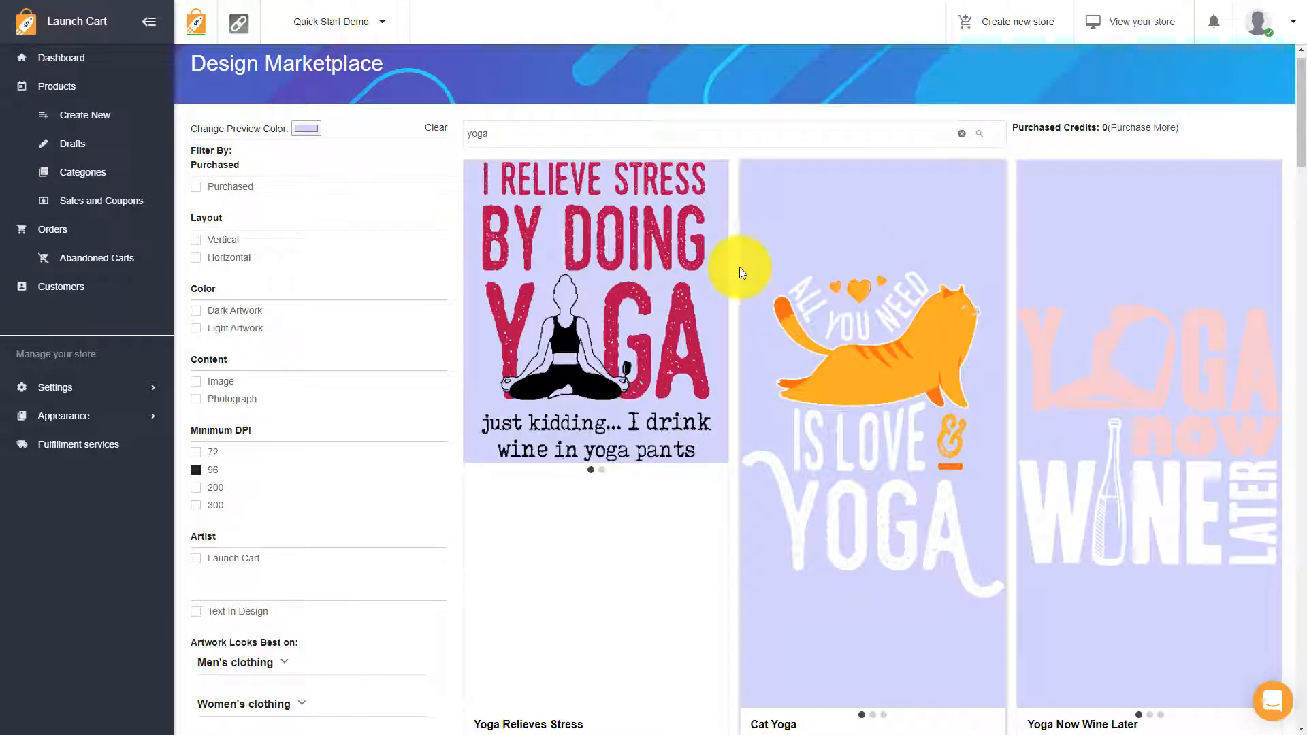
mouse_move(805, 332)
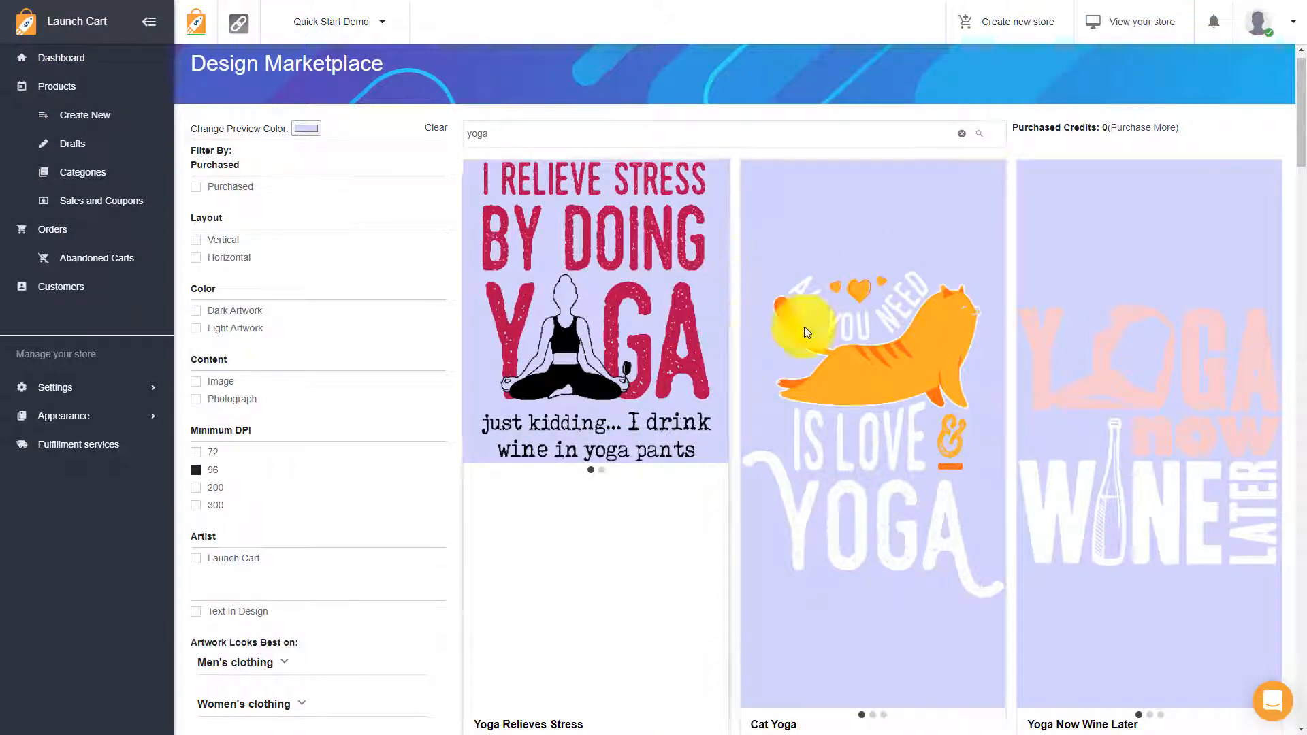
left_click(306, 128)
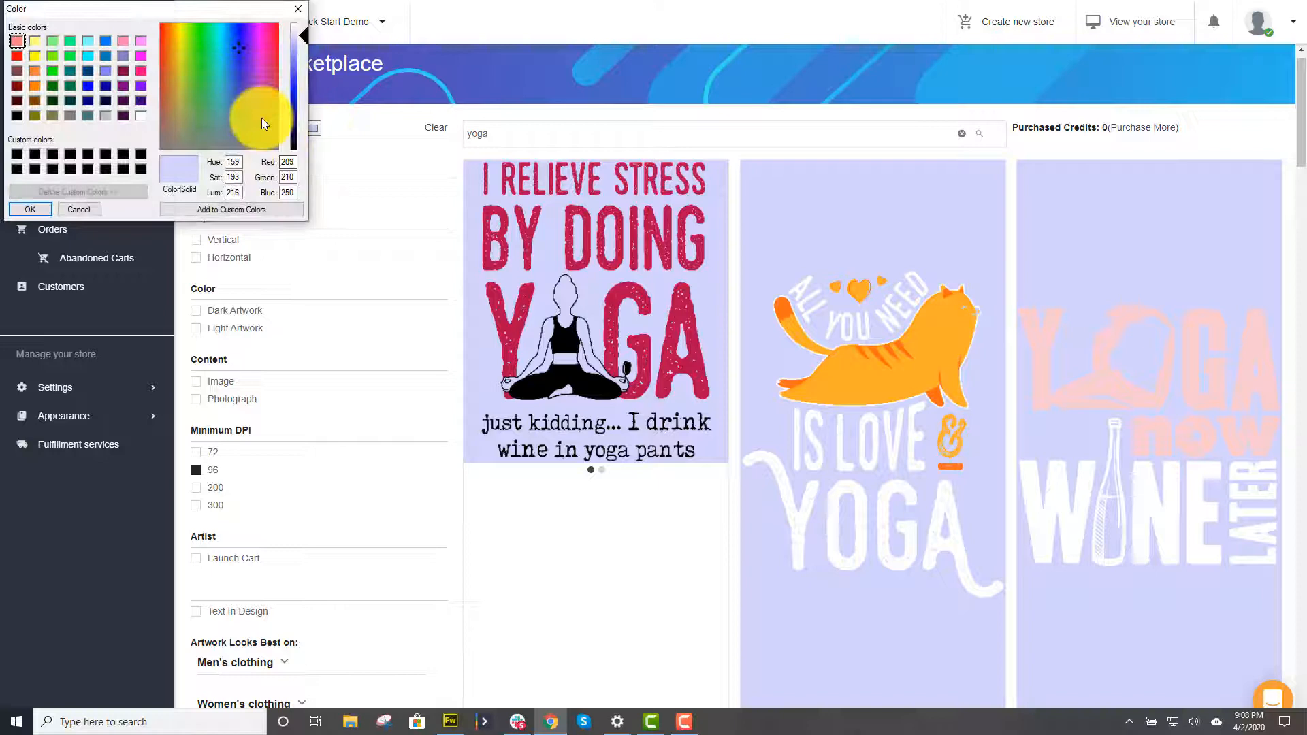
left_click(172, 110)
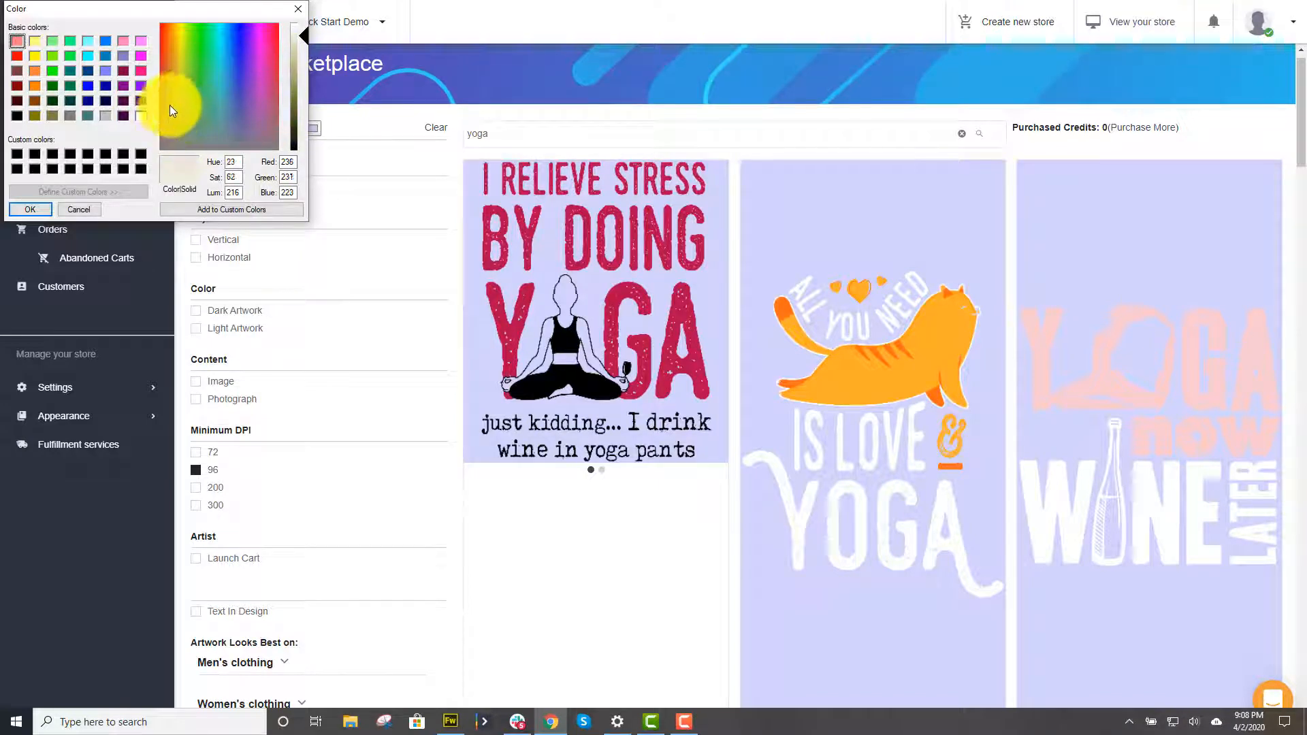
left_click(172, 38)
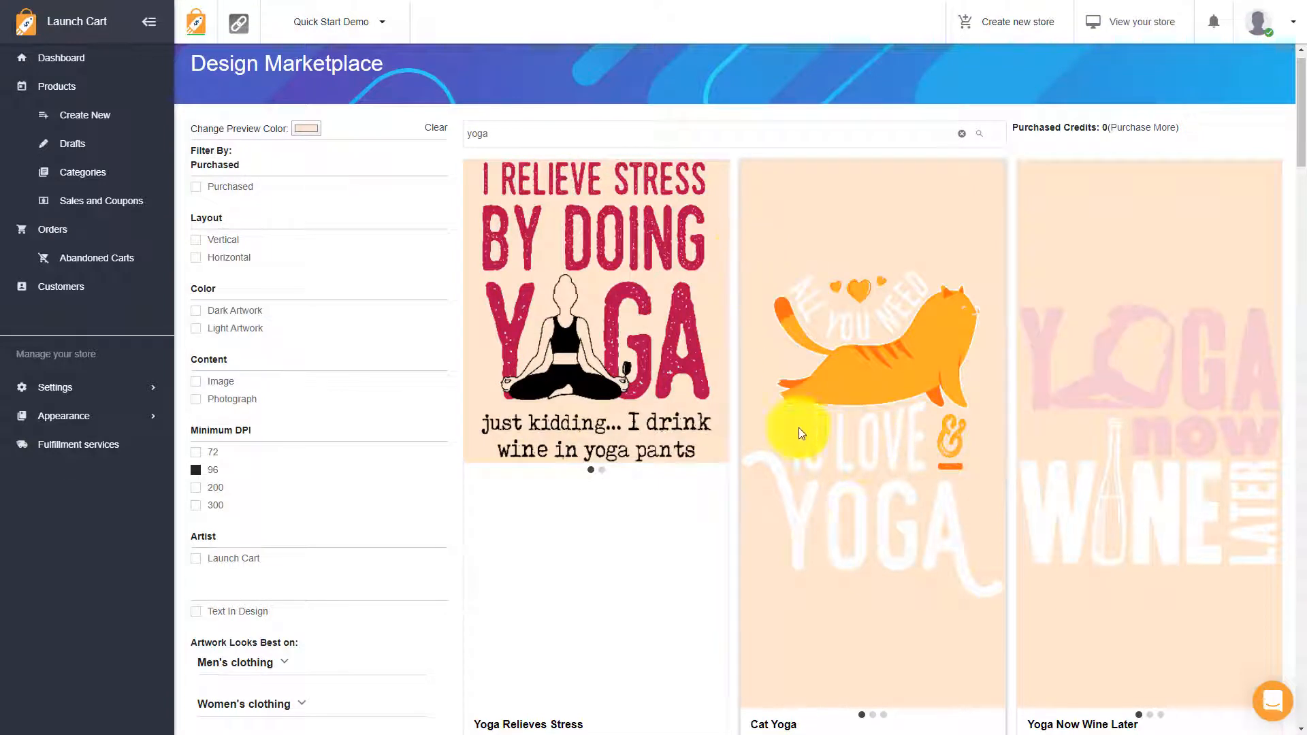
mouse_move(867, 477)
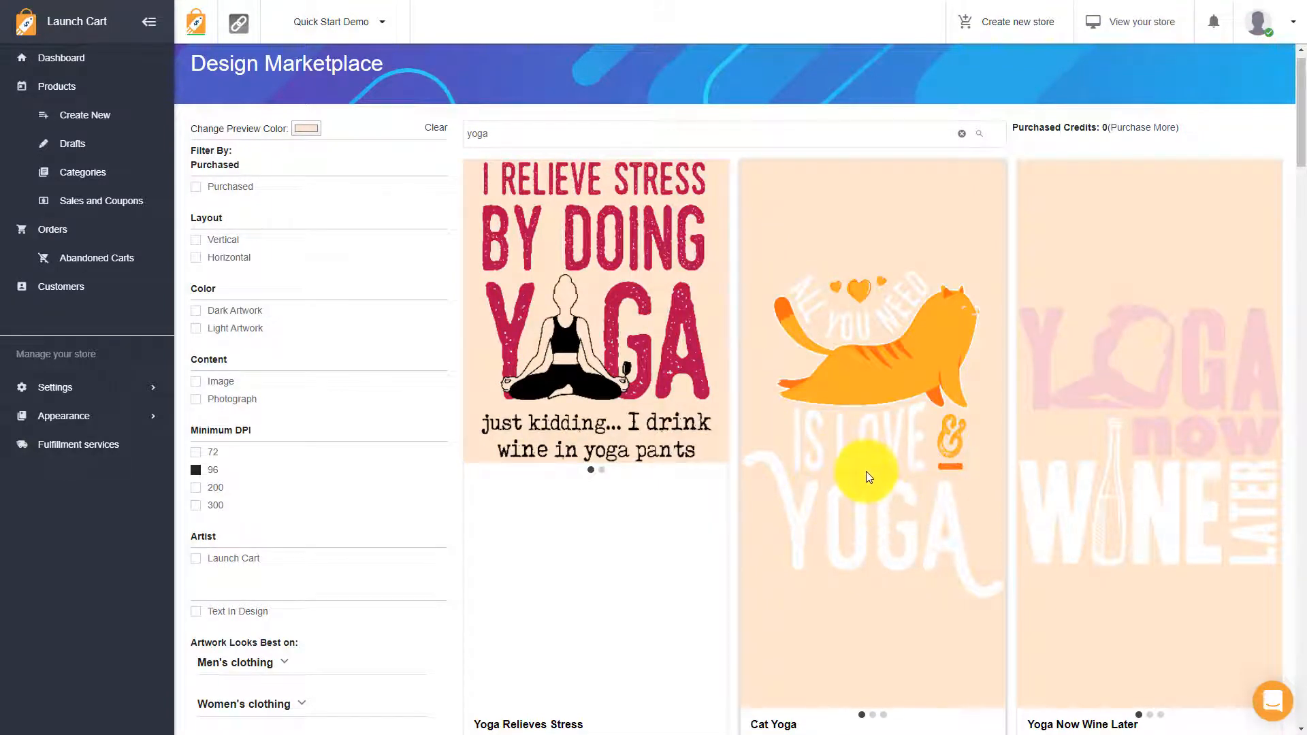
left_click(305, 128)
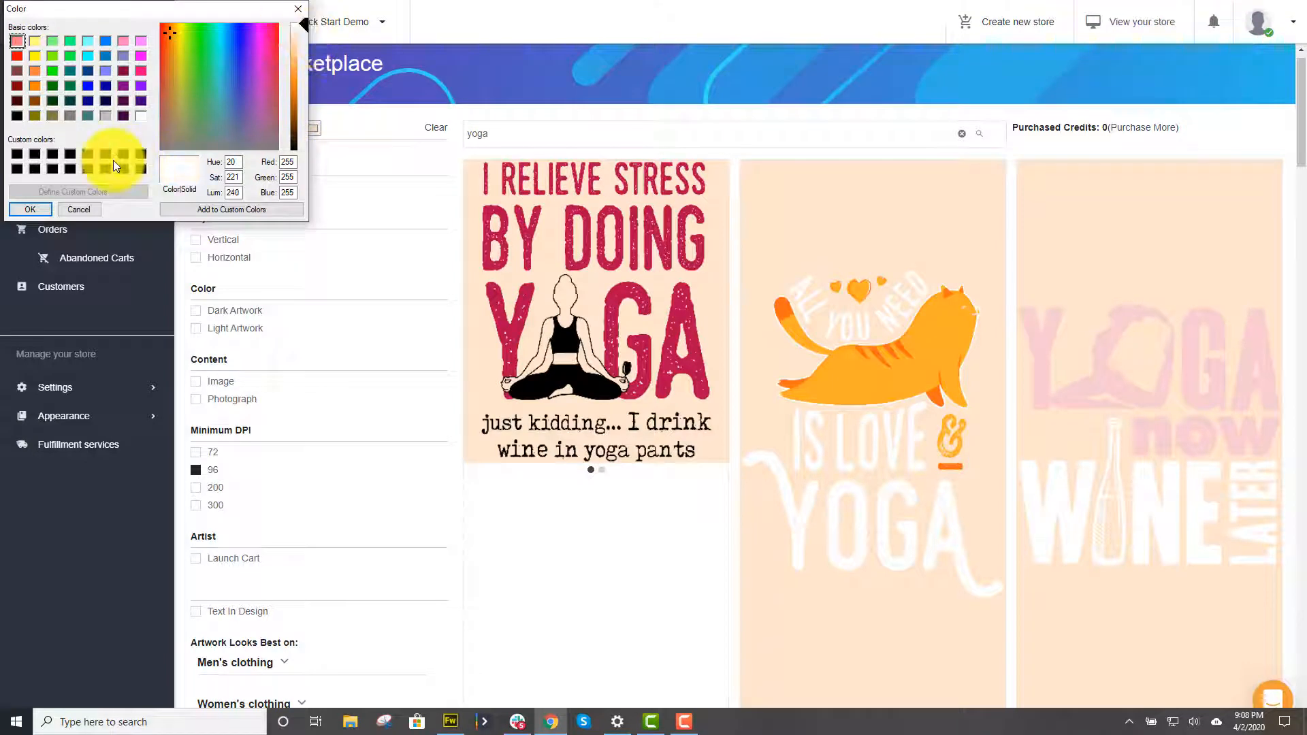
left_click(30, 210)
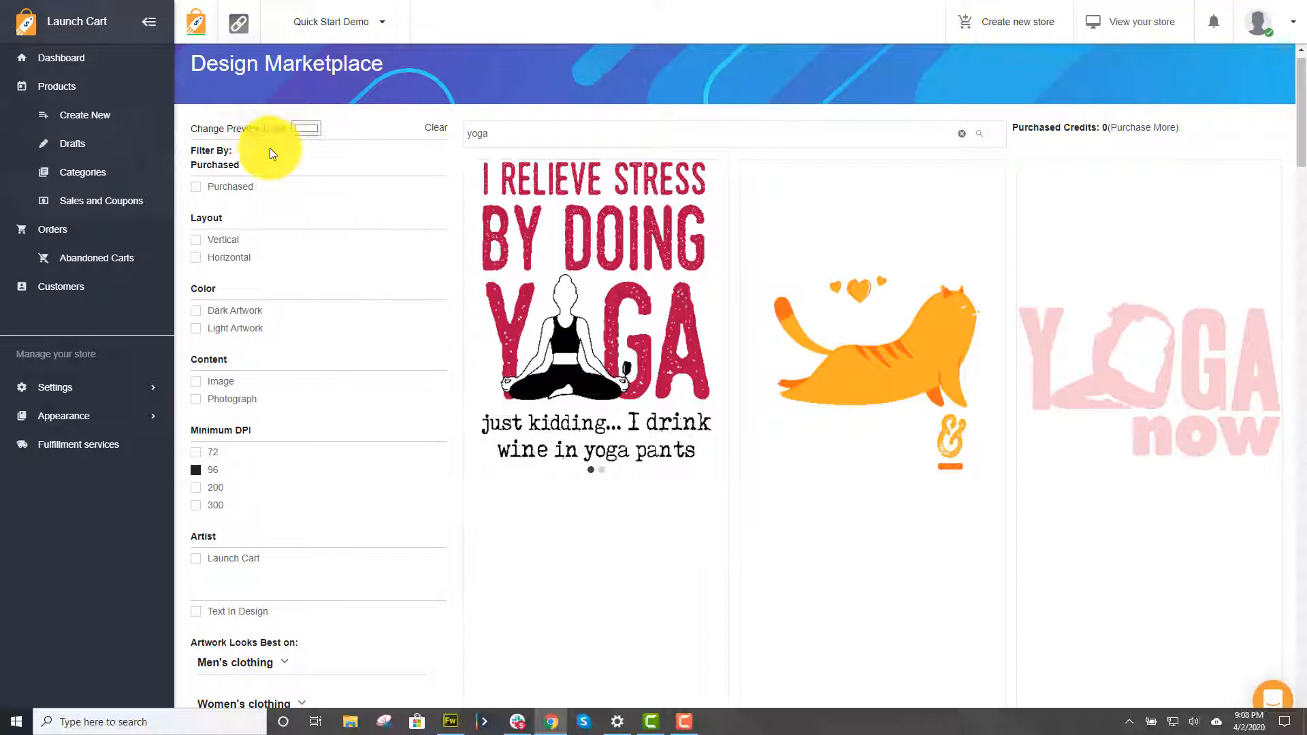
Step: Settle on a green shade as the preview background colour
left_click(307, 128)
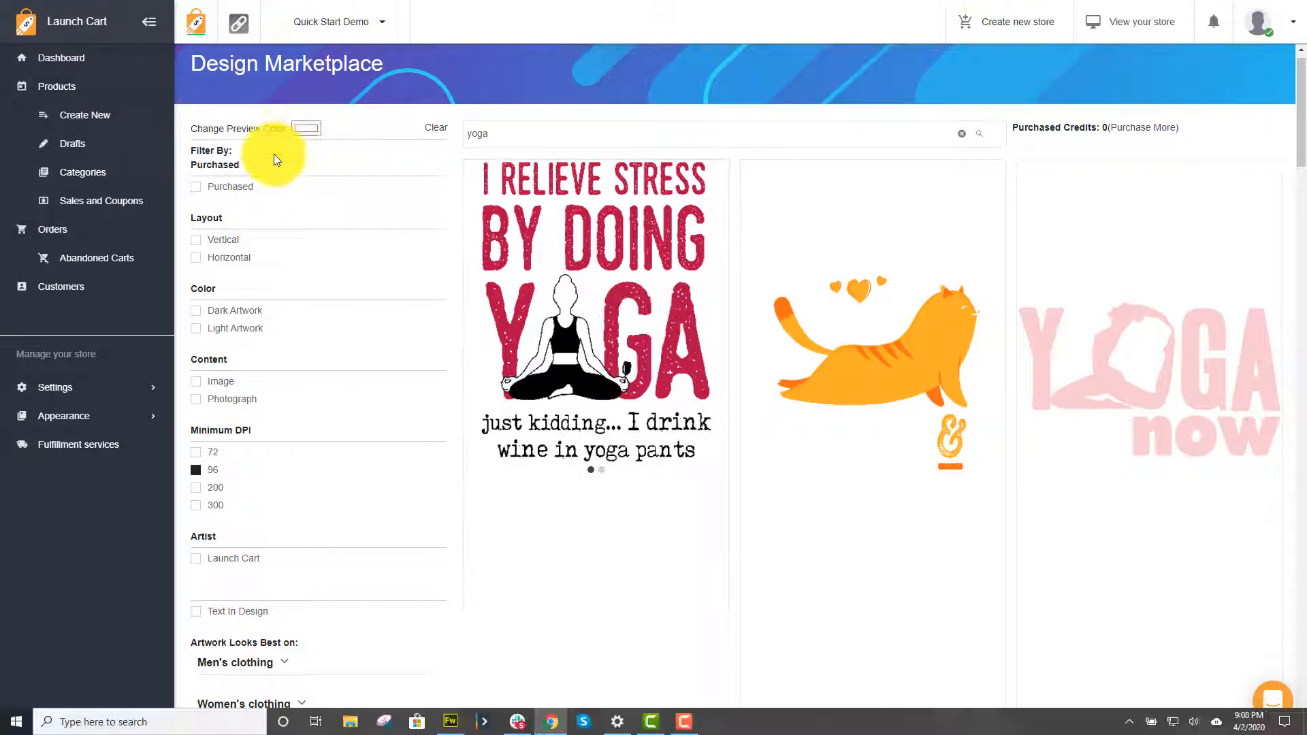
left_click(305, 128)
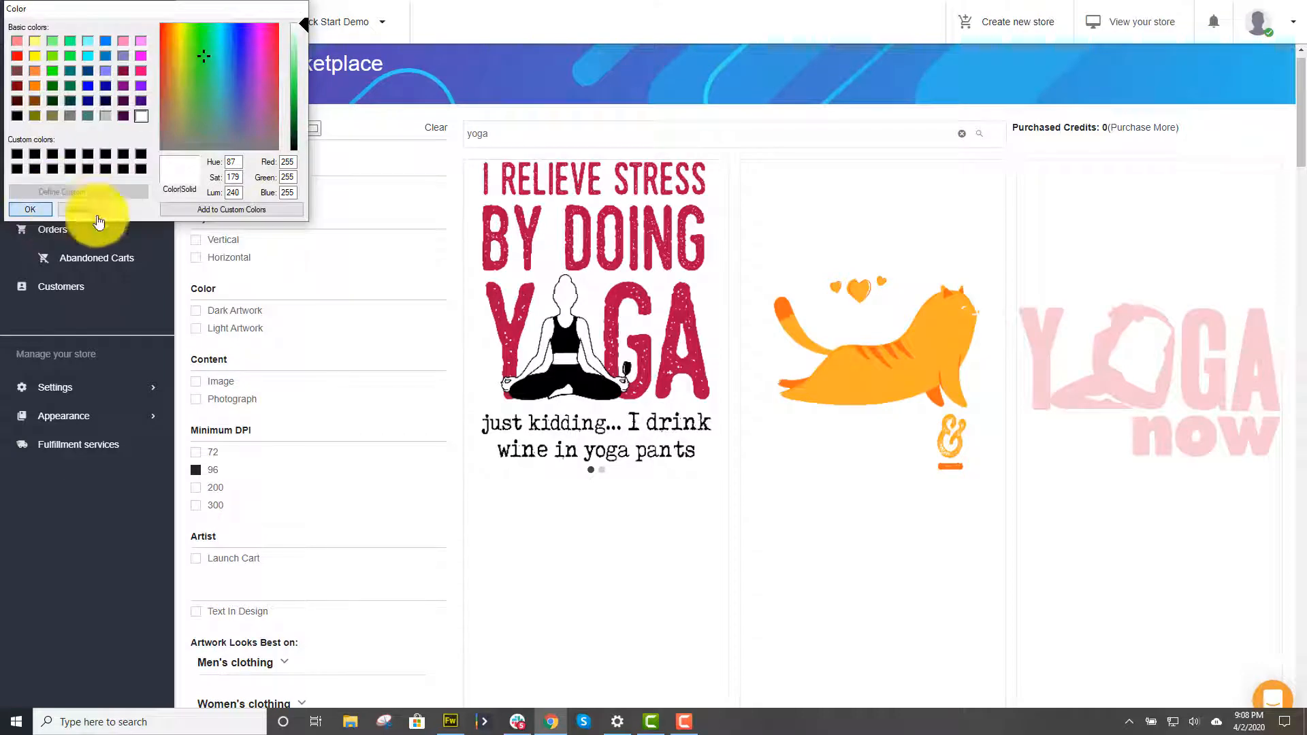
left_click(279, 134)
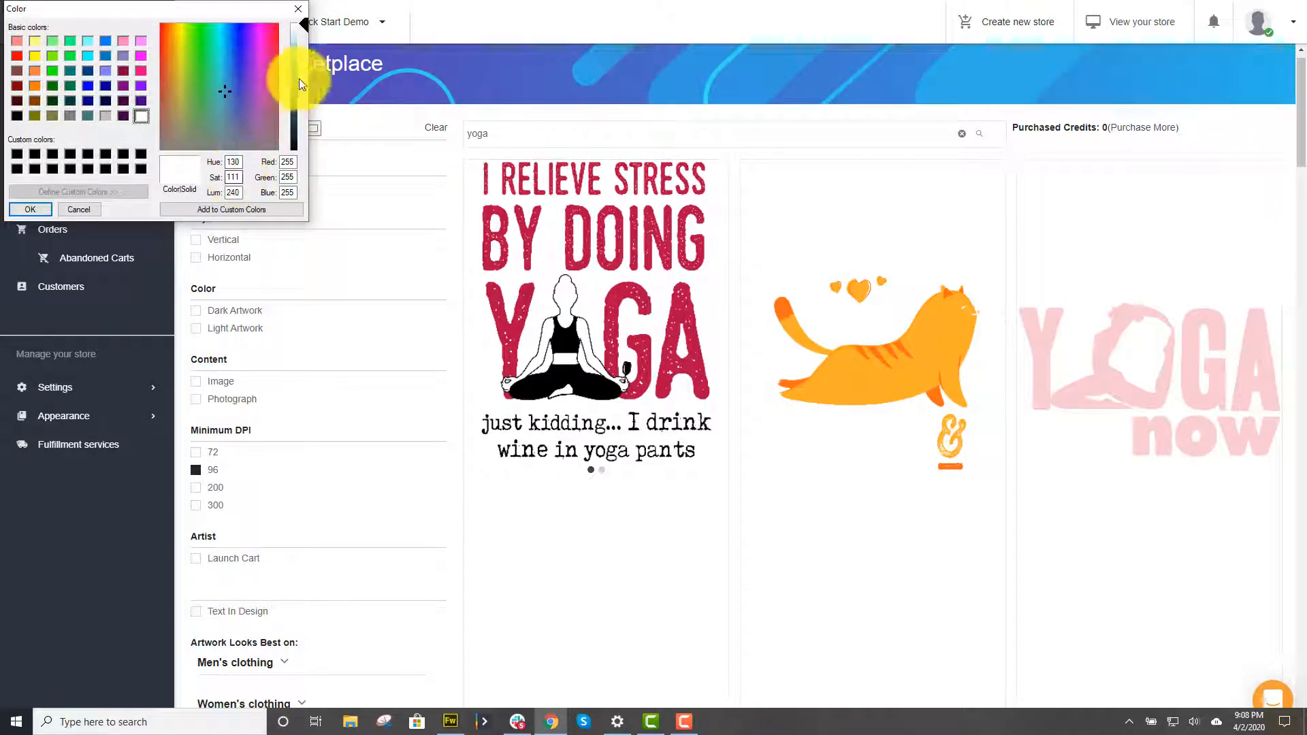
left_click(206, 71)
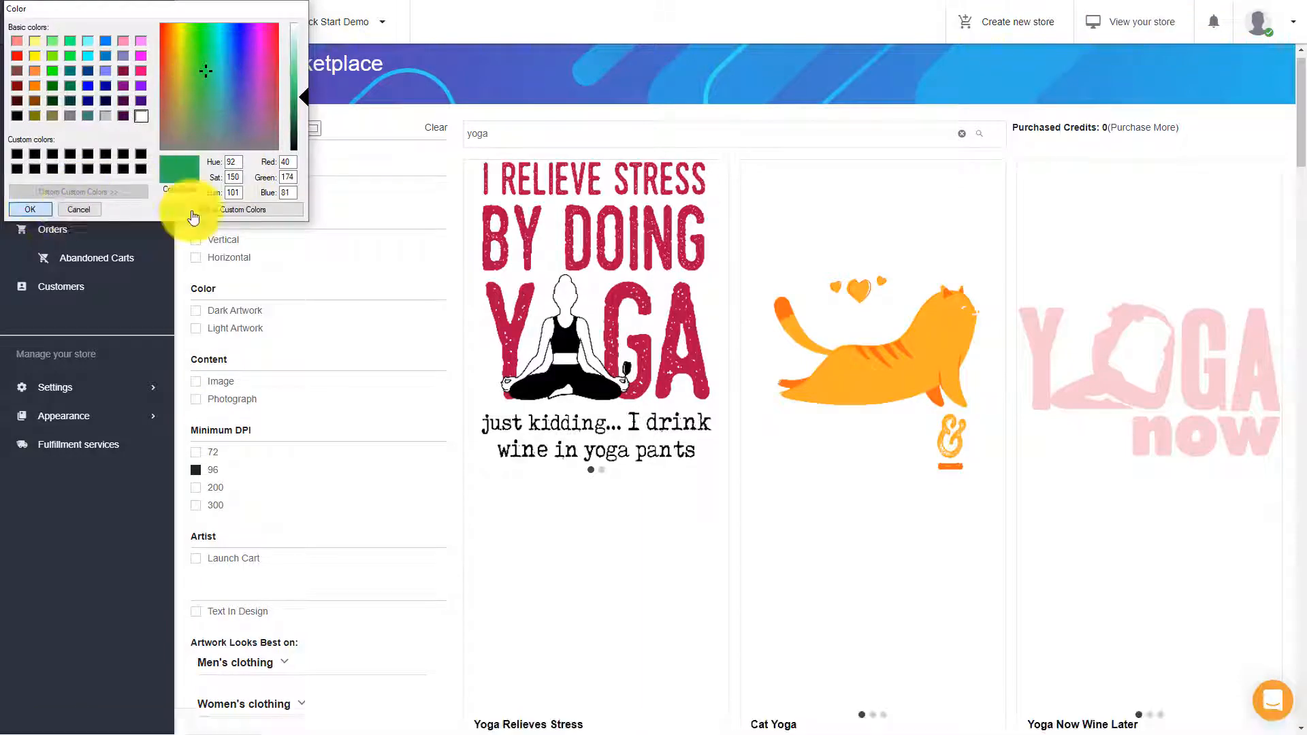
left_click(30, 210)
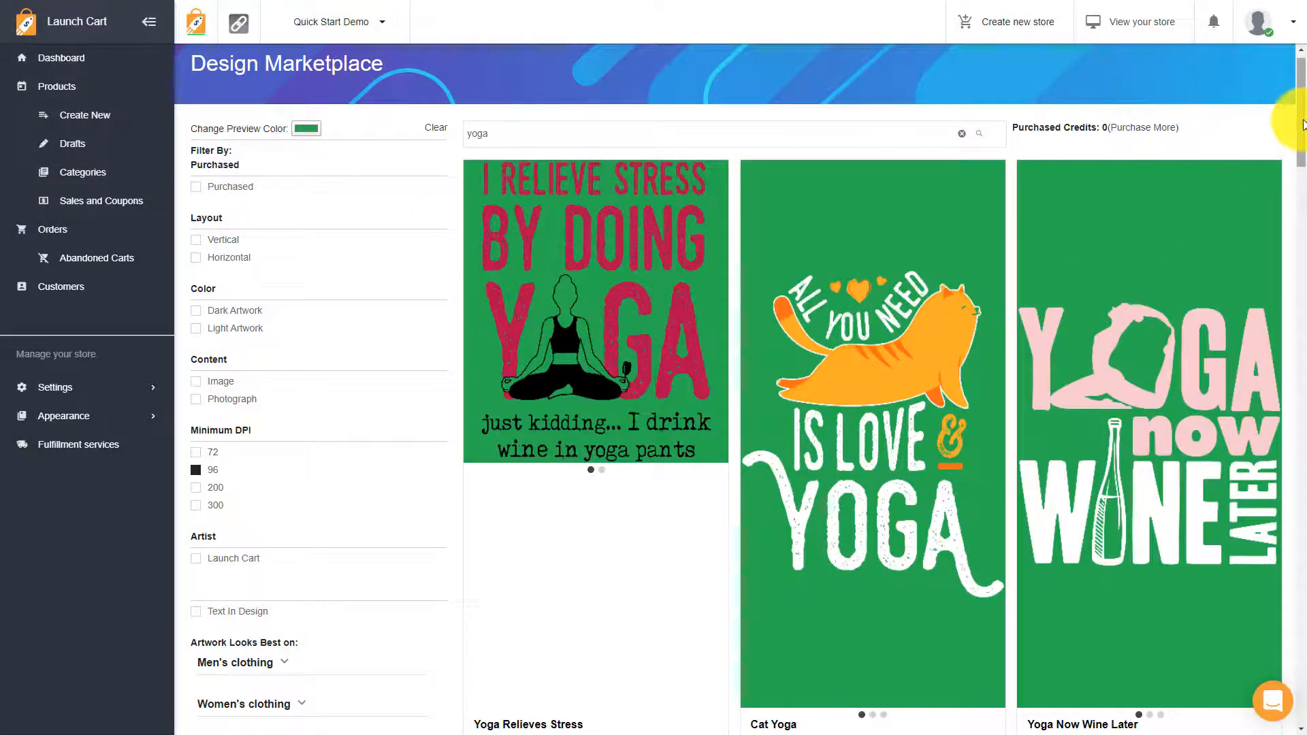
scroll("down", 3)
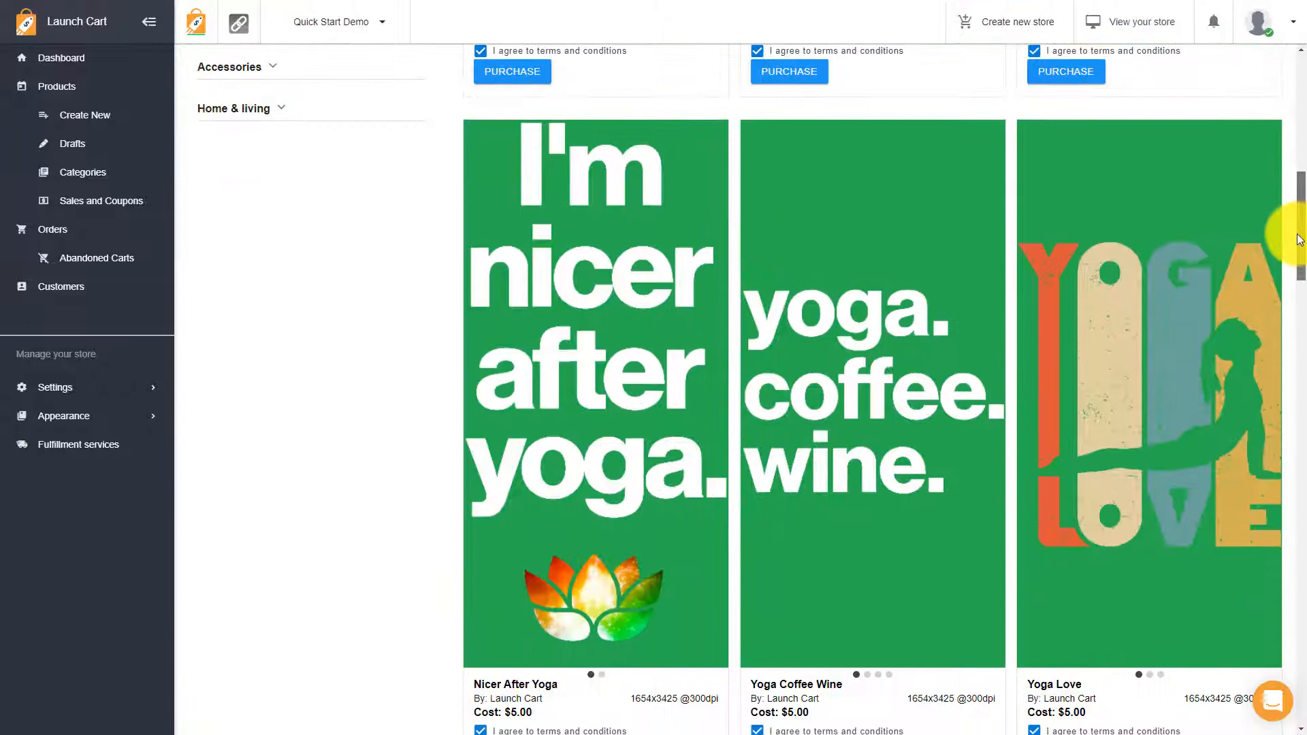
scroll("down", 3)
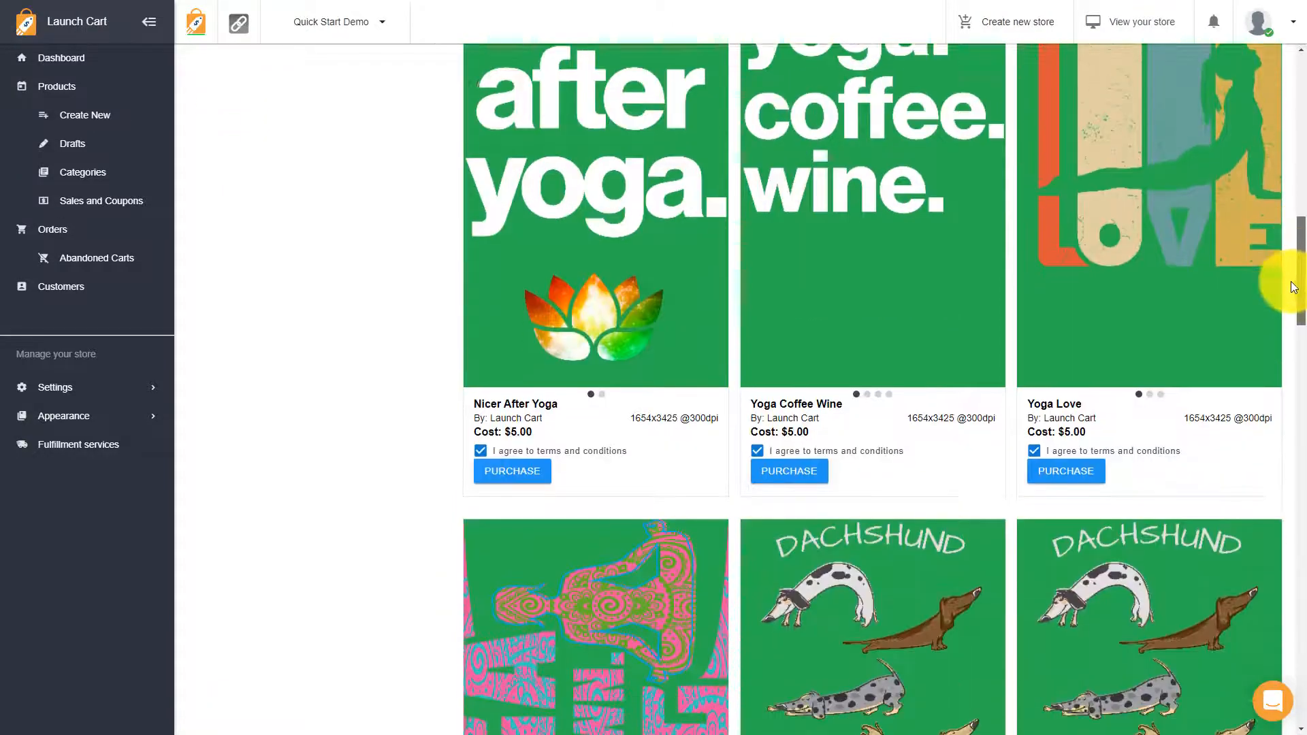
scroll("down", 3)
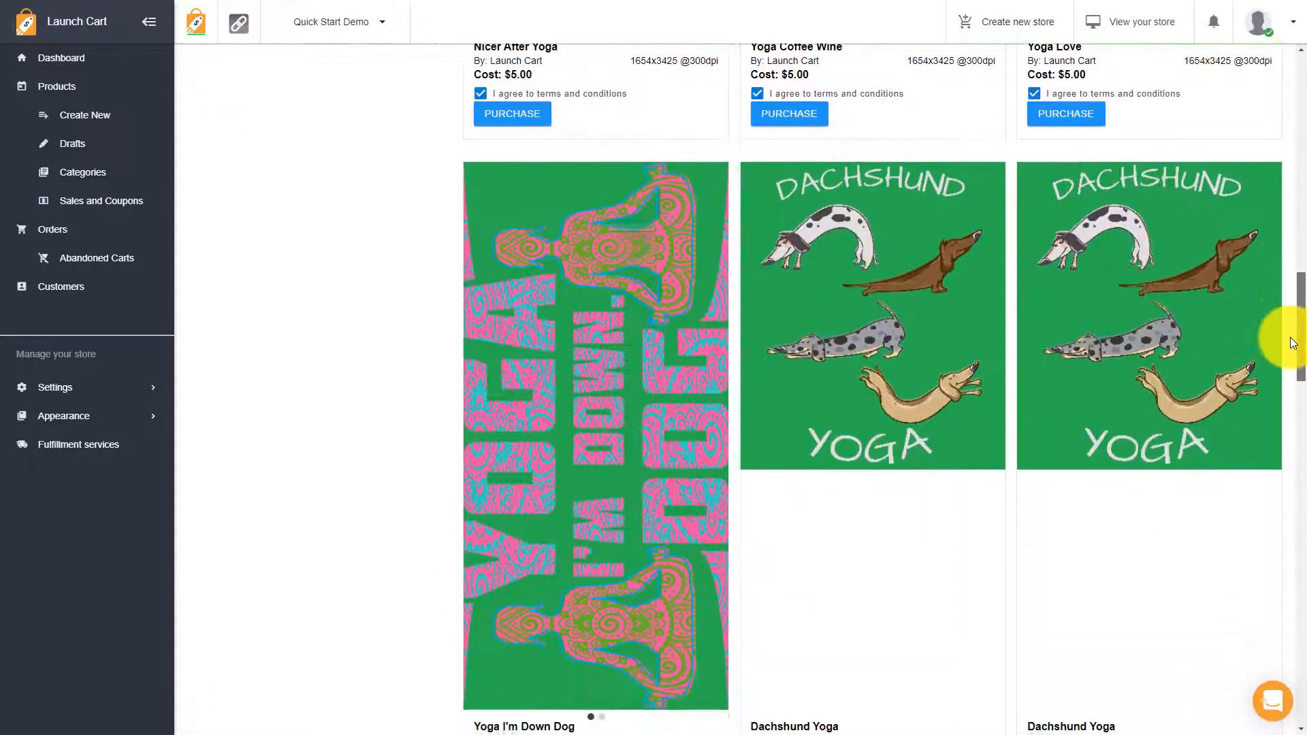
scroll("down", 3)
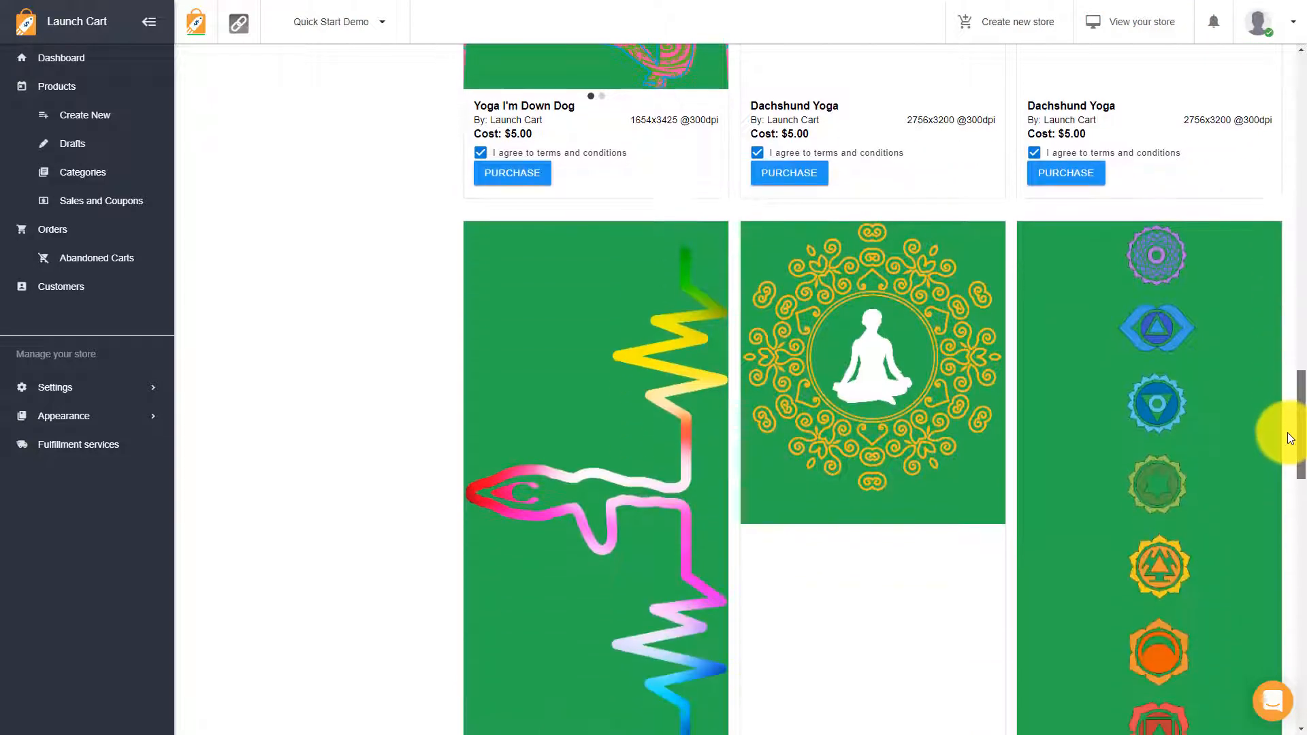
scroll("down", 3)
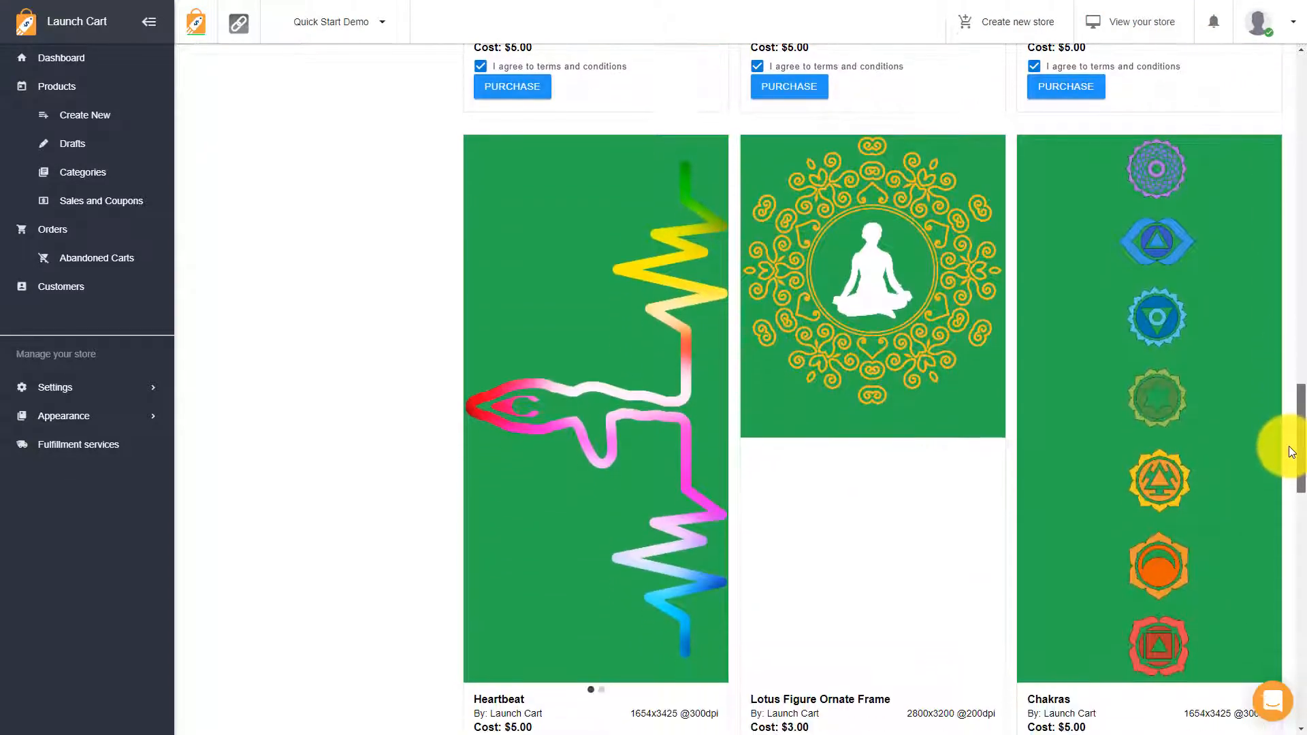
scroll("down", 3)
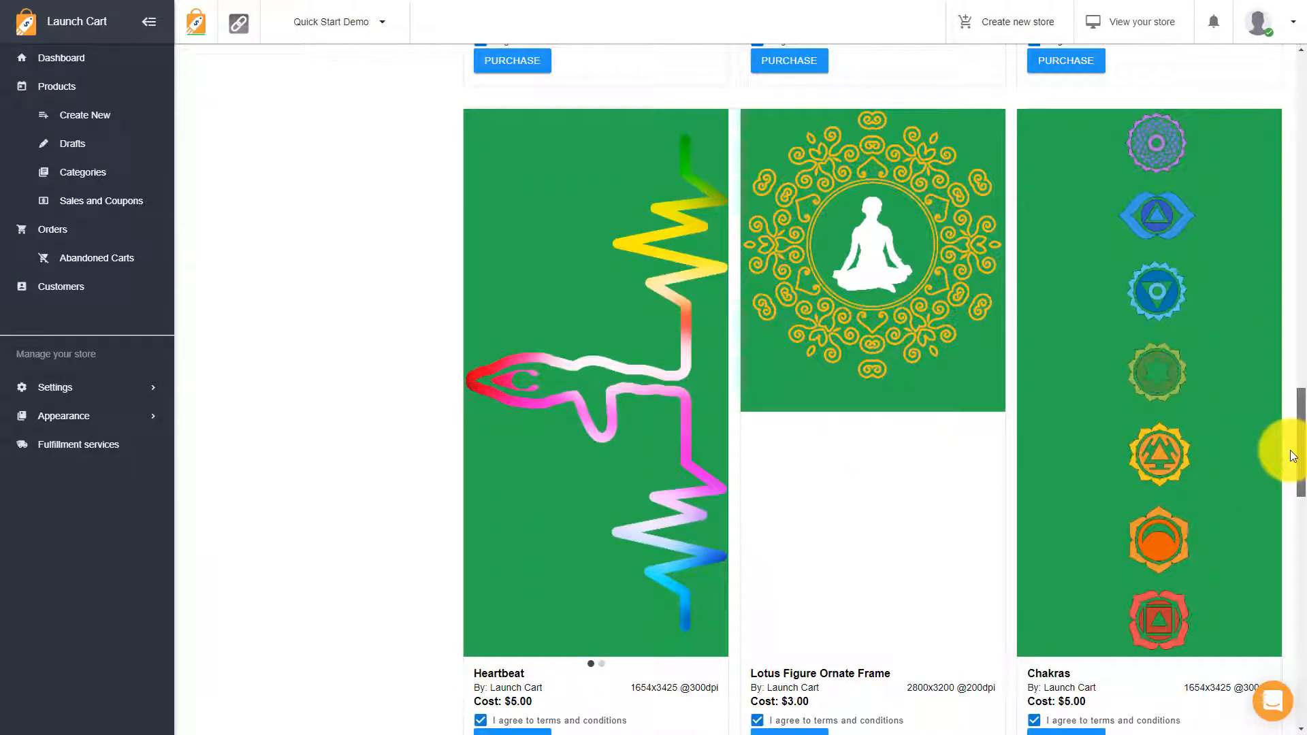
scroll("down", 3)
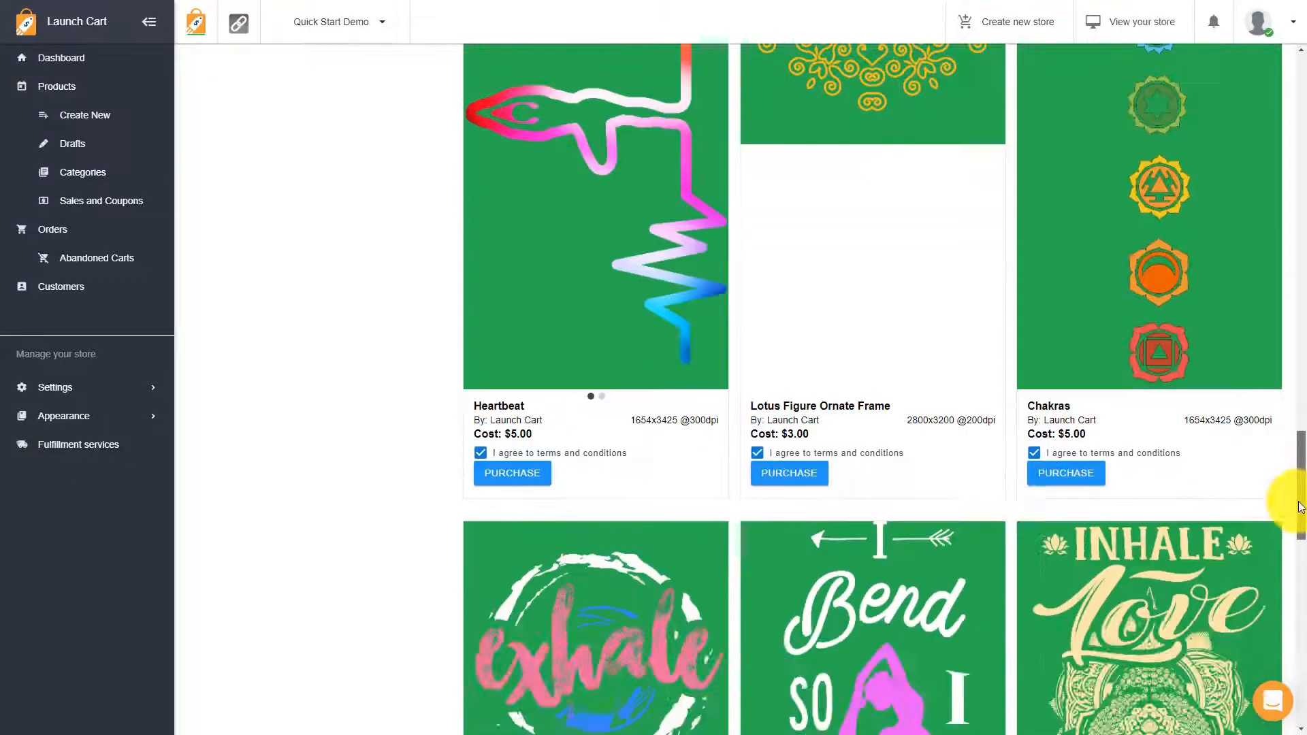
scroll("down", 3)
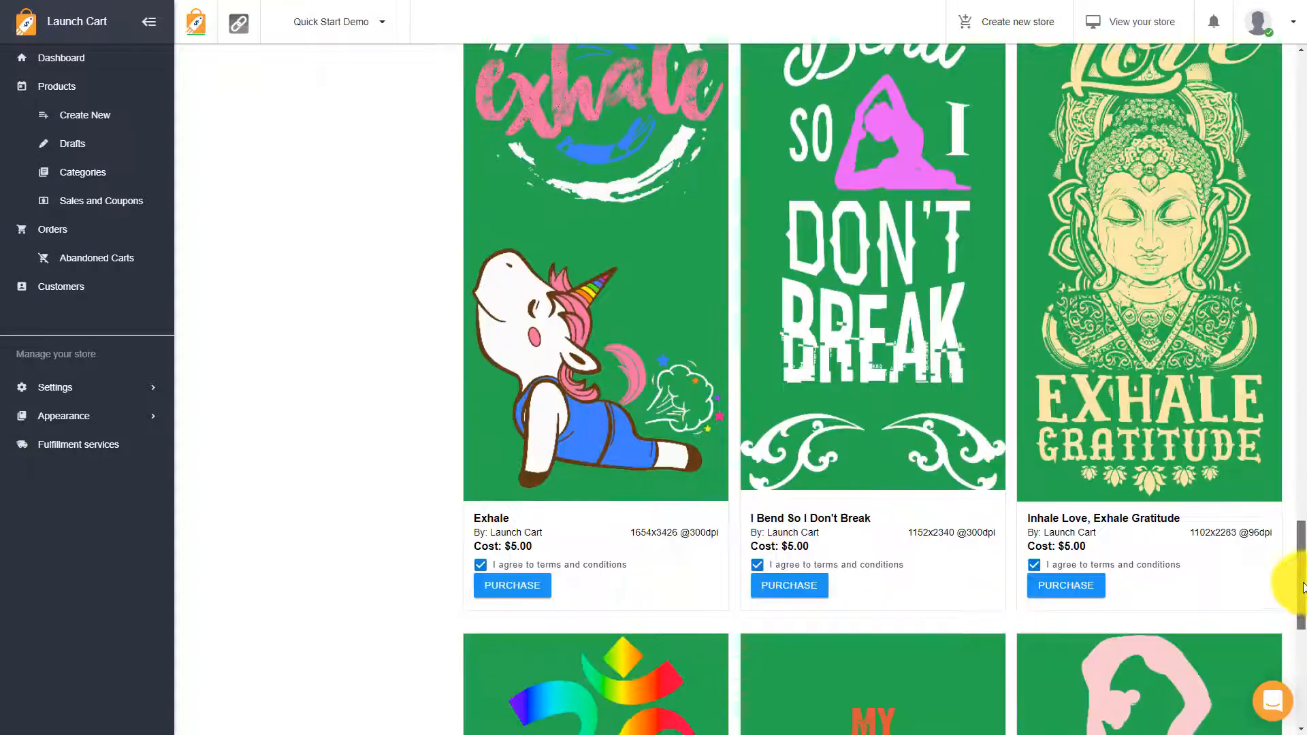
scroll("down", 3)
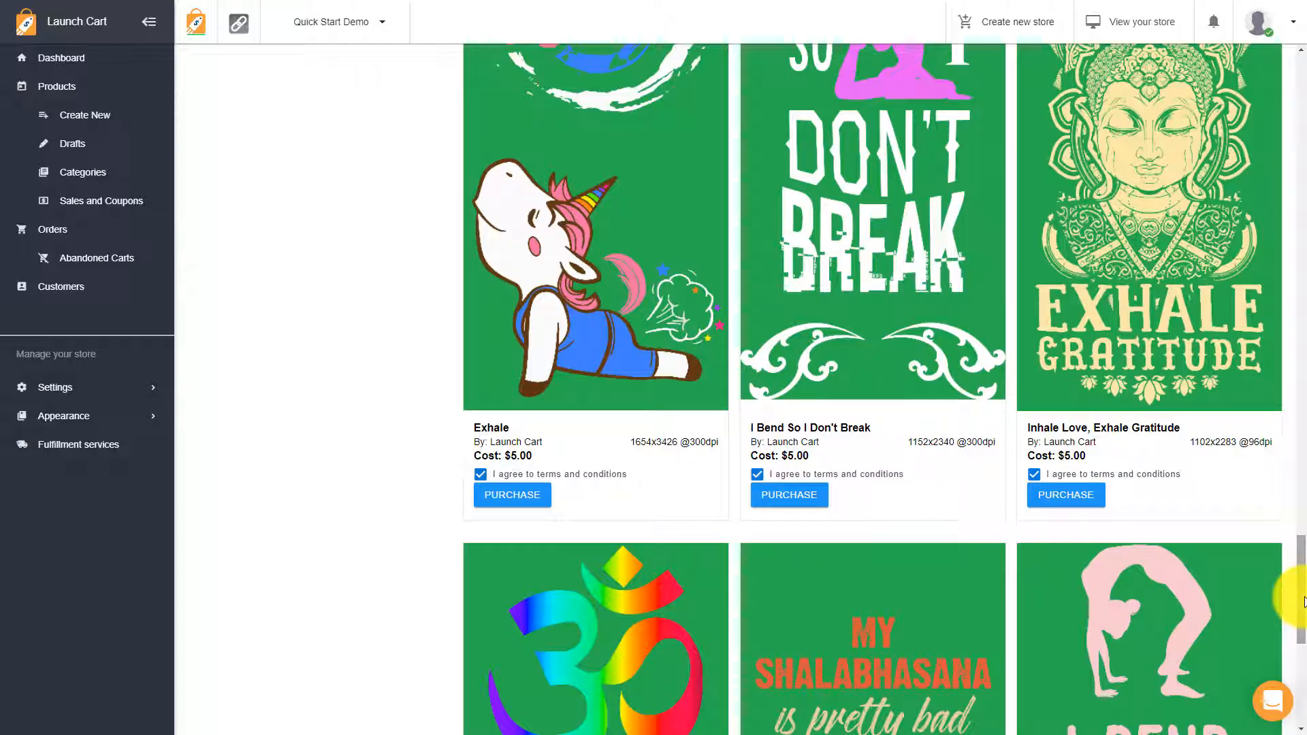
scroll("down", 3)
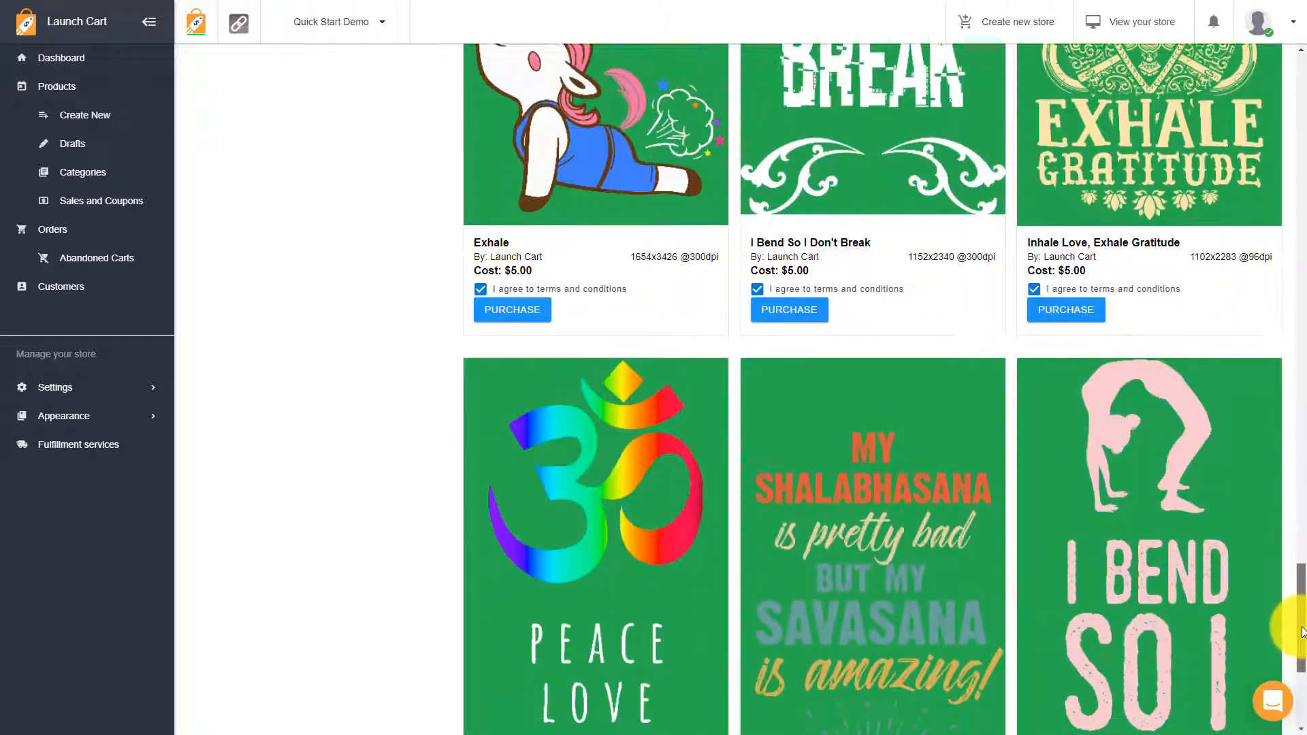
scroll("down", 3)
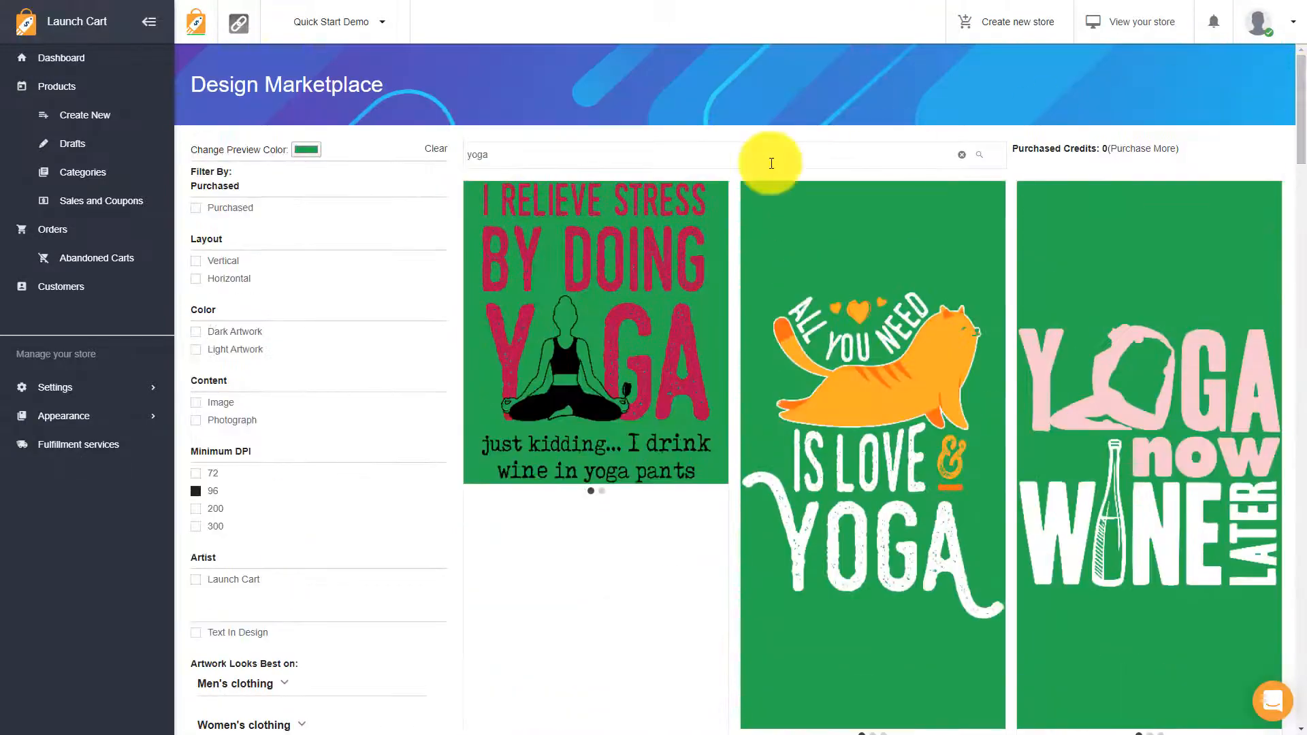
mouse_move(331, 248)
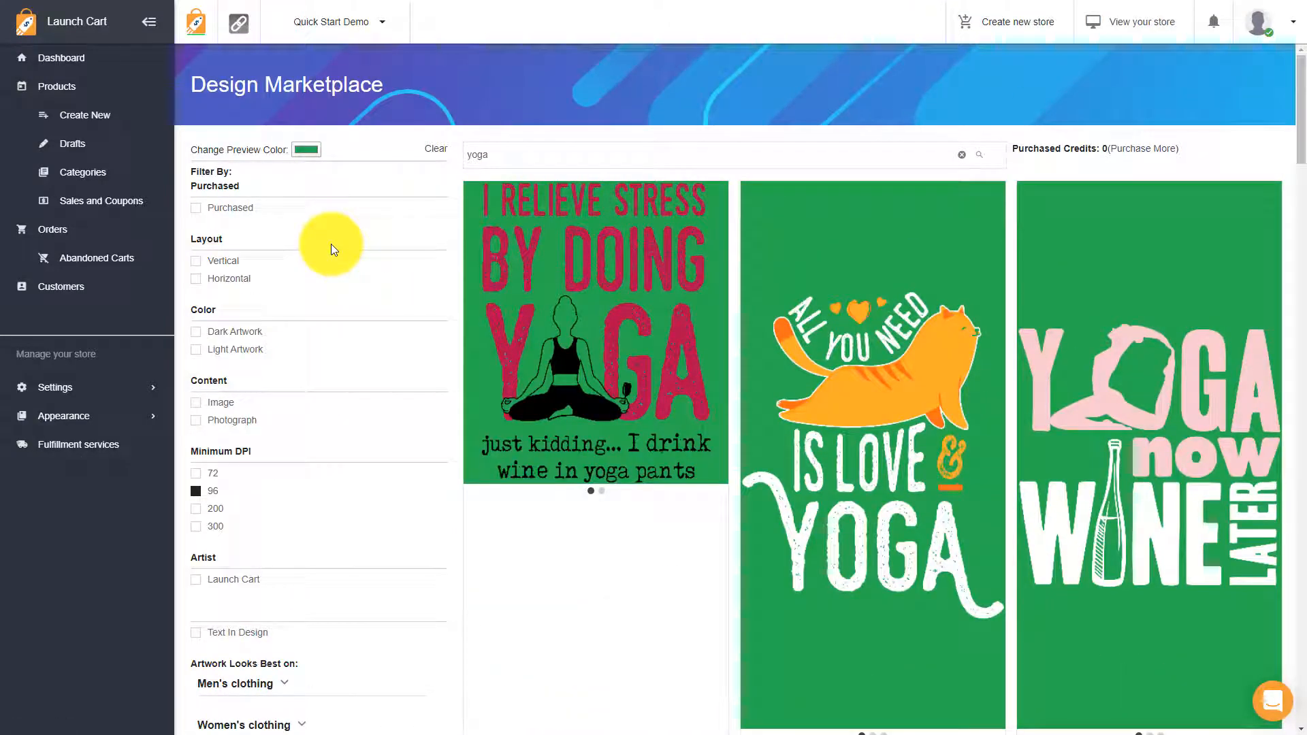
mouse_move(203, 344)
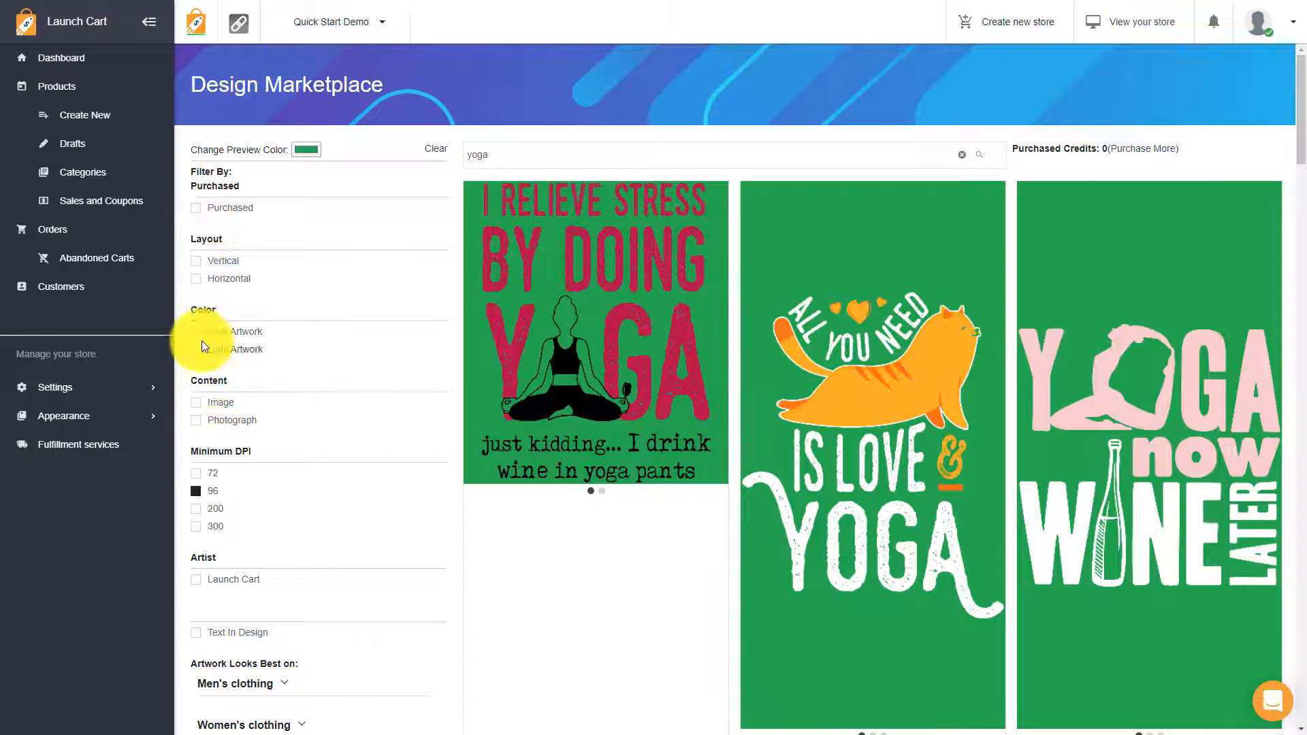
mouse_move(266, 342)
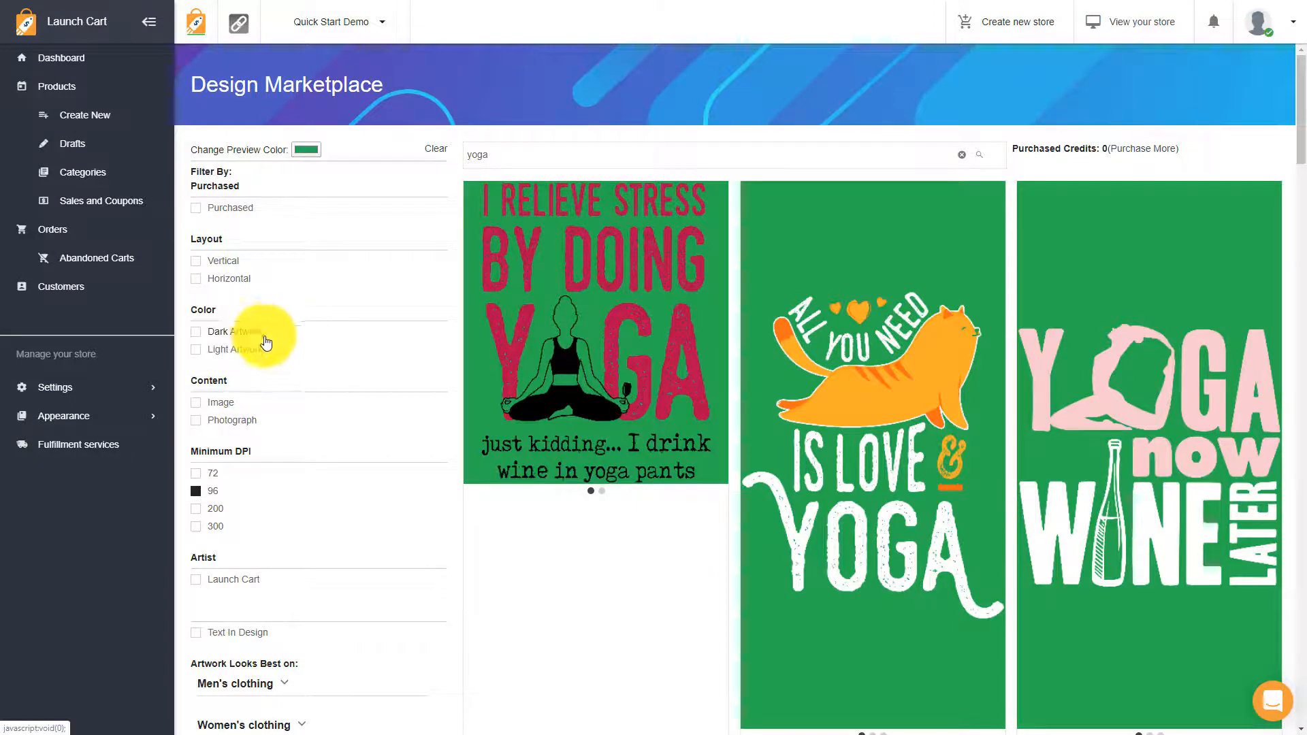
Step: Filter the yoga results to vertical layouts with dark artwork after trying the colour options
left_click(196, 331)
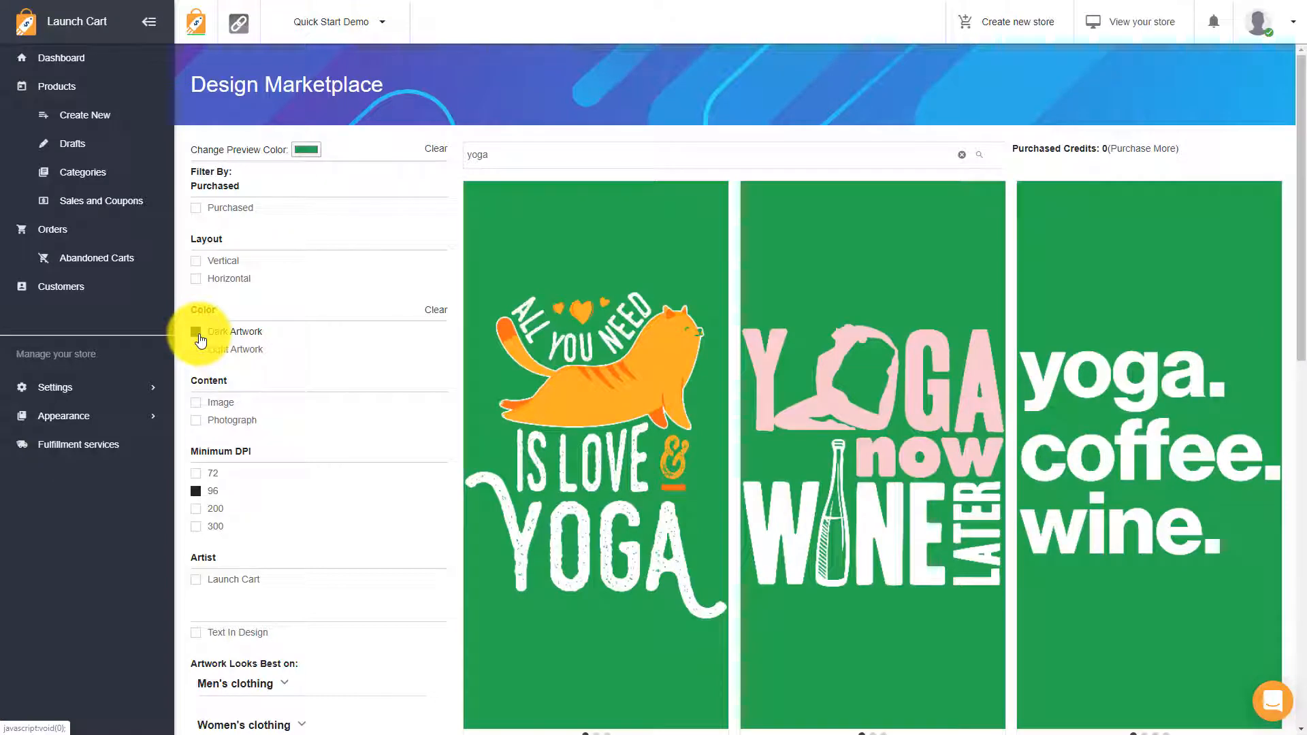
left_click(196, 331)
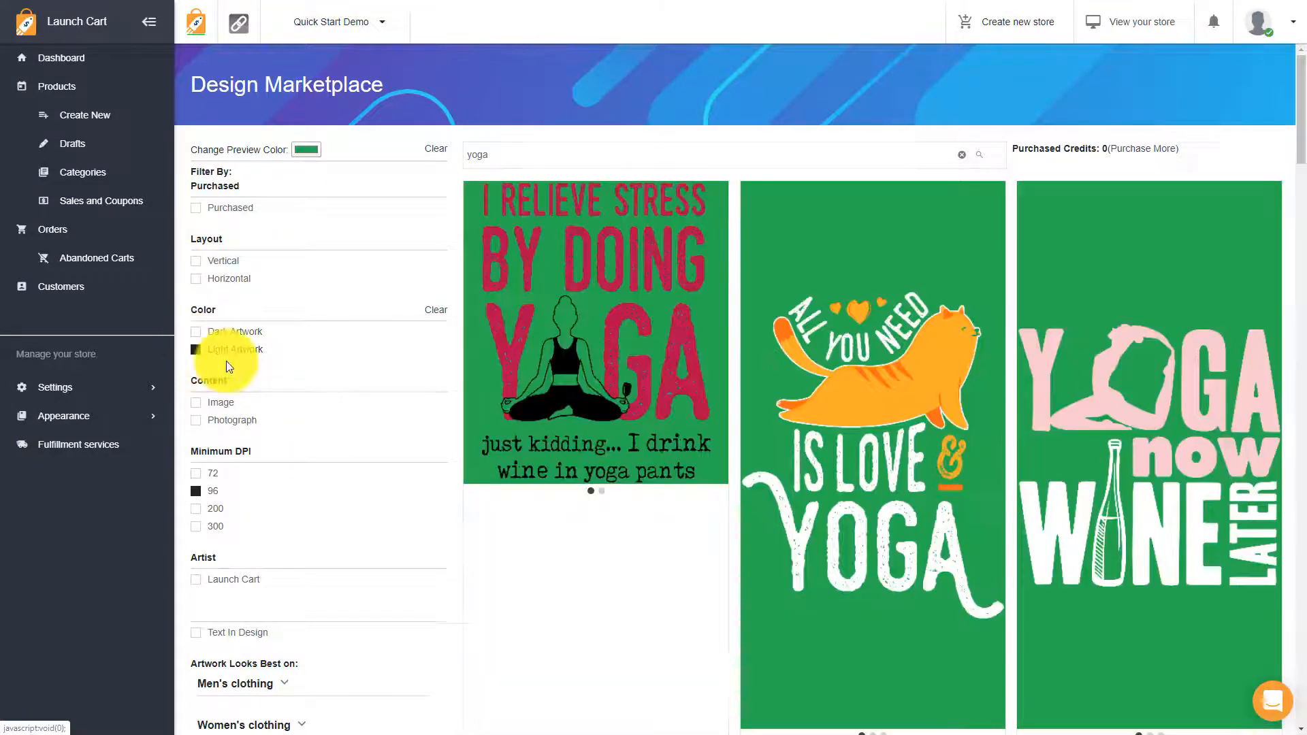
left_click(196, 350)
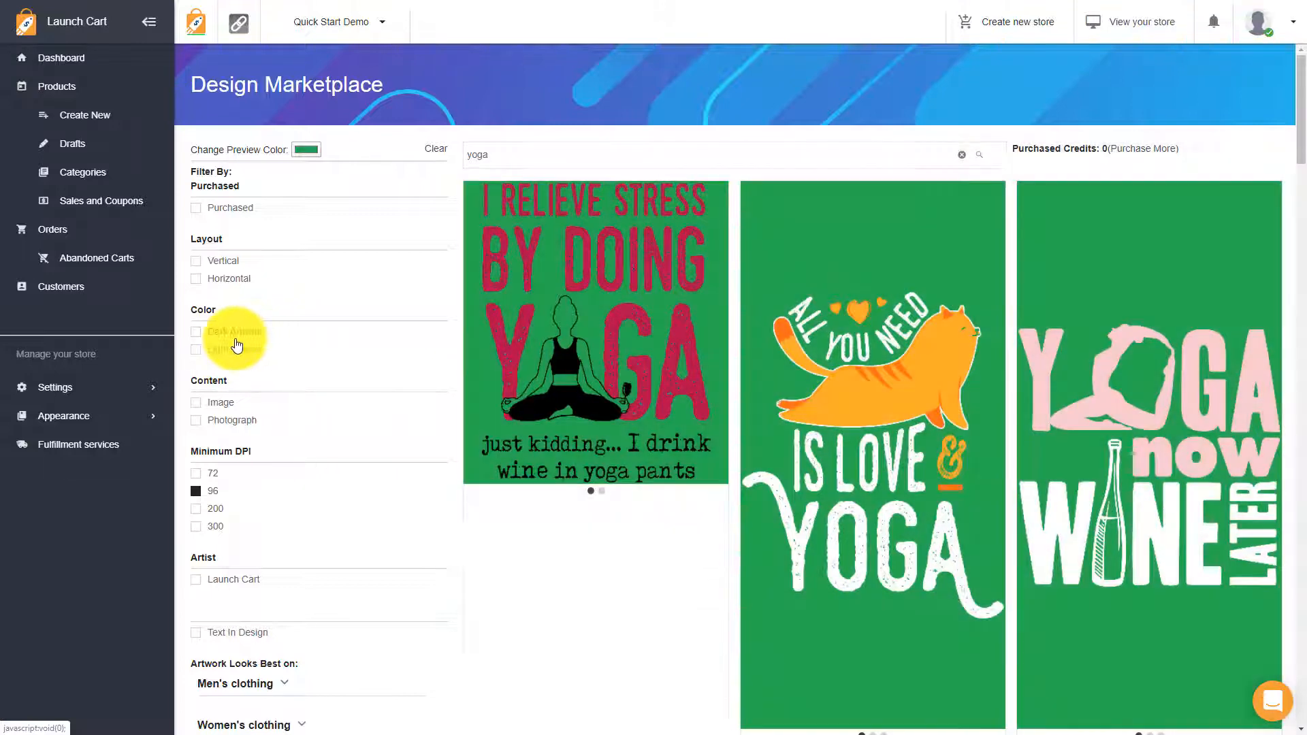
mouse_move(206, 285)
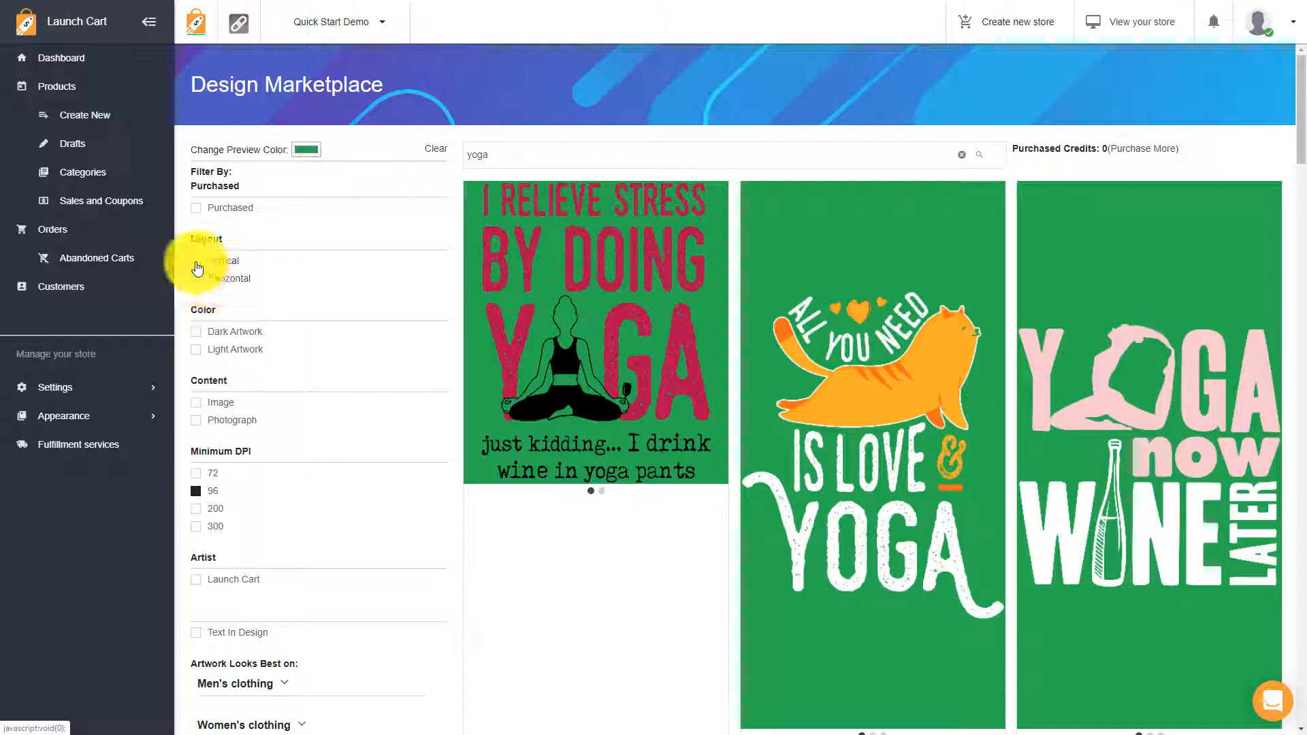
left_click(196, 260)
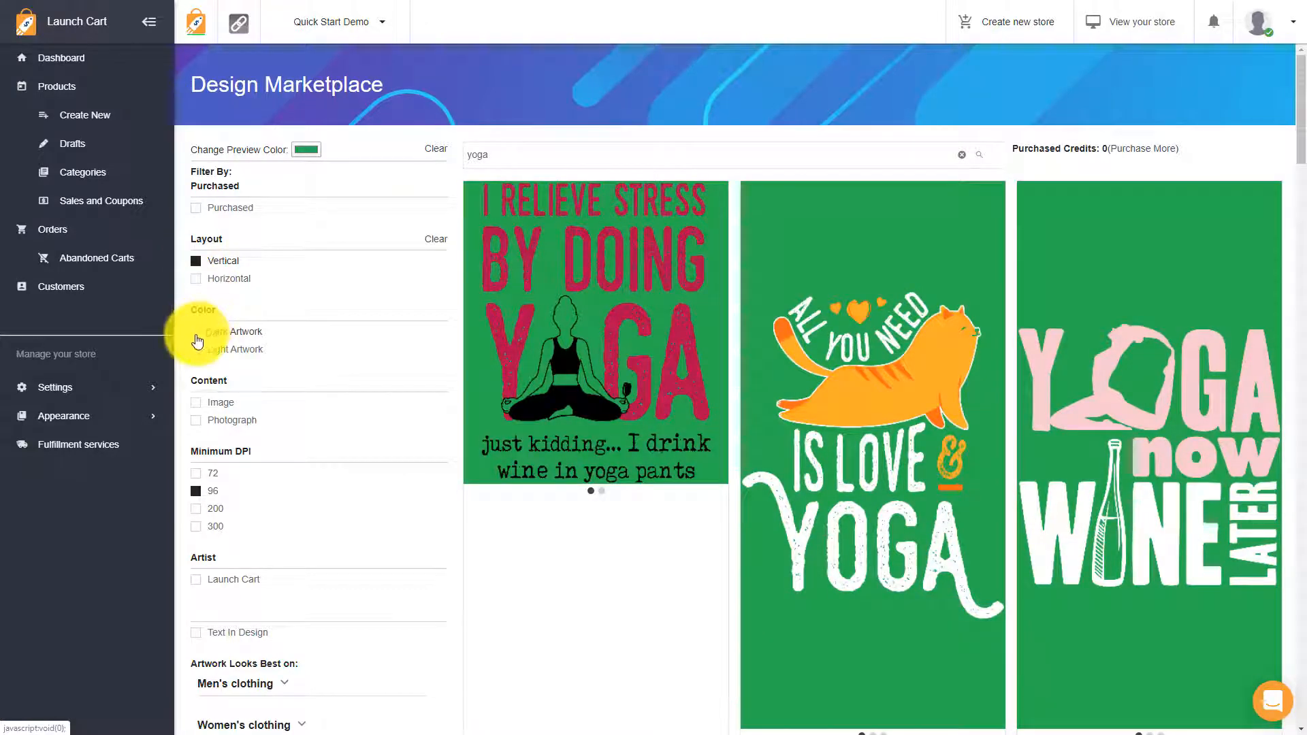
left_click(196, 332)
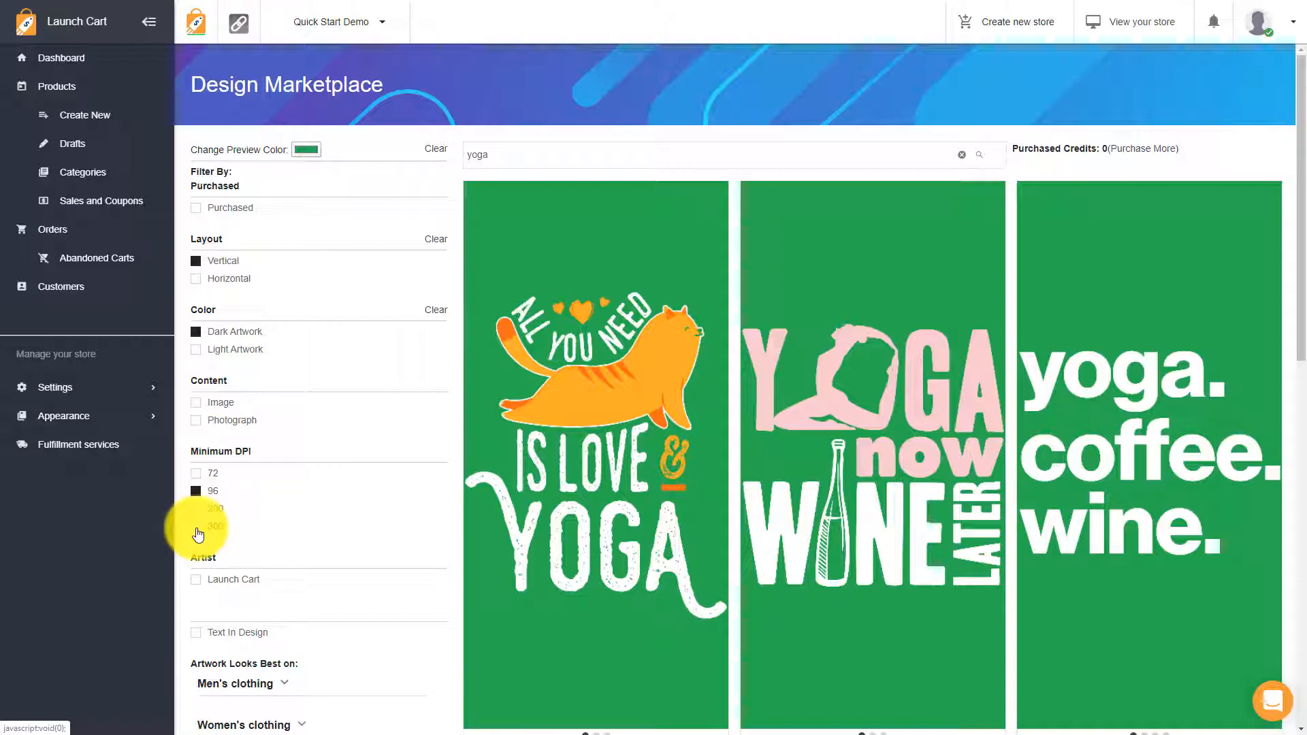
Step: Lower the minimum DPI filter from 96 to 72
left_click(196, 491)
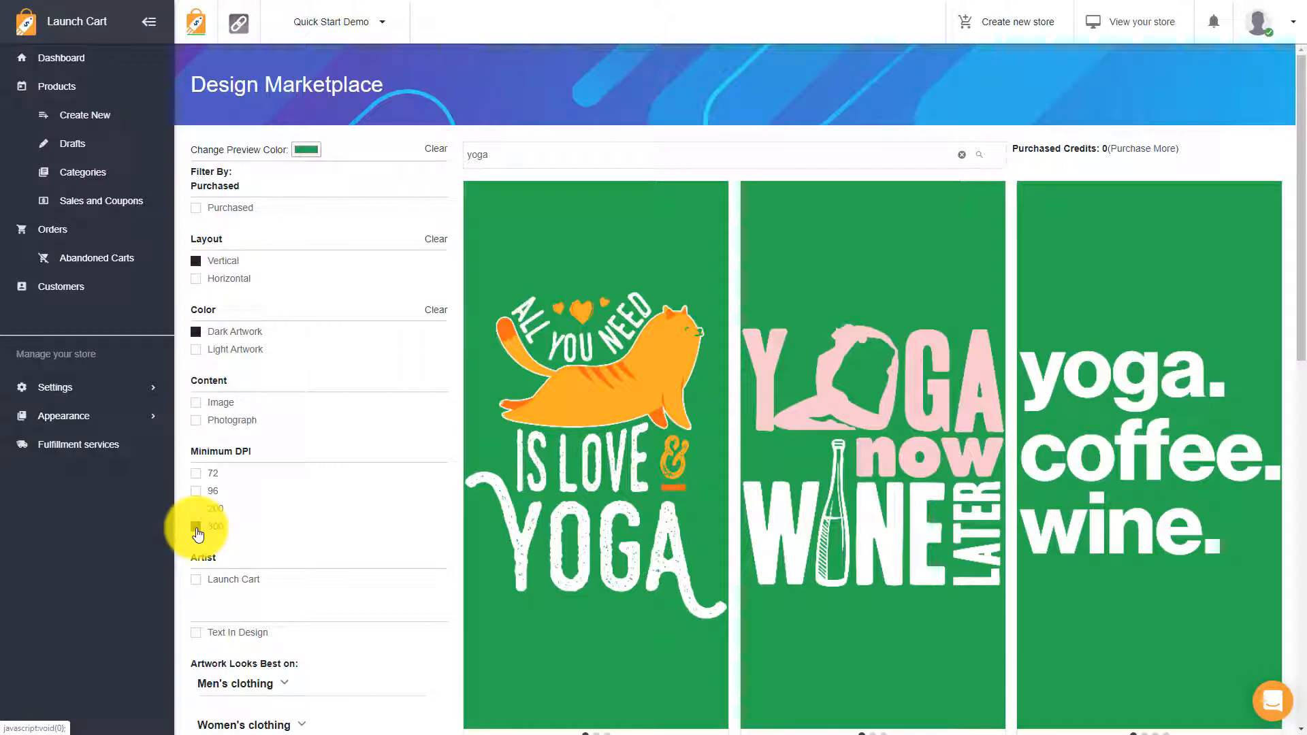
left_click(197, 525)
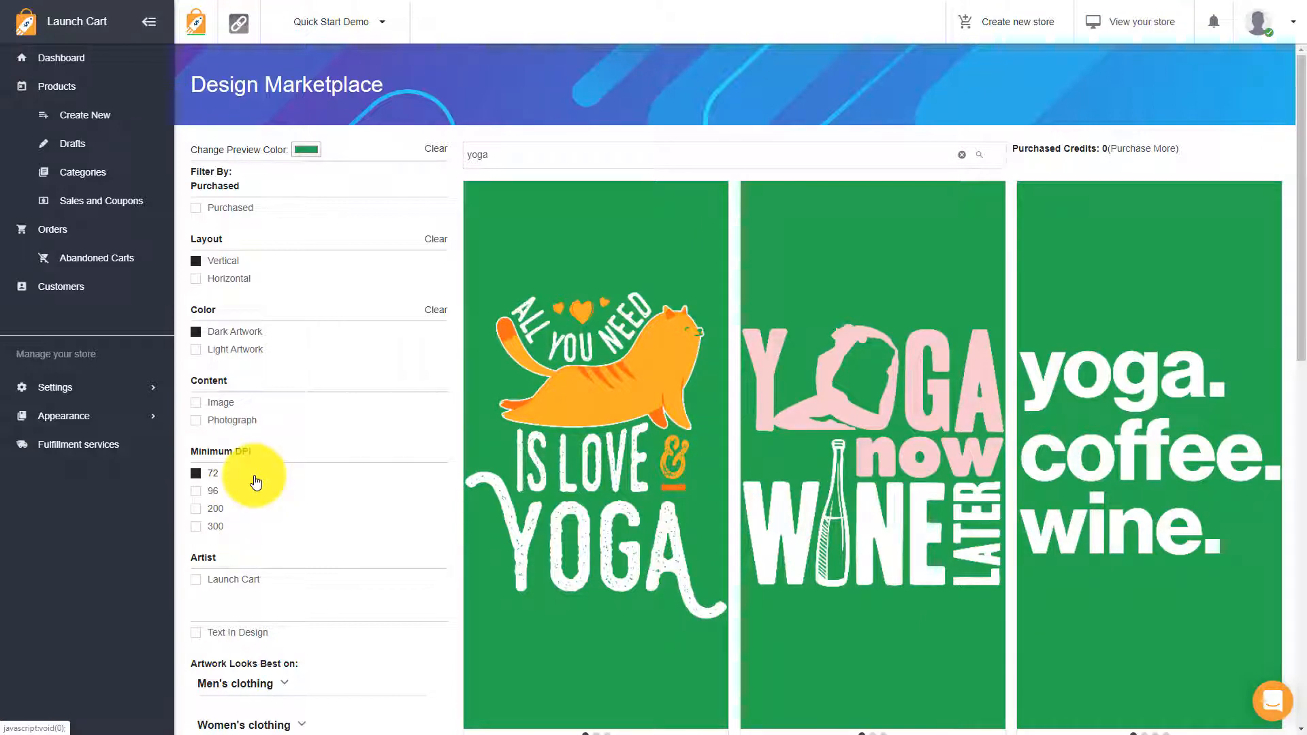
Step: Narrow the results to artwork suited for men's leggings and review the remaining designs
scroll("down", 3)
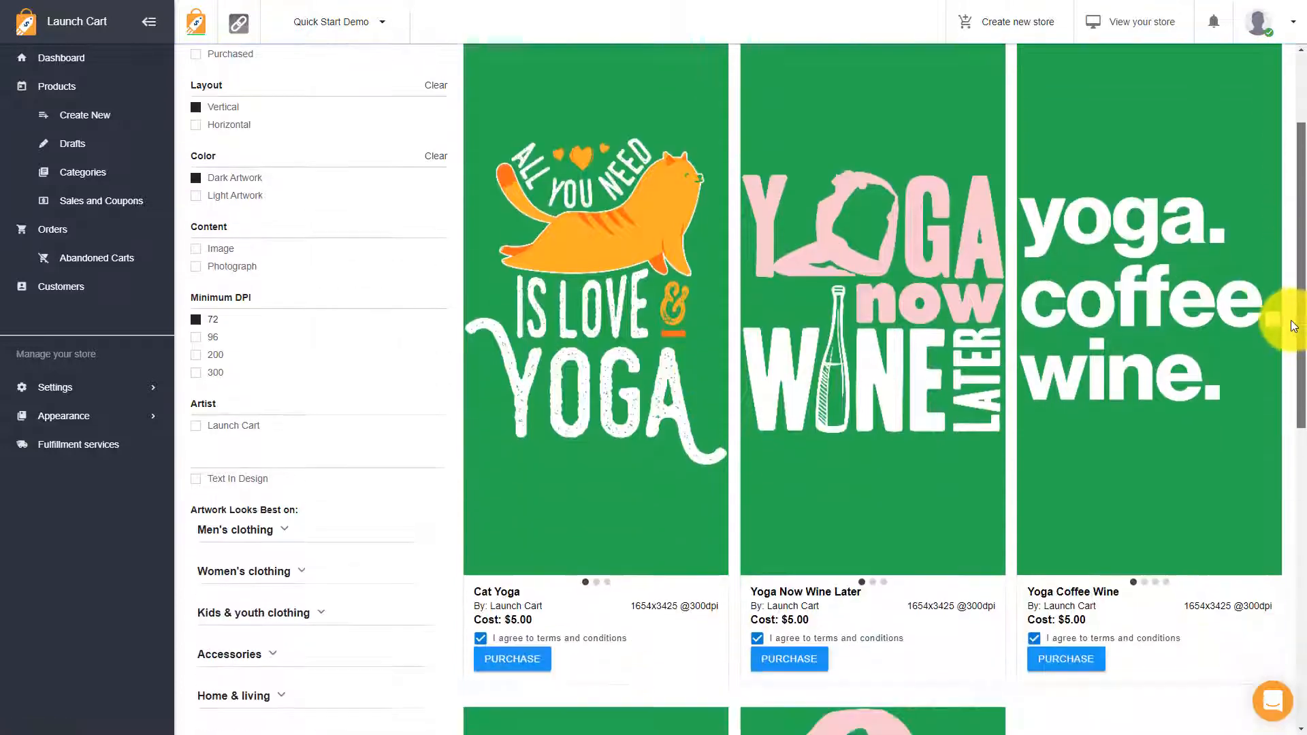
left_click(242, 530)
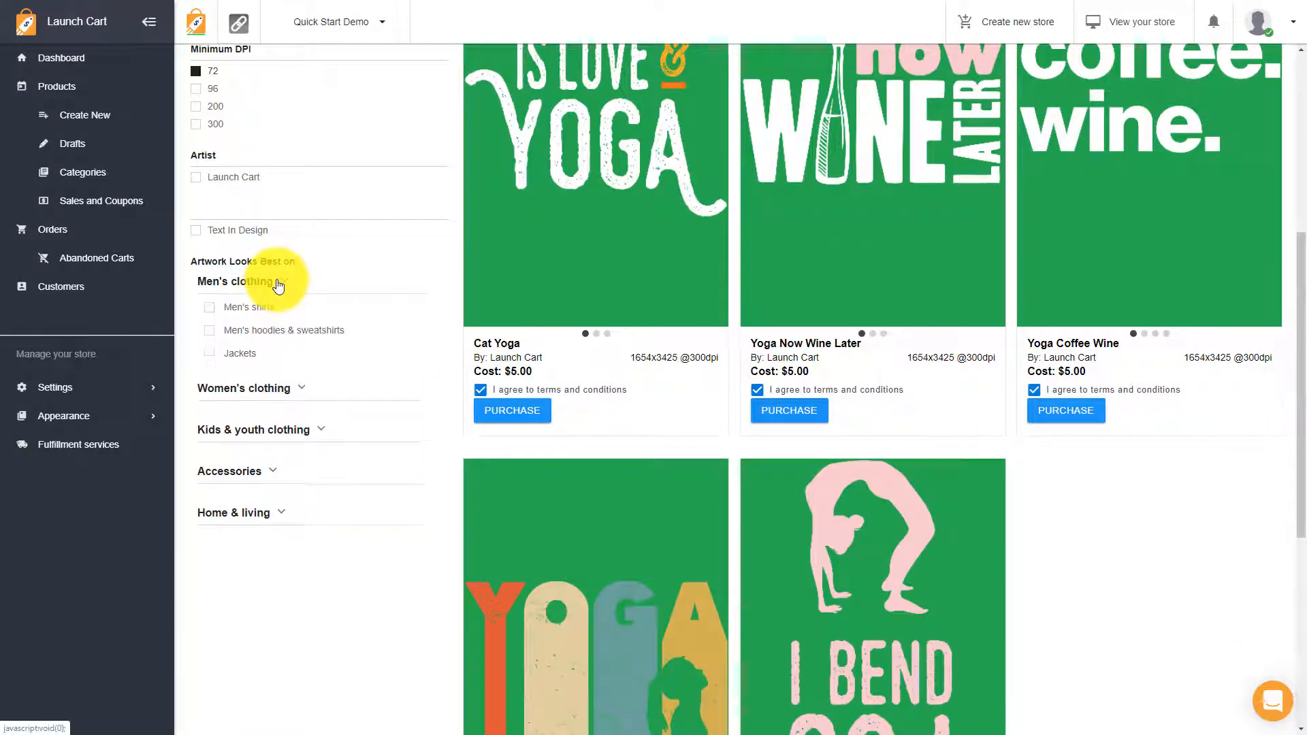
left_click(234, 280)
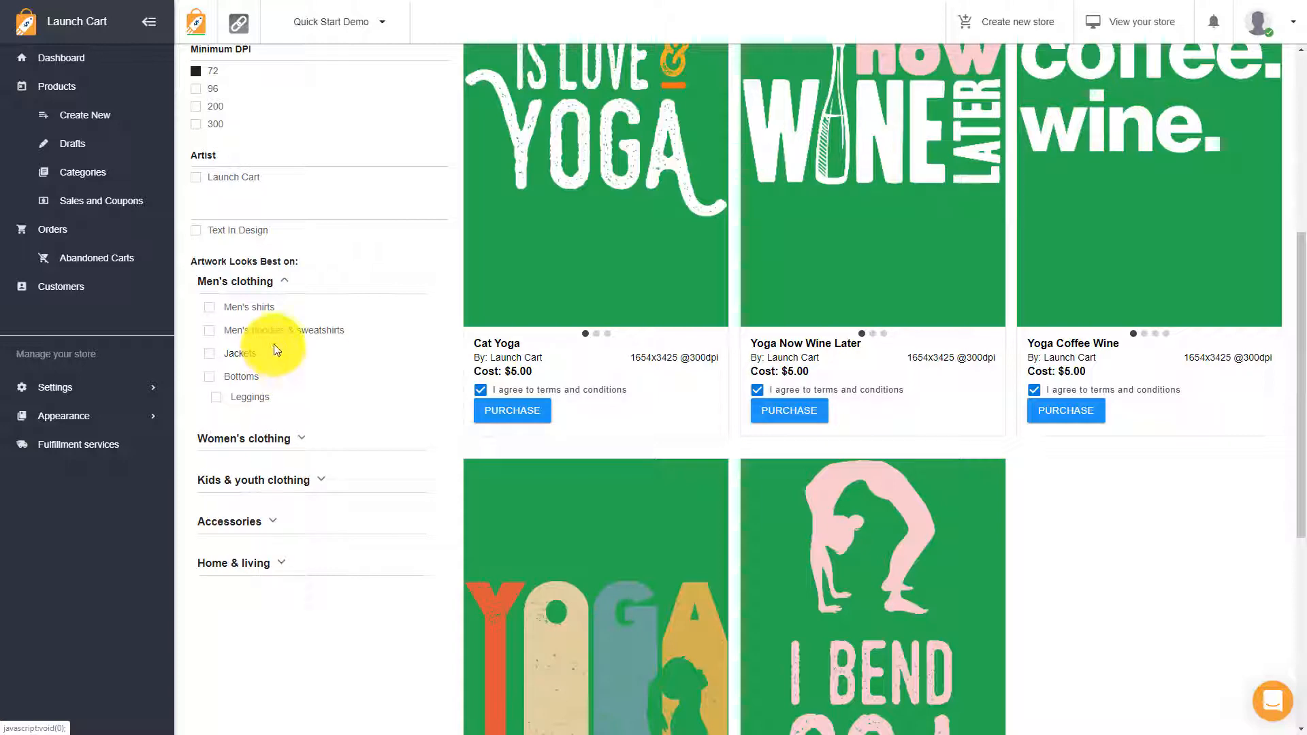
scroll("up", 3)
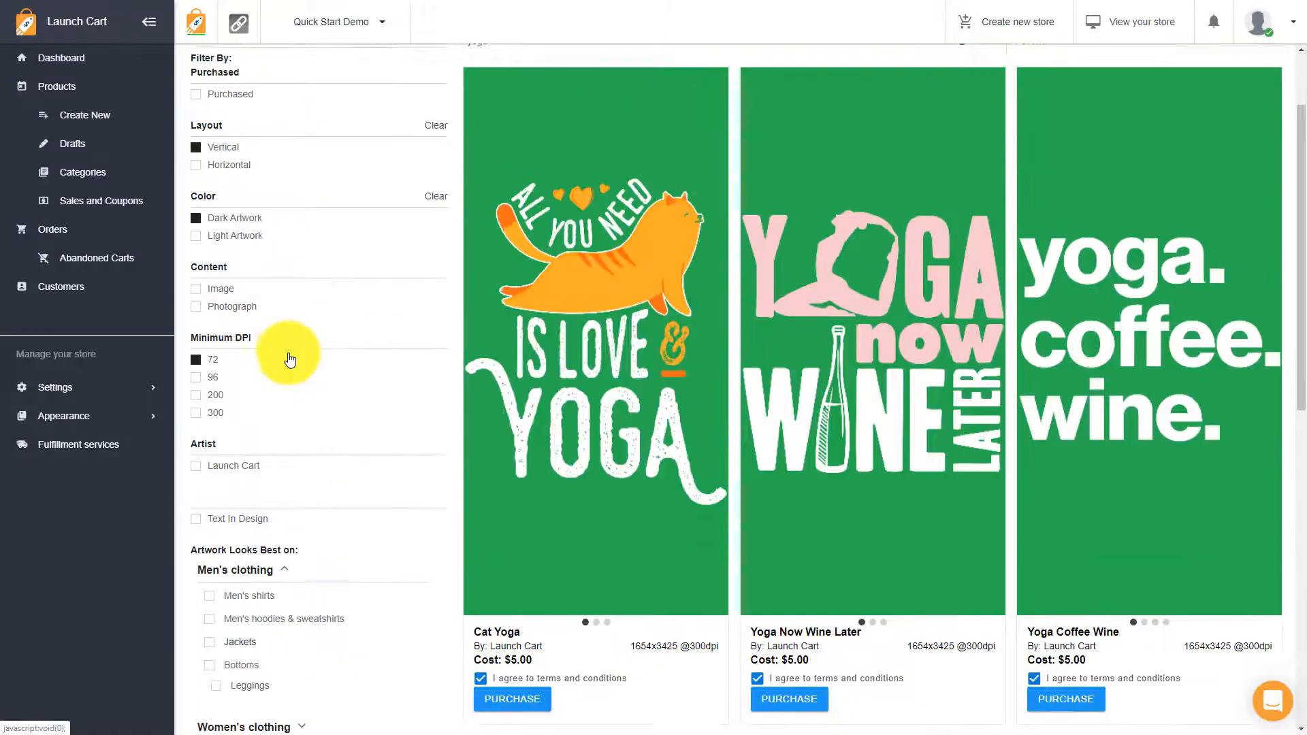
scroll("up", 3)
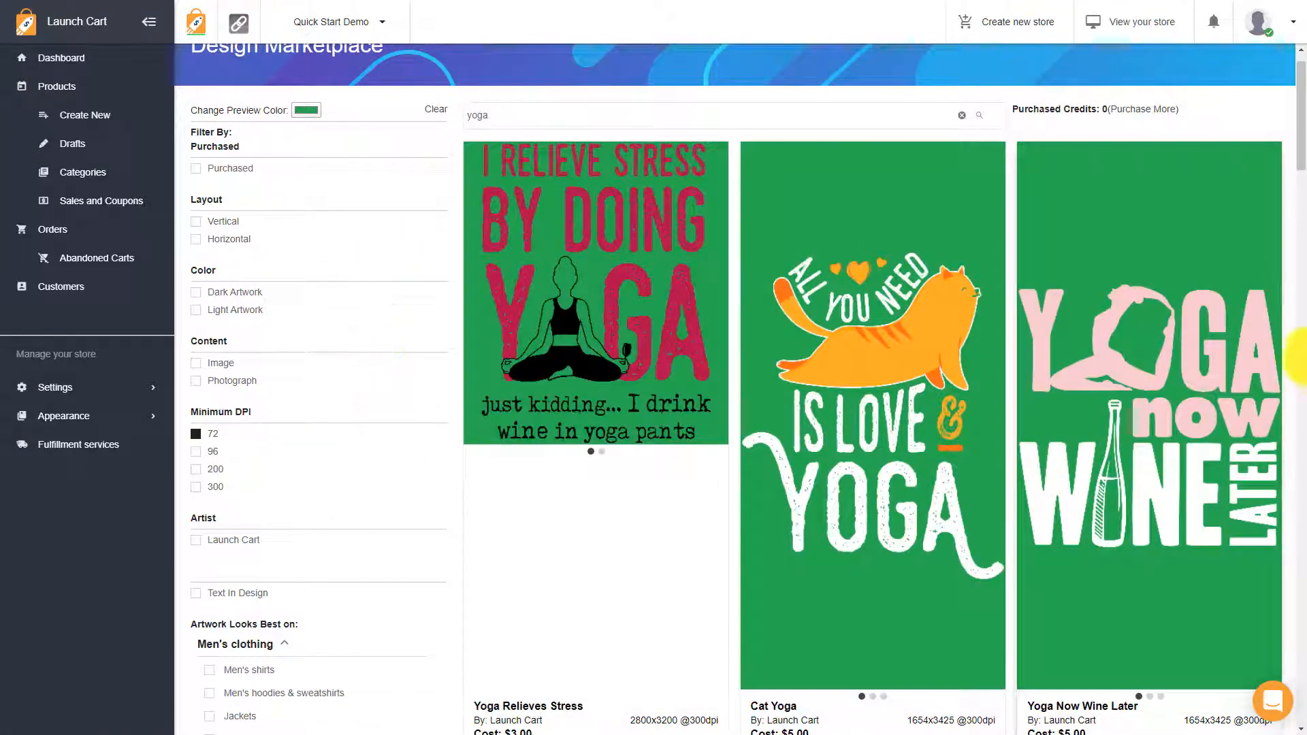
scroll("down", 3)
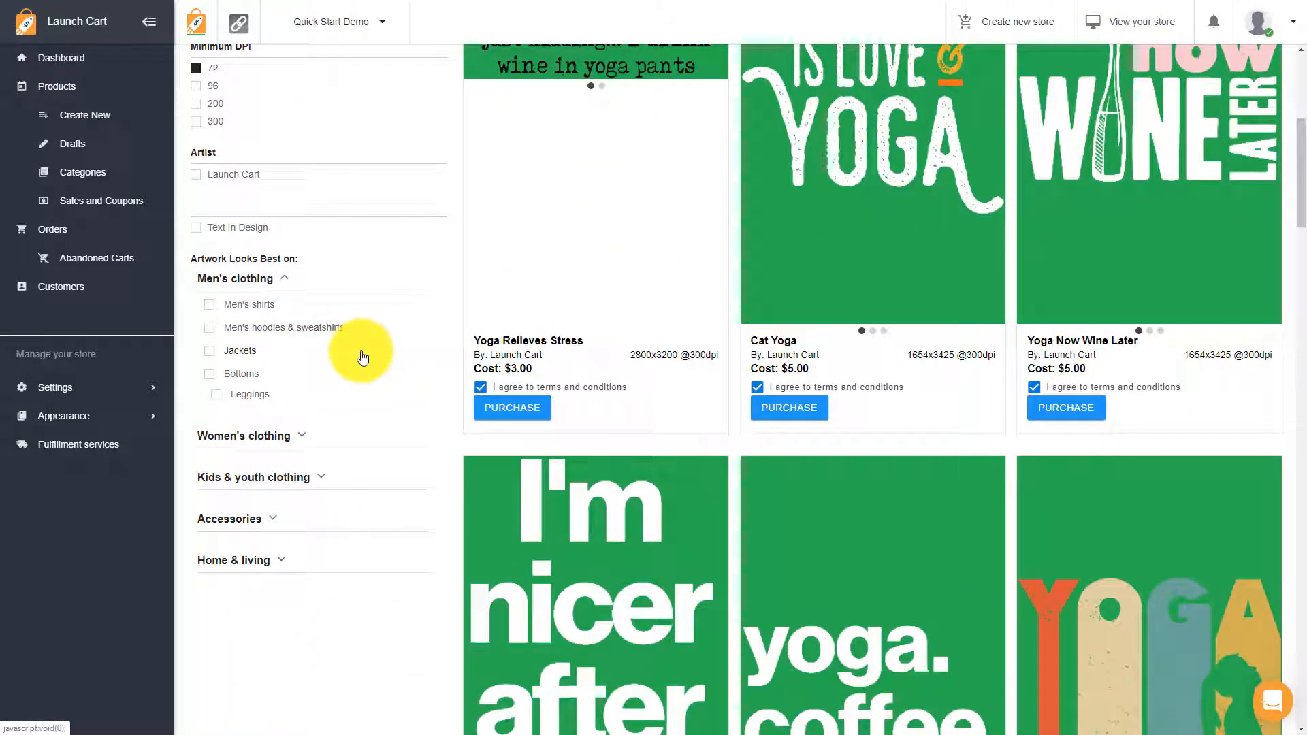
left_click(215, 395)
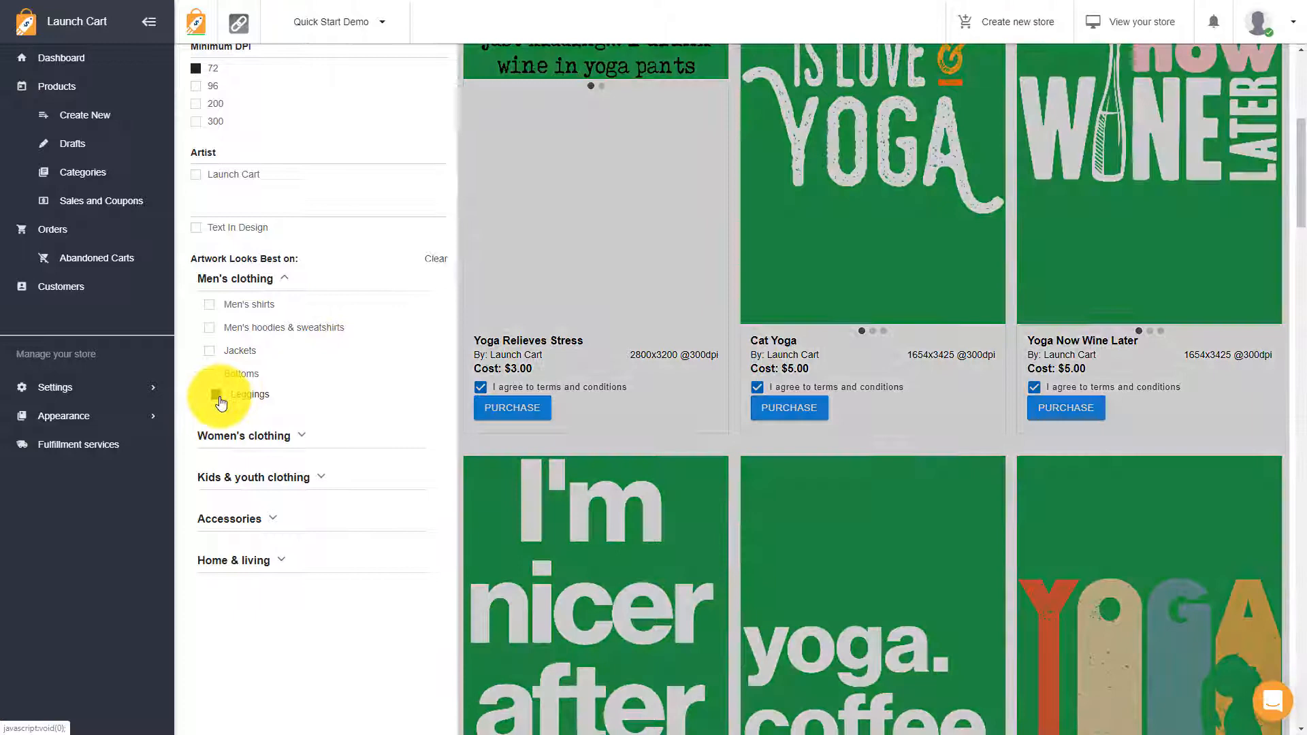
scroll("down", 3)
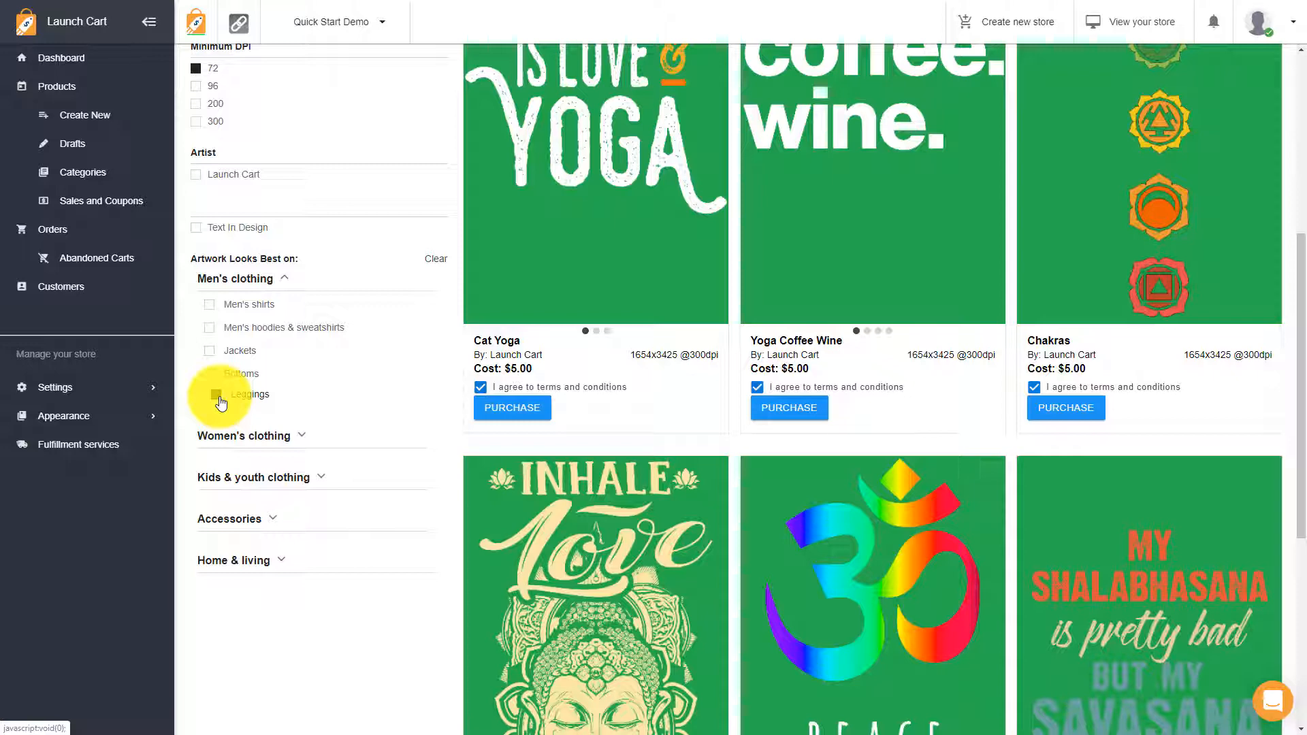
scroll("down", 3)
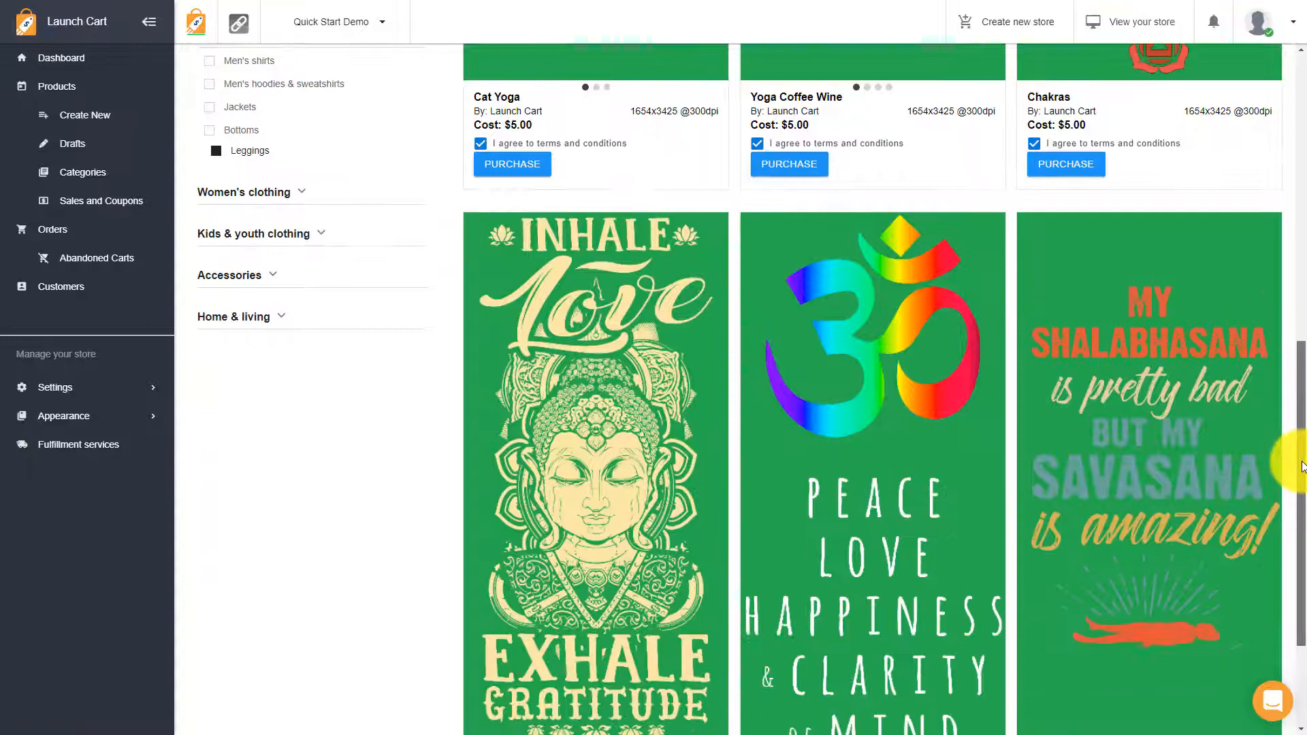
scroll("up", 3)
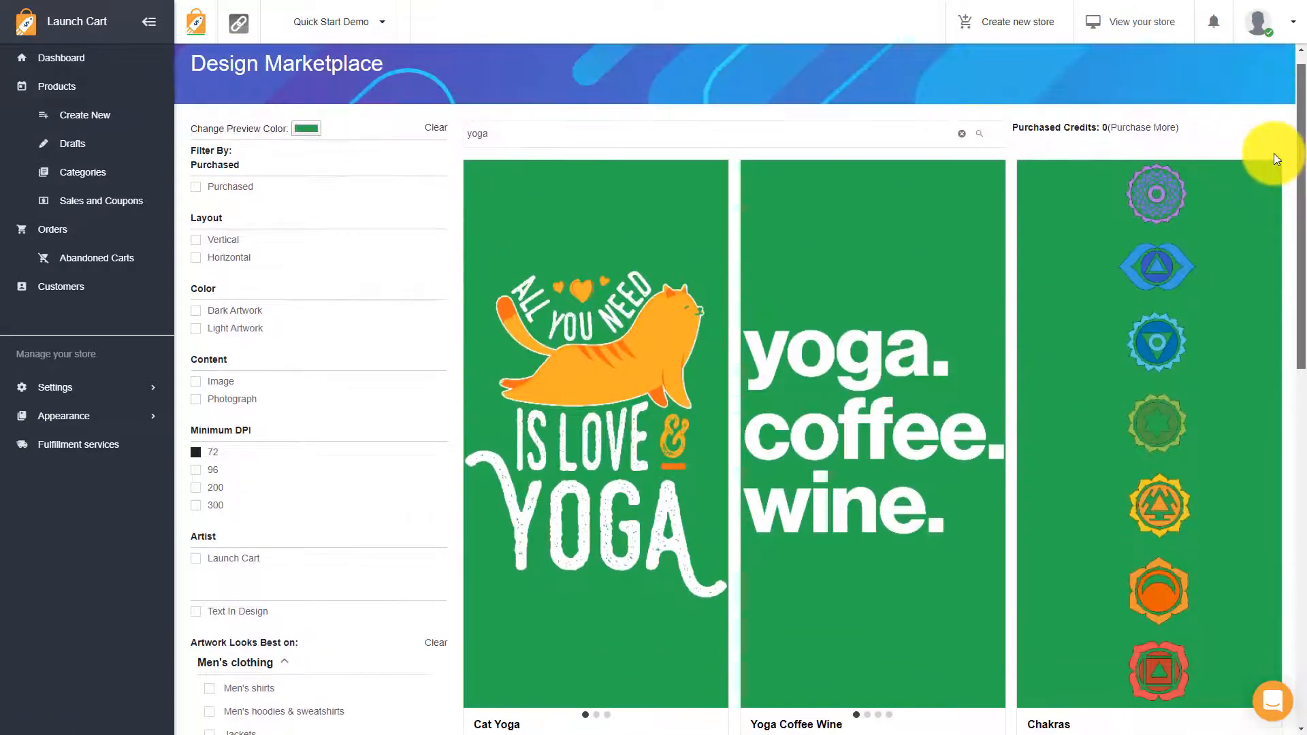
Step: Clear the 'yoga' search and browse the all-over leggings patterns like Pinkster and Skull Candy
left_click(961, 134)
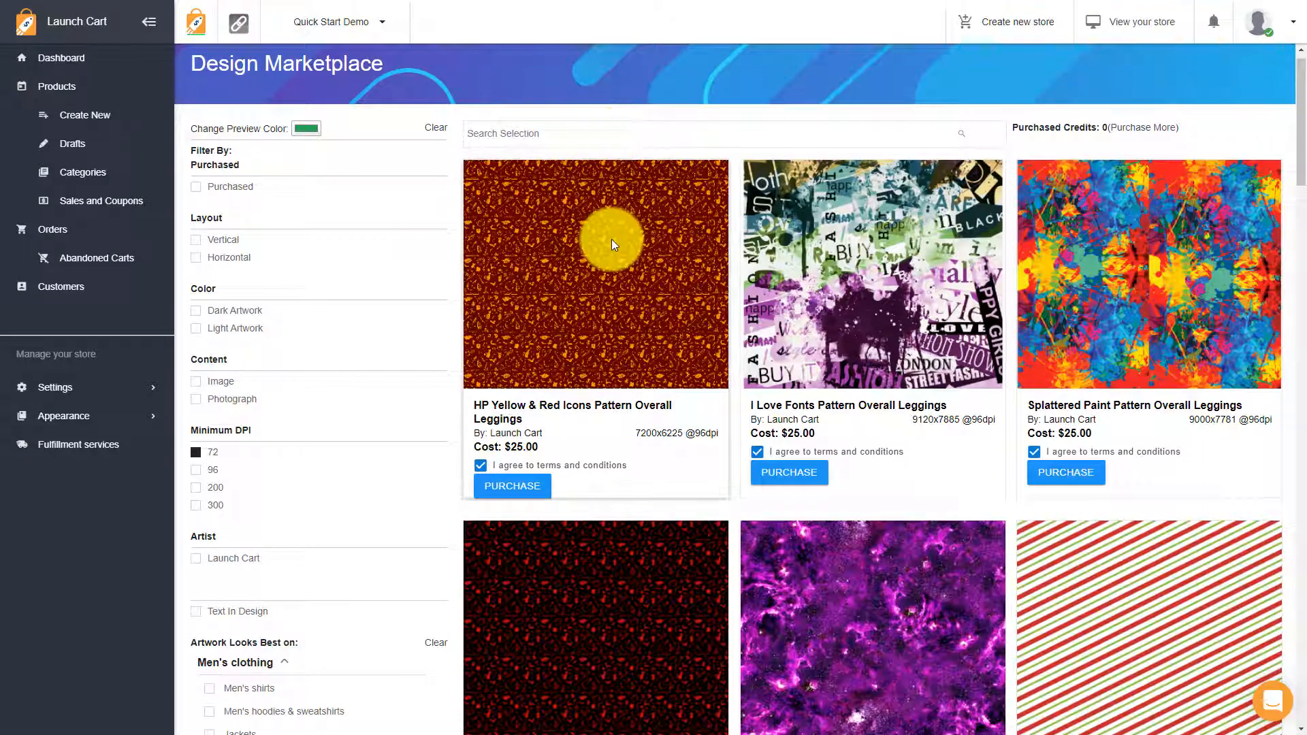
mouse_move(1298, 149)
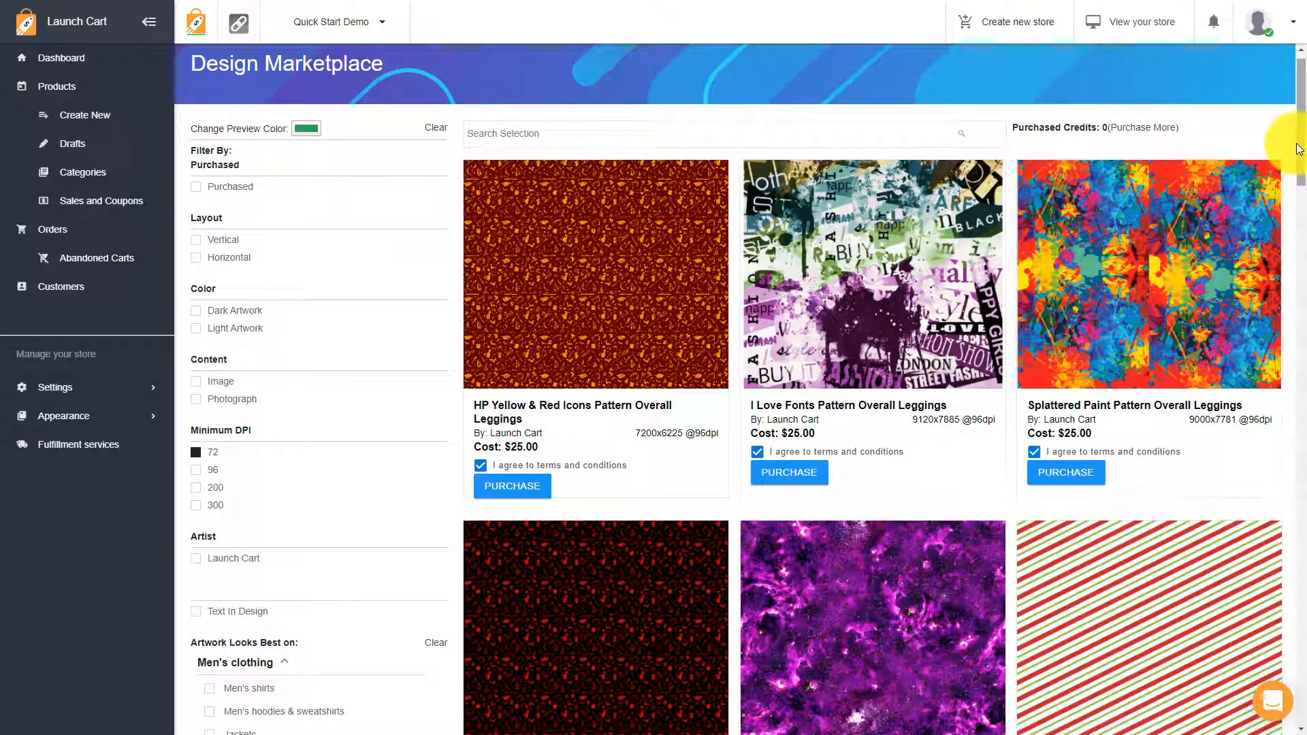
scroll("down", 3)
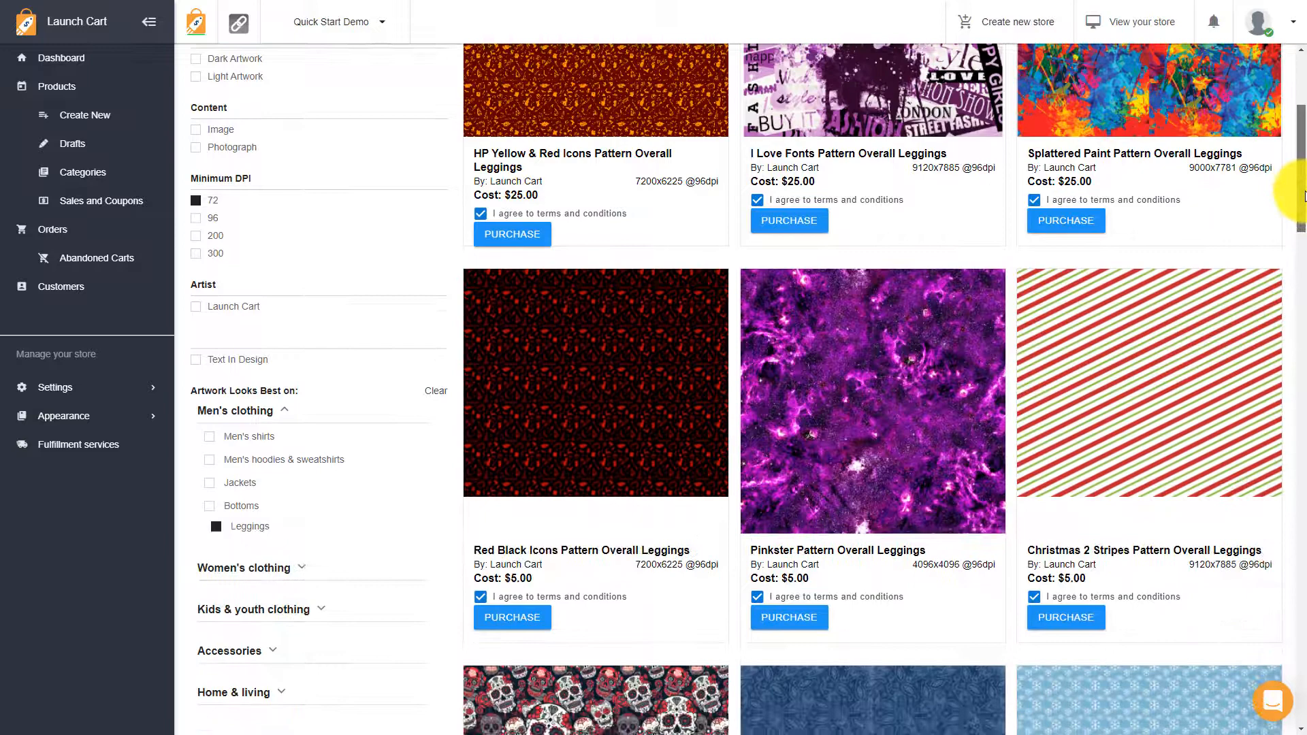
mouse_move(889, 384)
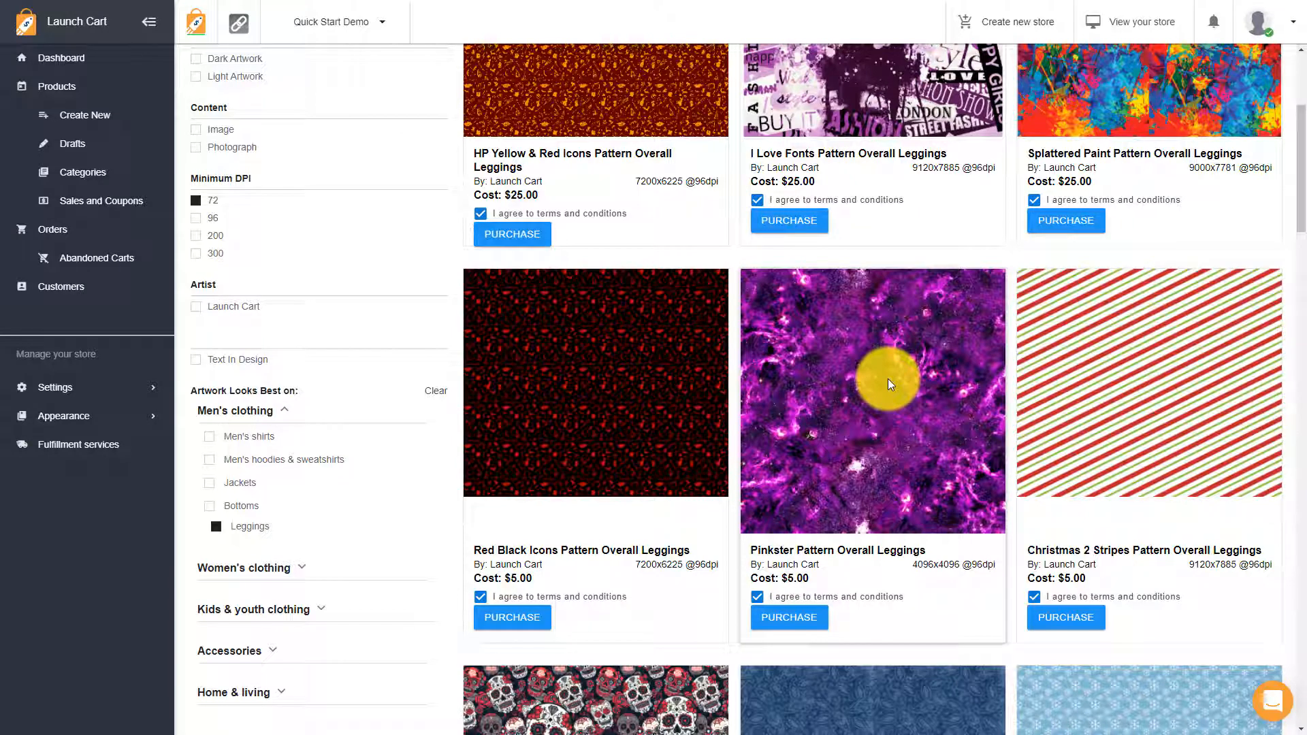
mouse_move(1293, 267)
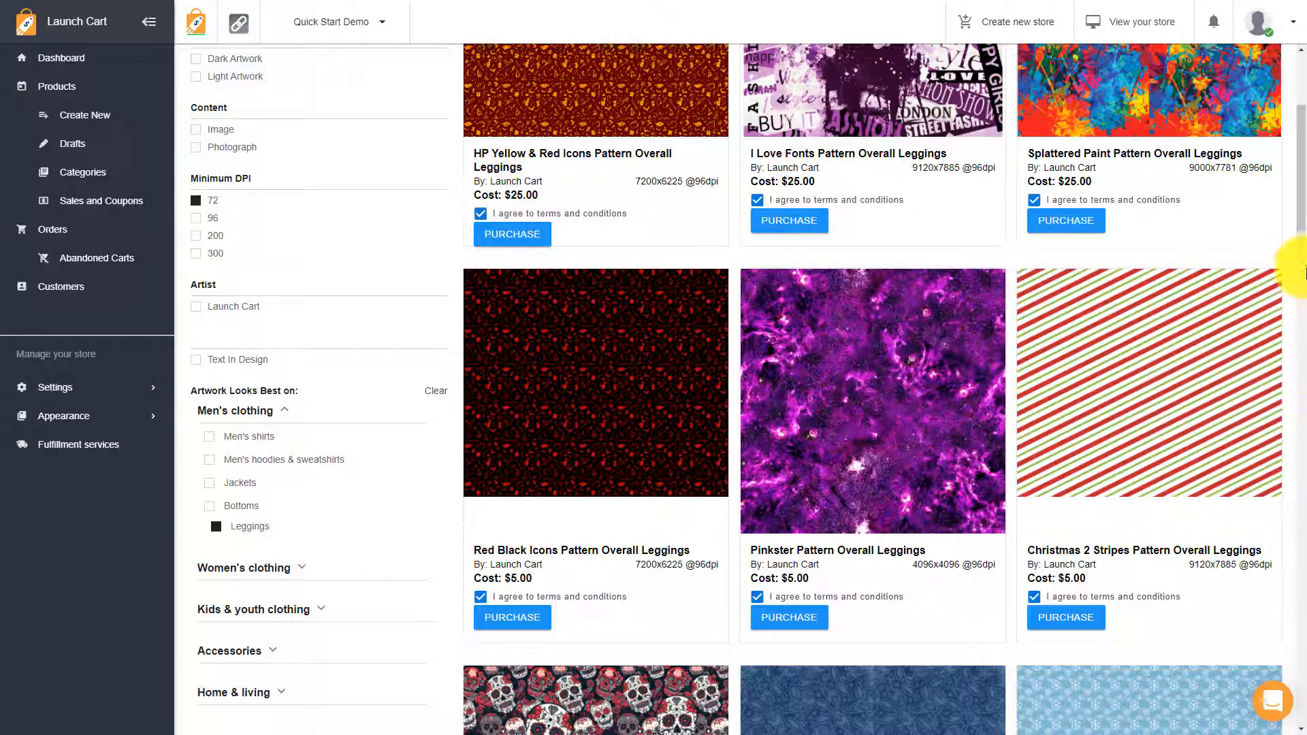
scroll("down", 3)
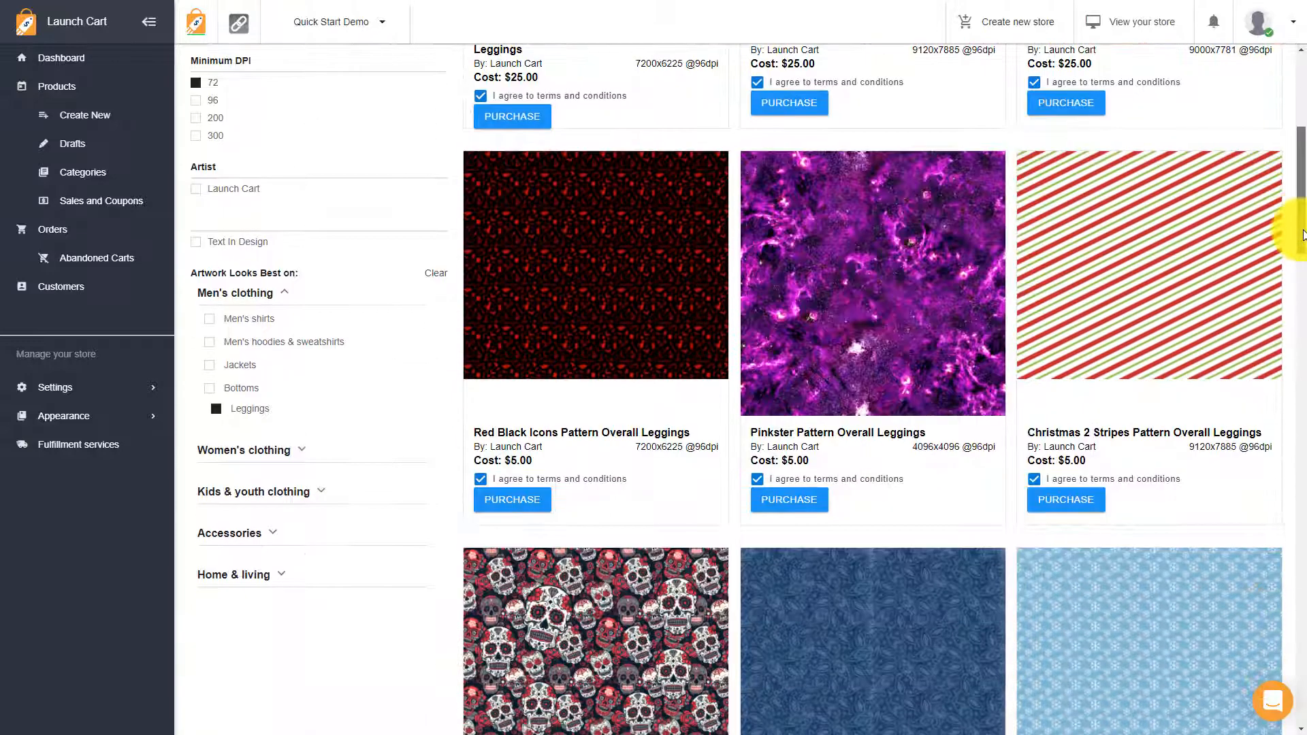
scroll("down", 3)
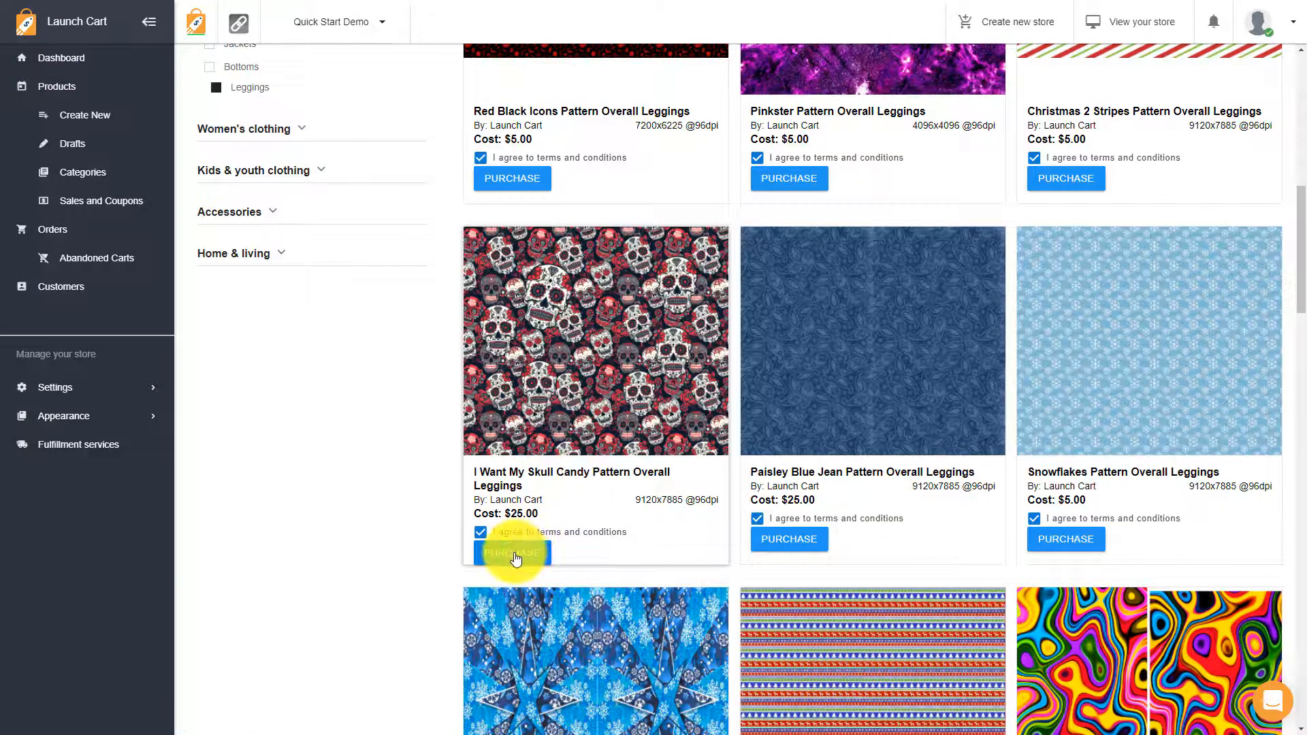
Step: Attempt to buy the $25 Skull Candy leggings pattern and dismiss the insufficient-credits notice
left_click(513, 552)
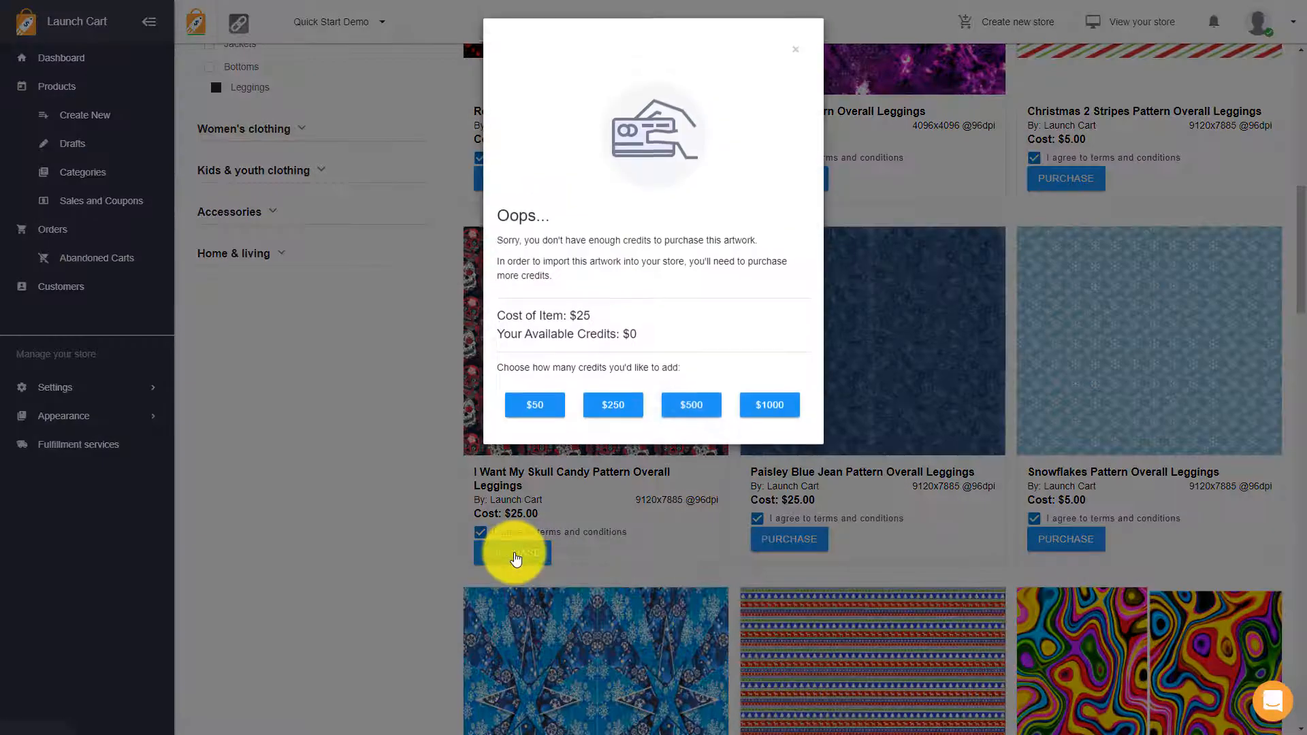
mouse_move(593, 288)
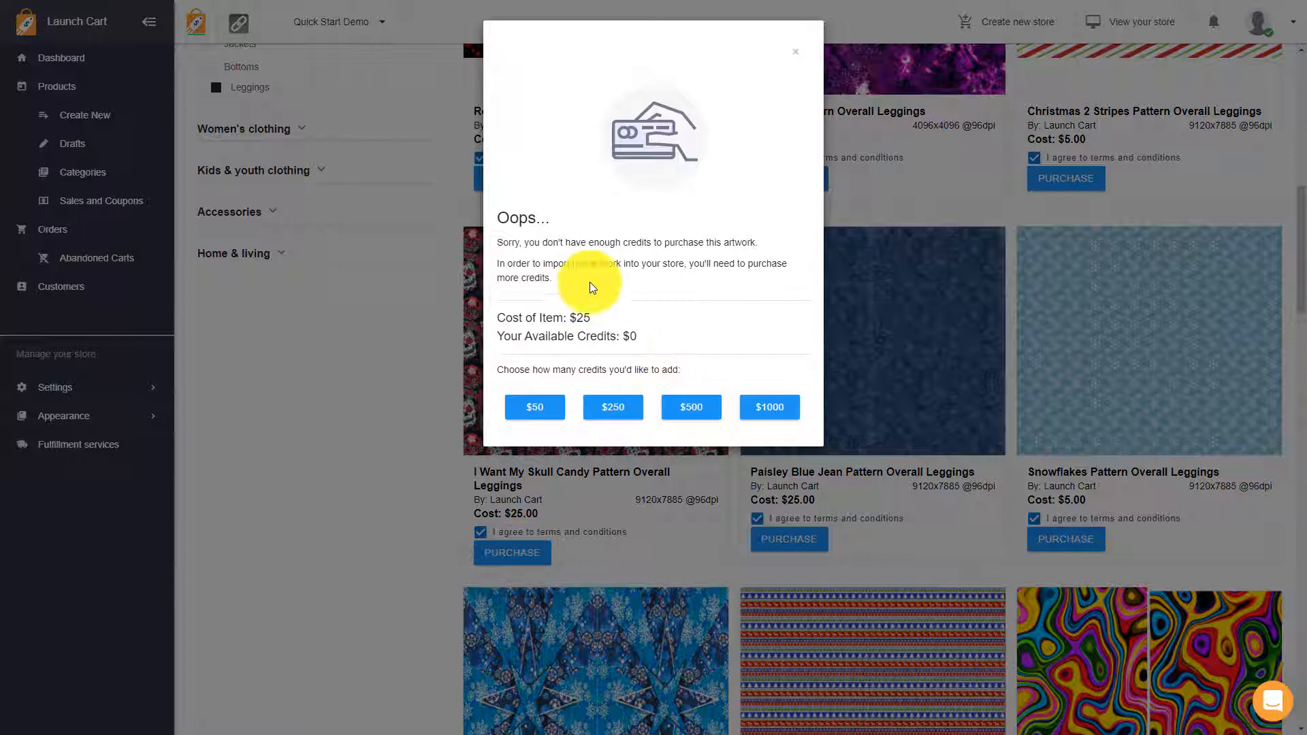
mouse_move(641, 294)
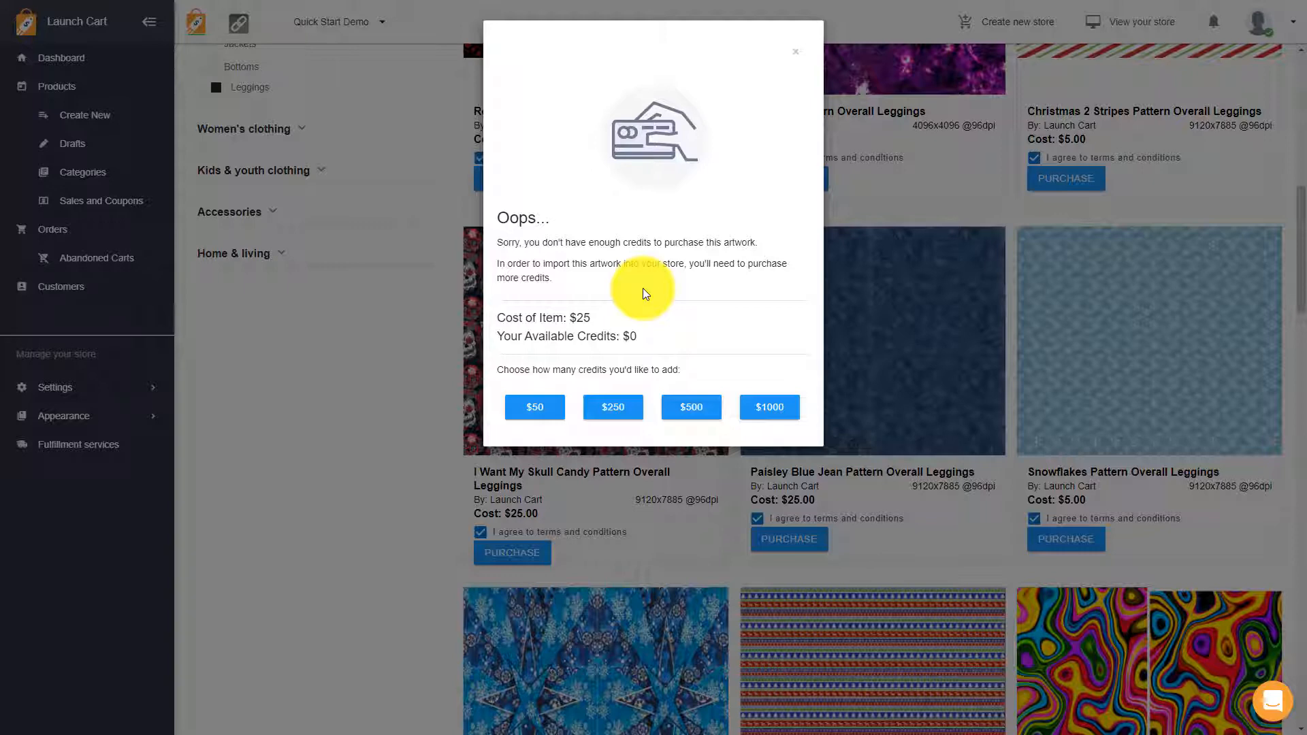
mouse_move(584, 355)
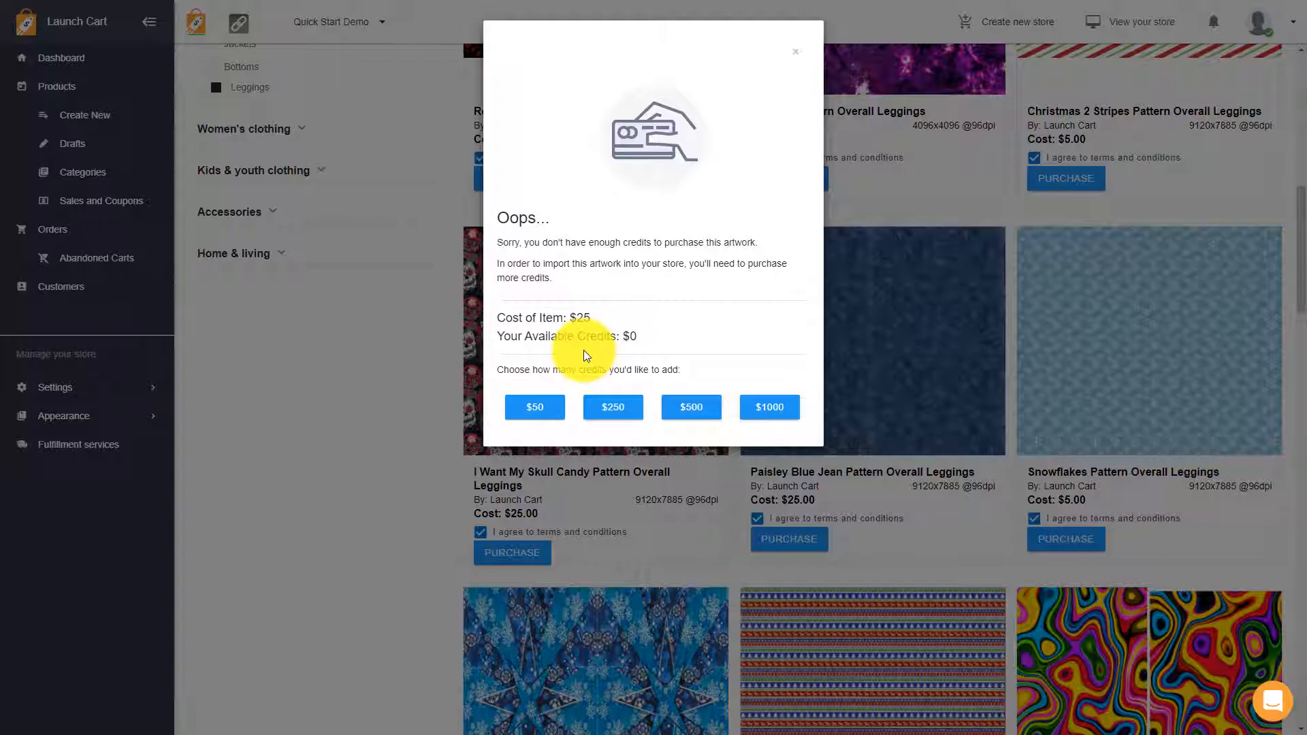
left_click(794, 50)
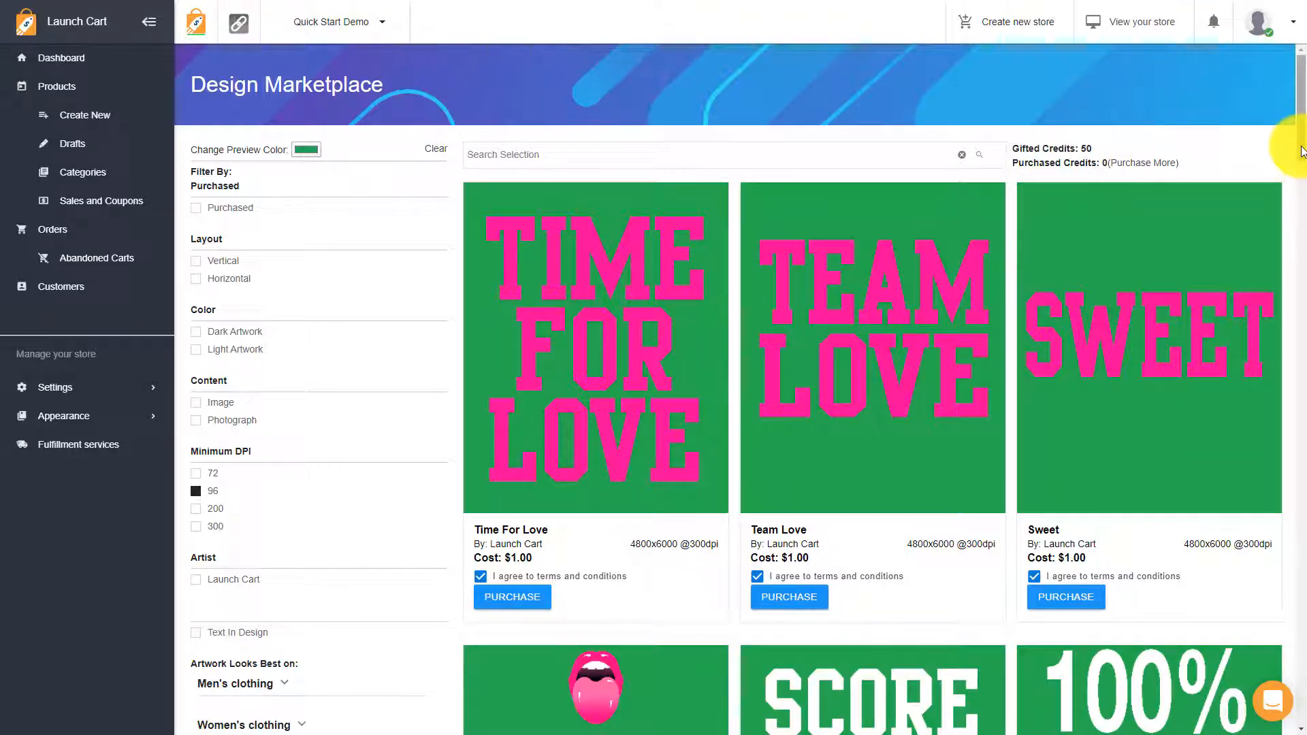
Step: Filter the marketplace to artwork suited for women's leggings
scroll("down", 3)
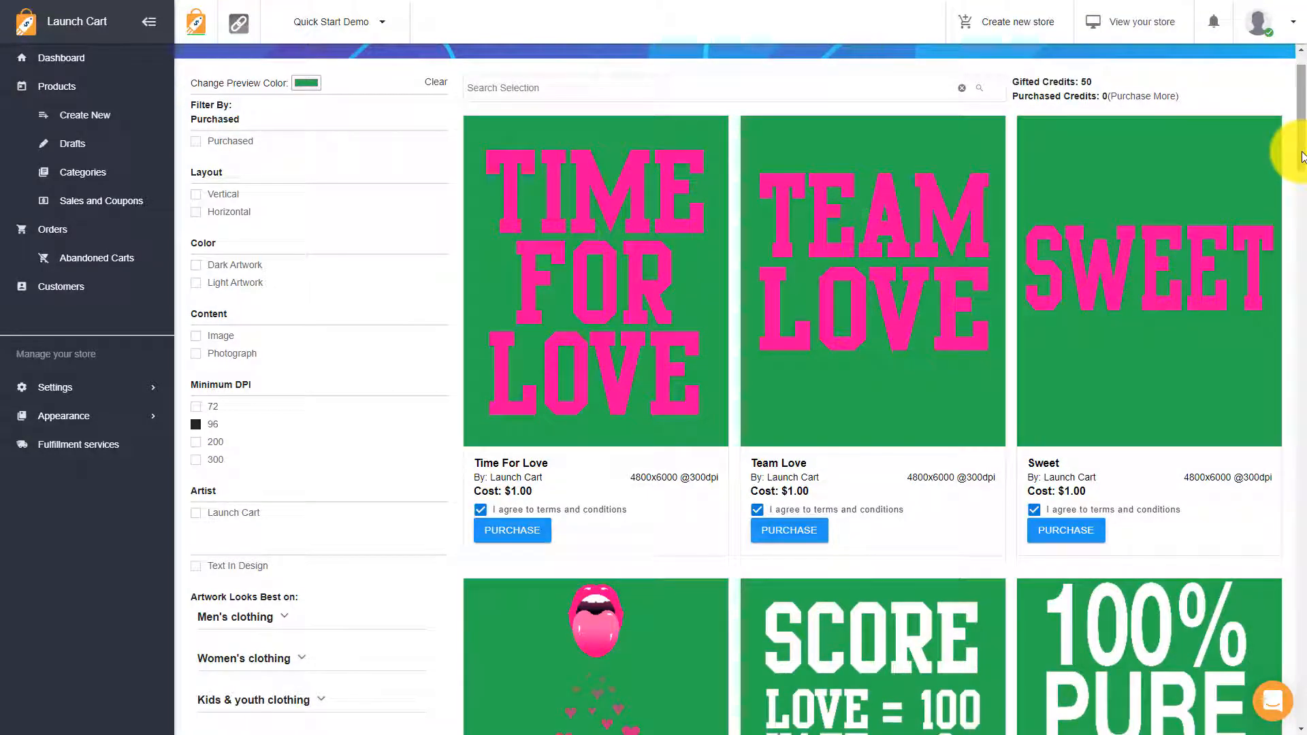
scroll("up", 3)
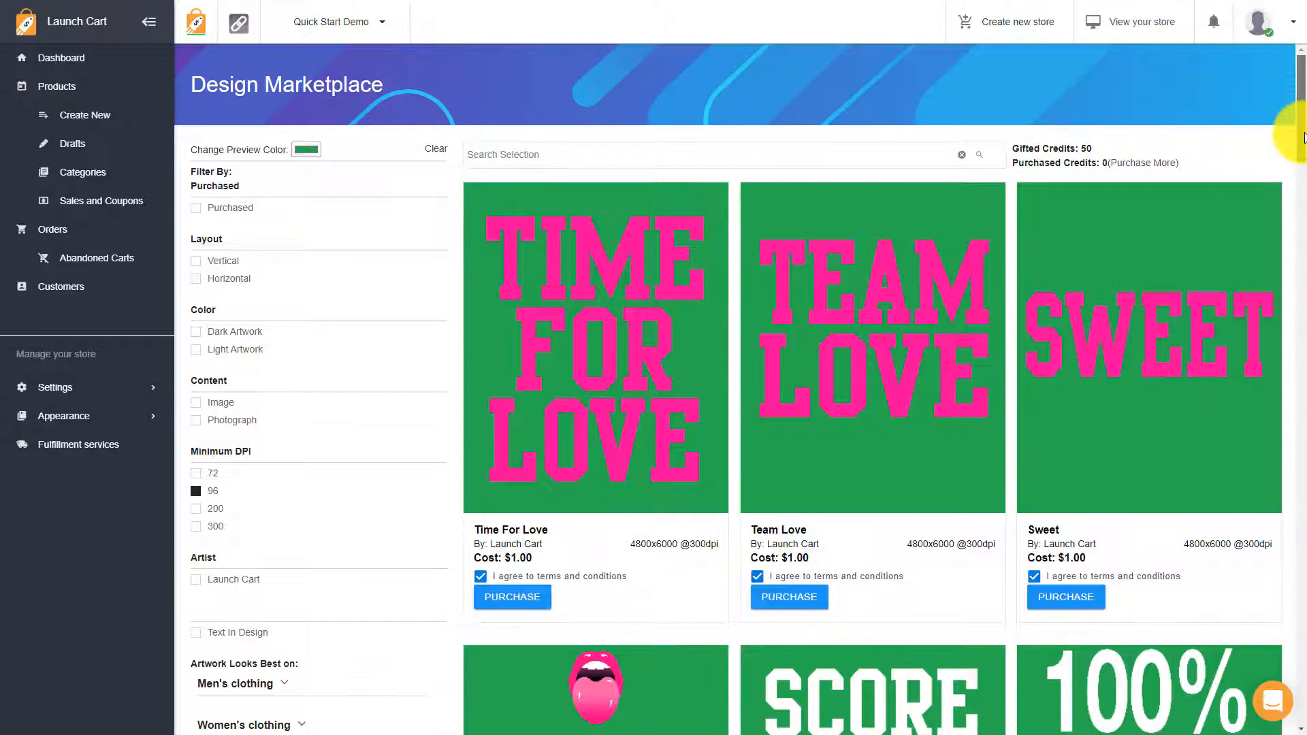
scroll("down", 3)
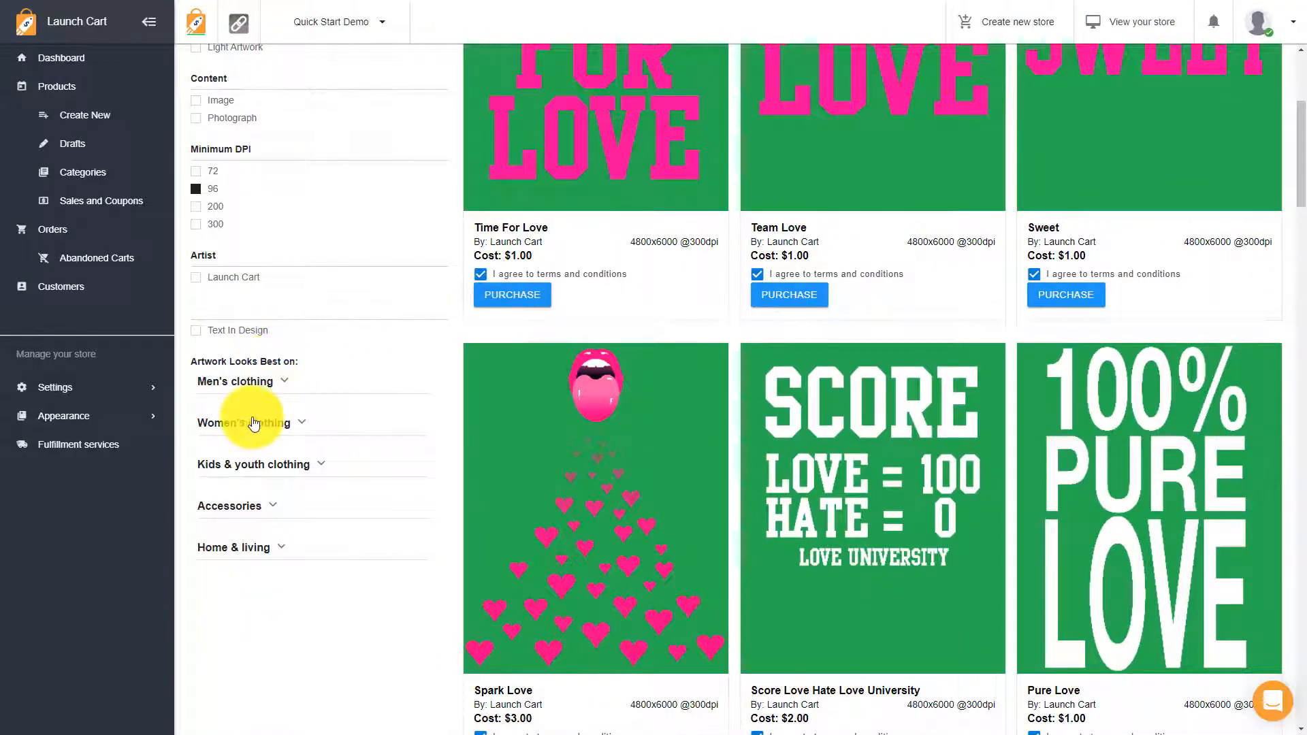
left_click(243, 422)
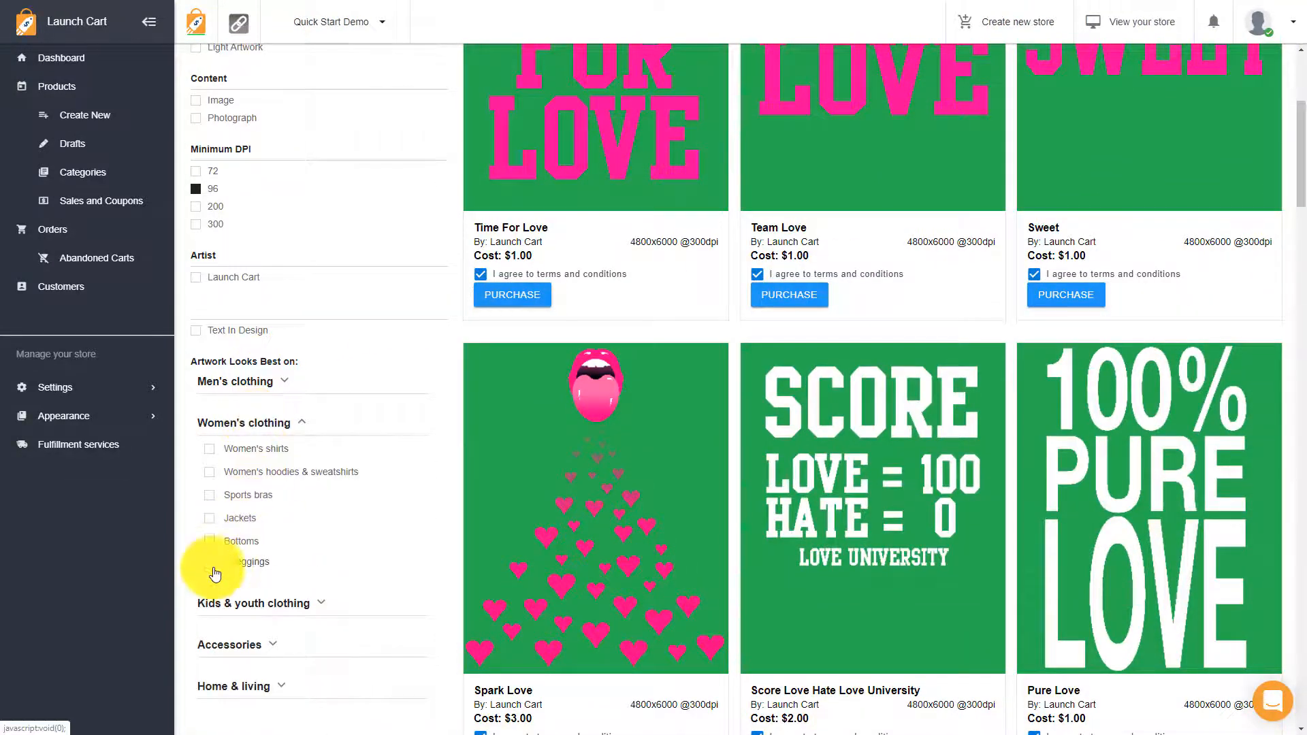
left_click(210, 561)
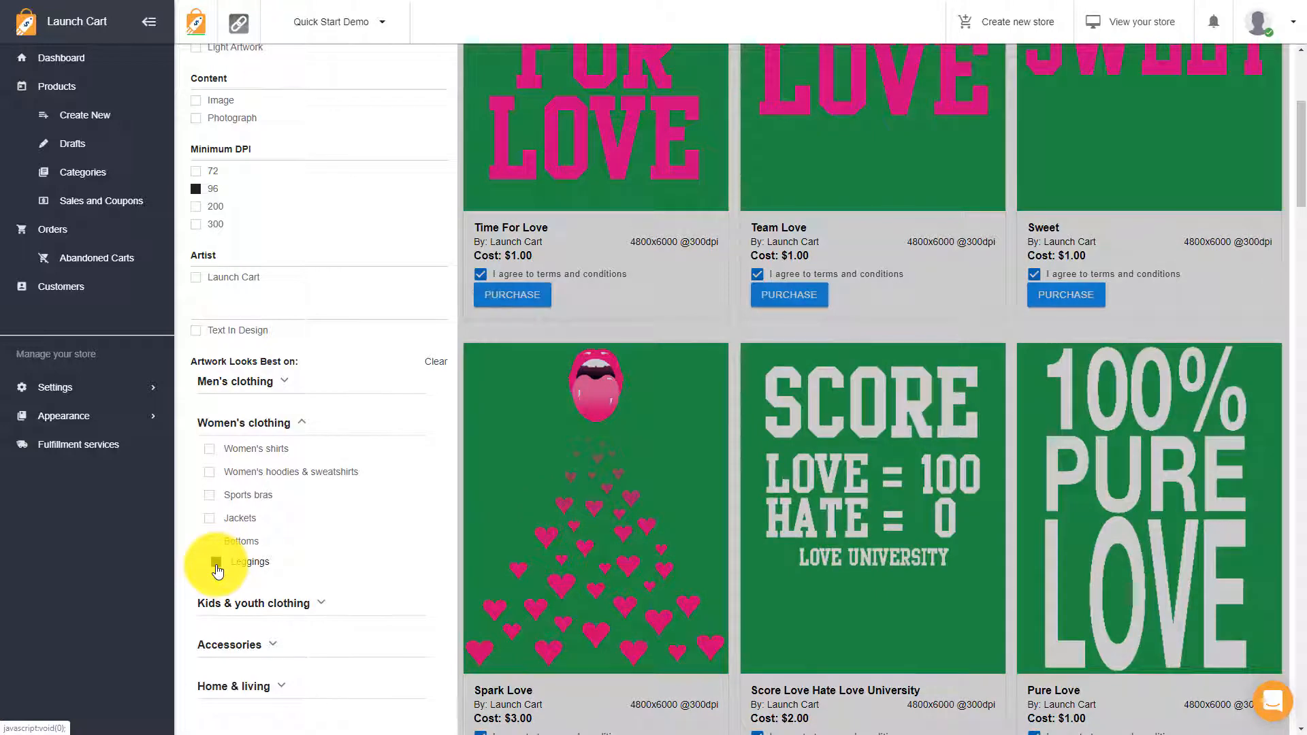
left_click(214, 561)
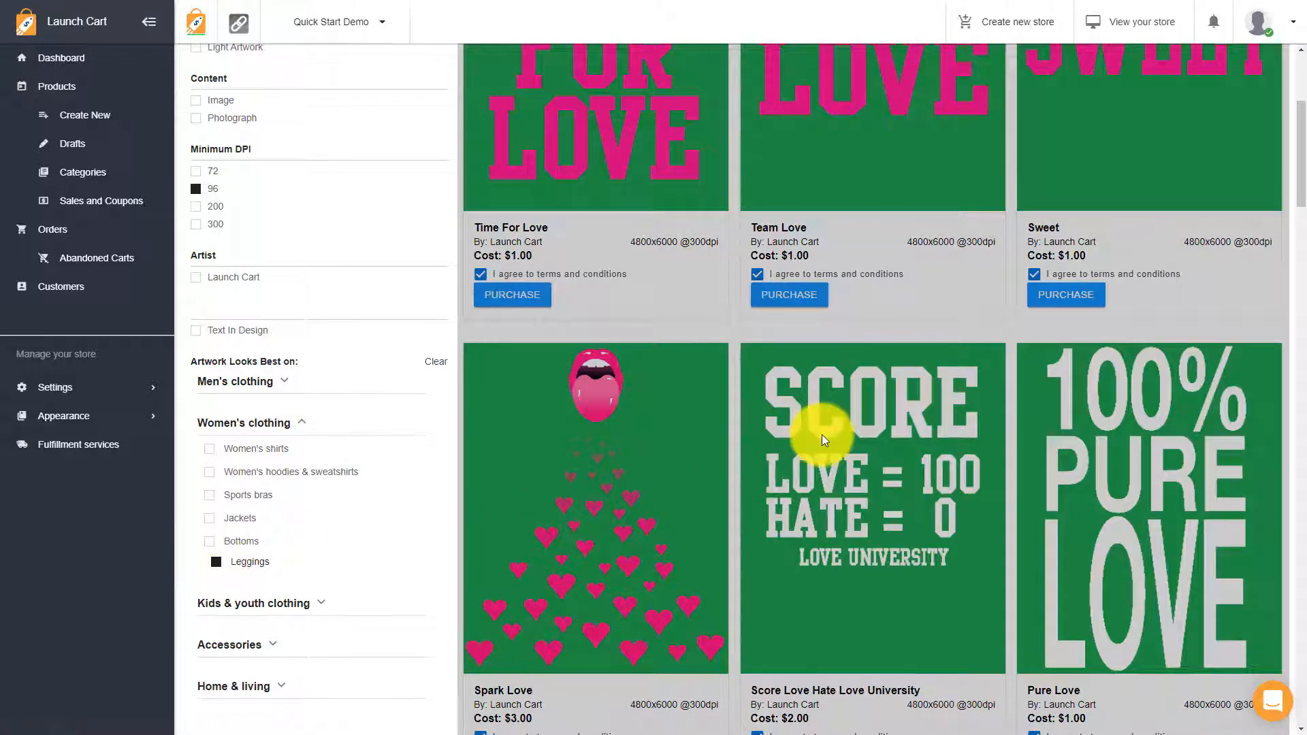
scroll("down", 3)
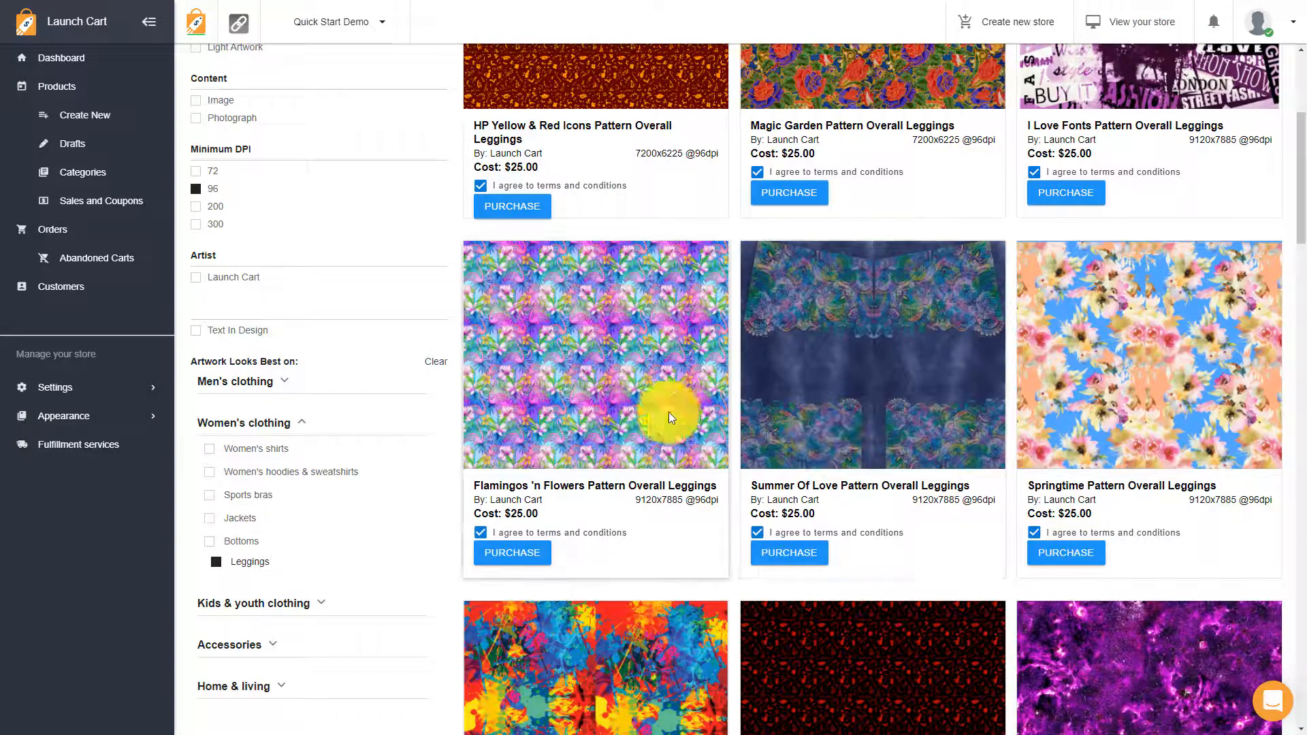
mouse_move(759, 415)
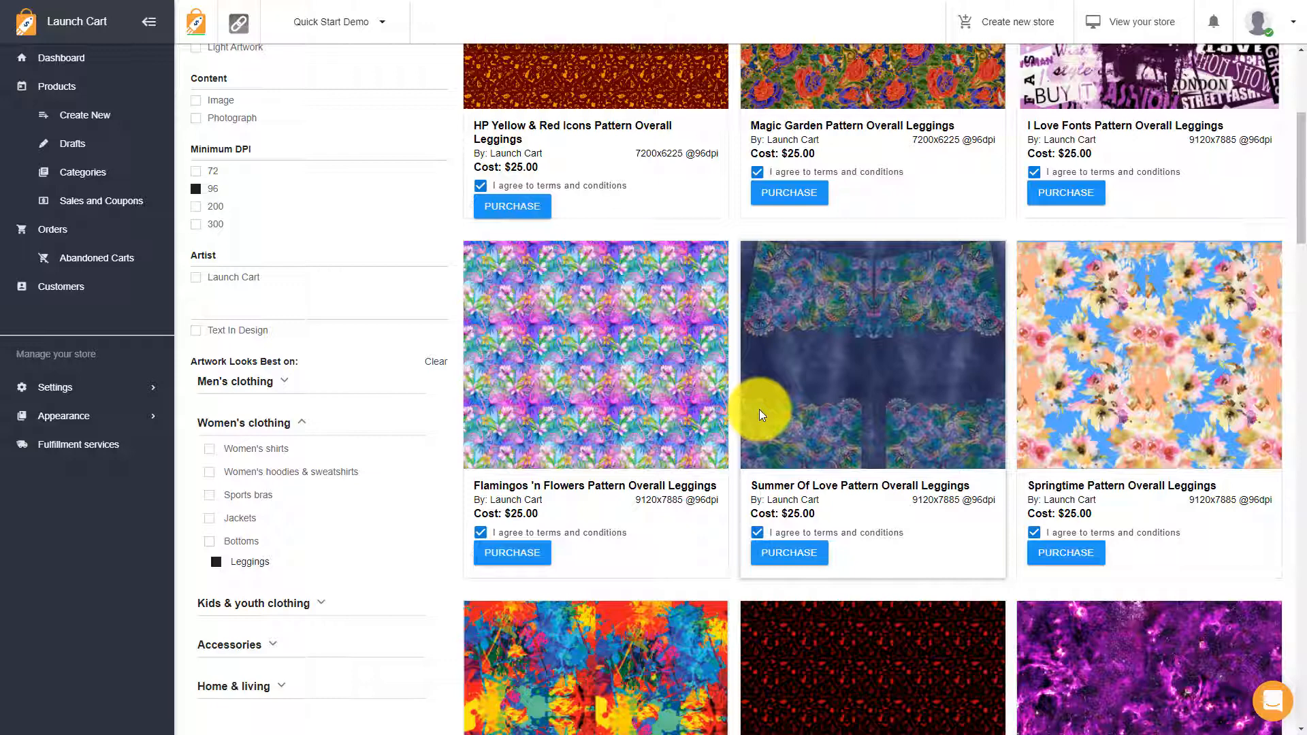
mouse_move(667, 411)
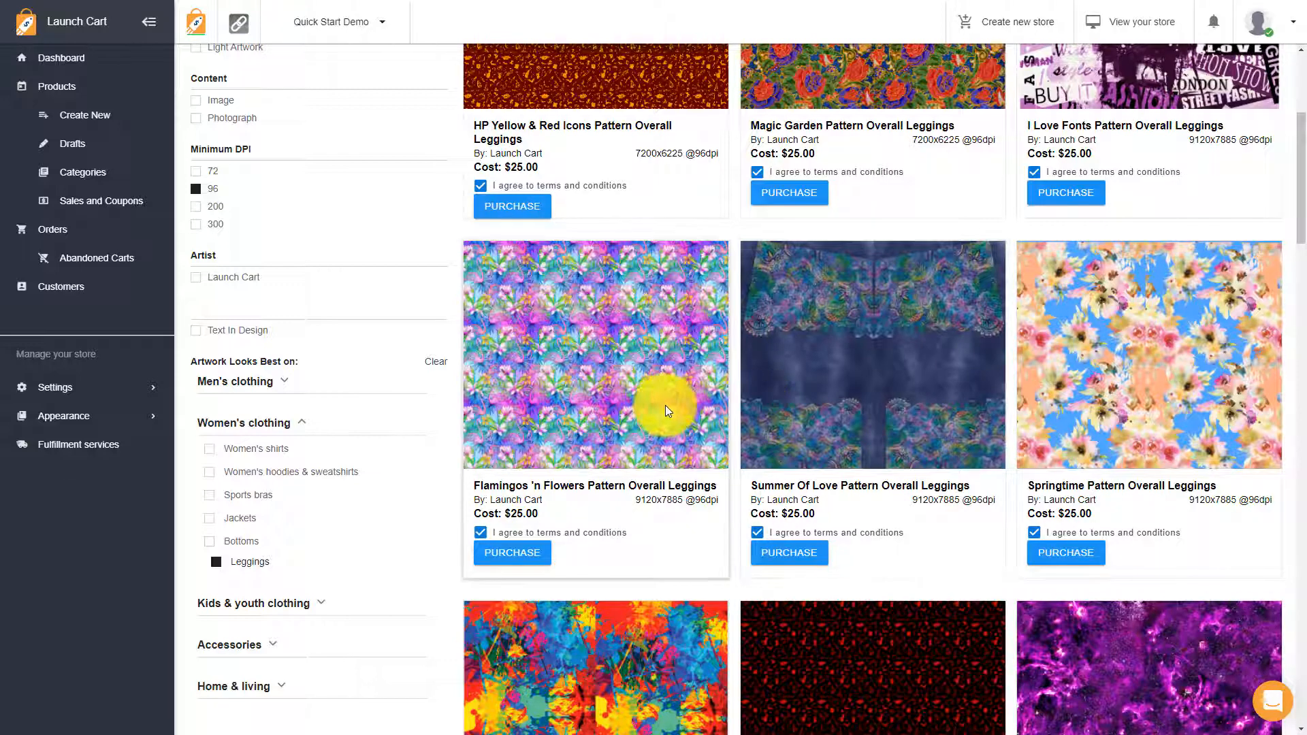
mouse_move(1298, 197)
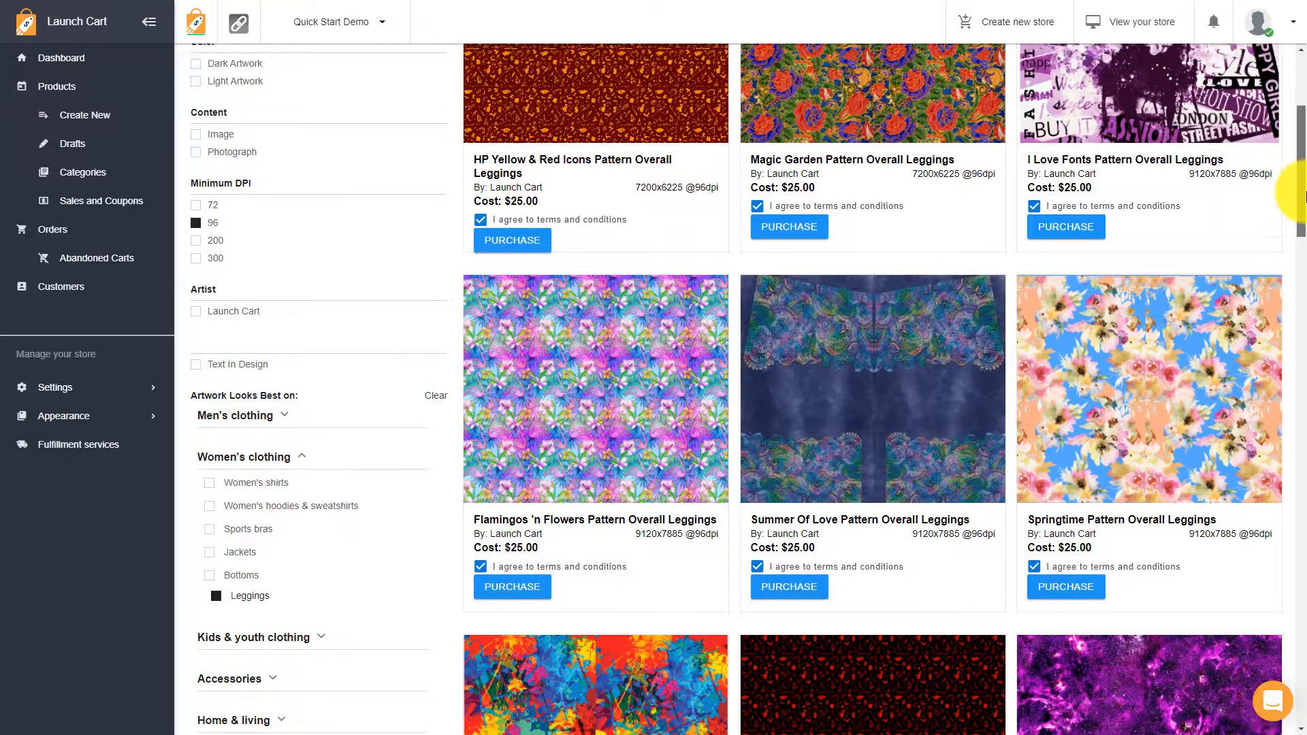
Step: Purchase the Flamingos 'n Flowers leggings pattern and close the confirmation popup
scroll("up", 3)
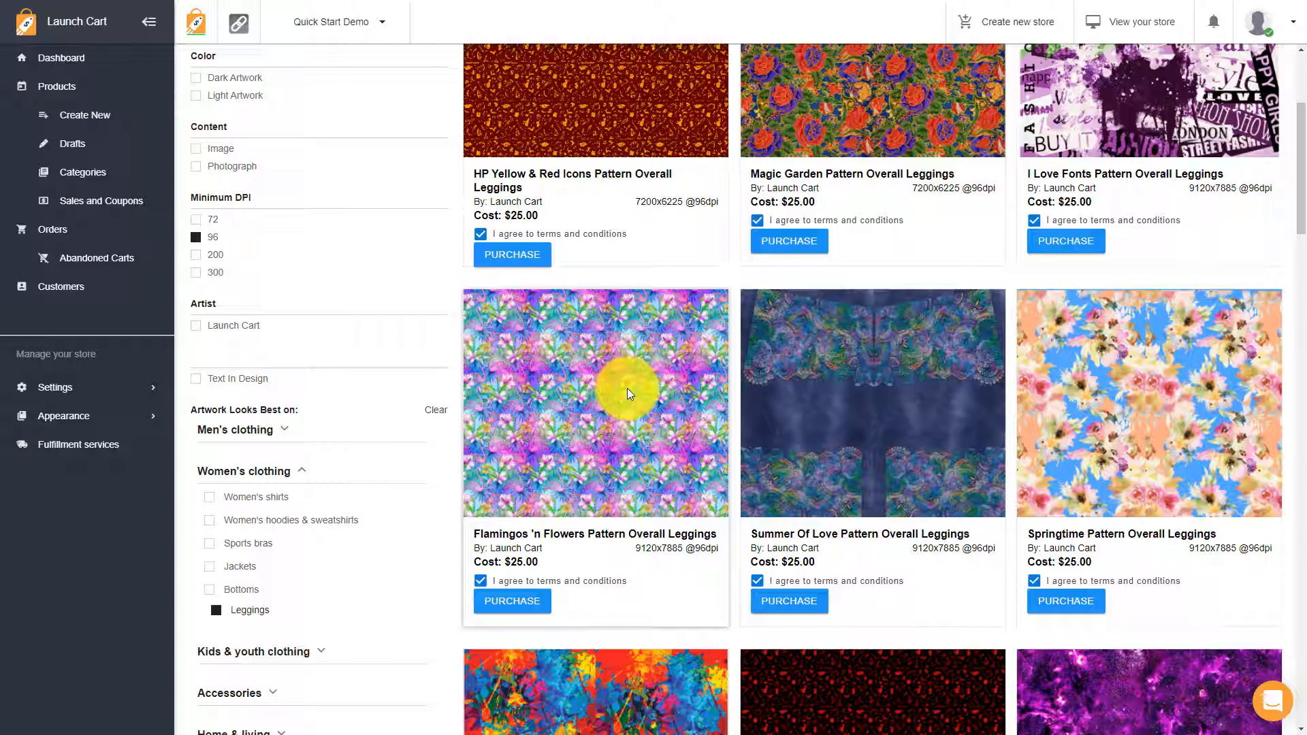
mouse_move(589, 498)
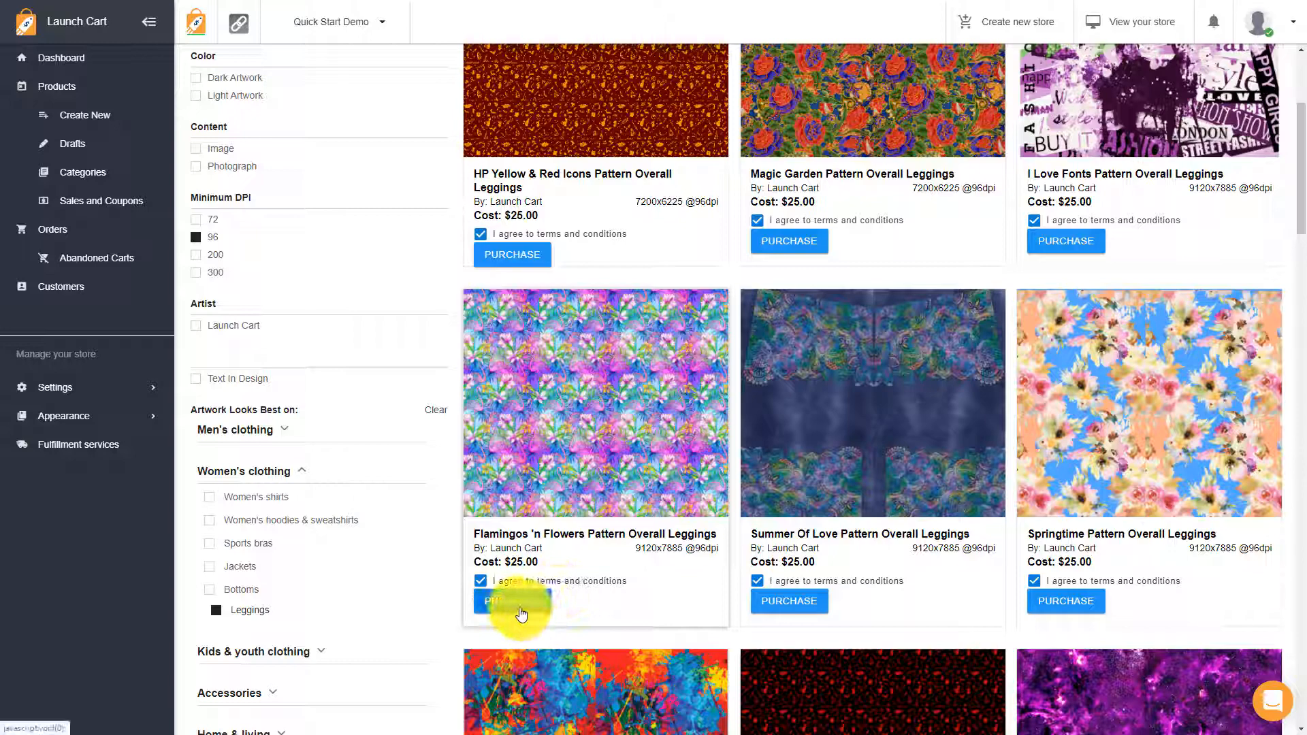
left_click(511, 600)
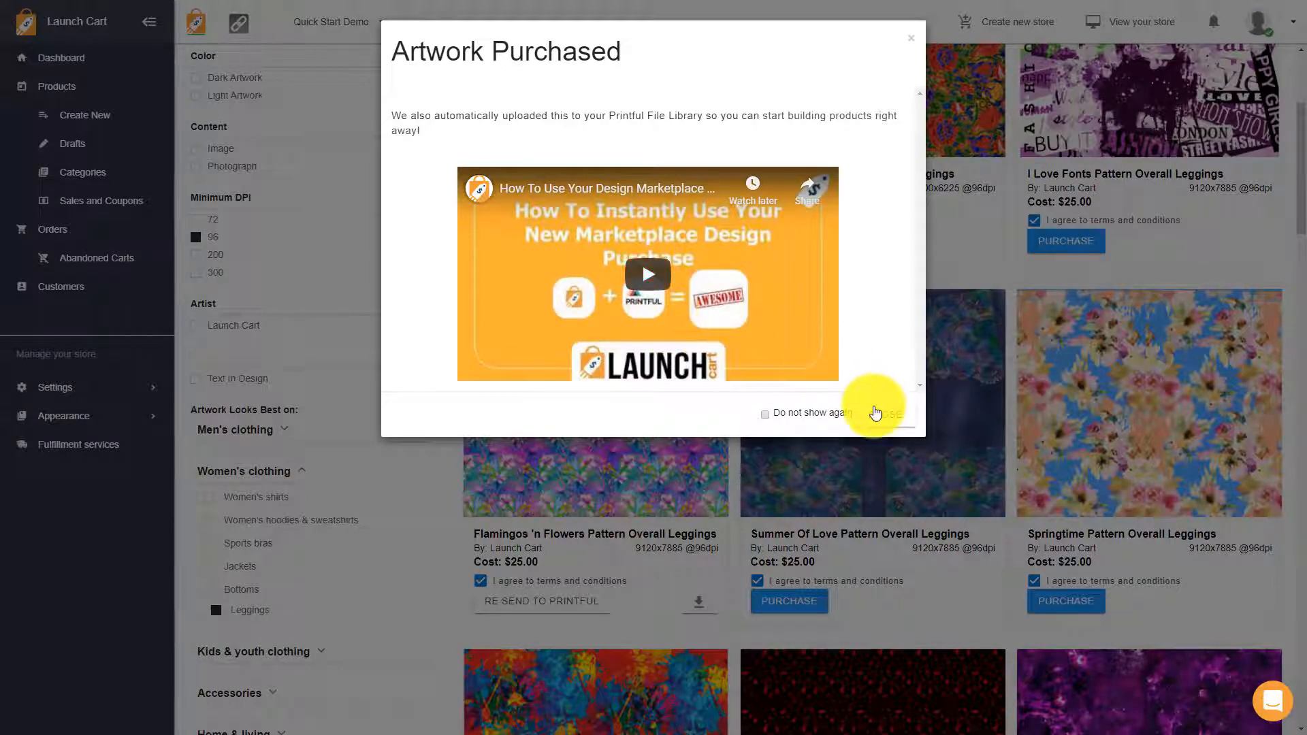
left_click(910, 38)
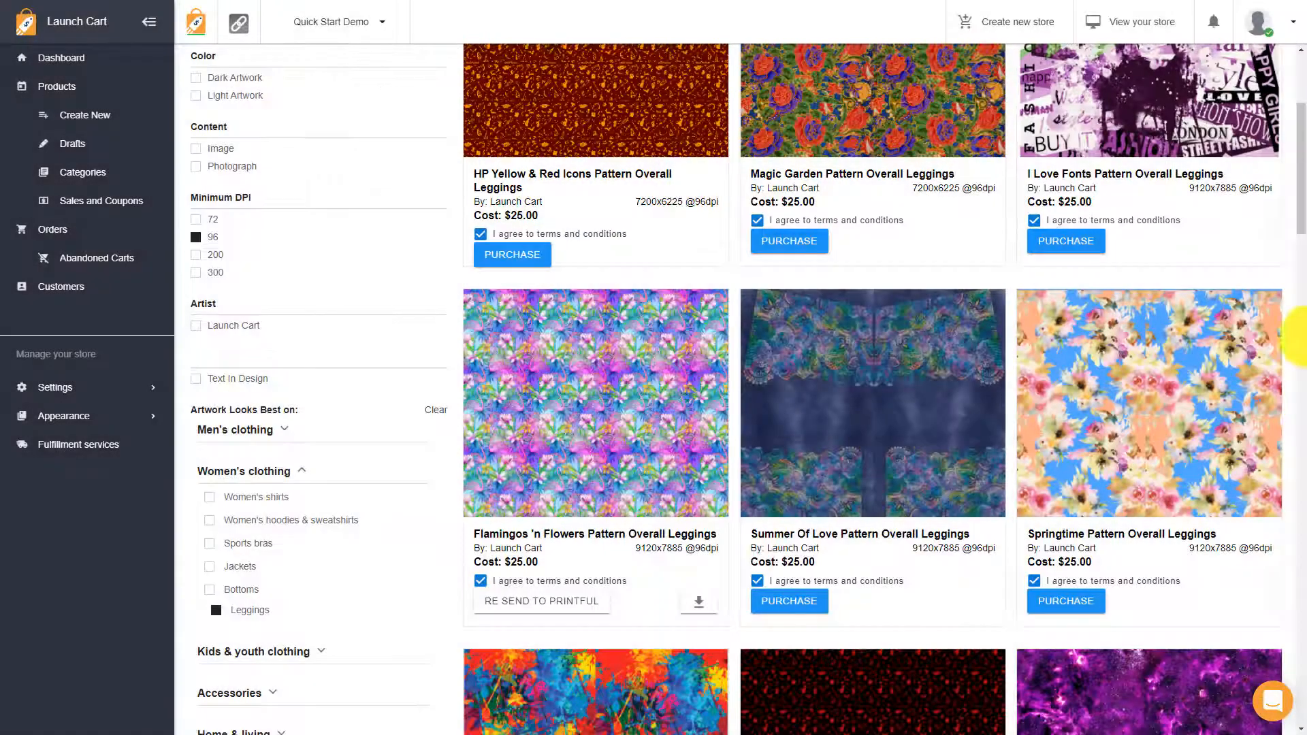
Step: Purchase the I Love Fonts leggings artwork and dismiss the Artwork Purchased confirmation
scroll("up", 3)
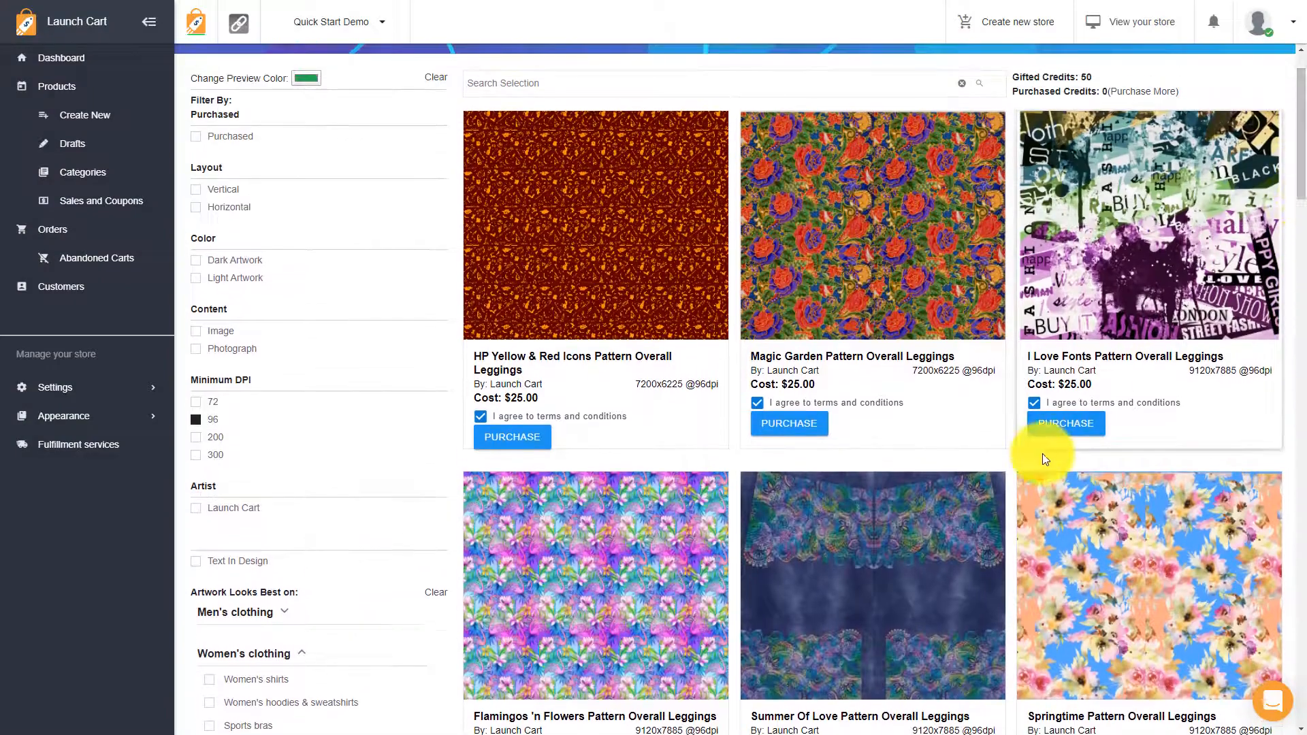
left_click(1065, 423)
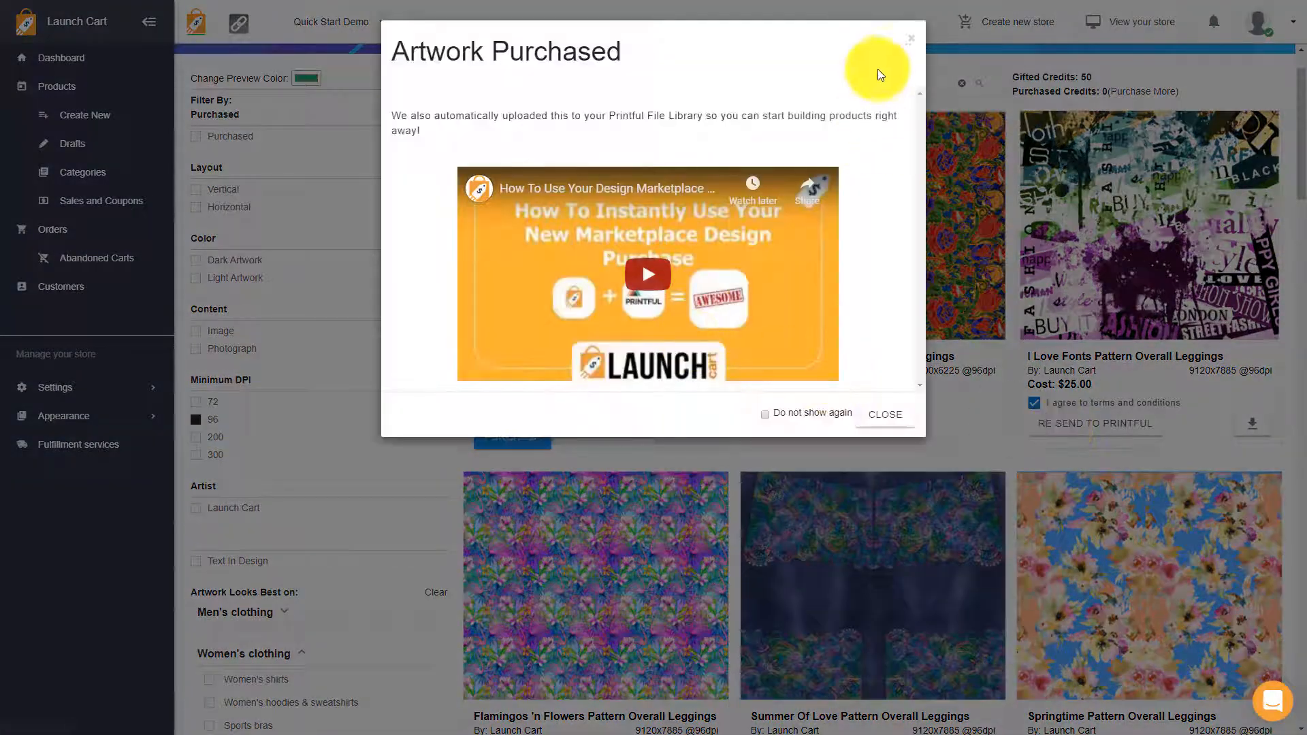
left_click(886, 414)
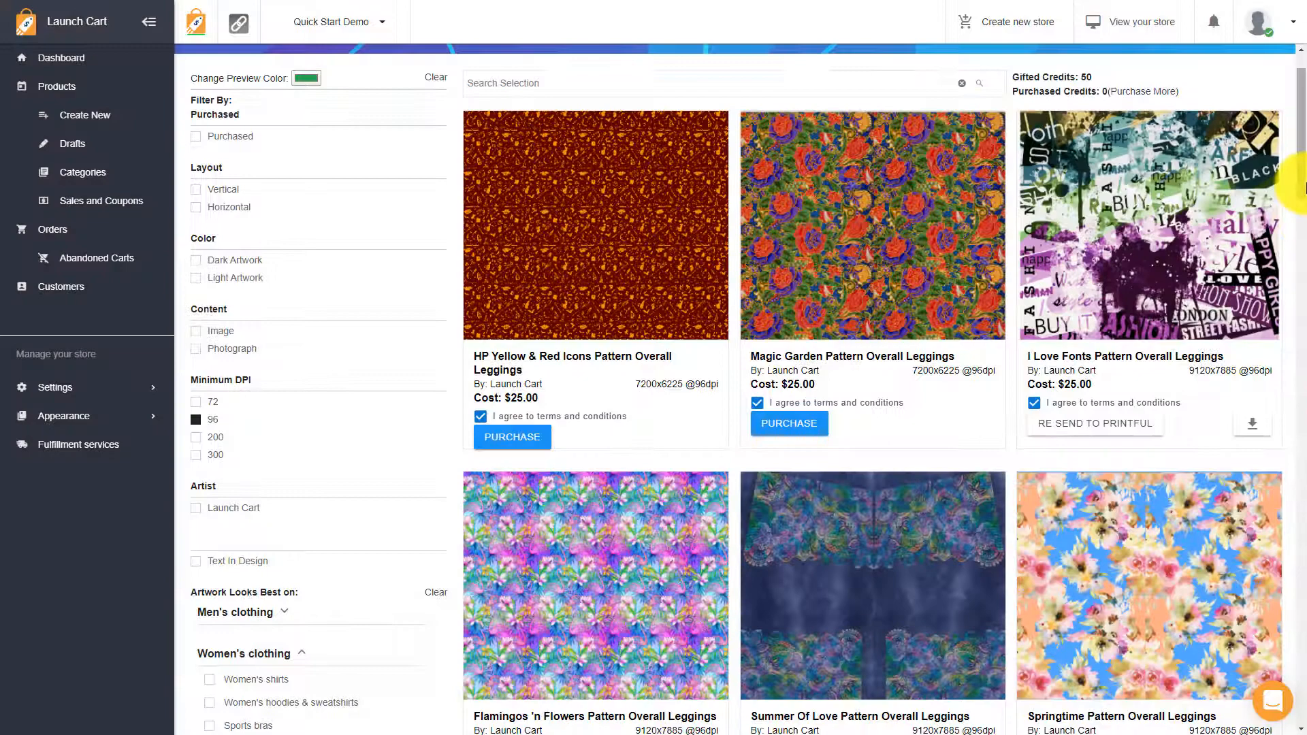
Step: Attempt to purchase another leggings artwork and dismiss the not-enough-credits notice
scroll("up", 3)
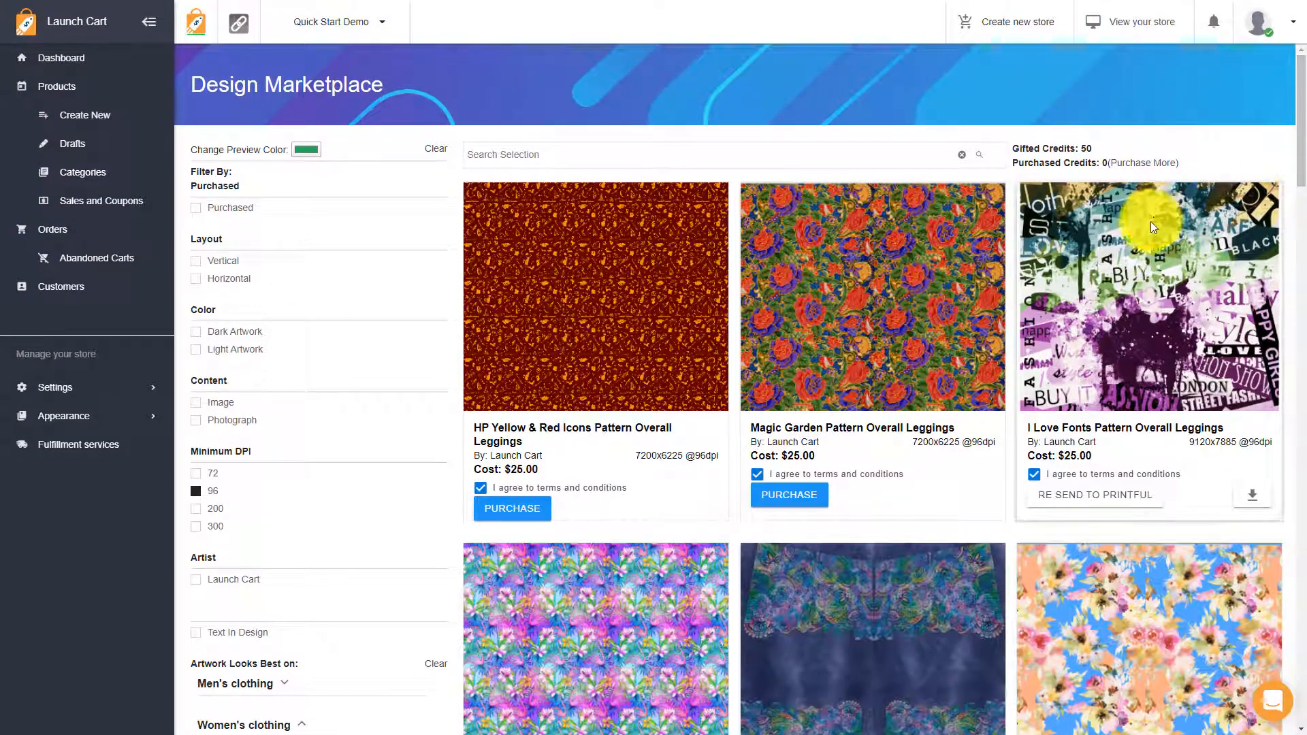
left_click(510, 508)
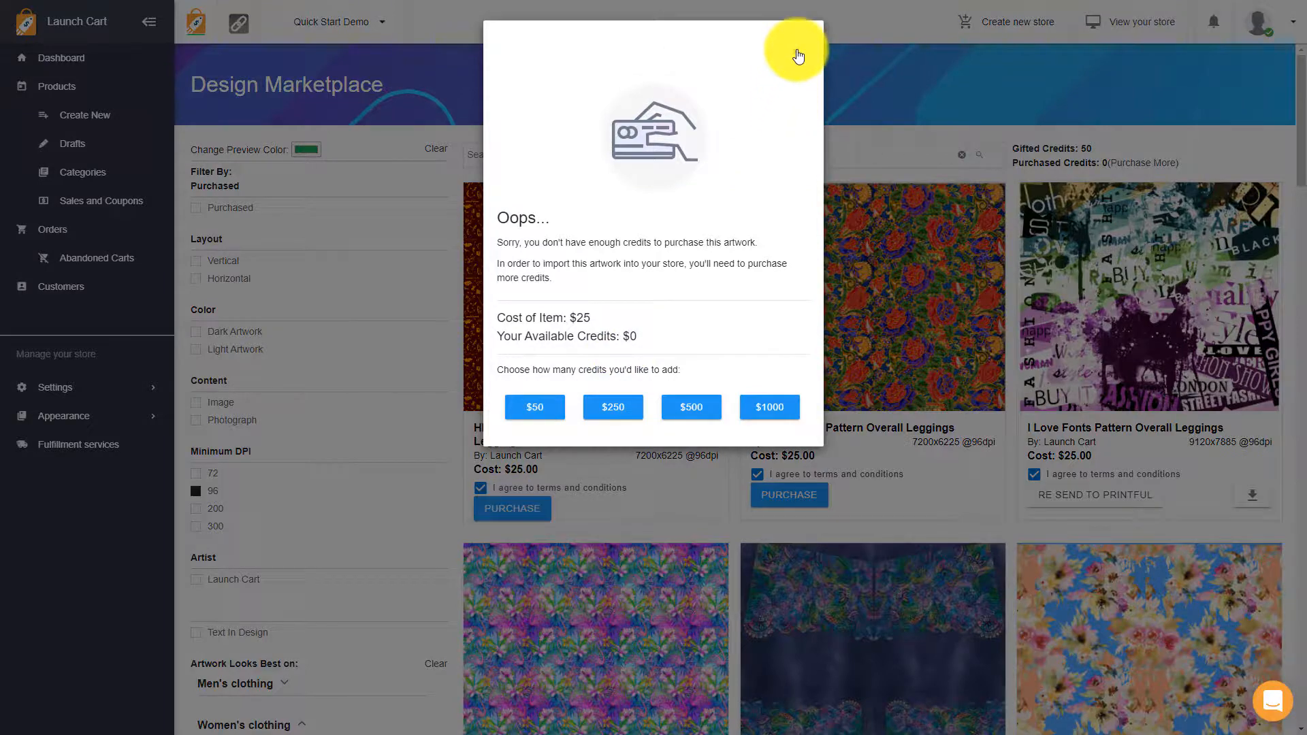
left_click(800, 51)
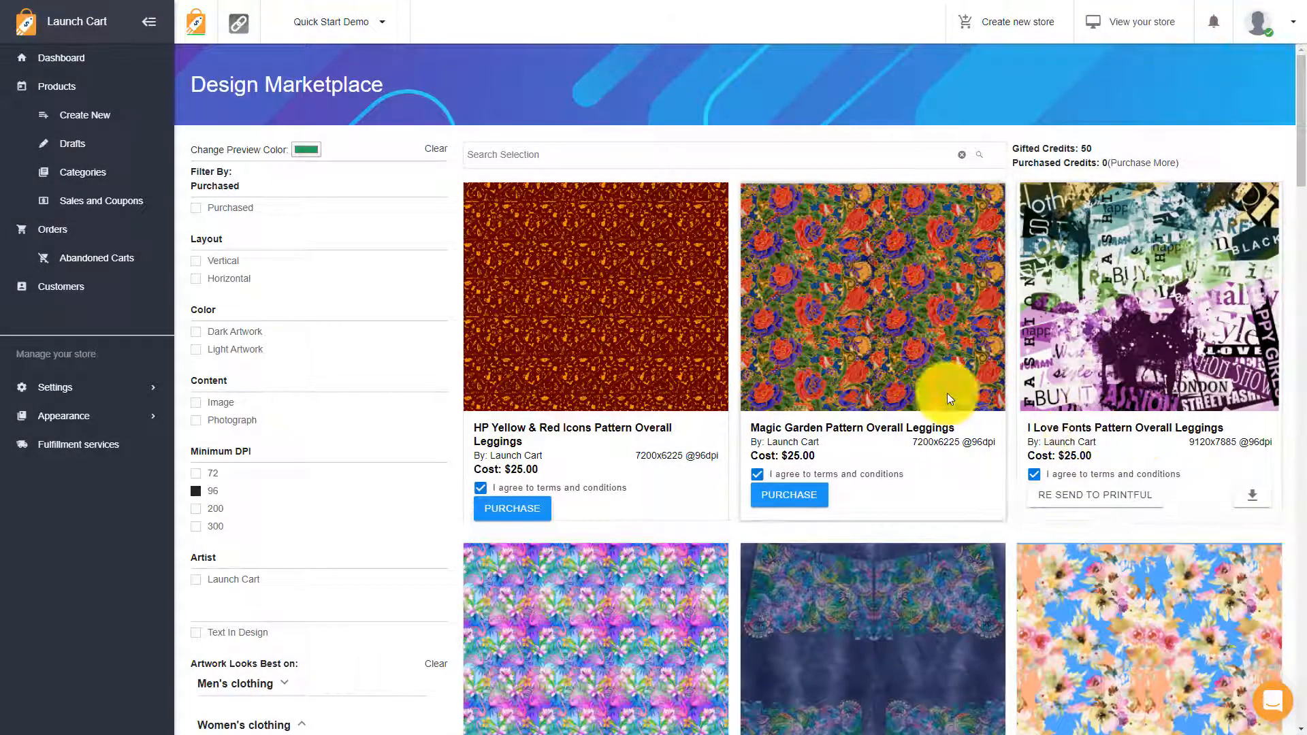
mouse_move(916, 268)
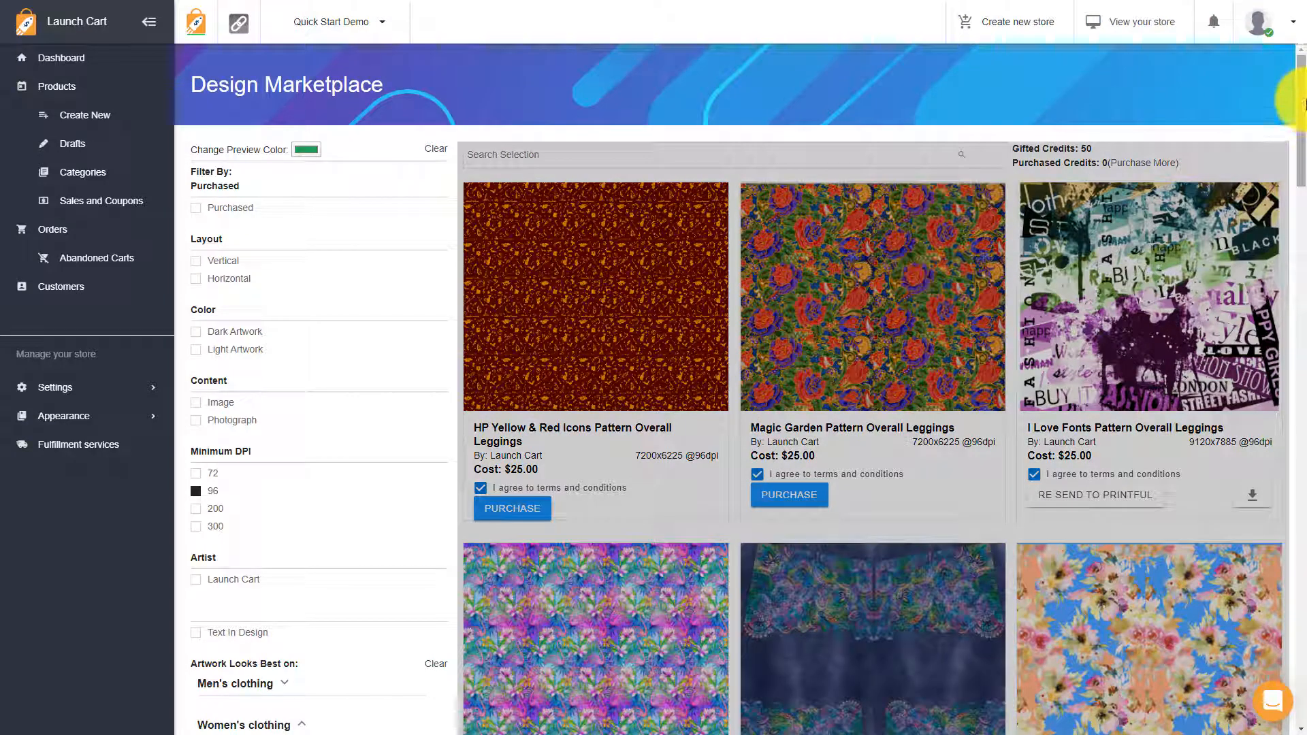
mouse_move(765, 360)
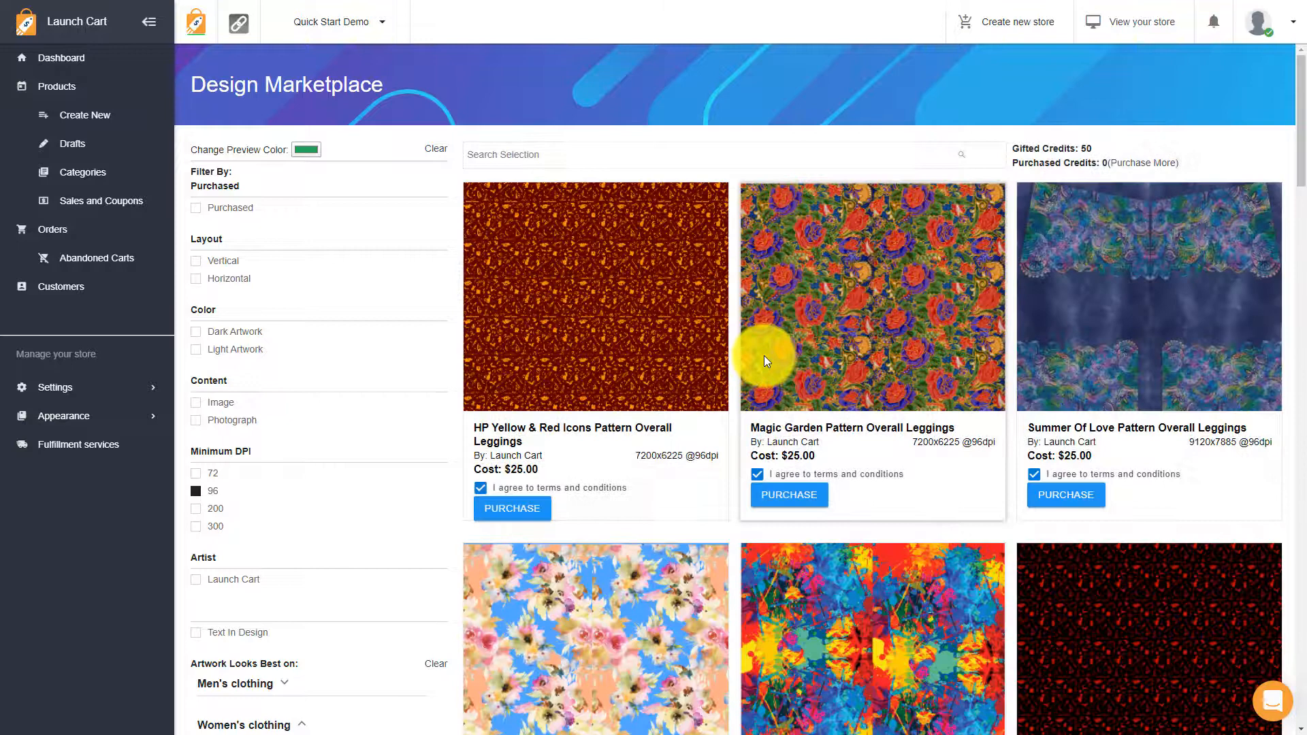
mouse_move(702, 458)
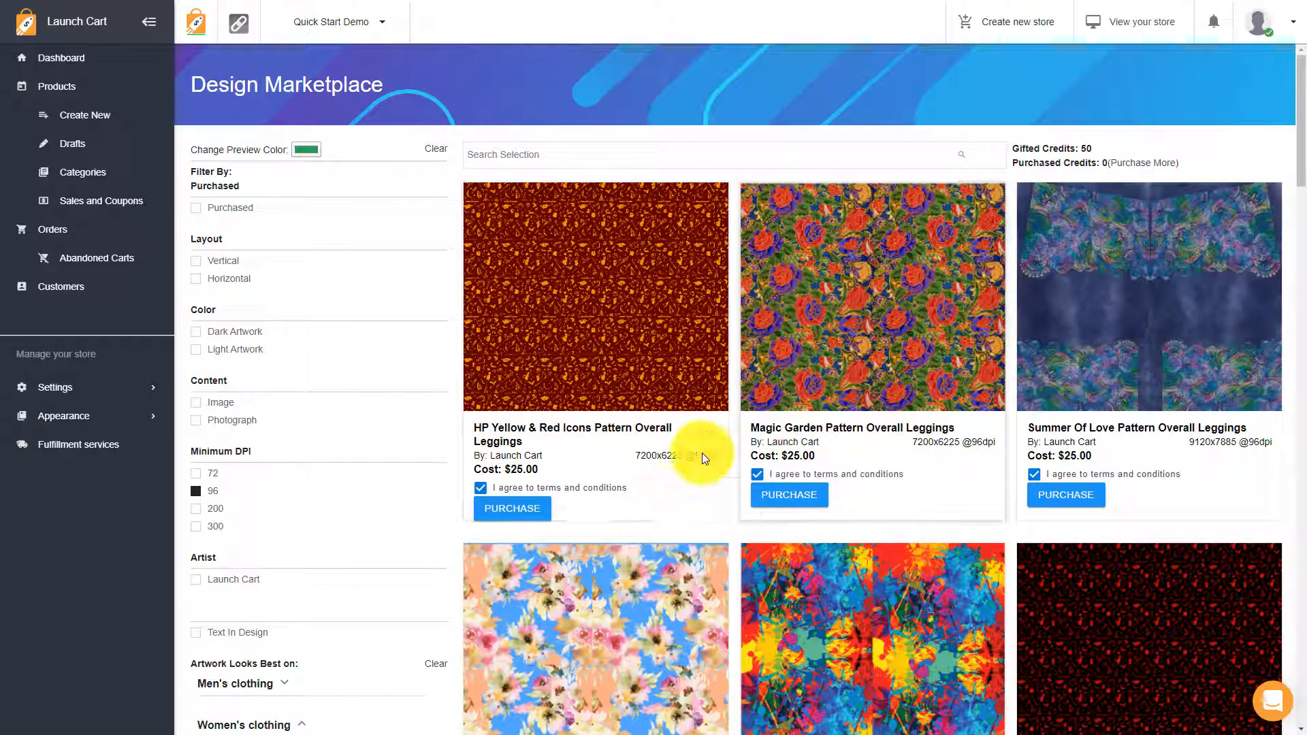
mouse_move(614, 395)
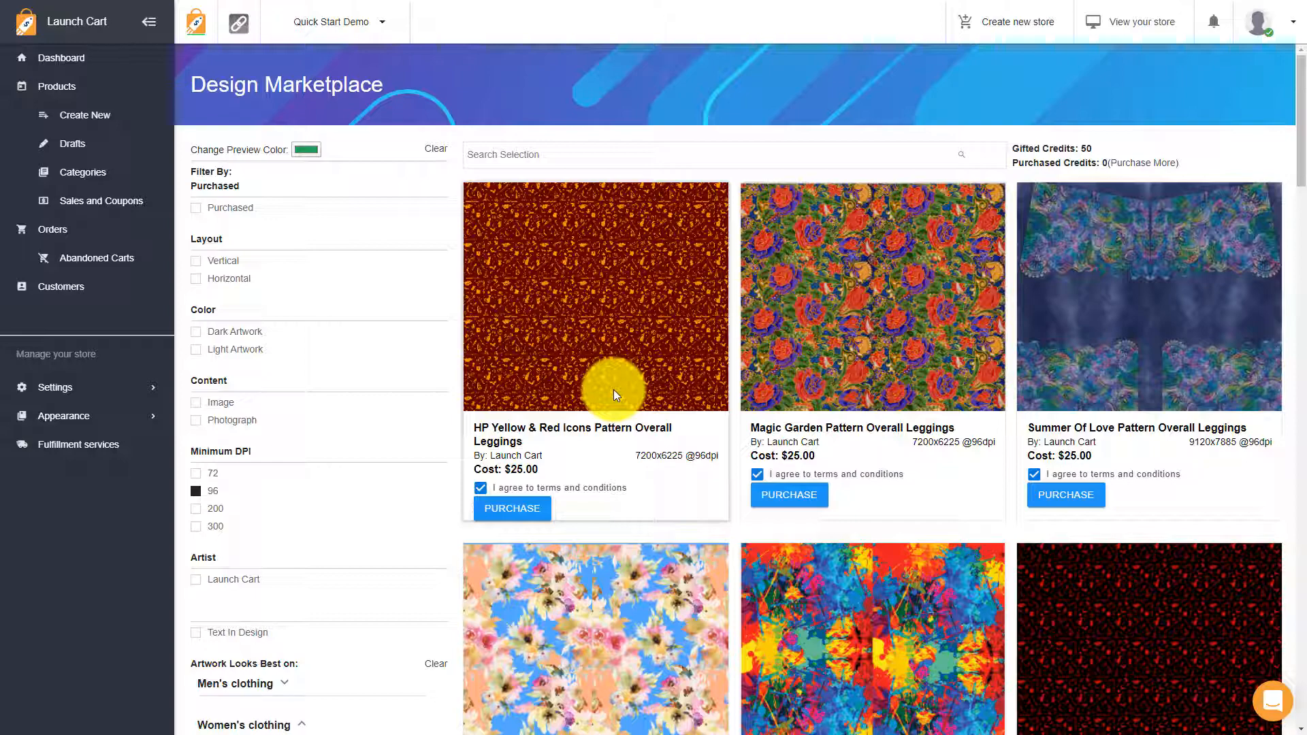
mouse_move(198, 214)
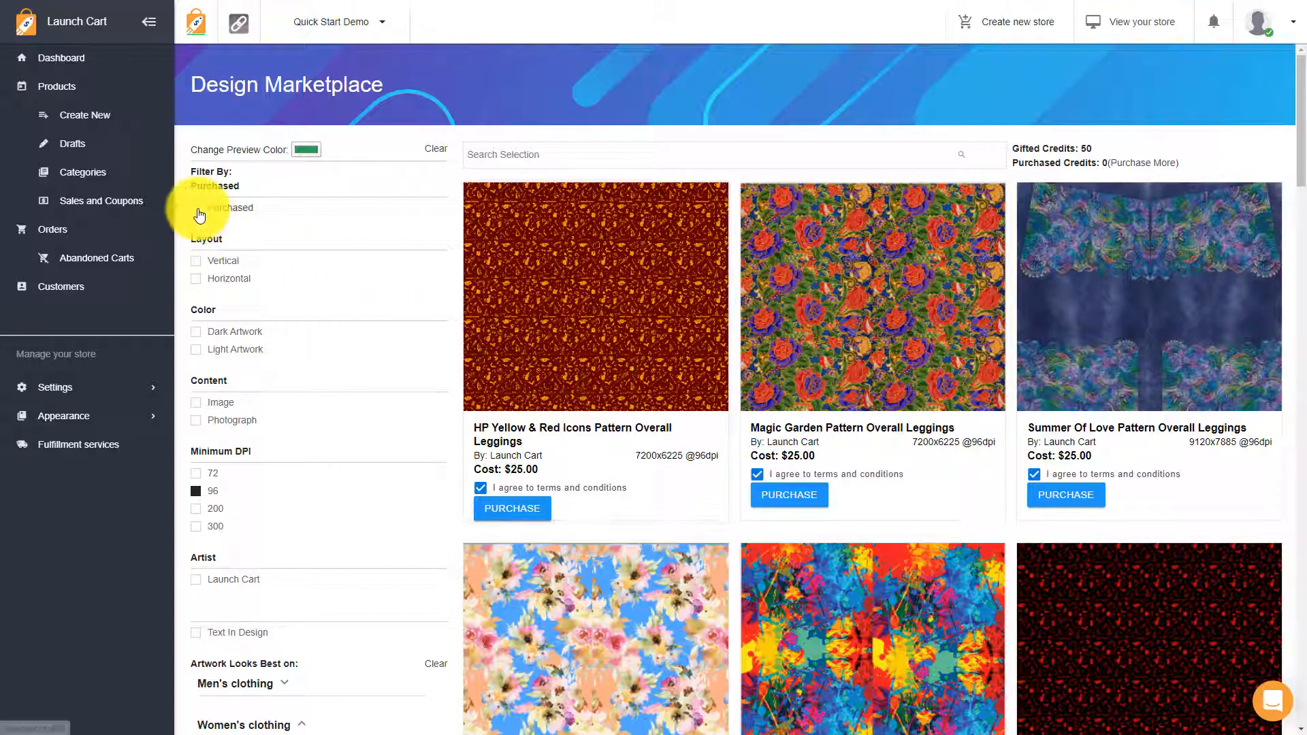
Step: Filter the Design Marketplace to Purchased designs: I Love Fonts and Flamingos 'n Flowers
left_click(196, 207)
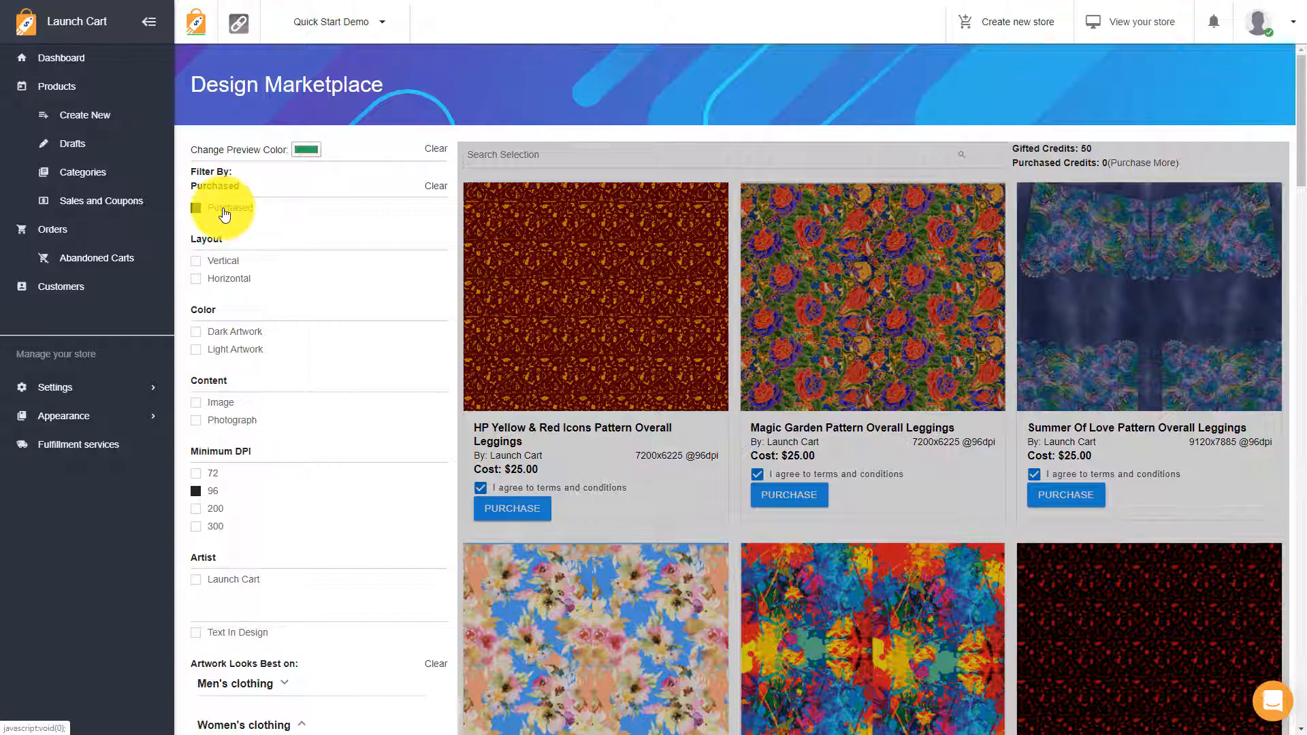
left_click(196, 207)
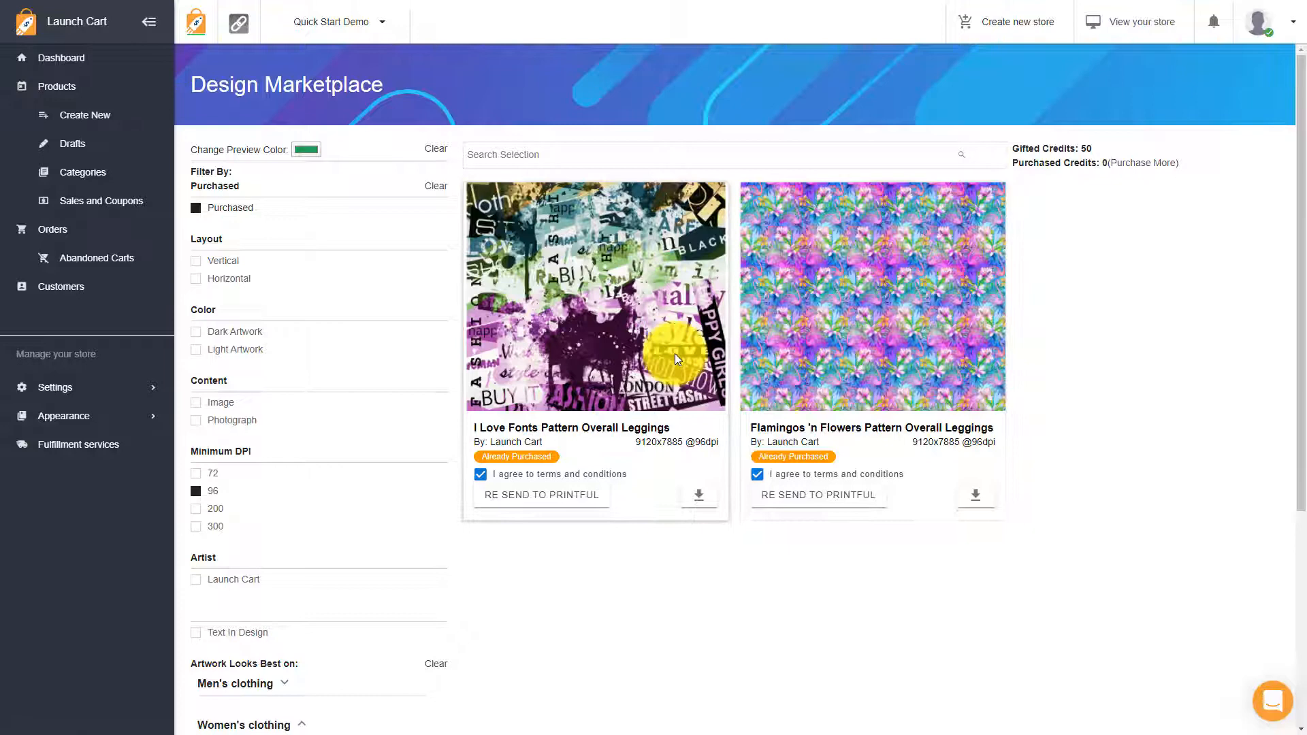
mouse_move(566, 354)
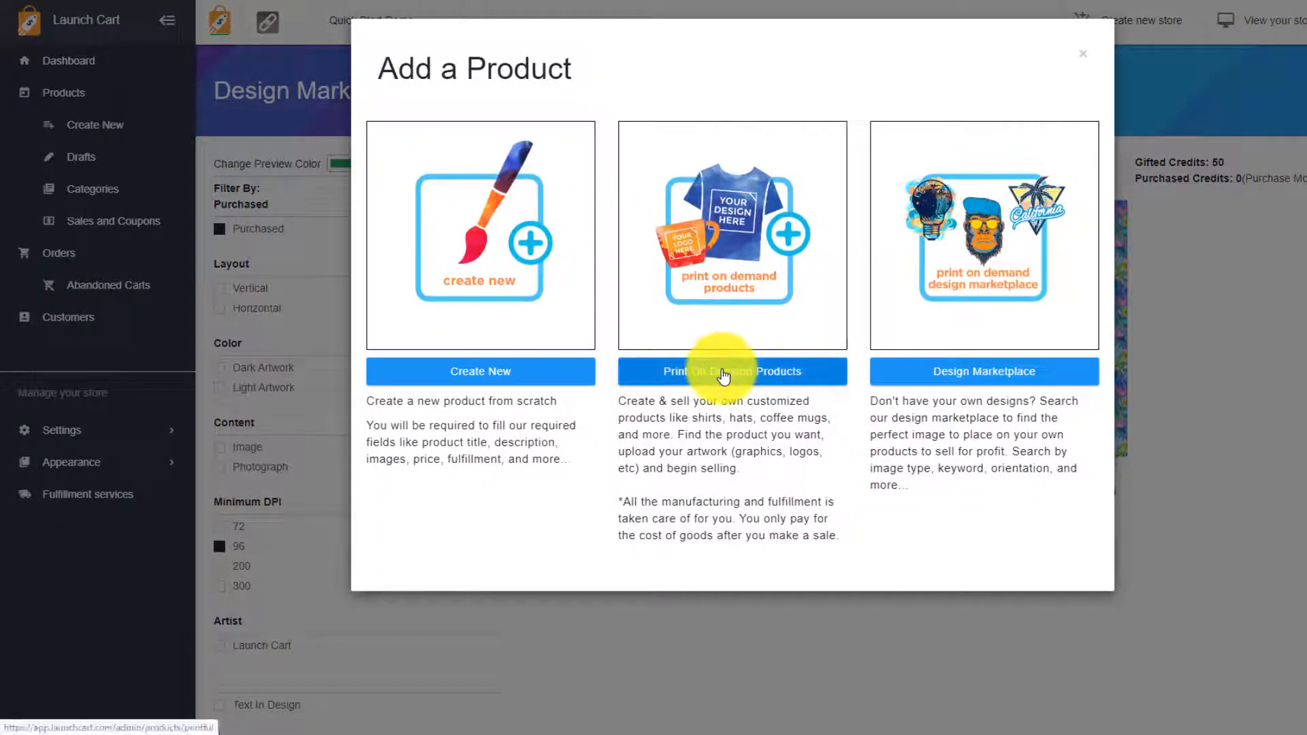
Step: Enter Print On Demand Products and reopen the recently created 2001 Unisex T-shirt
left_click(732, 370)
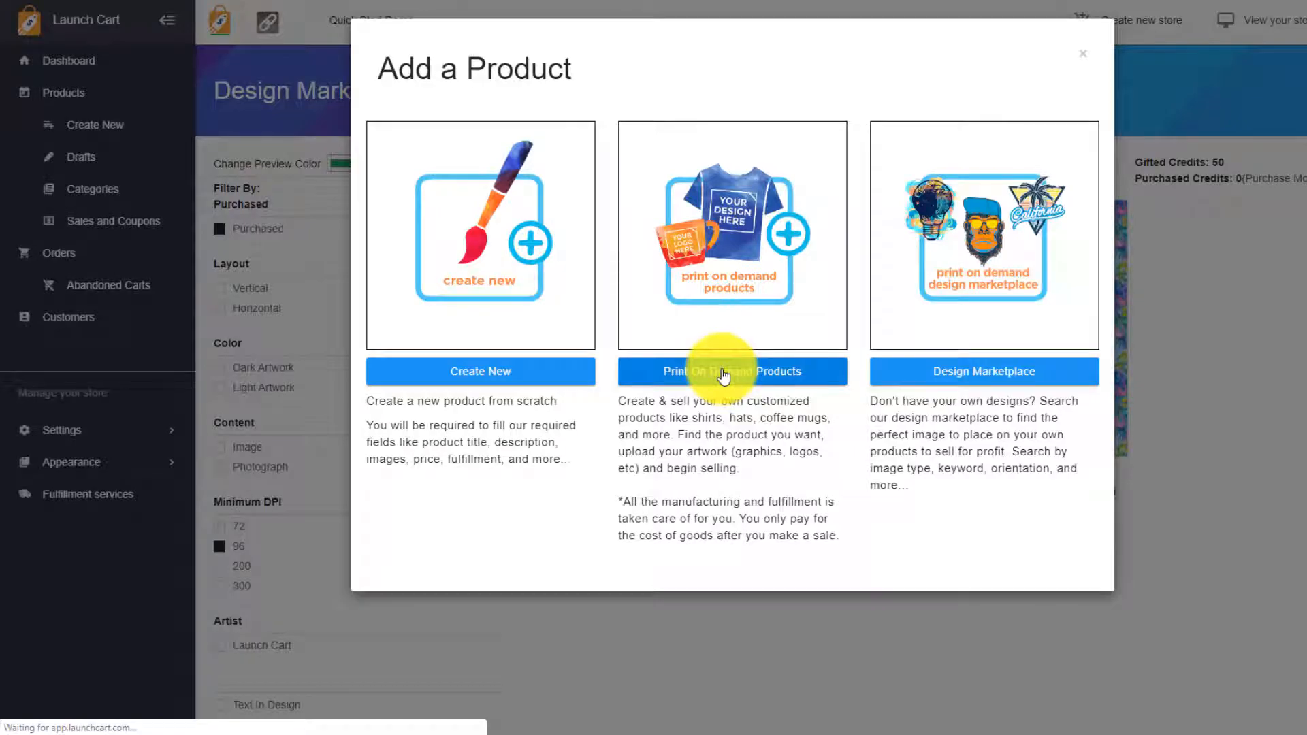
left_click(733, 371)
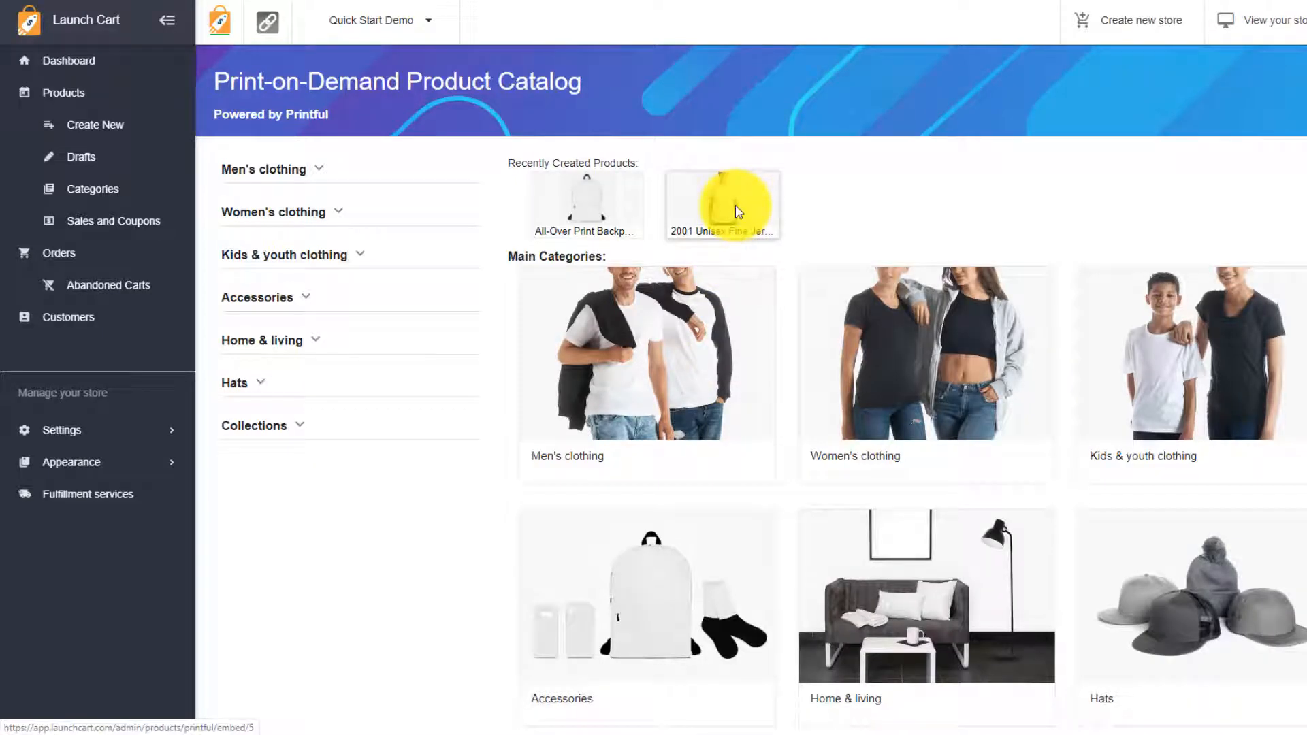
left_click(722, 203)
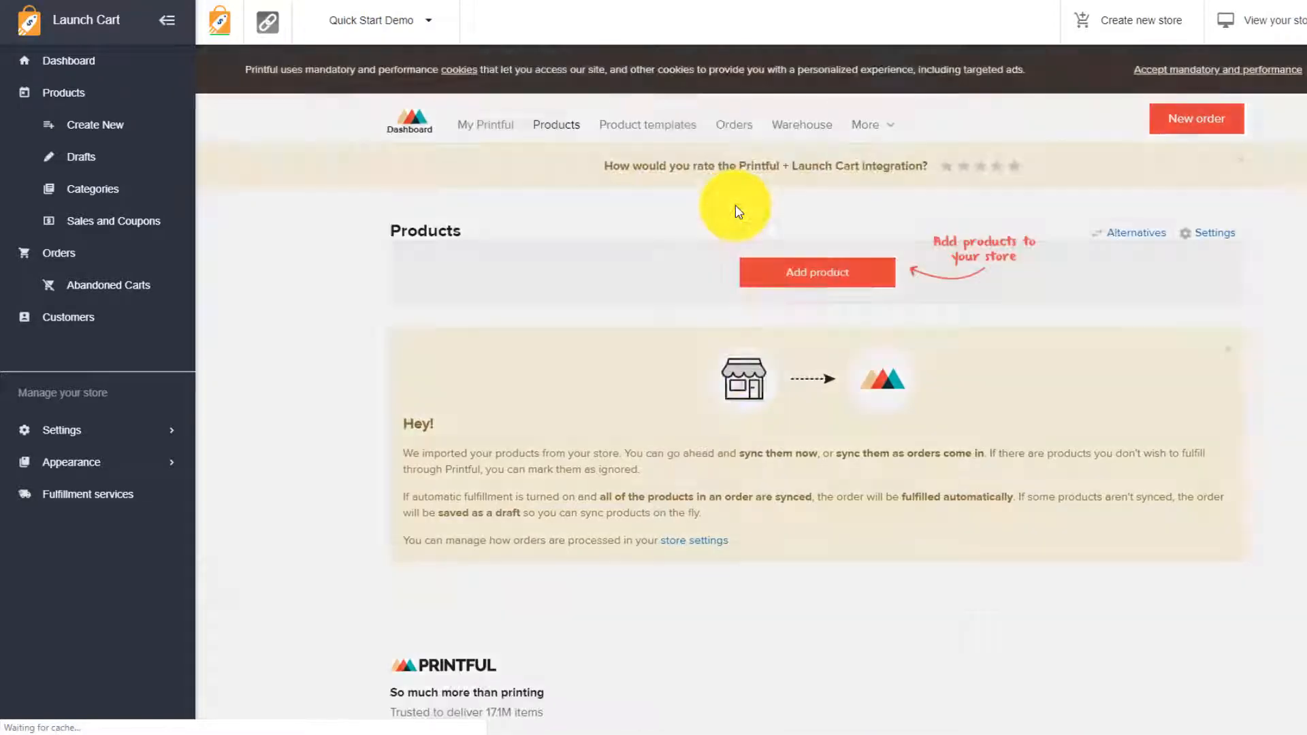
left_click(817, 272)
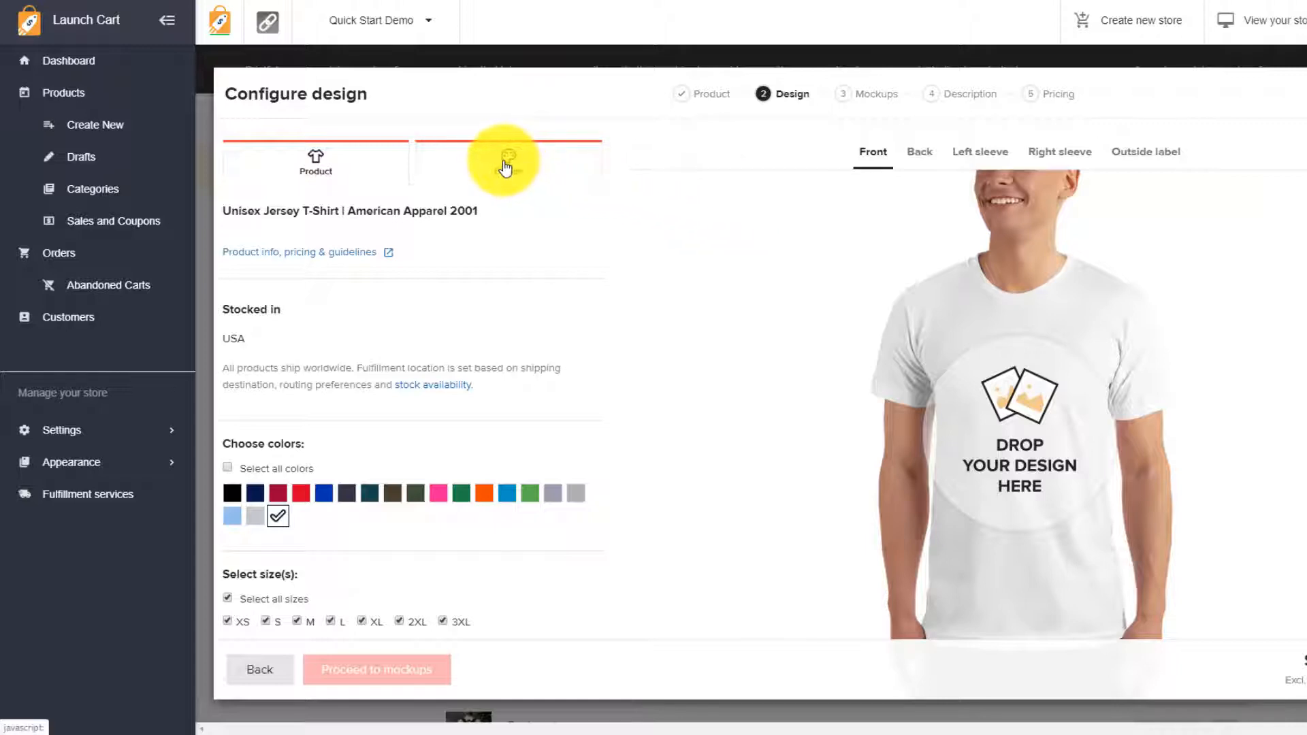
Step: Place the I Love Fonts pattern on the T-shirt front from the store library, then leave the builder
left_click(508, 162)
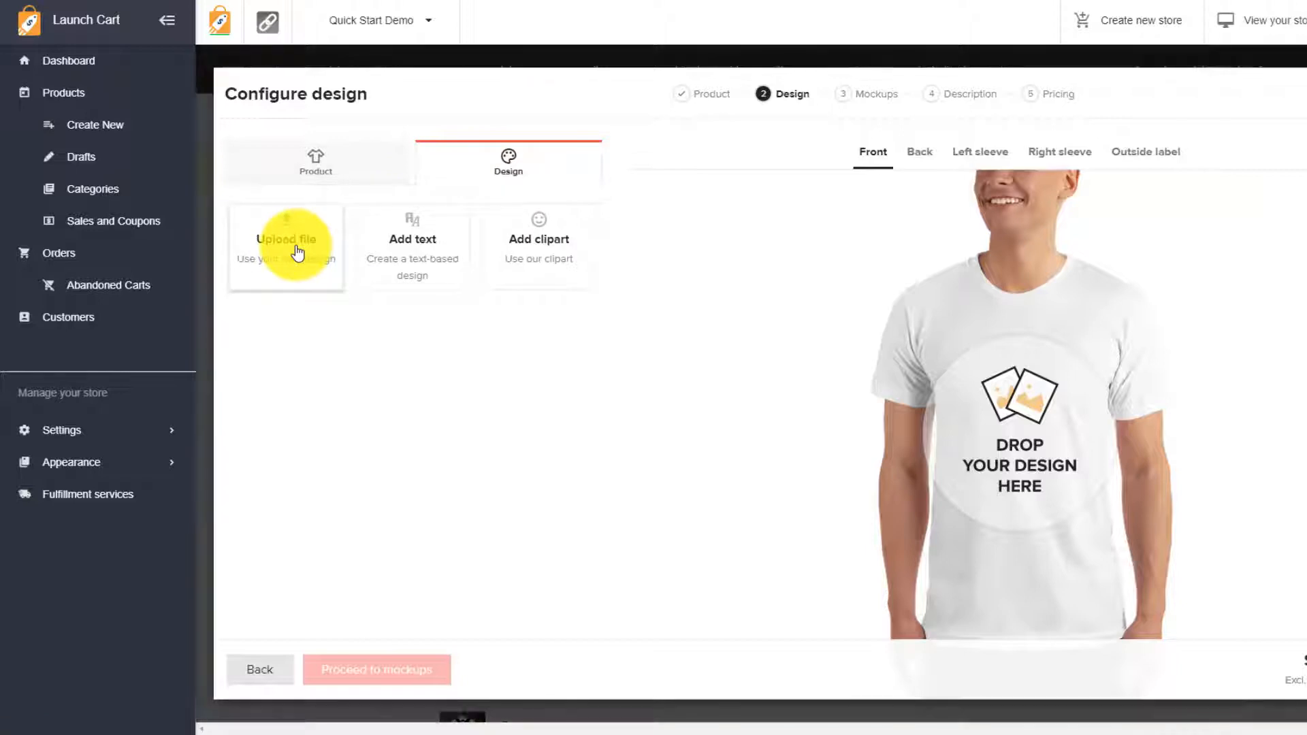
left_click(286, 246)
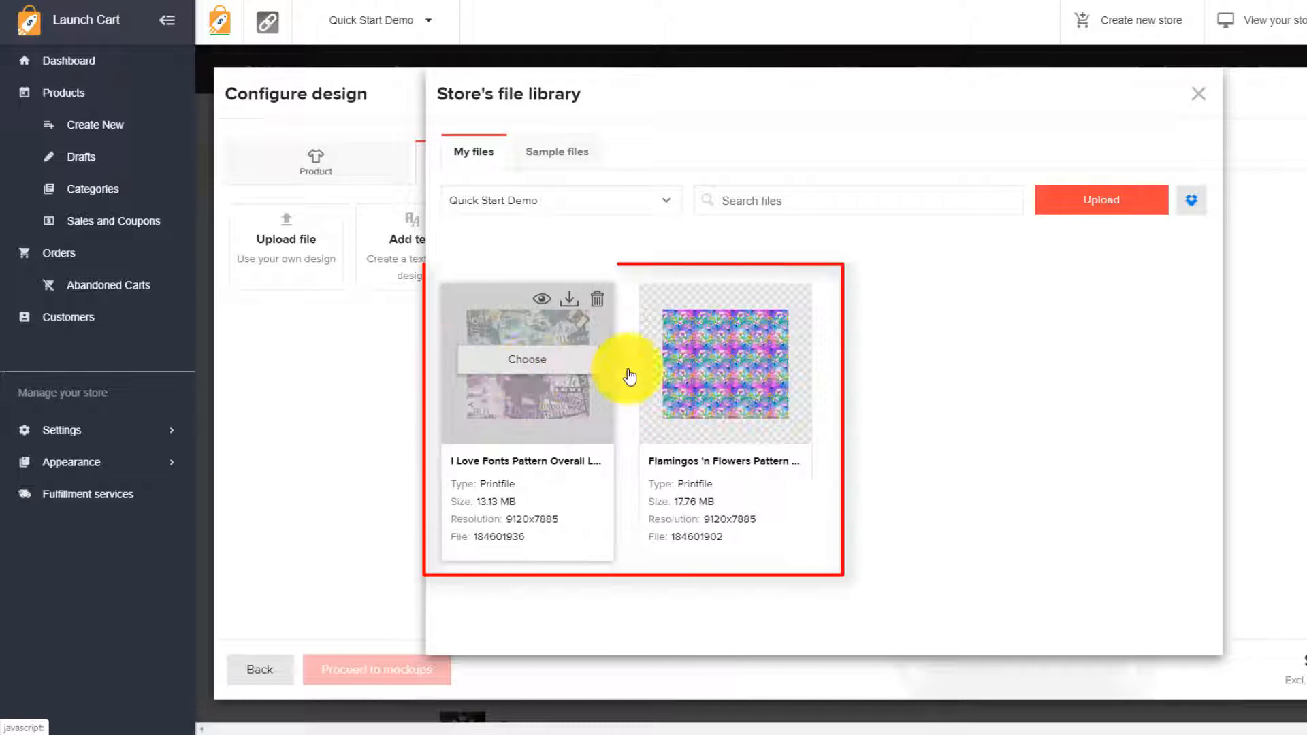
mouse_move(719, 380)
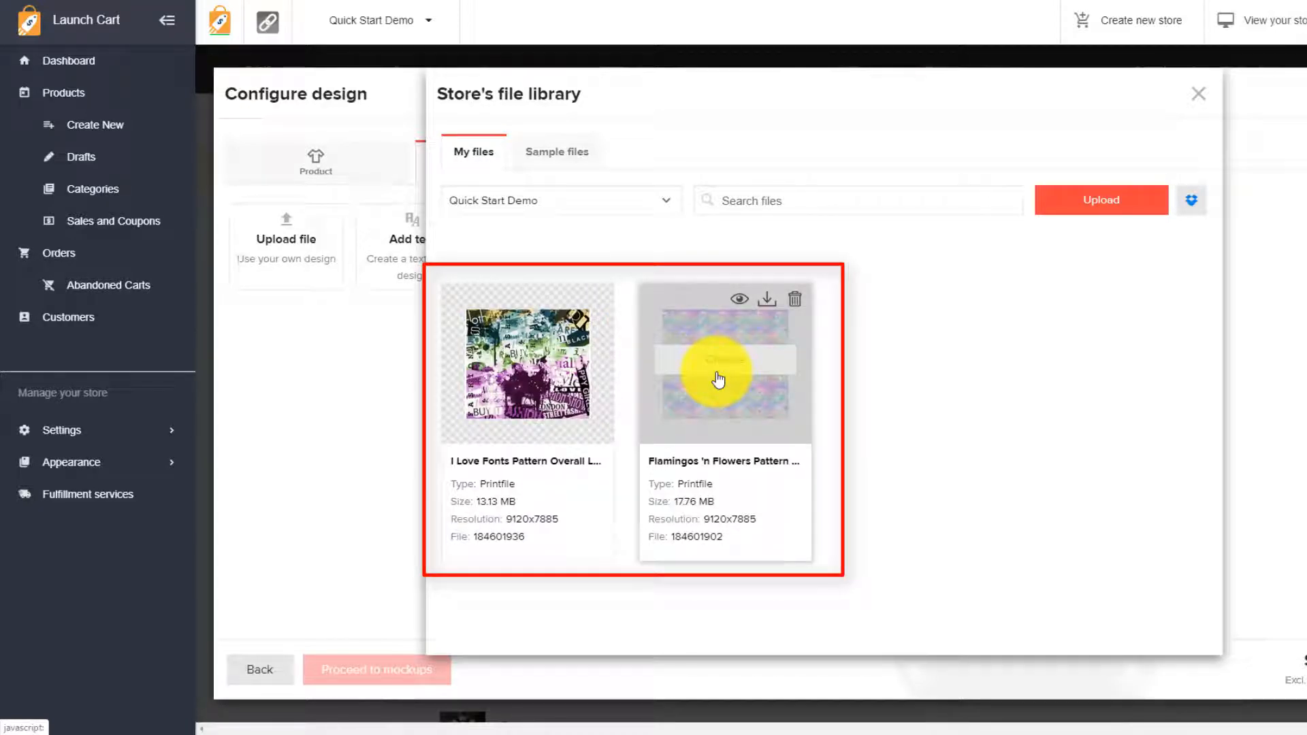
mouse_move(805, 382)
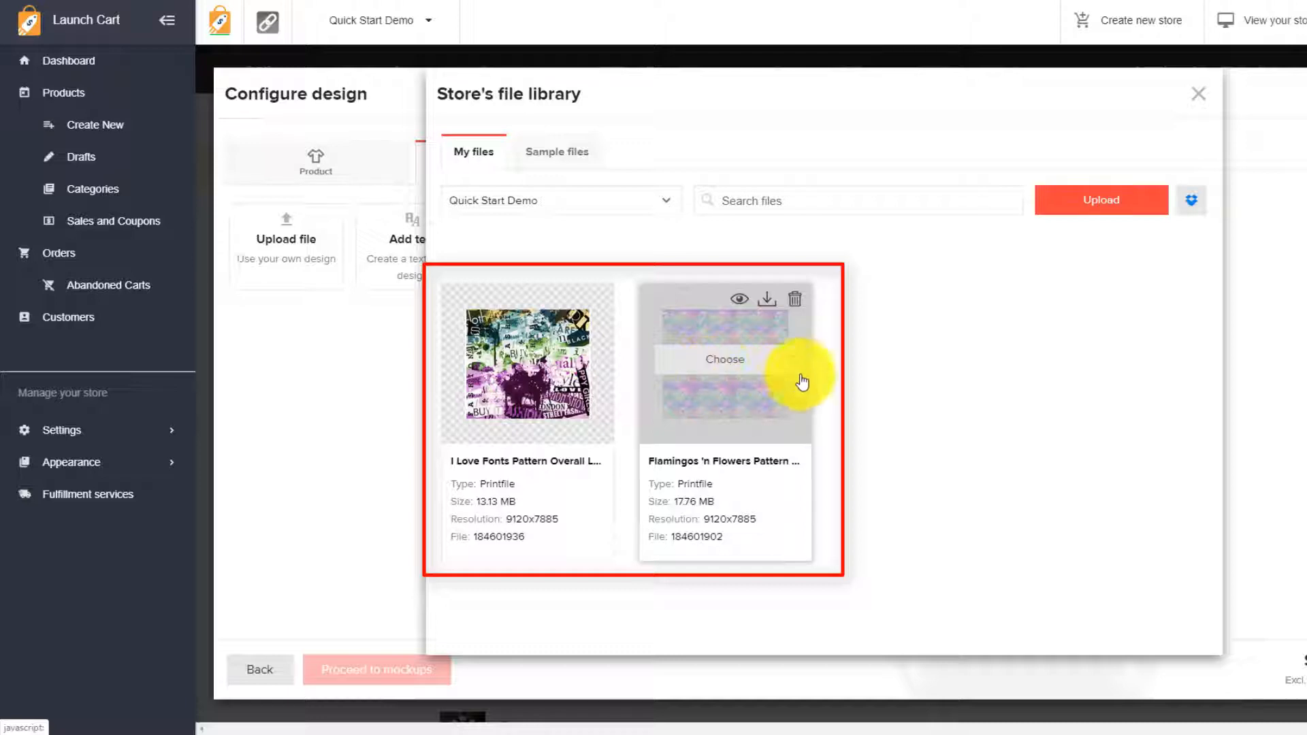
mouse_move(893, 462)
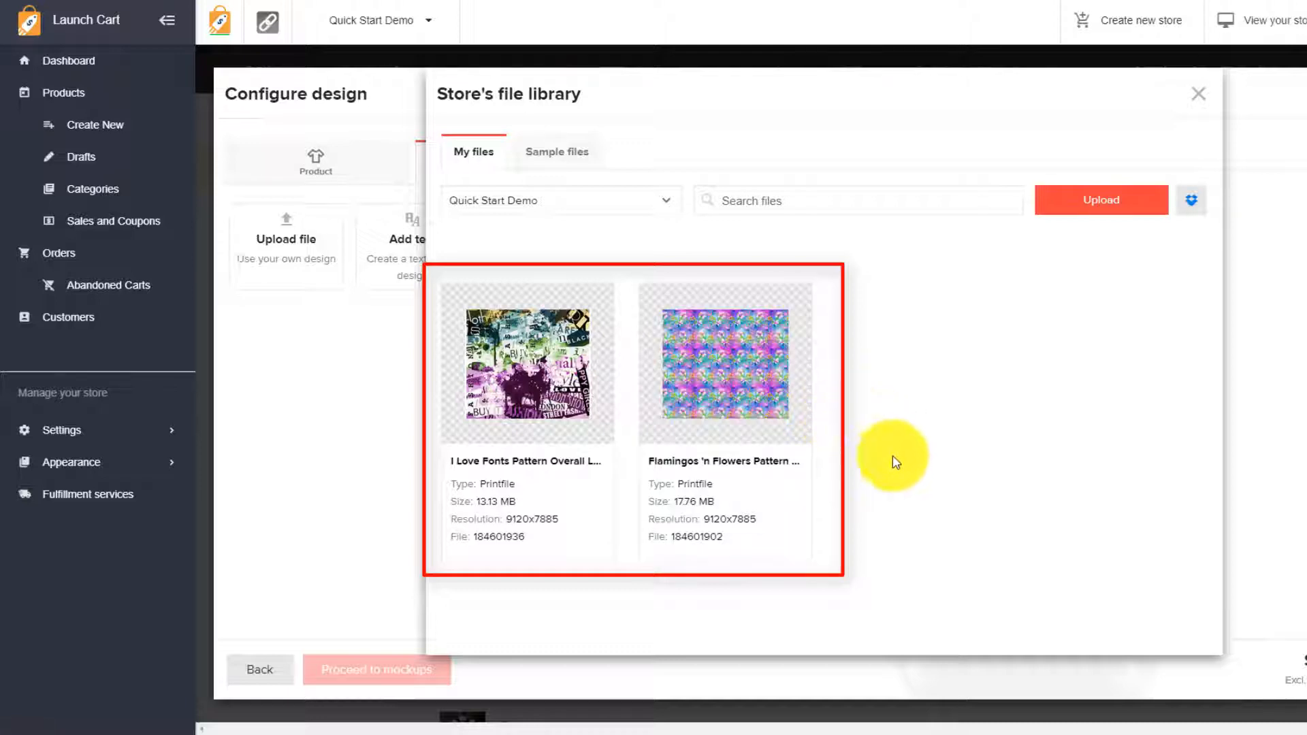
mouse_move(1022, 511)
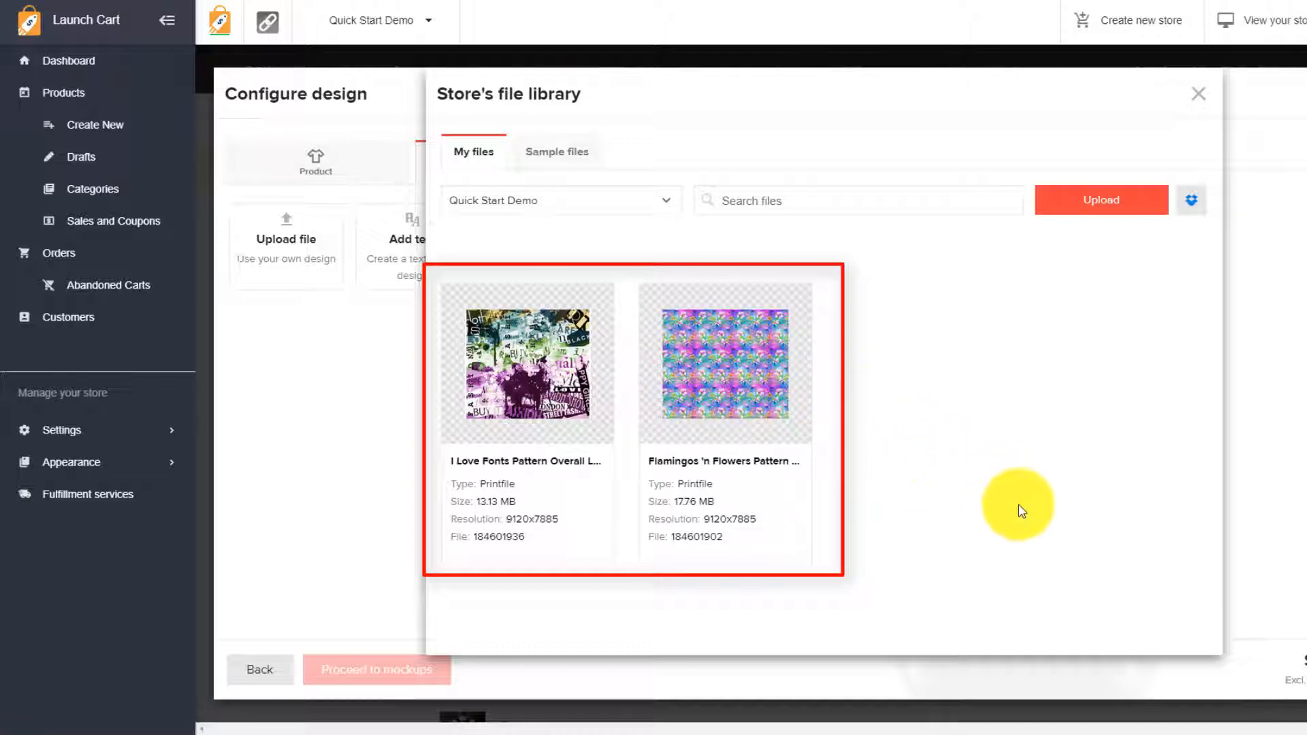
mouse_move(842, 478)
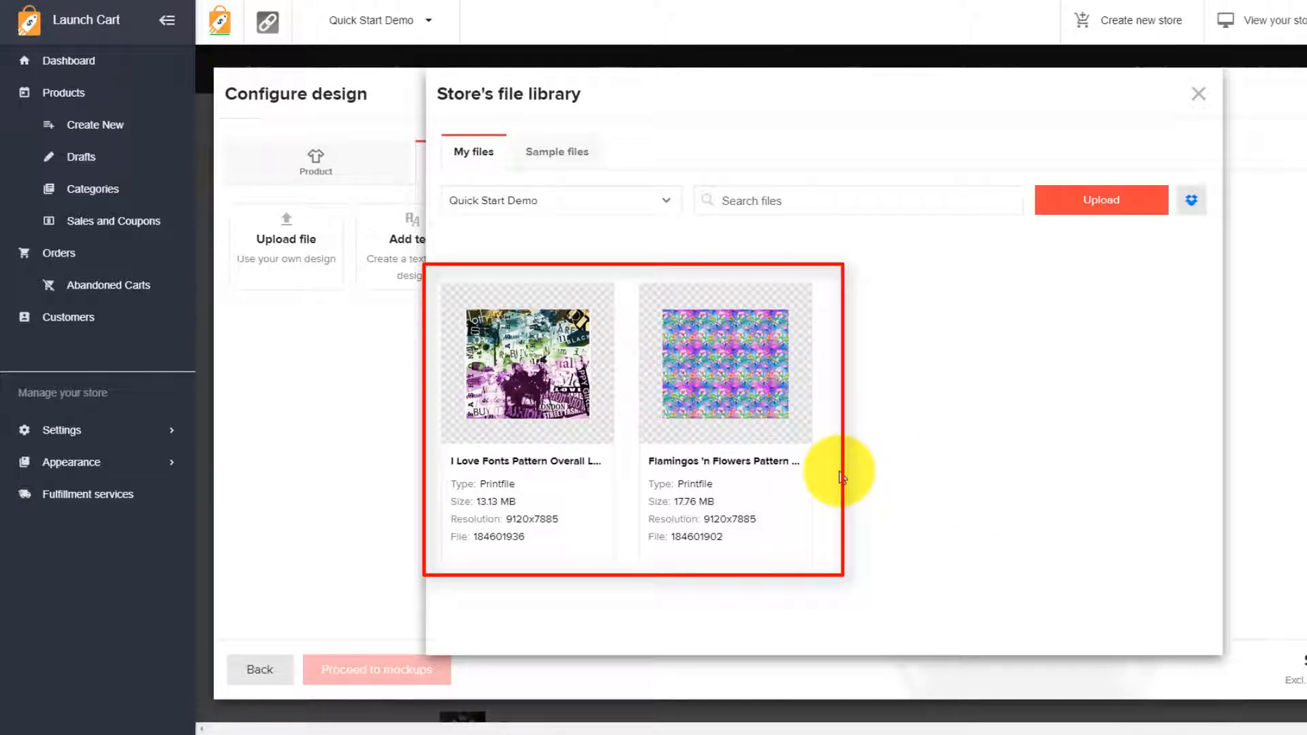
mouse_move(527, 362)
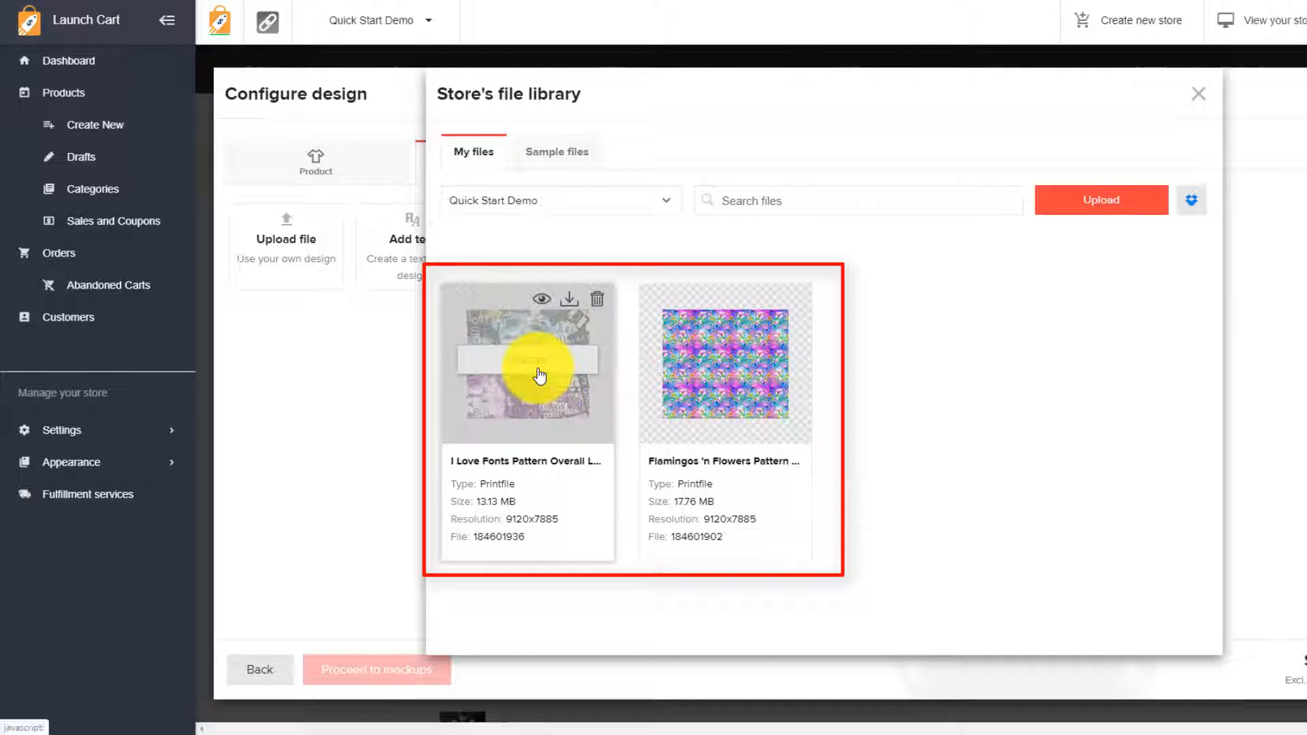
left_click(540, 360)
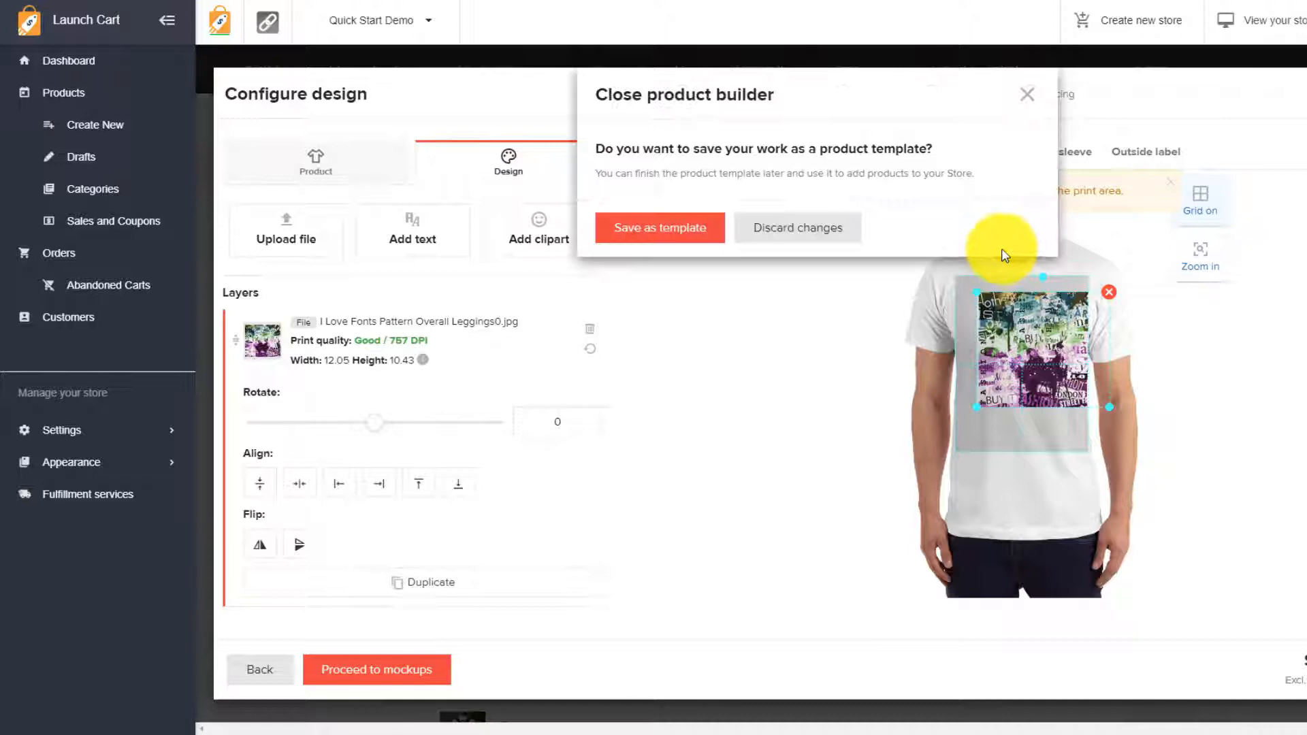
left_click(796, 228)
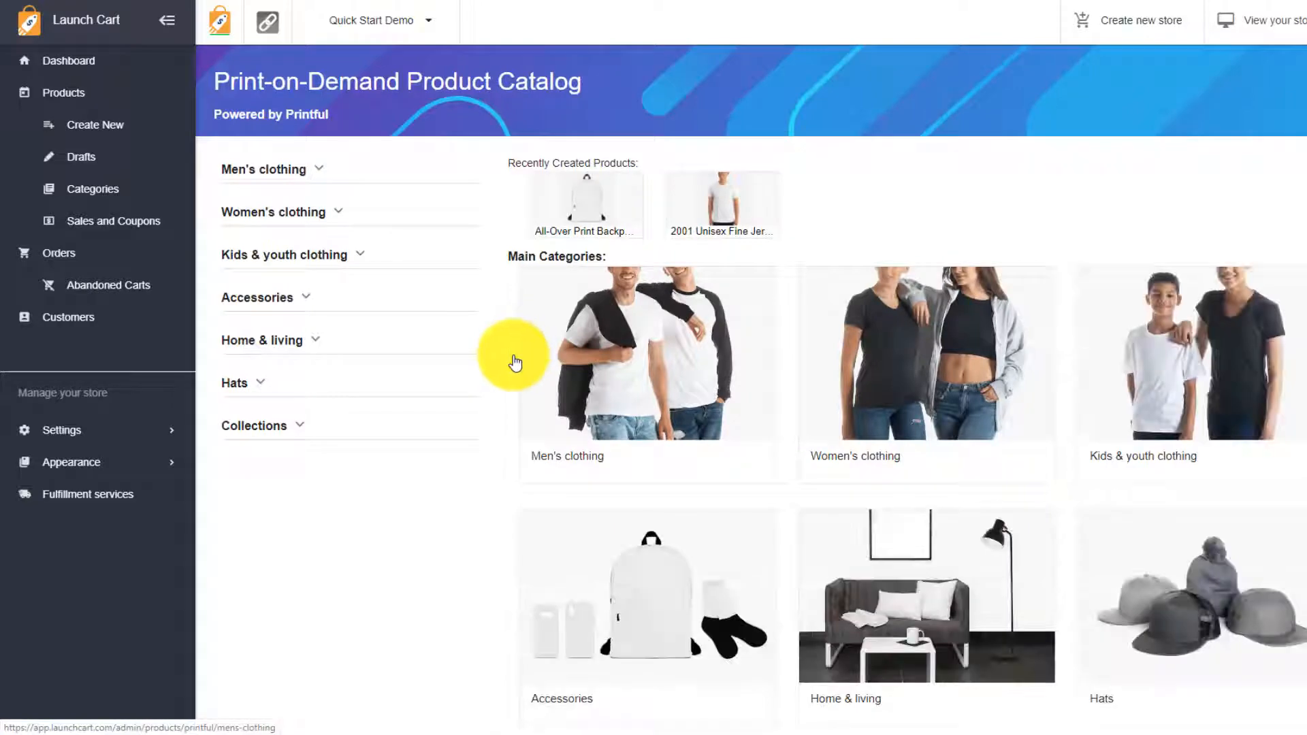
mouse_move(957, 395)
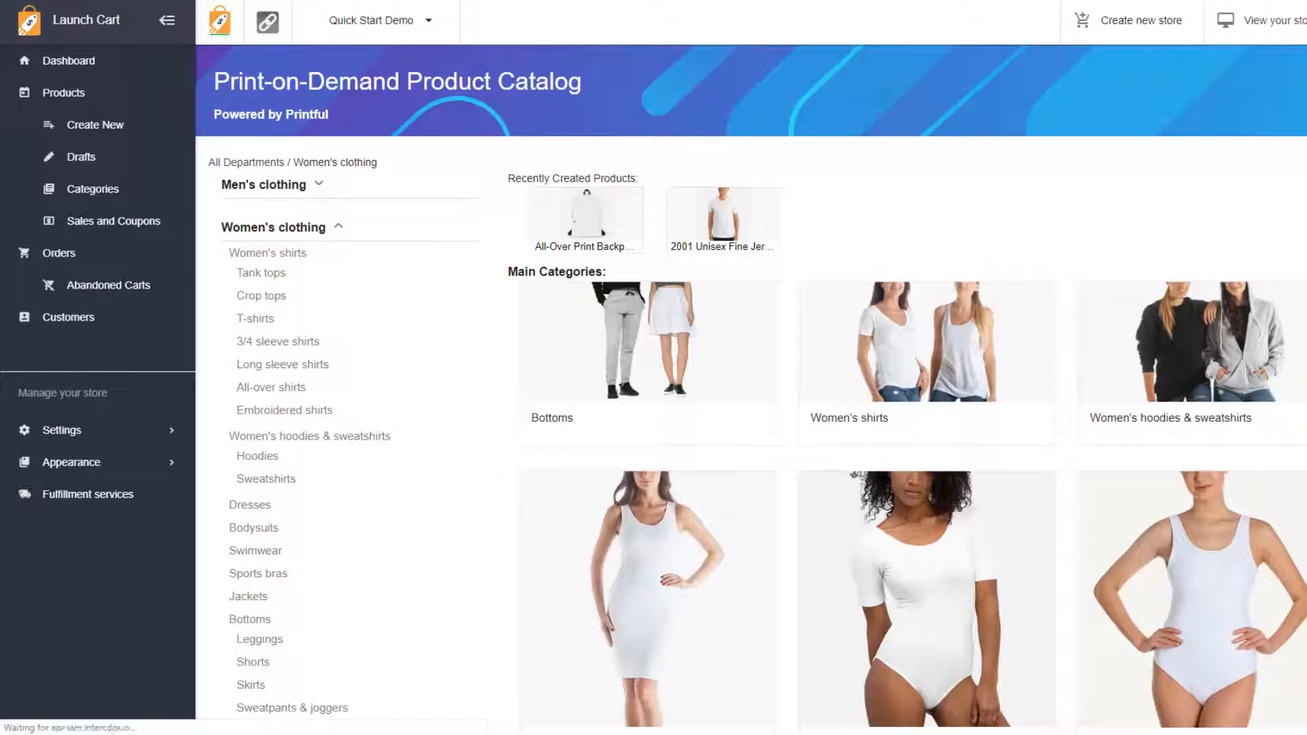
Step: Browse the catalog to Women's clothing > Bottoms
scroll("down", 3)
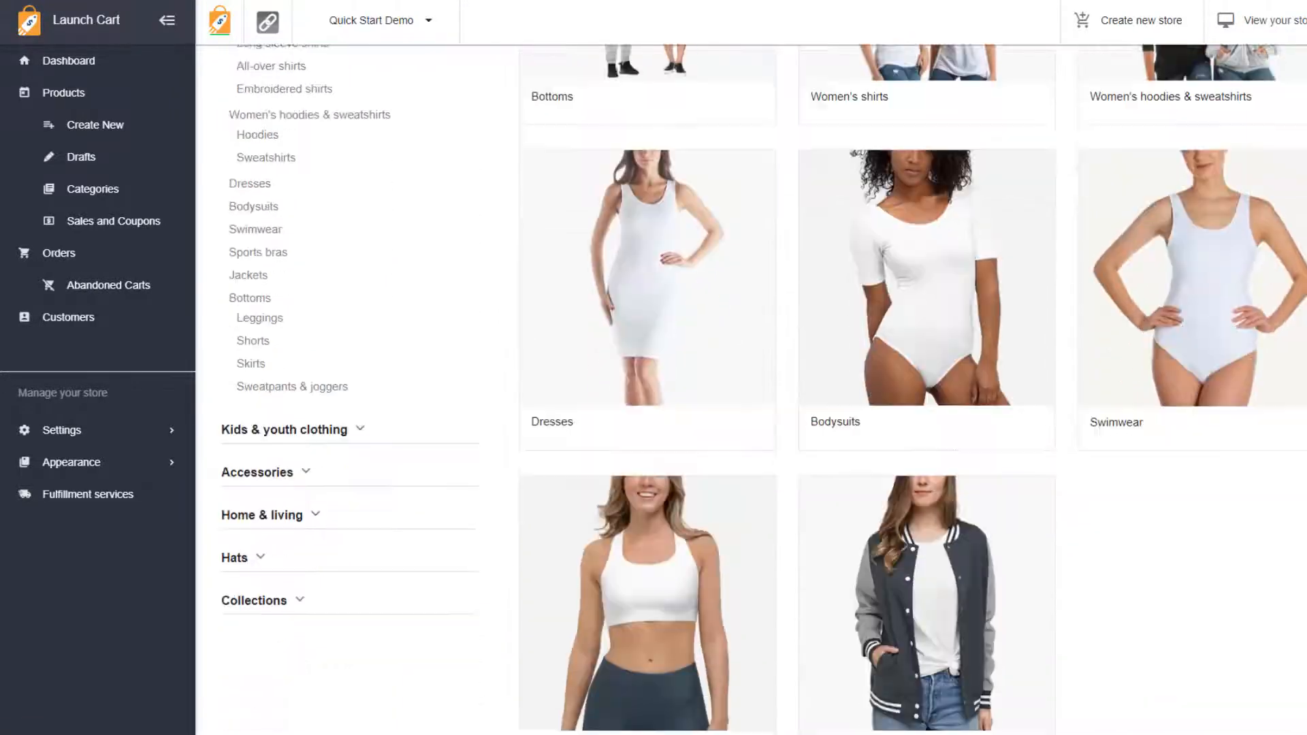
scroll("up", 3)
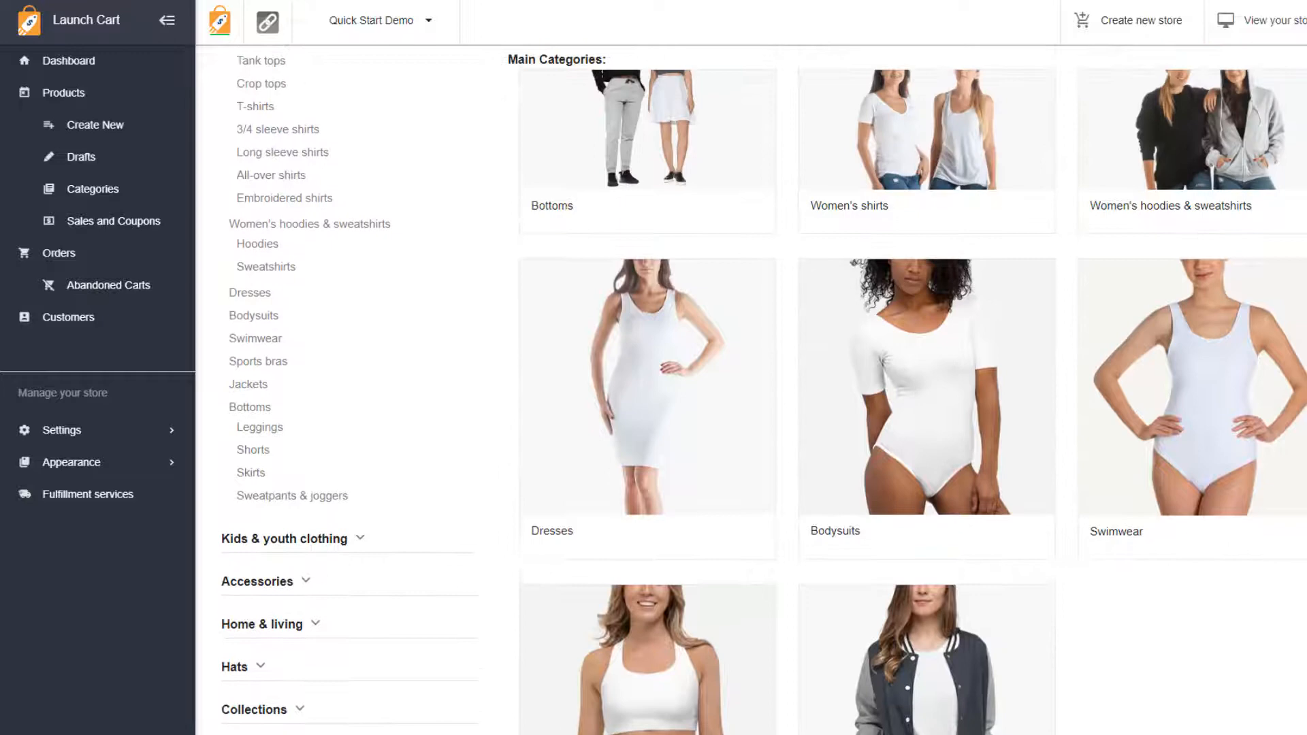
scroll("up", 3)
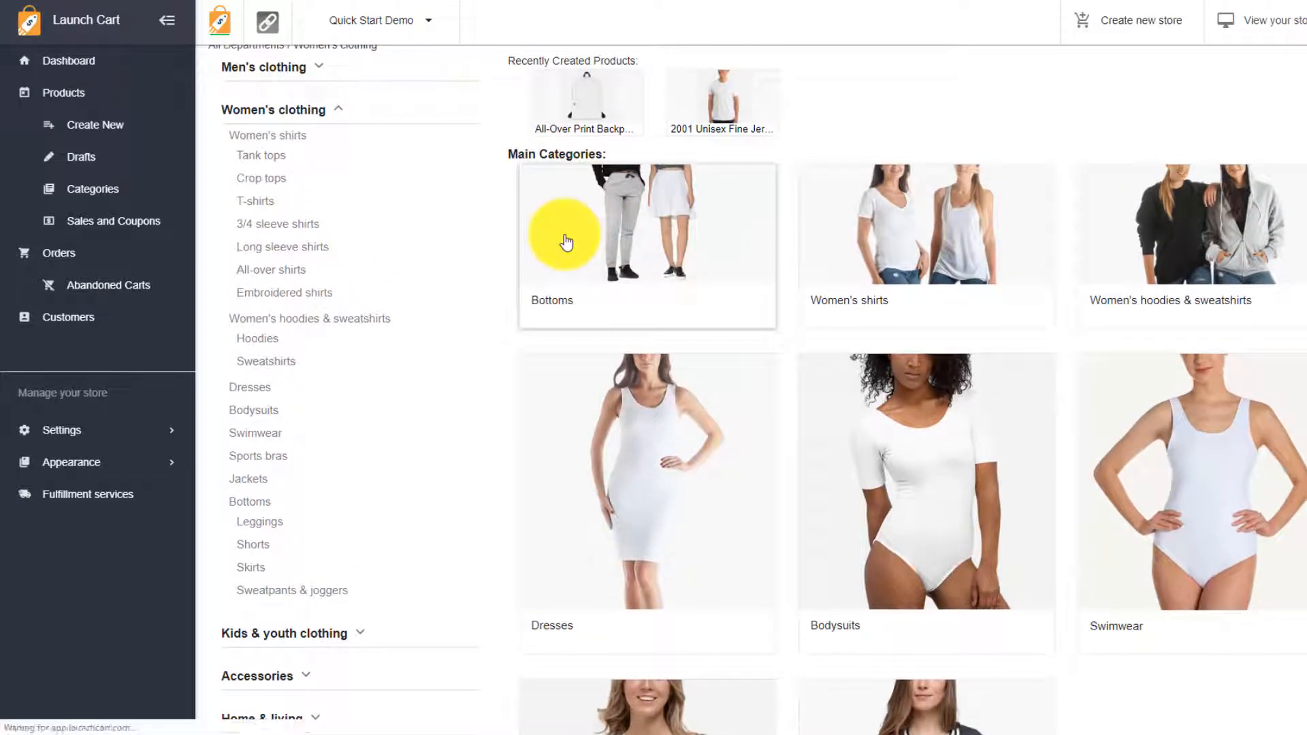
left_click(564, 235)
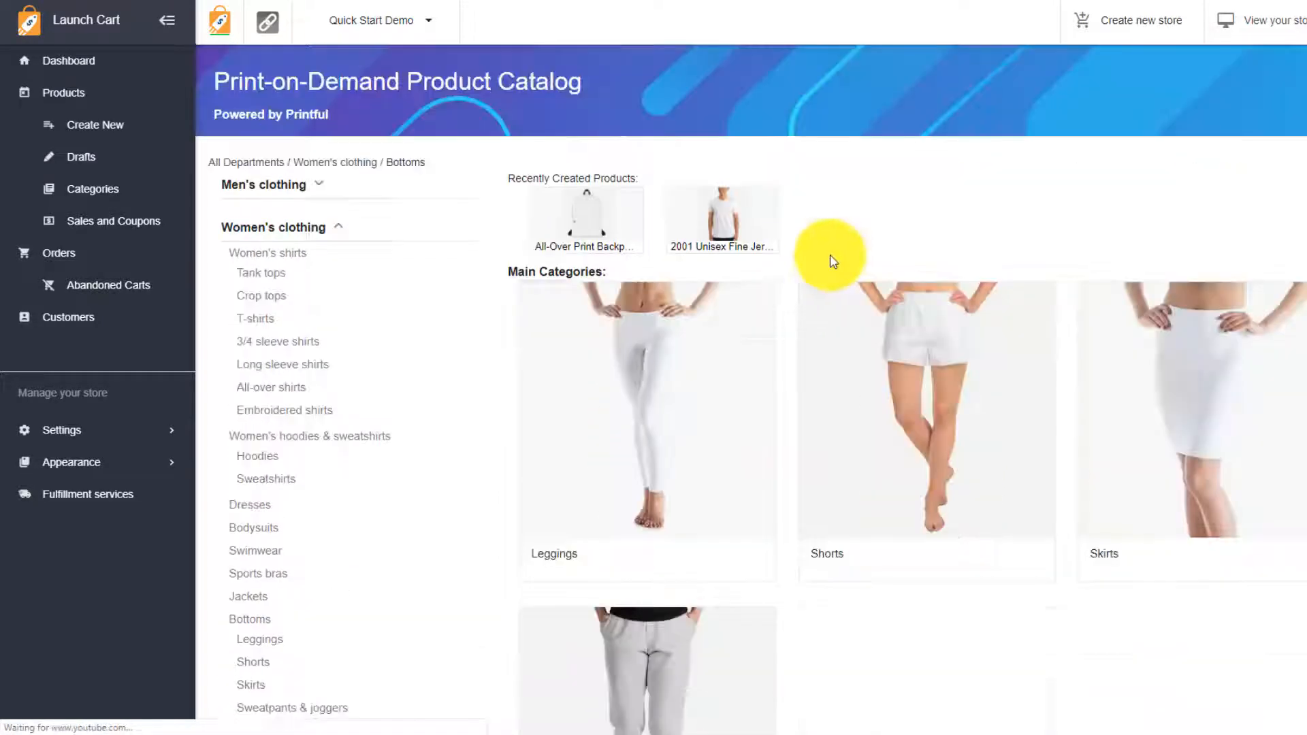
mouse_move(599, 400)
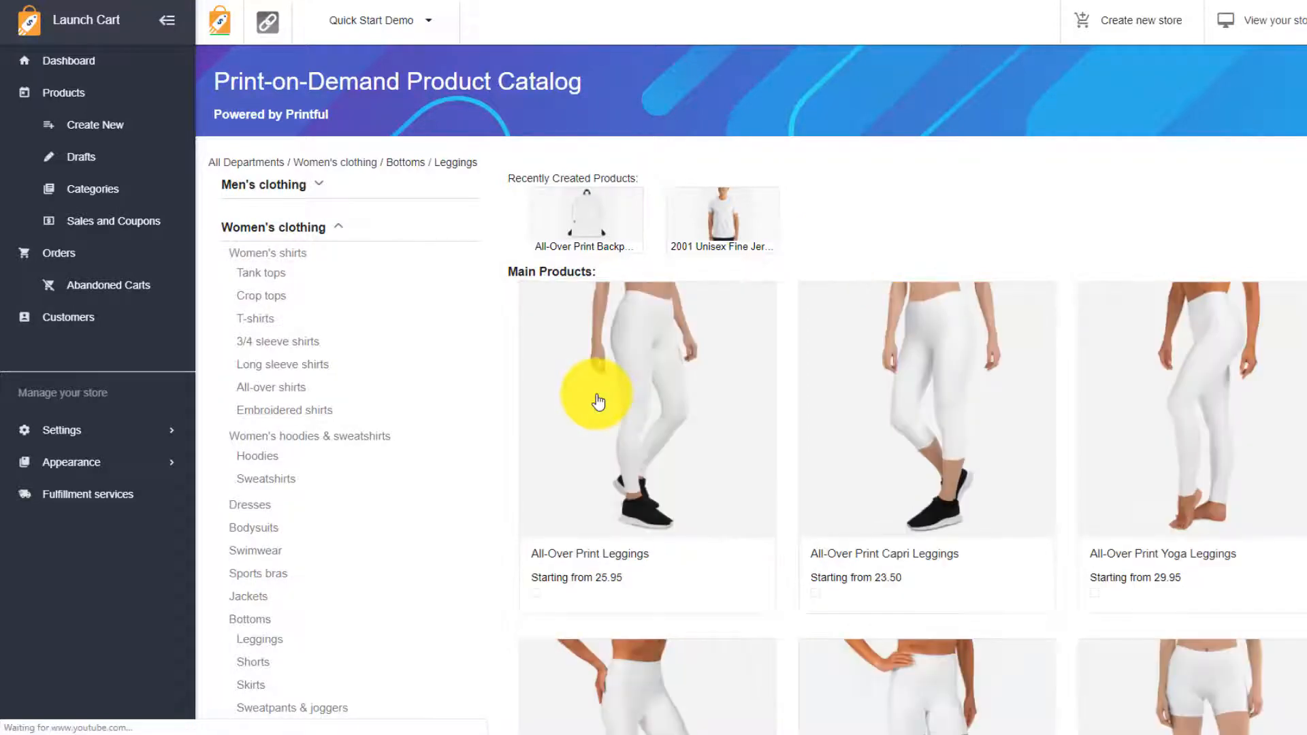
mouse_move(655, 384)
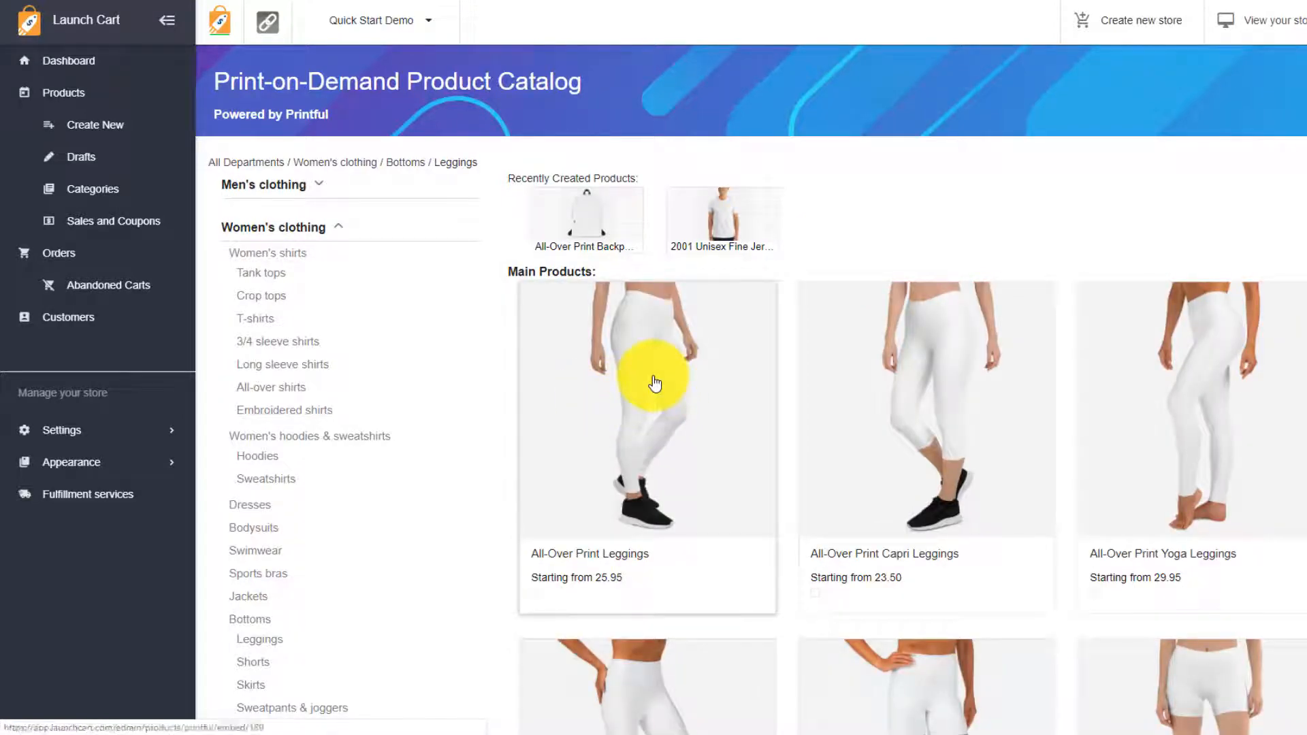
Step: Start the Printful builder for All-Over Print Leggings with all sizes selected
left_click(655, 382)
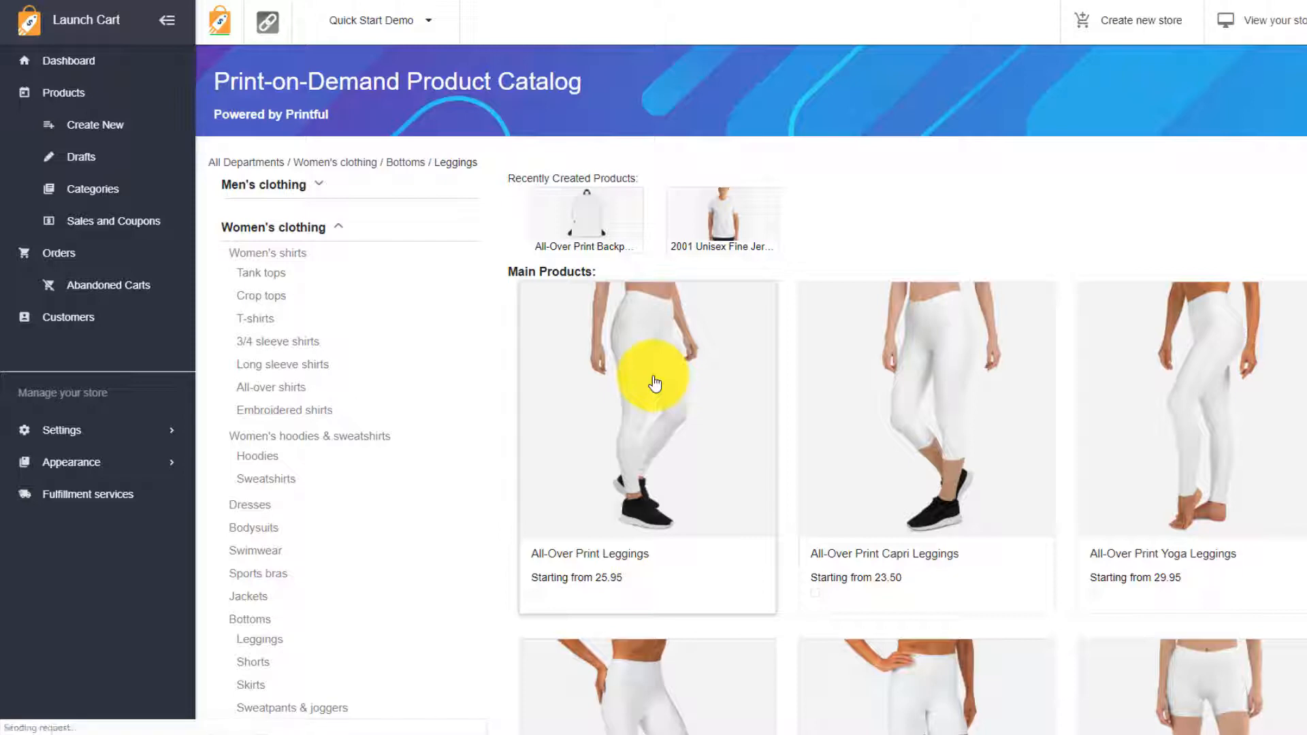
left_click(655, 384)
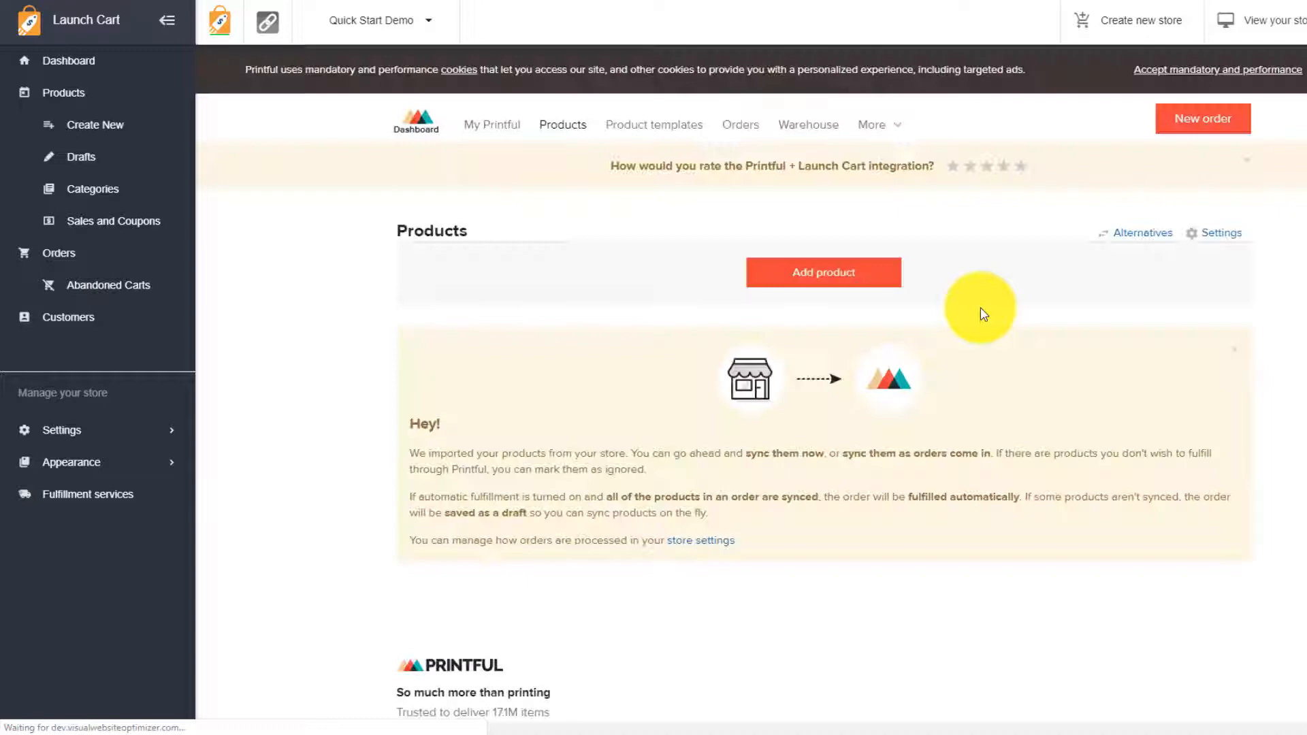
left_click(823, 272)
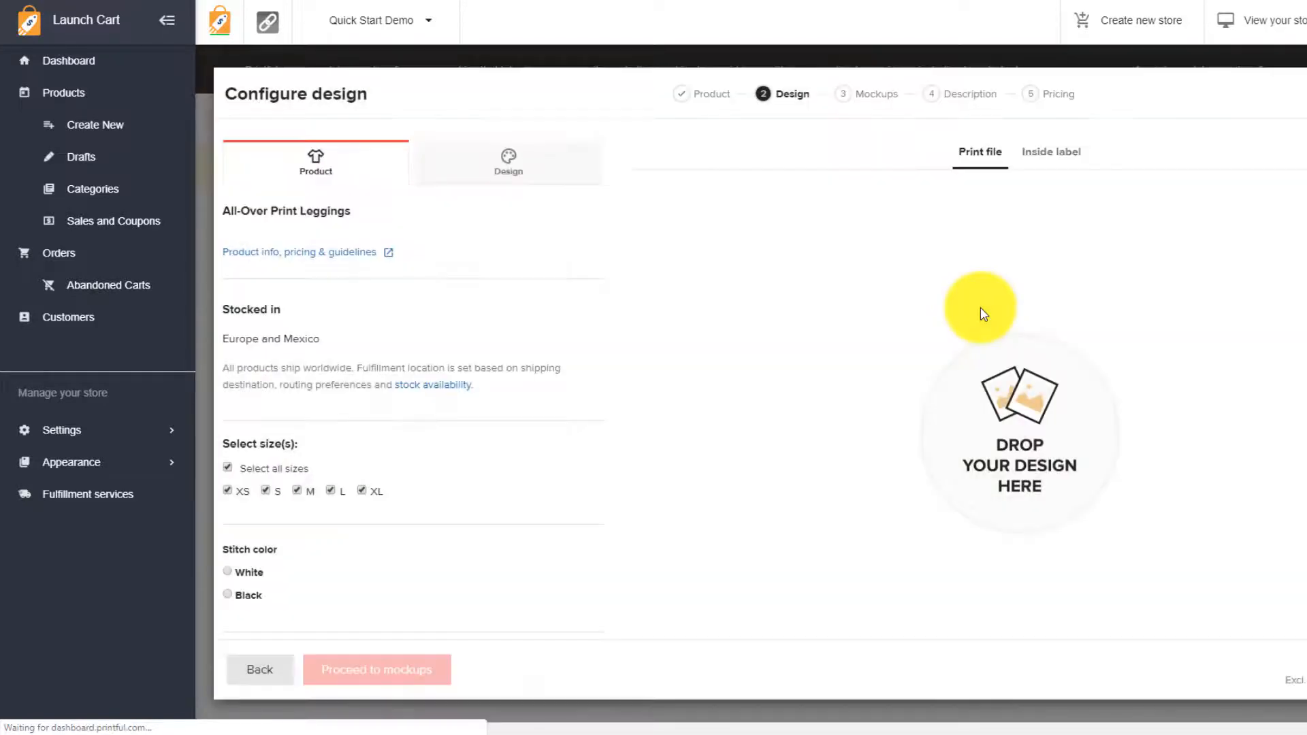
Step: Cover both leggings legs with the Flamingos 'n Flowers pattern from the store library
left_click(507, 162)
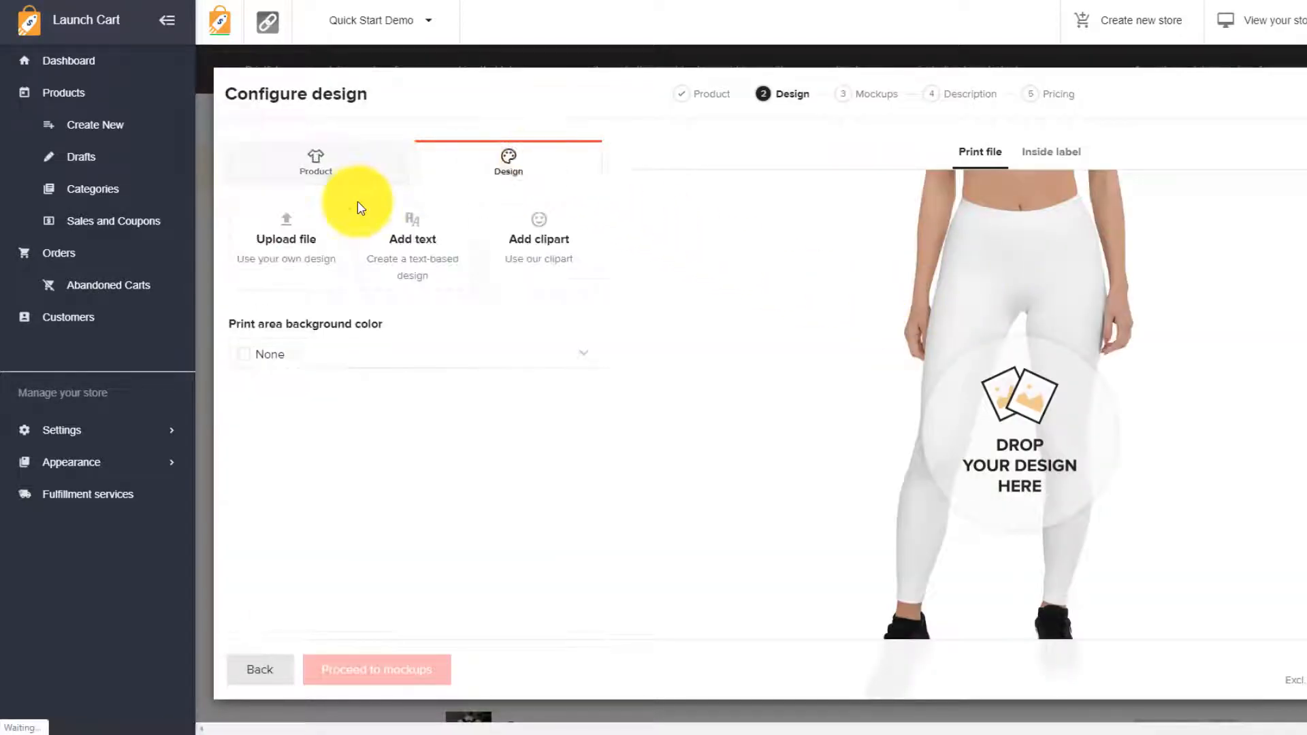
mouse_move(286, 240)
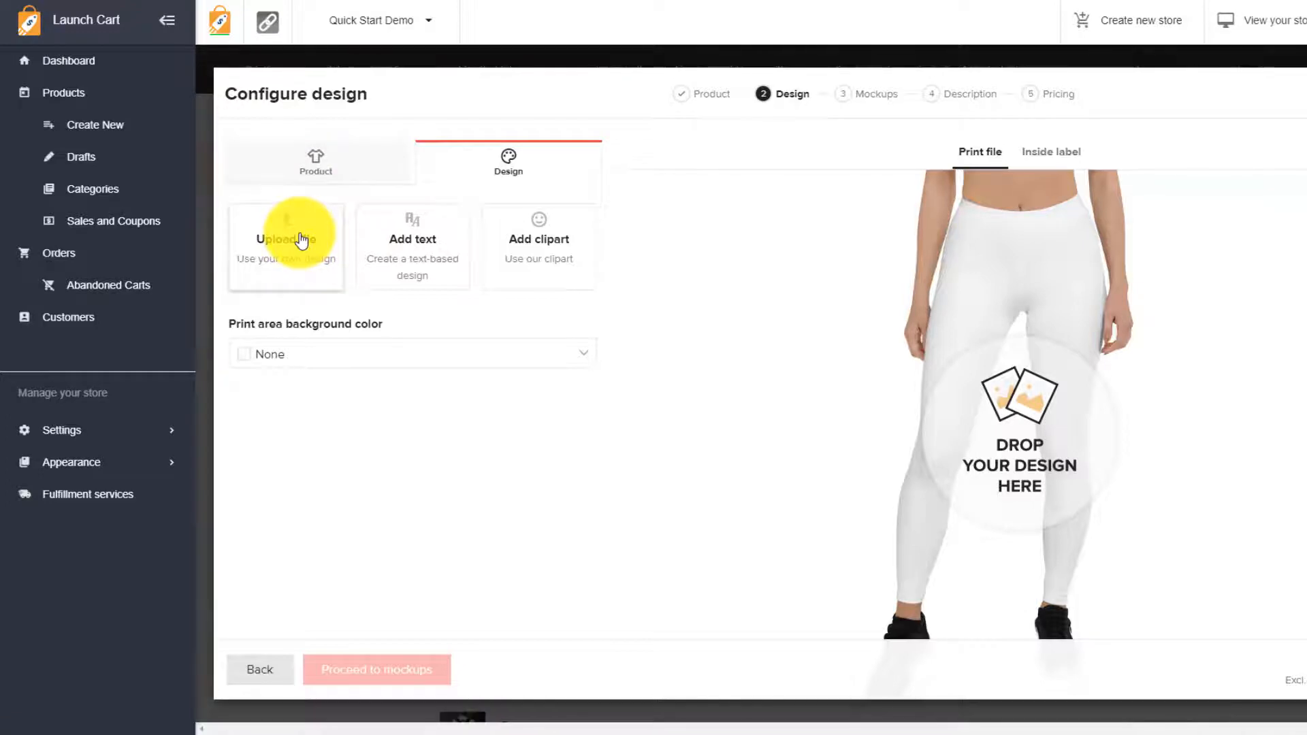
left_click(286, 242)
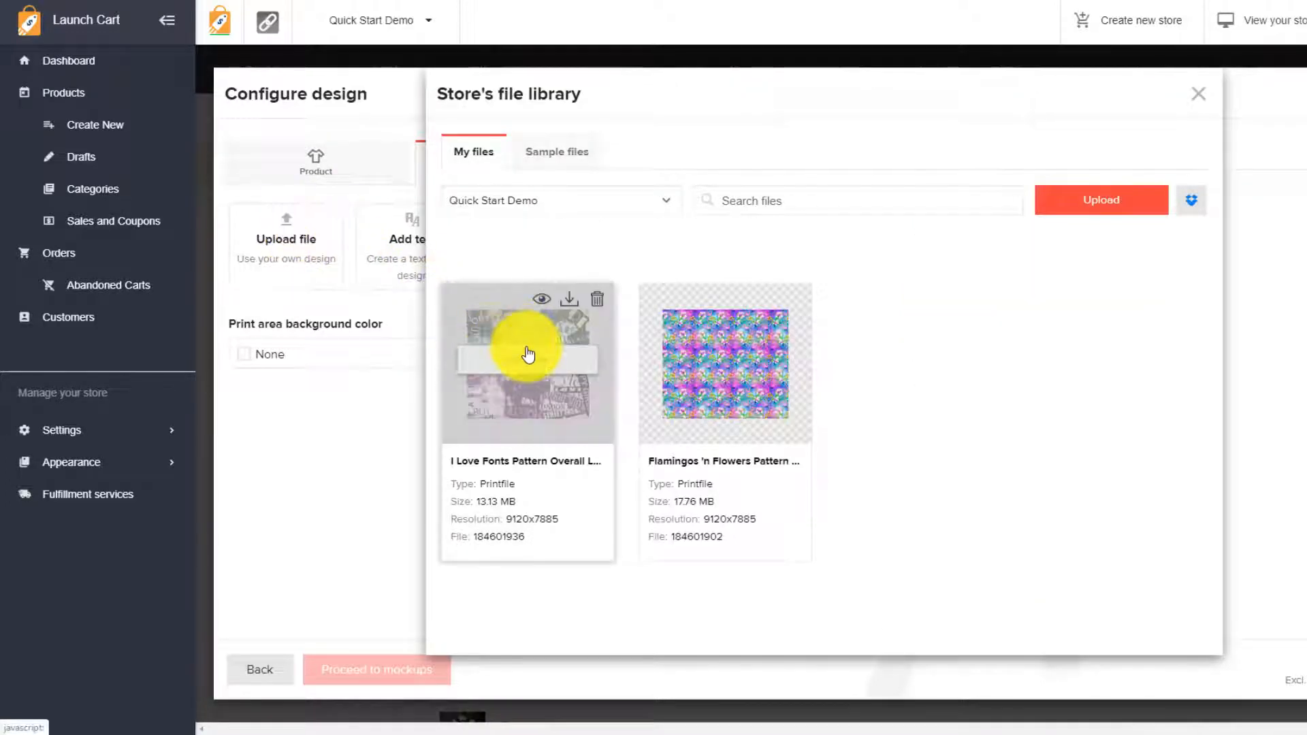
left_click(723, 367)
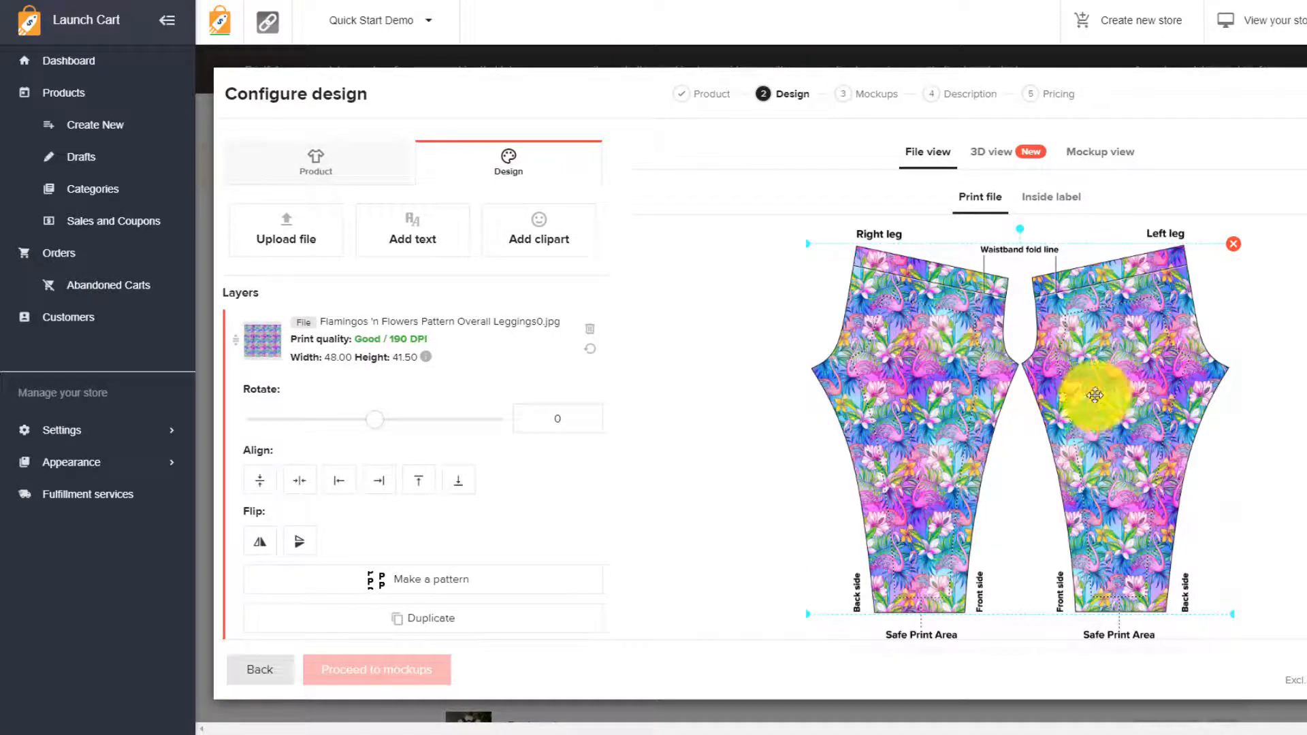
mouse_move(1034, 212)
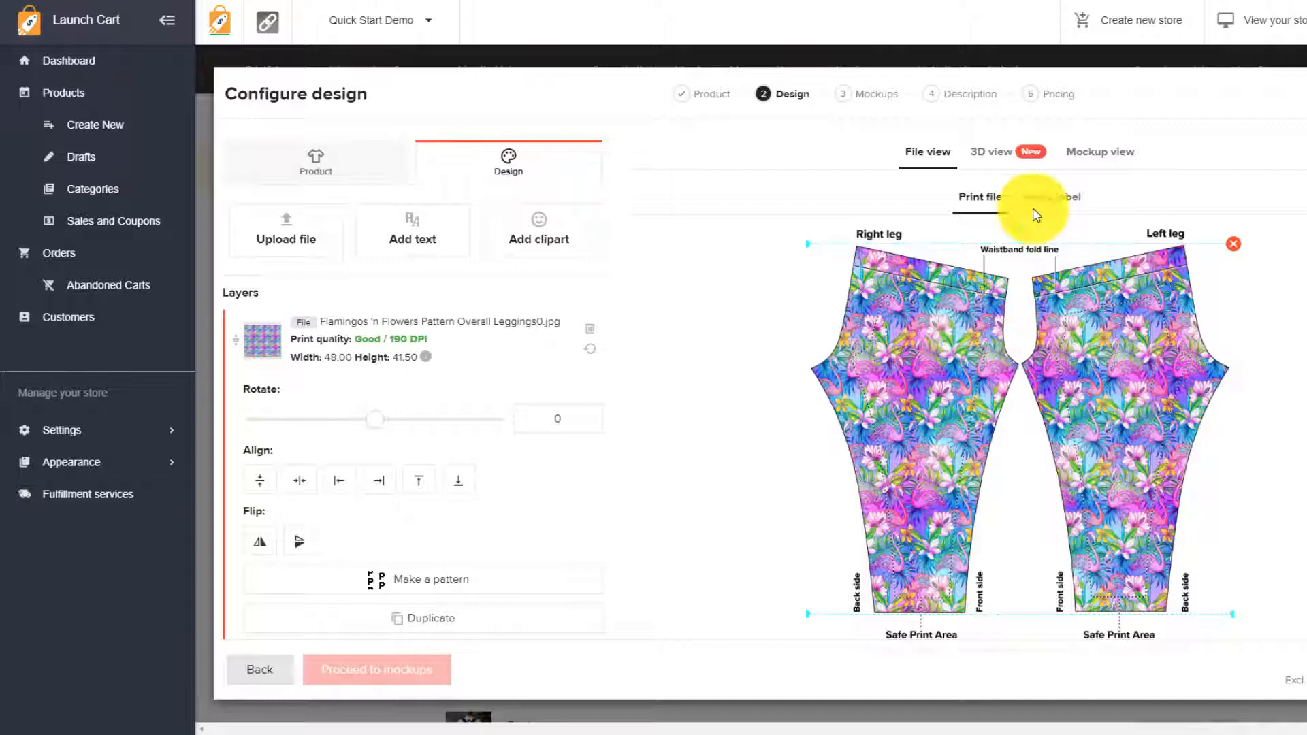
left_click(986, 152)
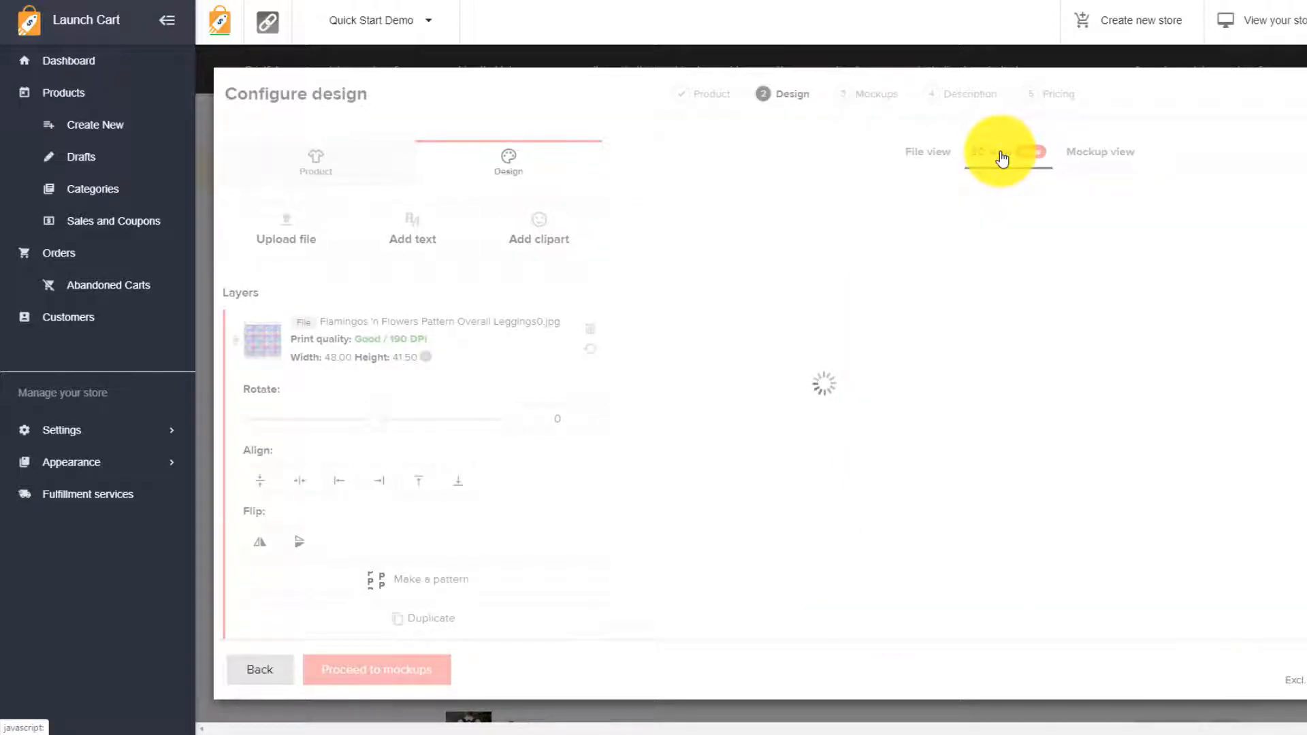
Step: Check the 3D view, set stitch colour to White, and proceed to mockups
left_click(1006, 151)
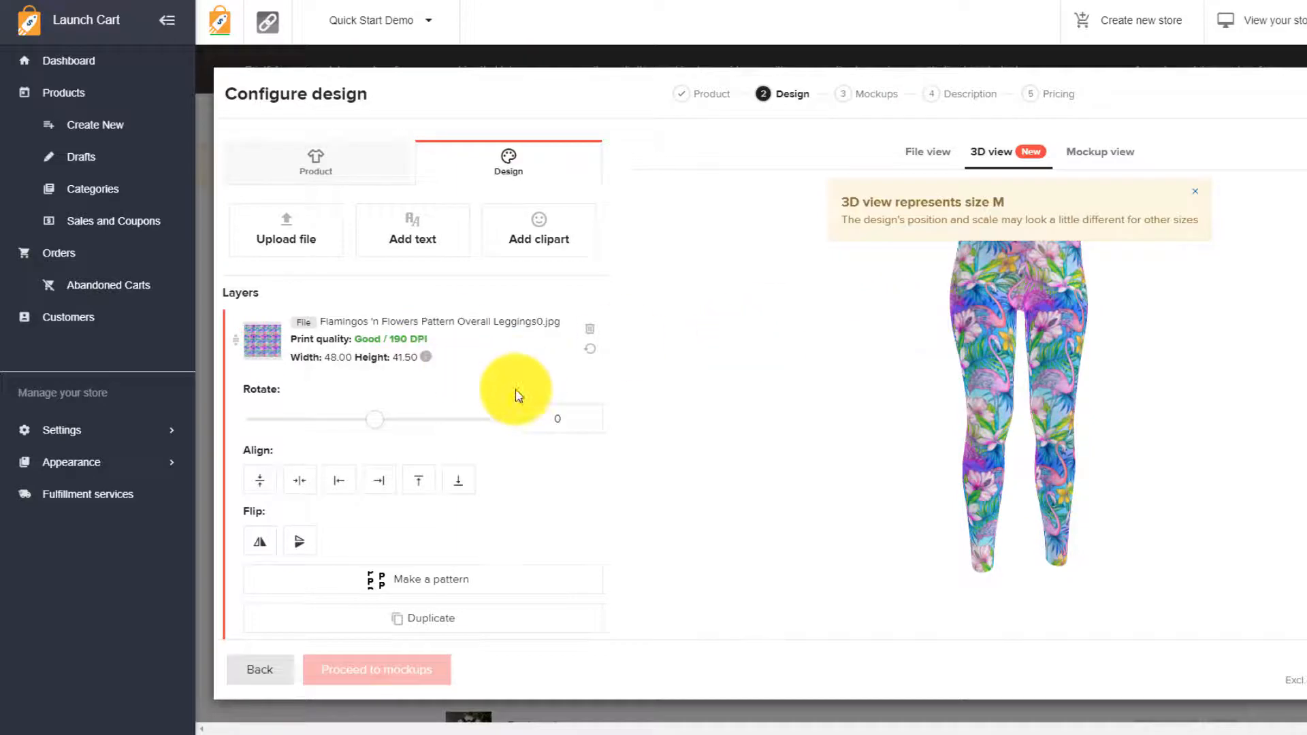
scroll("down", 3)
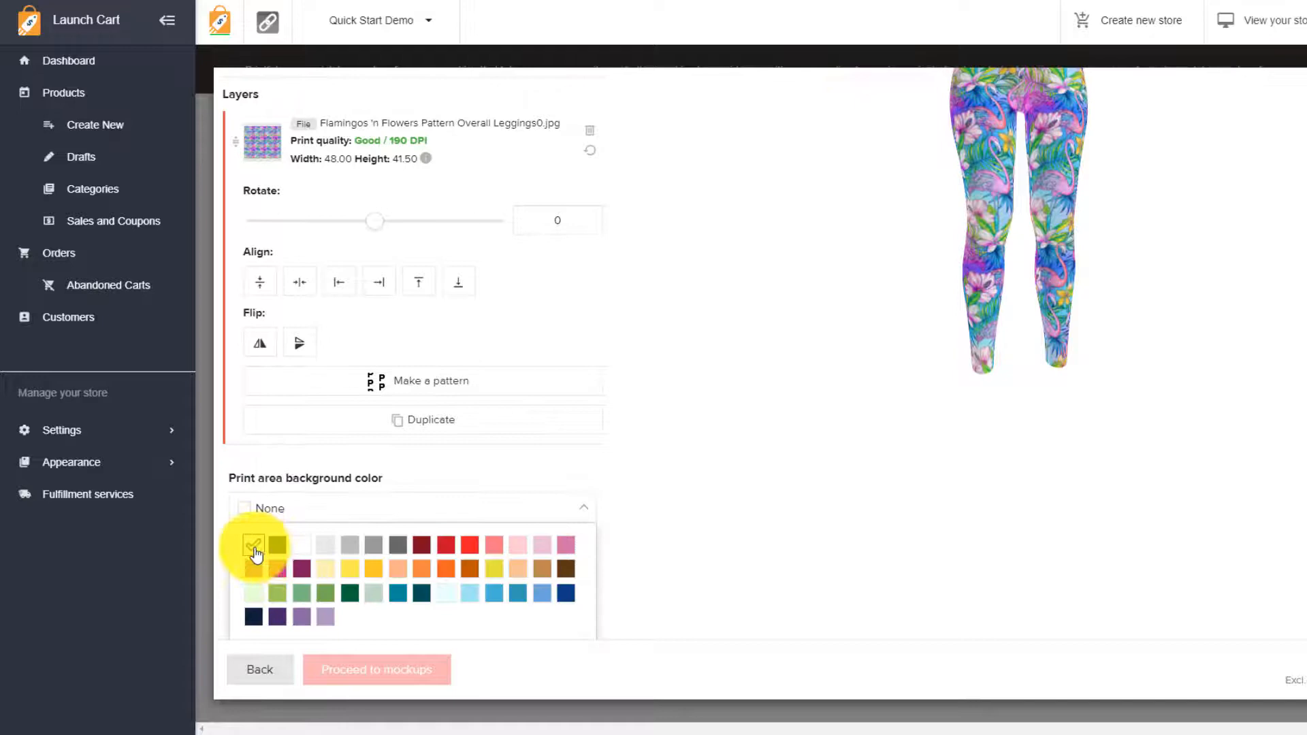
mouse_move(382, 482)
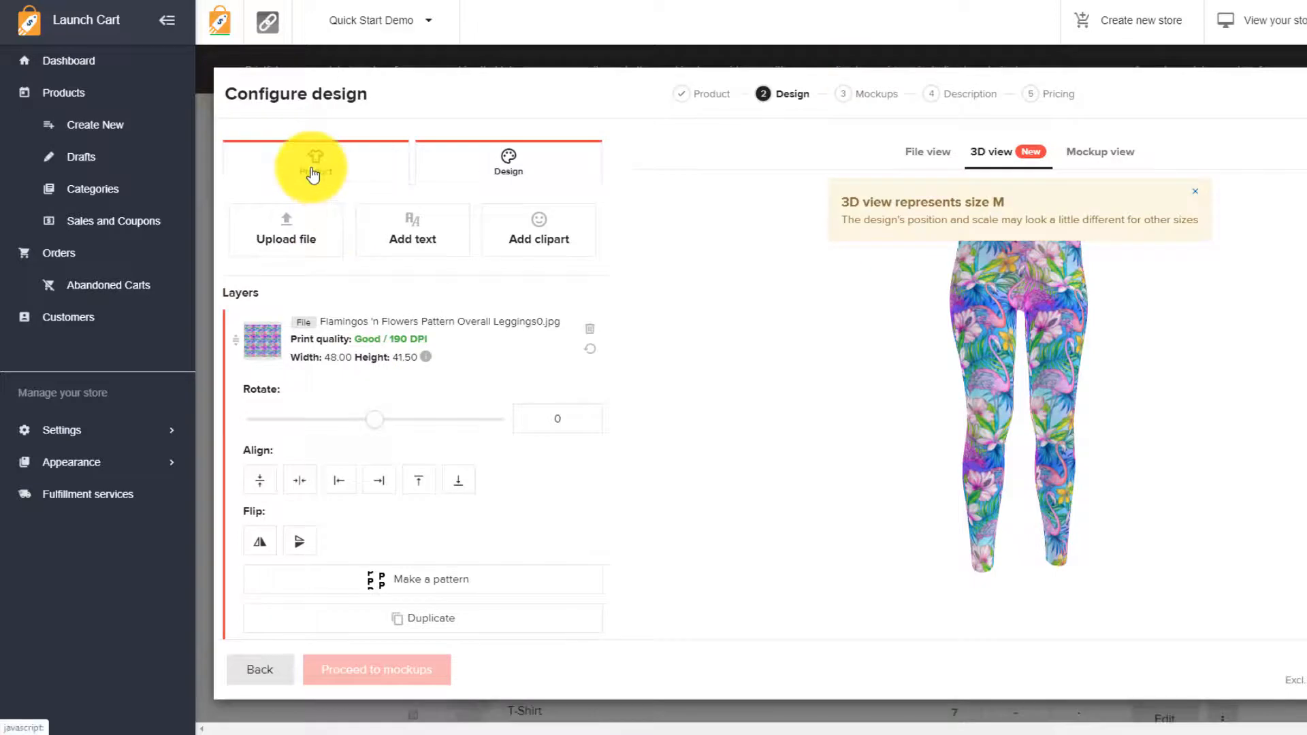
left_click(315, 162)
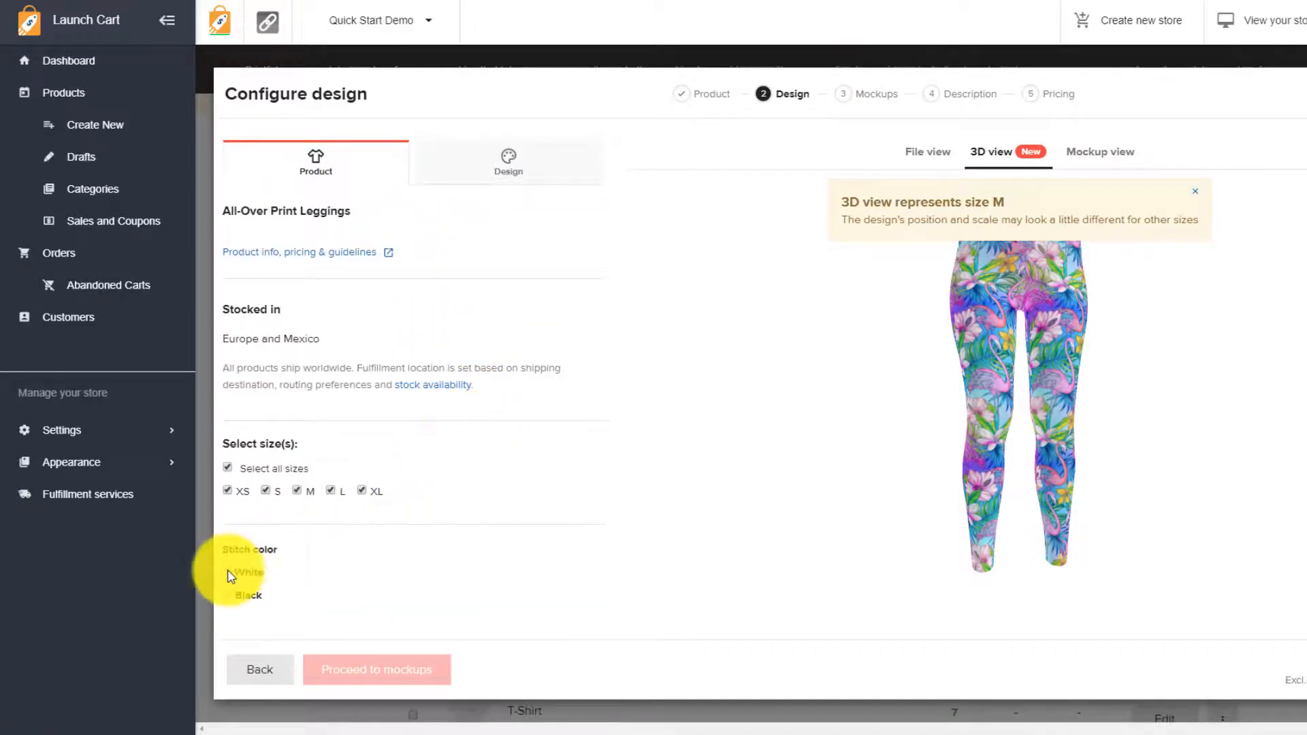
left_click(926, 151)
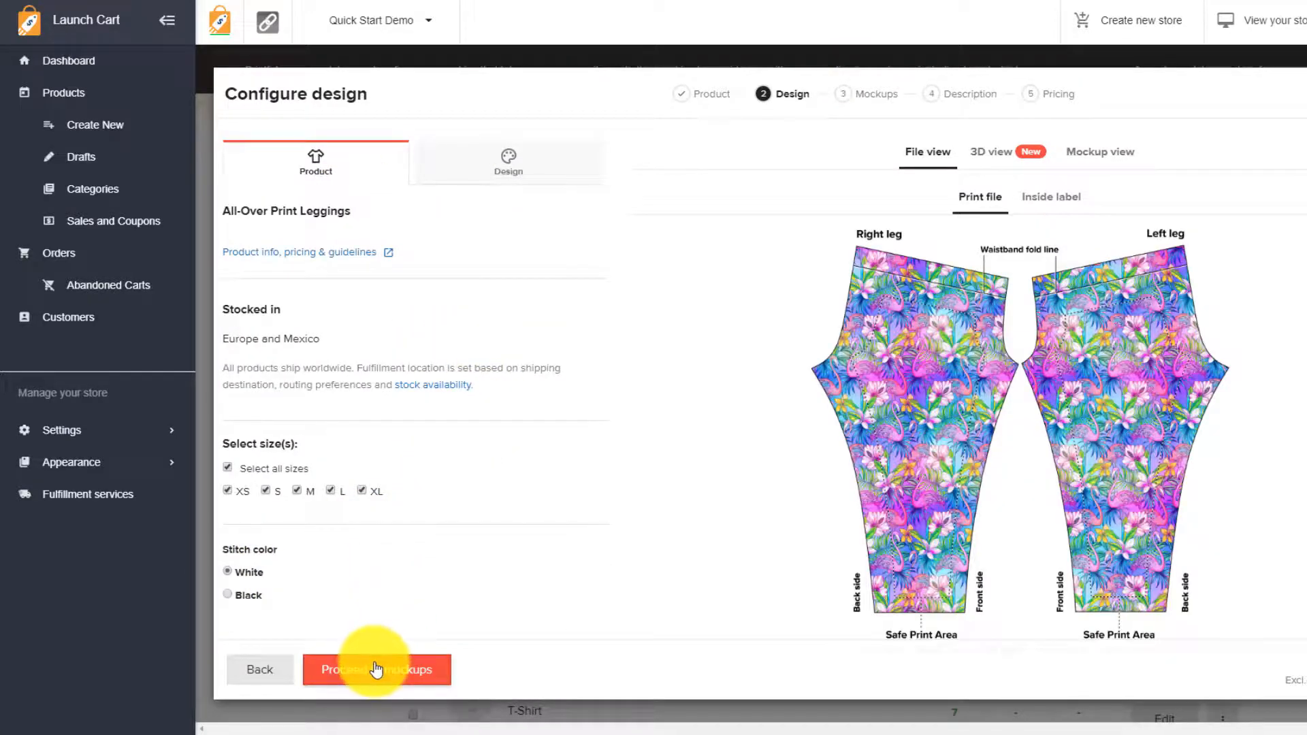
left_click(375, 670)
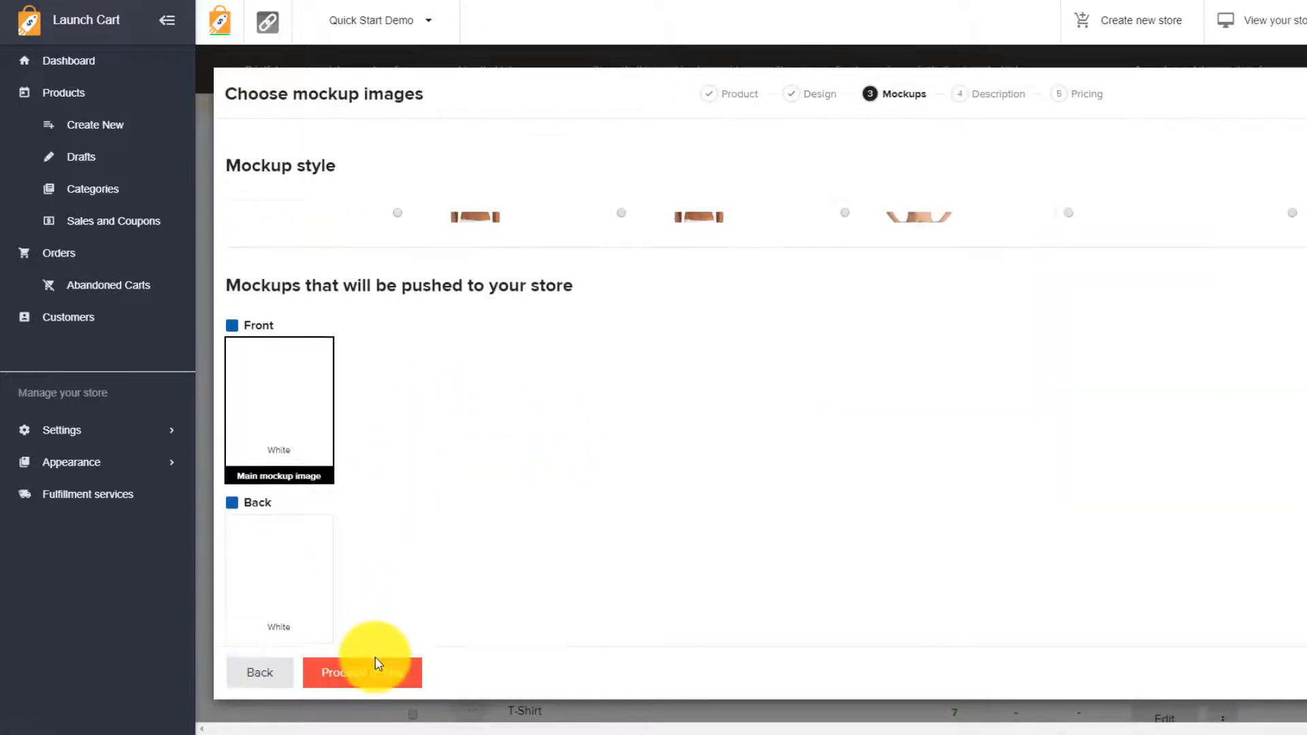
Step: Proceed through mockups and title, keep $36.50 prices, and submit the Leggings to the store
left_click(362, 671)
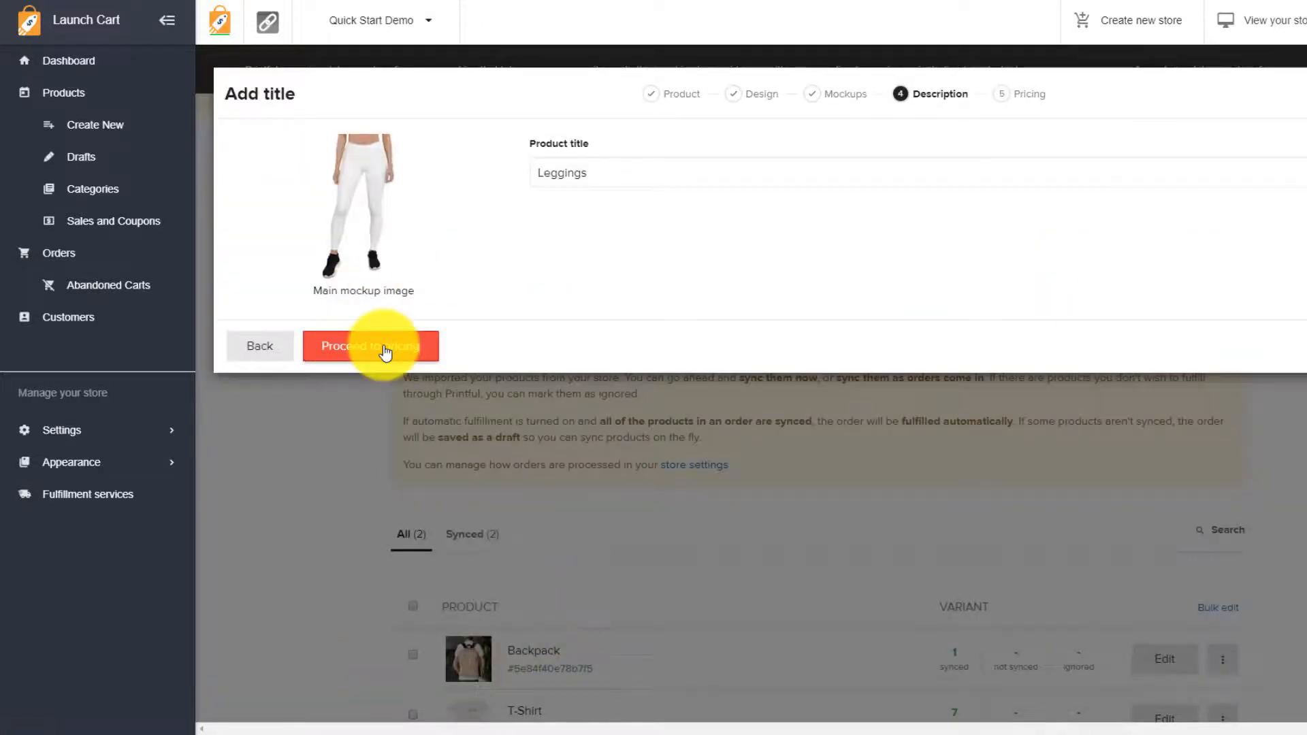
left_click(371, 345)
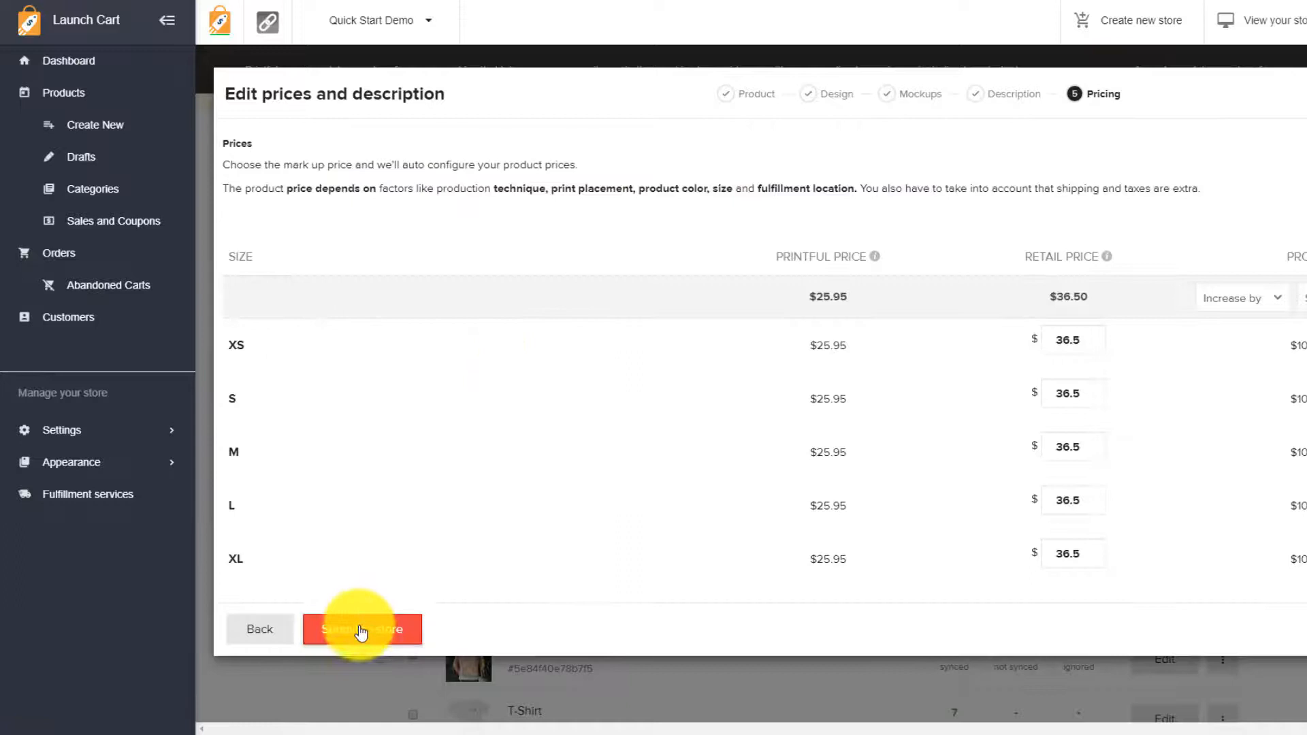
left_click(362, 629)
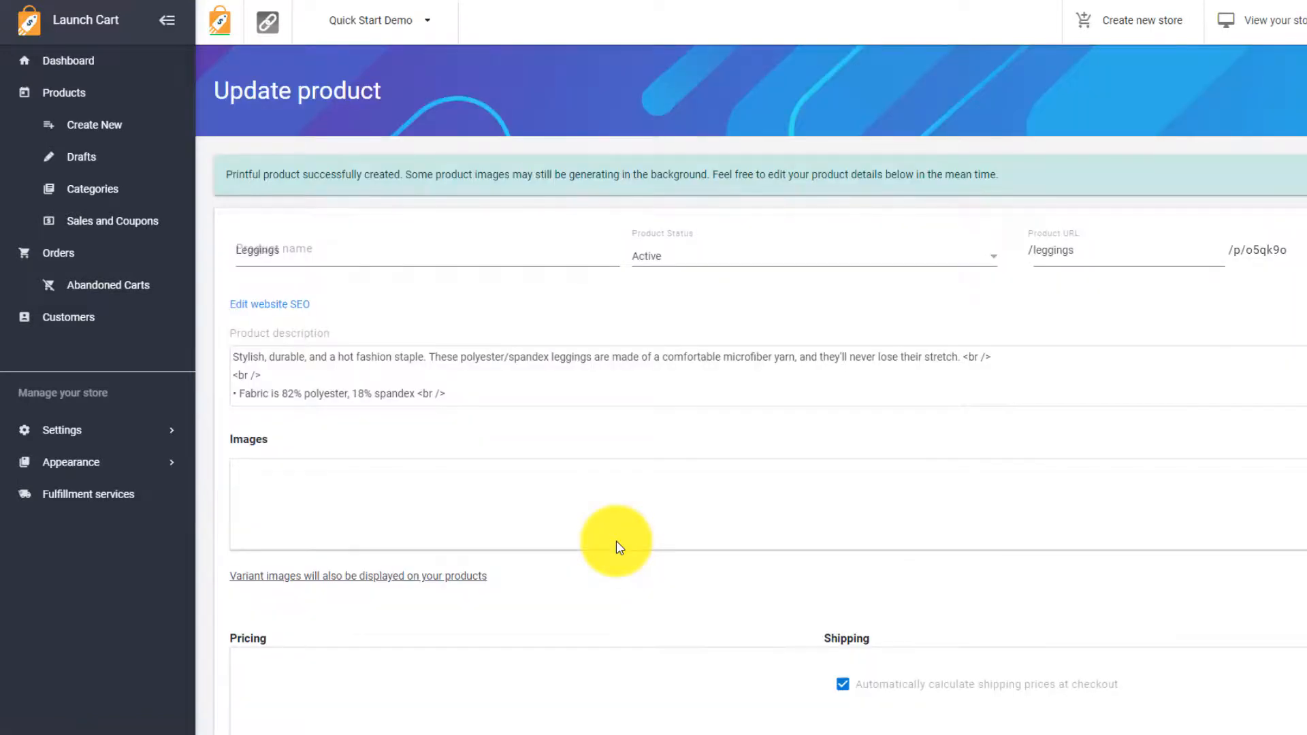
left_click(612, 376)
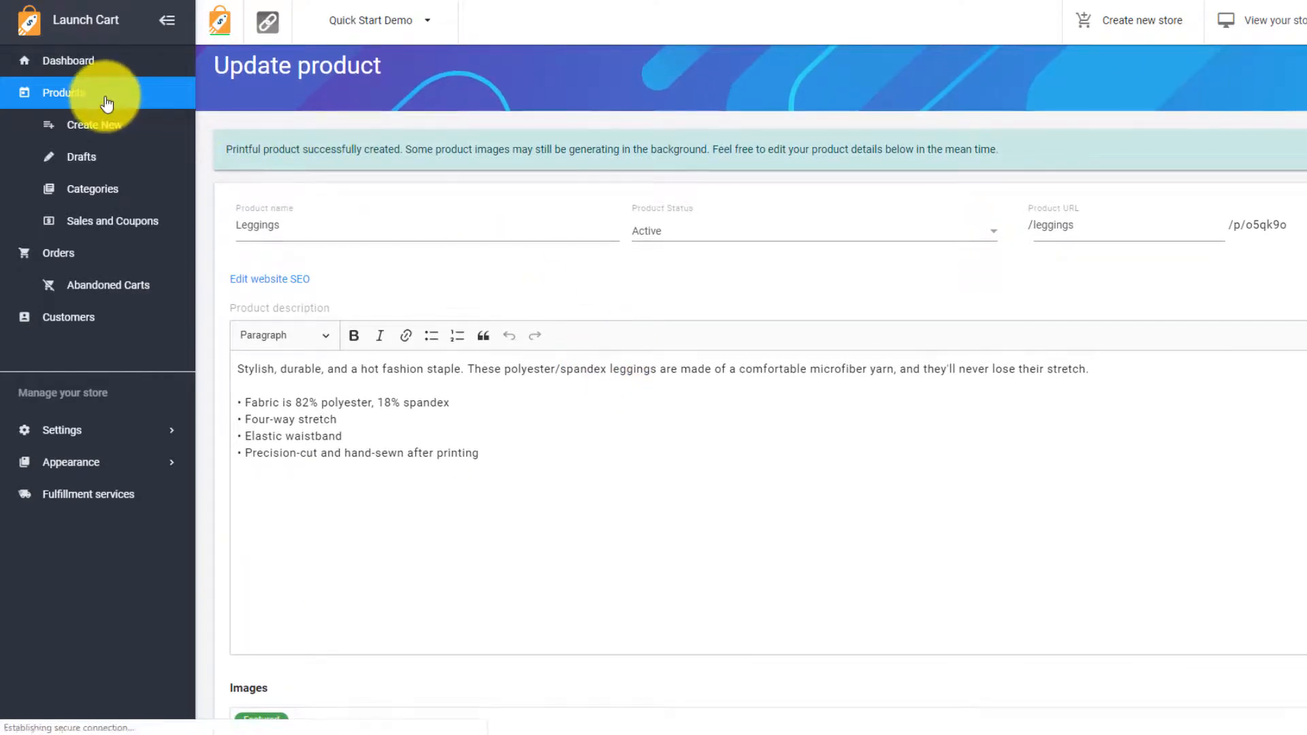
mouse_move(727, 166)
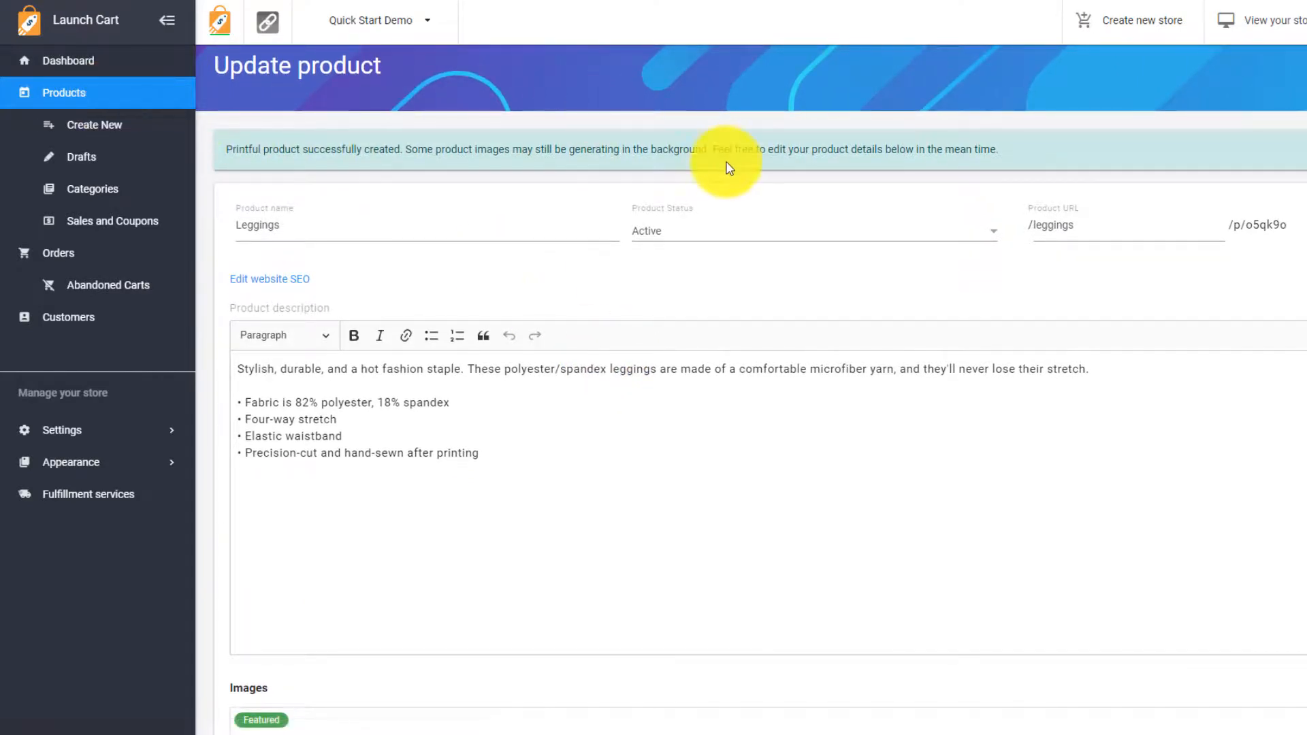
Step: Return to the Products list showing Leggings Active and view it on the live store
left_click(64, 93)
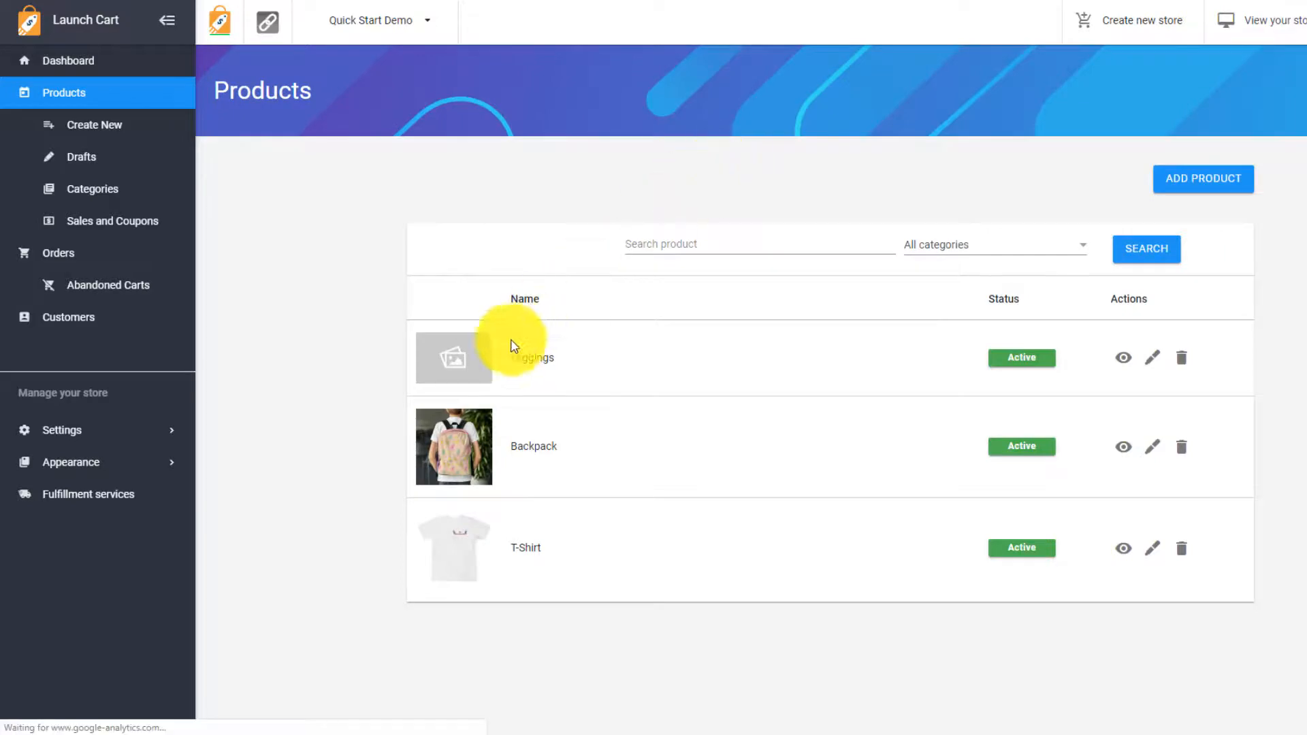
mouse_move(1124, 358)
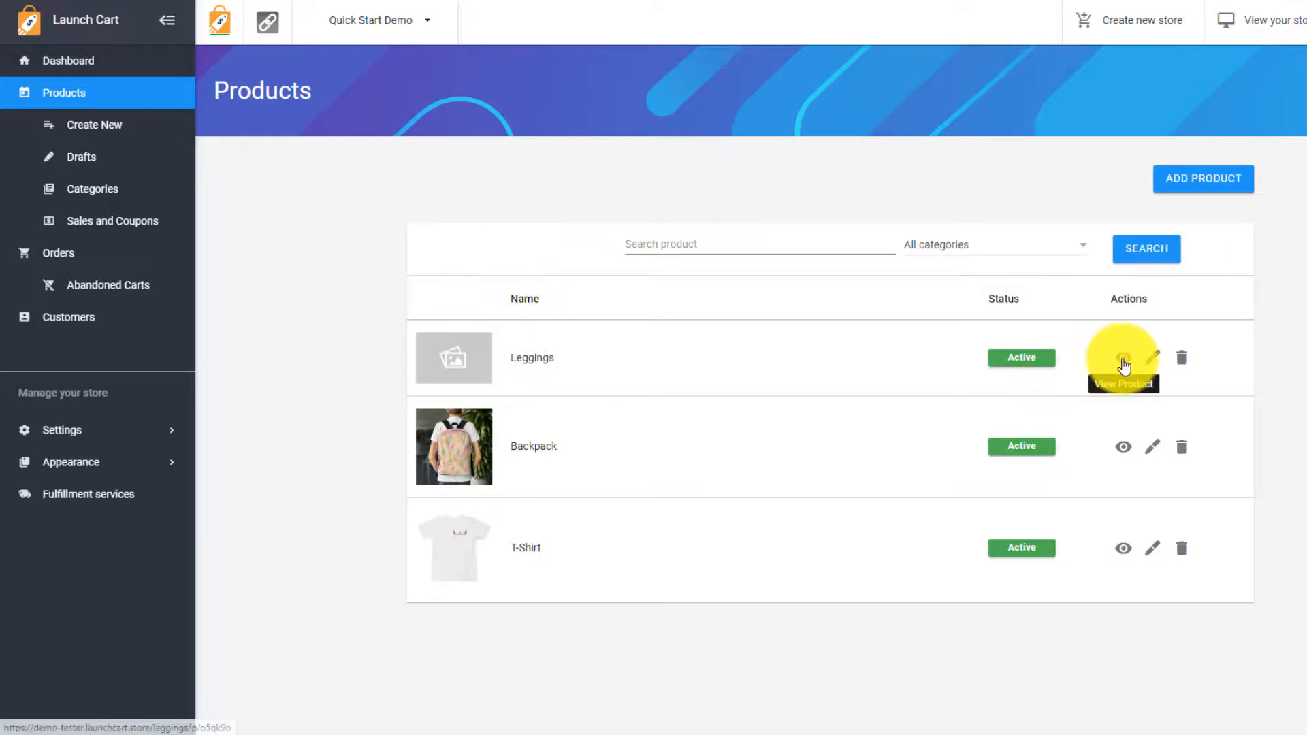
left_click(1123, 358)
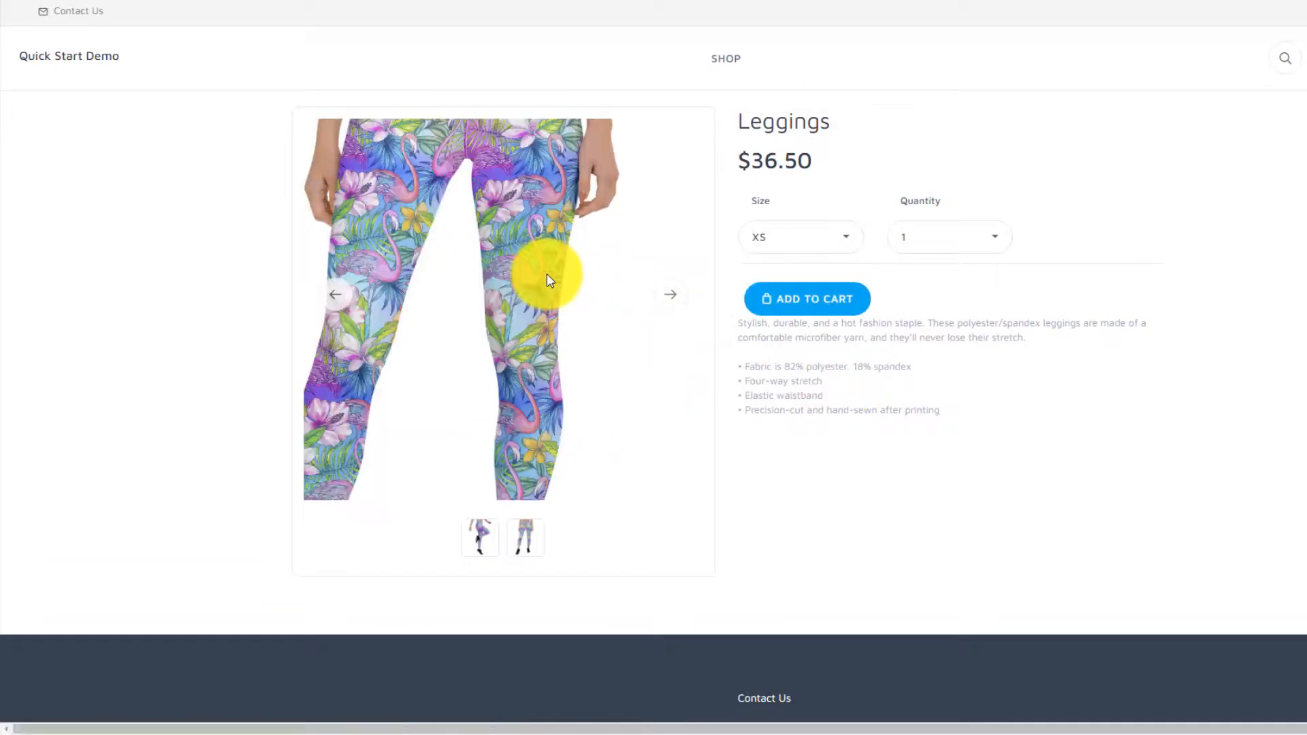
Step: Show the next photo of the flamingo leggings on the storefront page
left_click(670, 295)
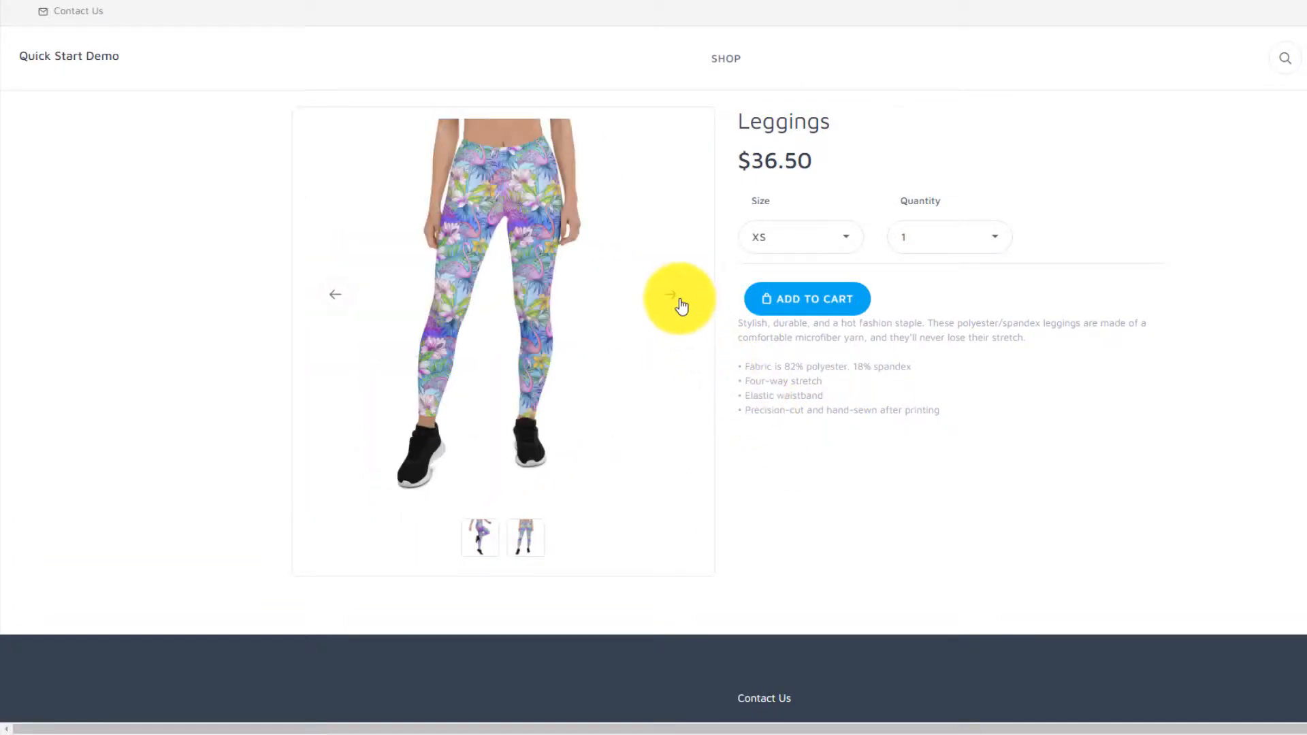